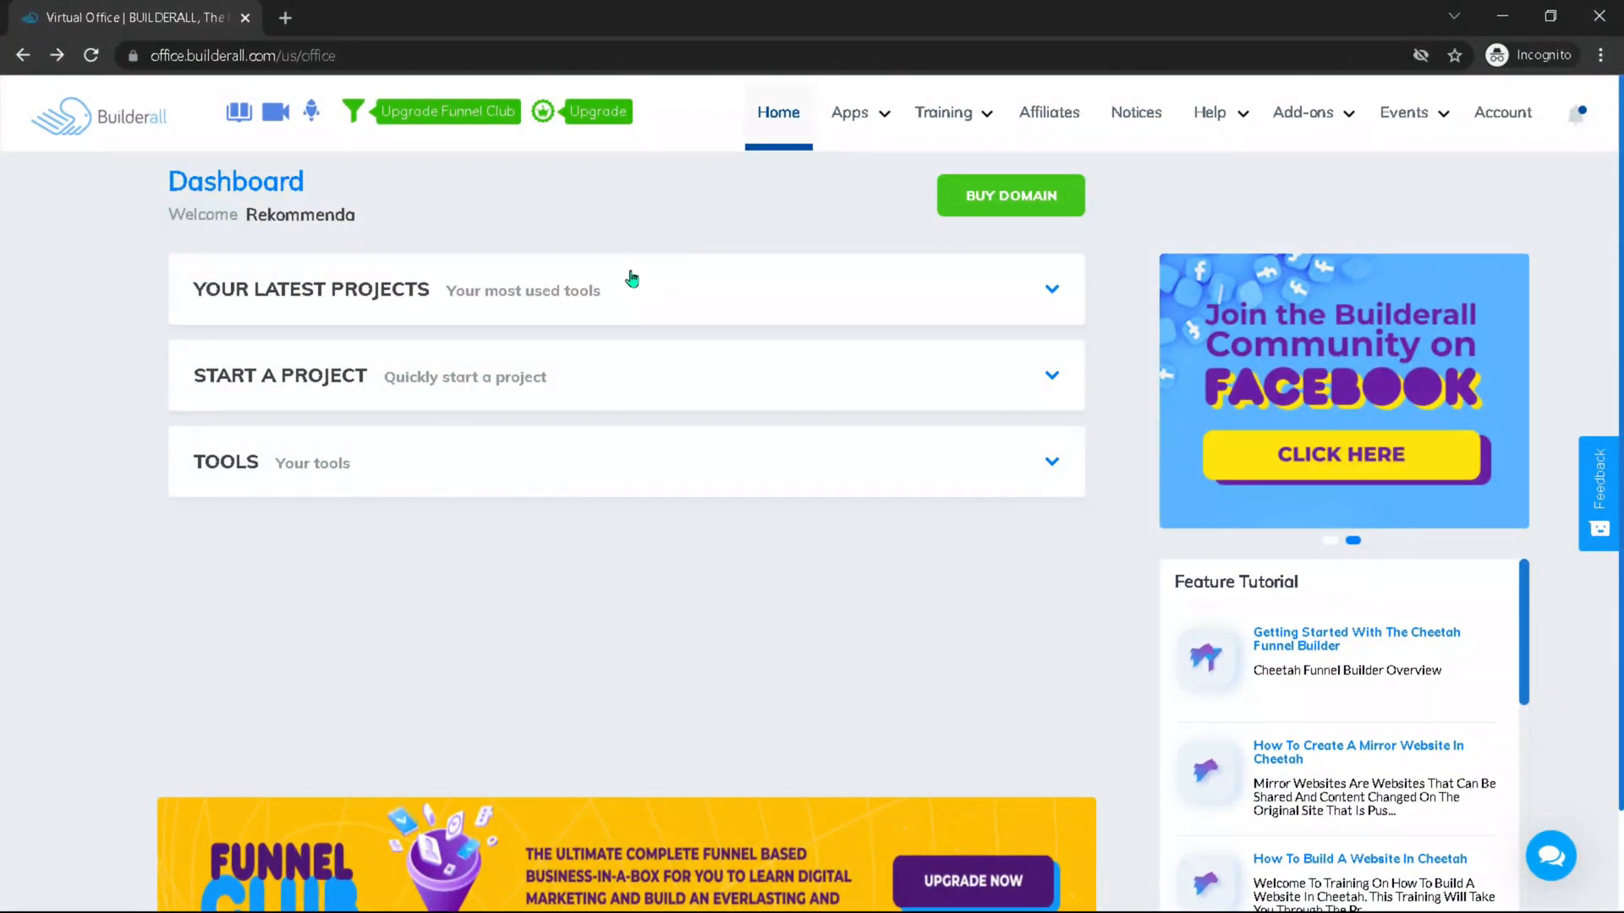
# Step: Open Cheetah and go to the settings of the techtoolreview.com (Our Agency Website) site
pyautogui.click(942, 112)
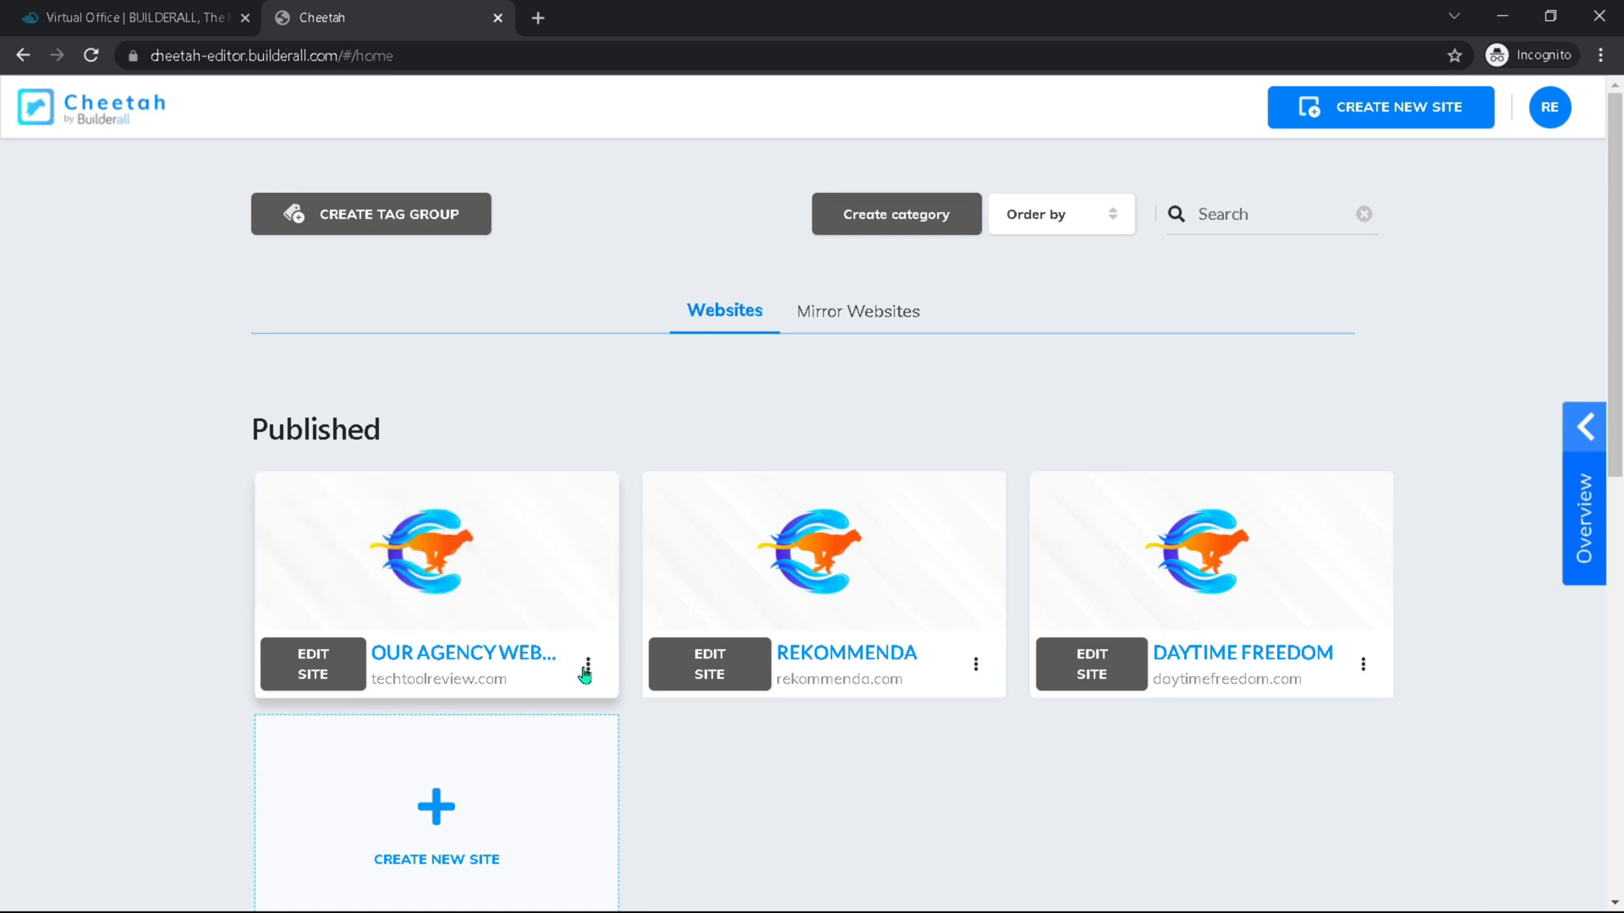
pyautogui.moveTo(349, 644)
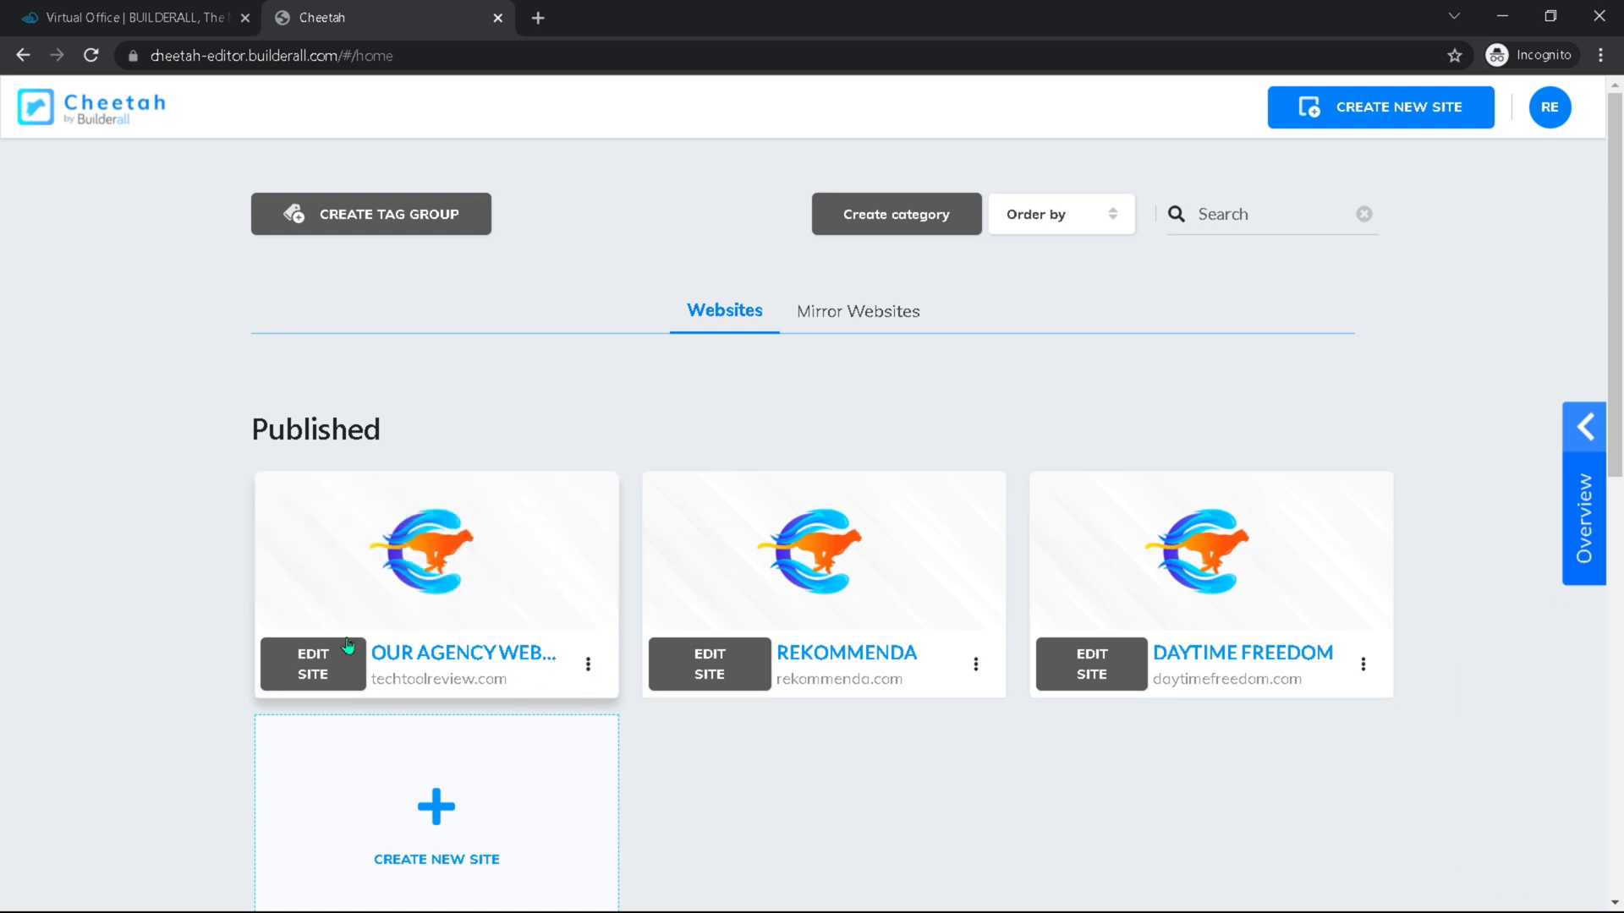
pyautogui.click(589, 663)
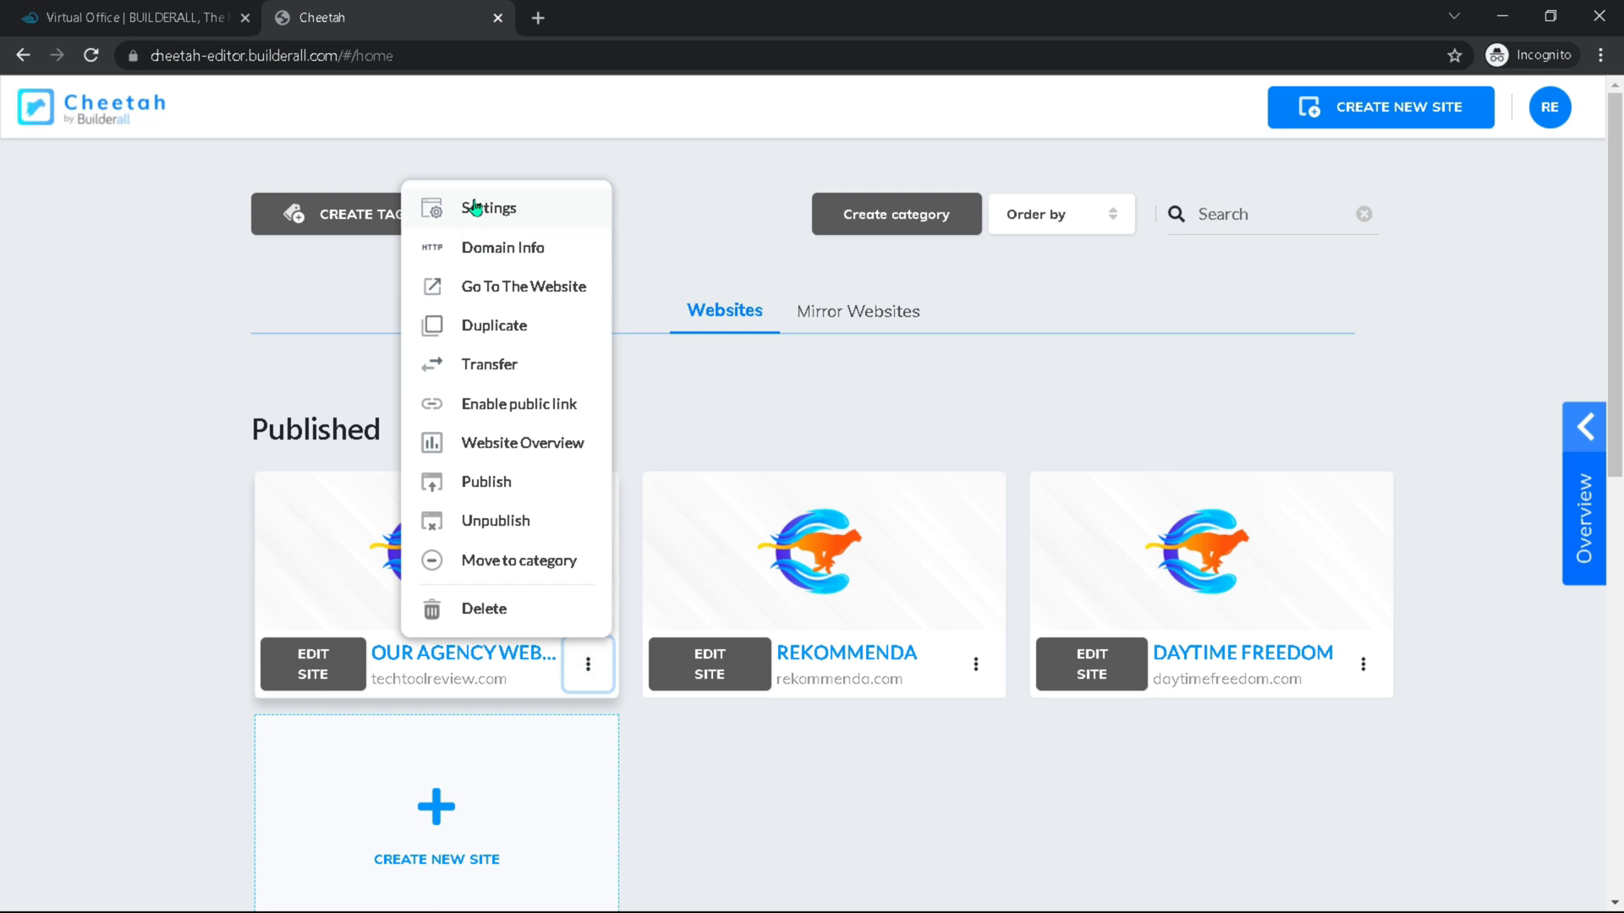
pyautogui.click(487, 208)
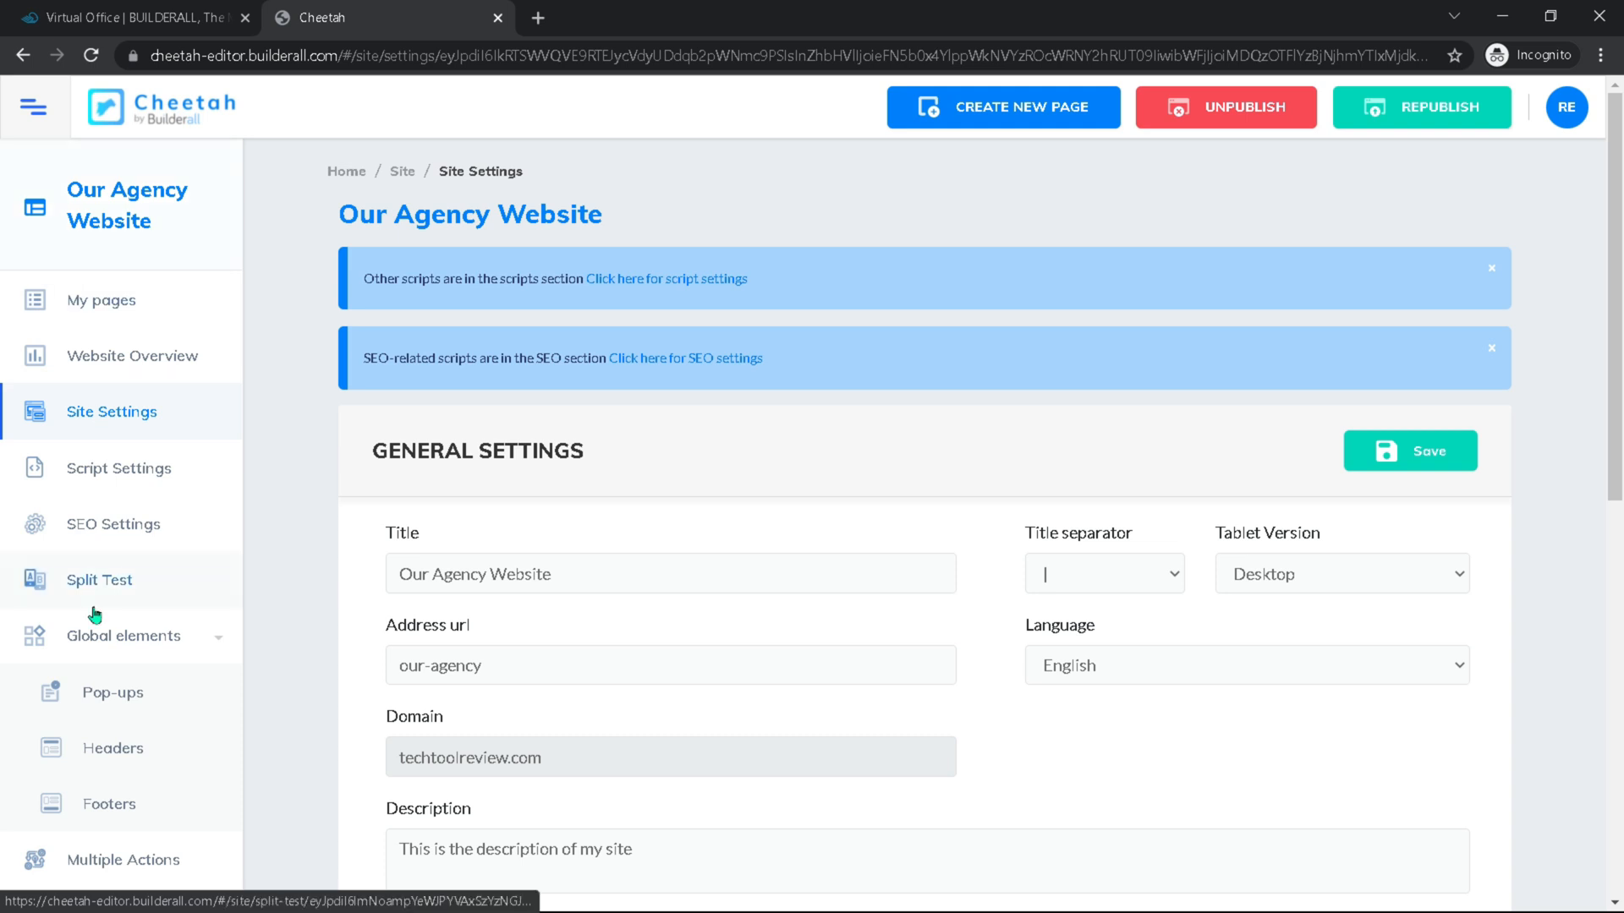
# Step: Enable Active GDPR Settings for the site, revealing banner colours, position and cookie texts
pyautogui.scroll(-3)
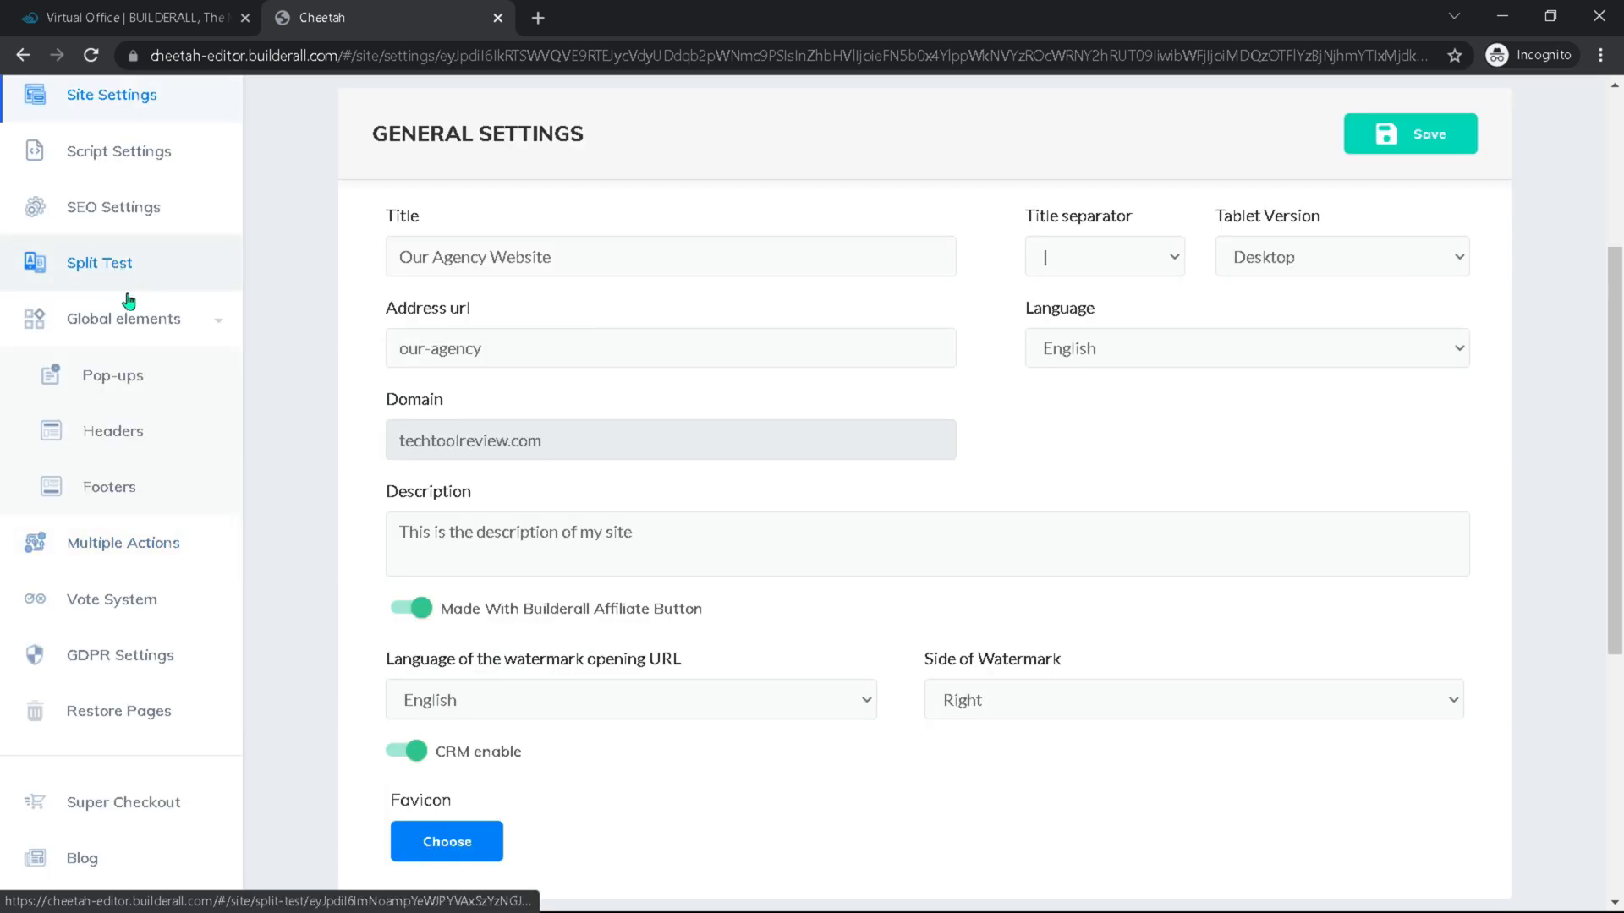
pyautogui.scroll(-3)
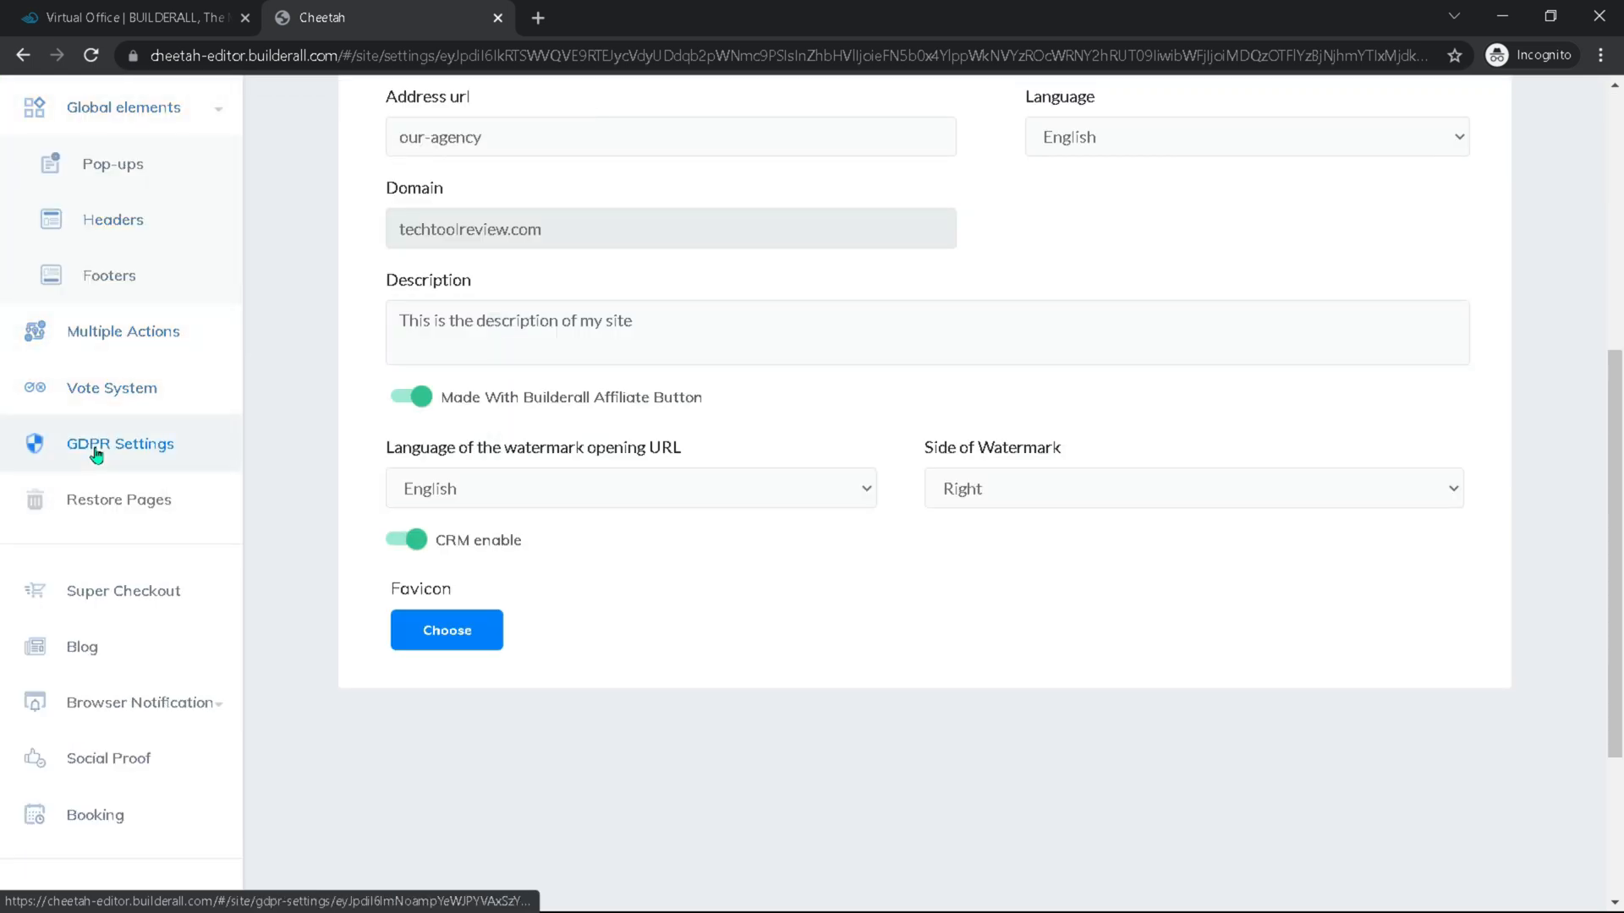
pyautogui.click(118, 443)
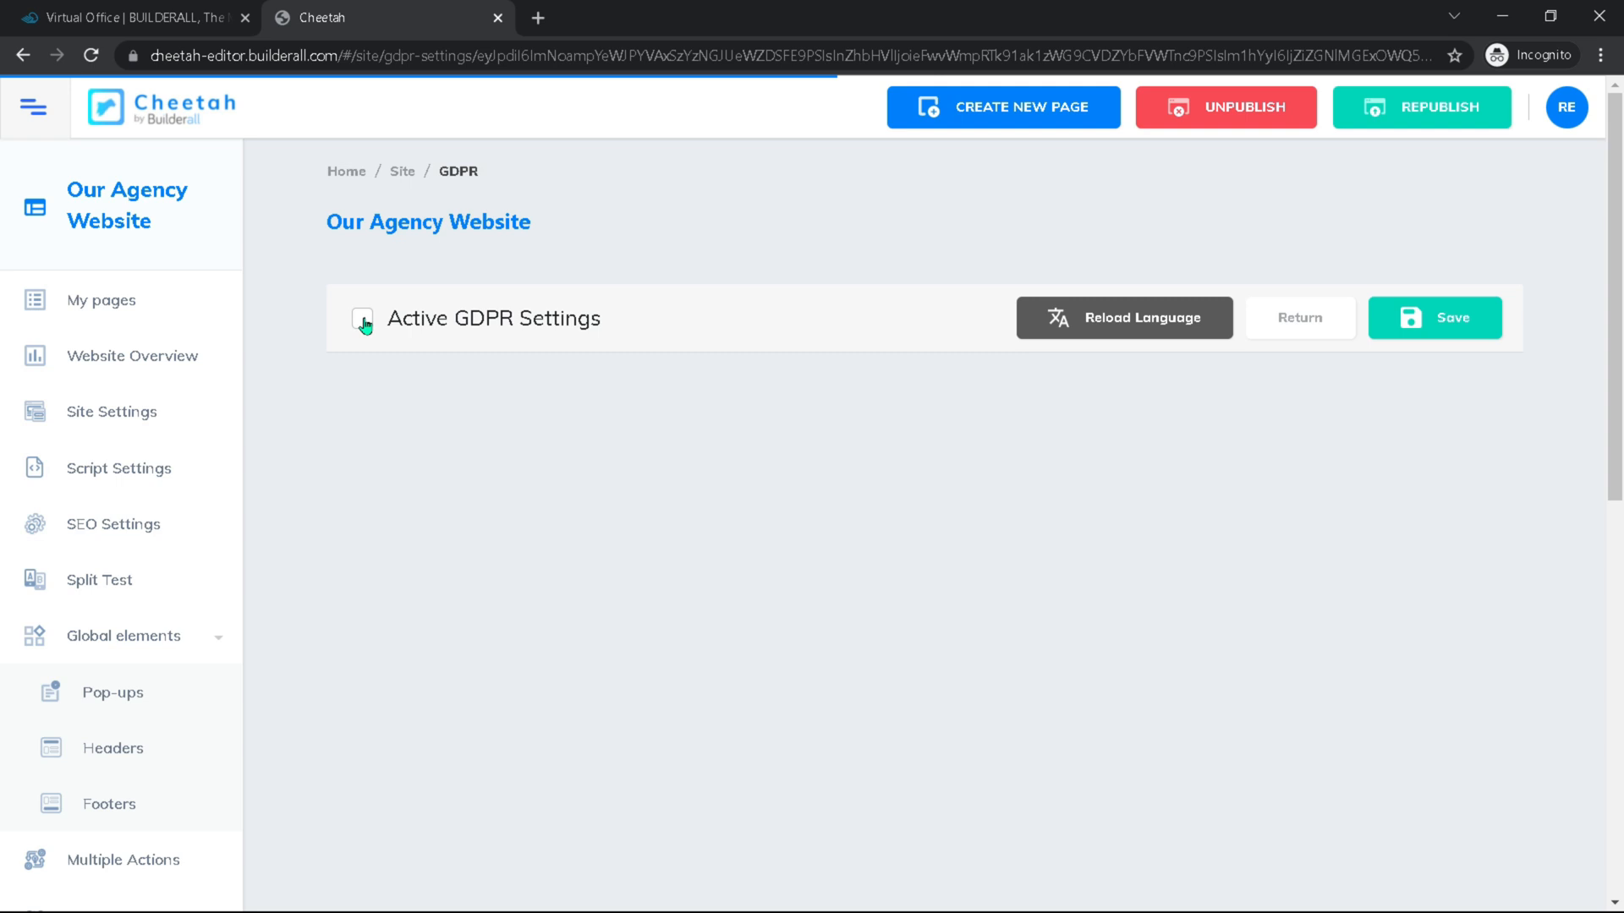
pyautogui.click(362, 318)
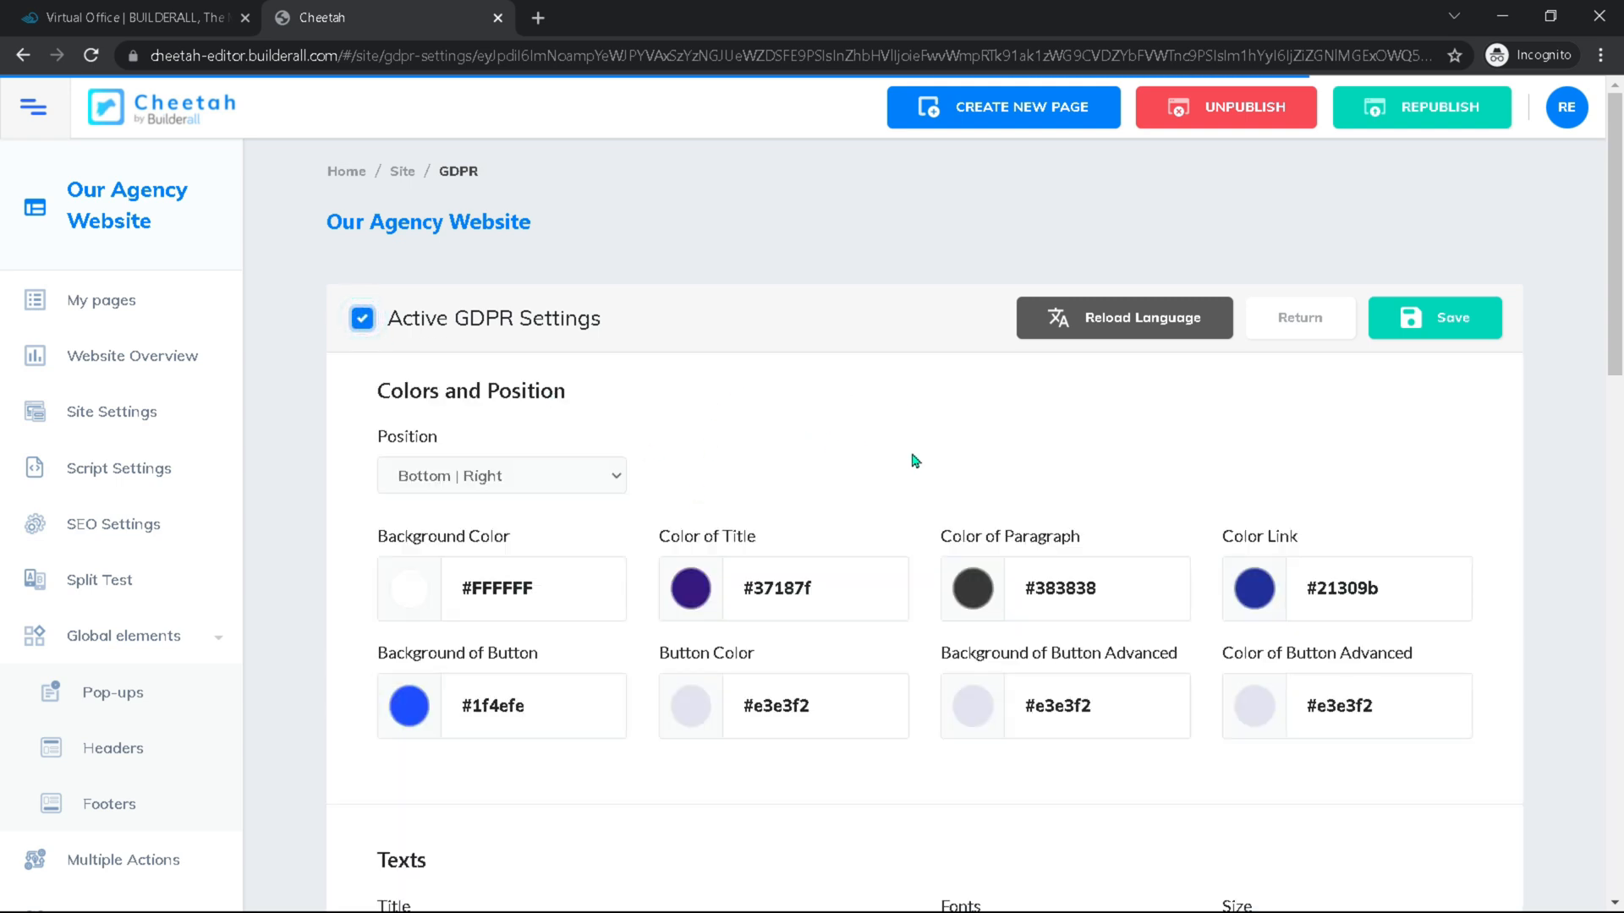
pyautogui.moveTo(868, 478)
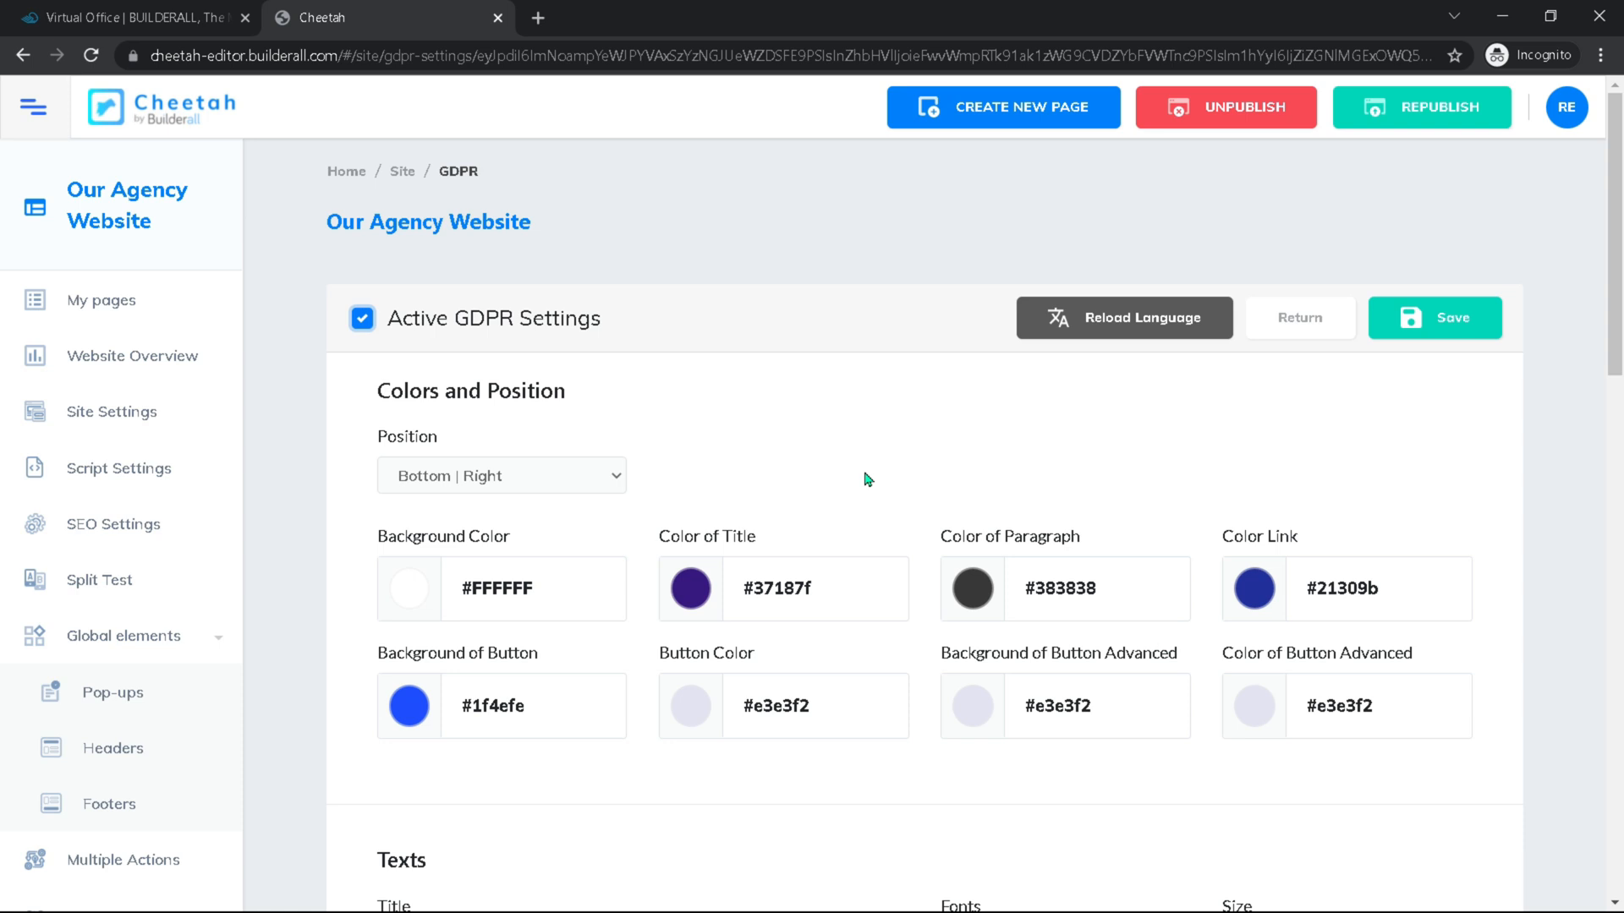
pyautogui.scroll(-3)
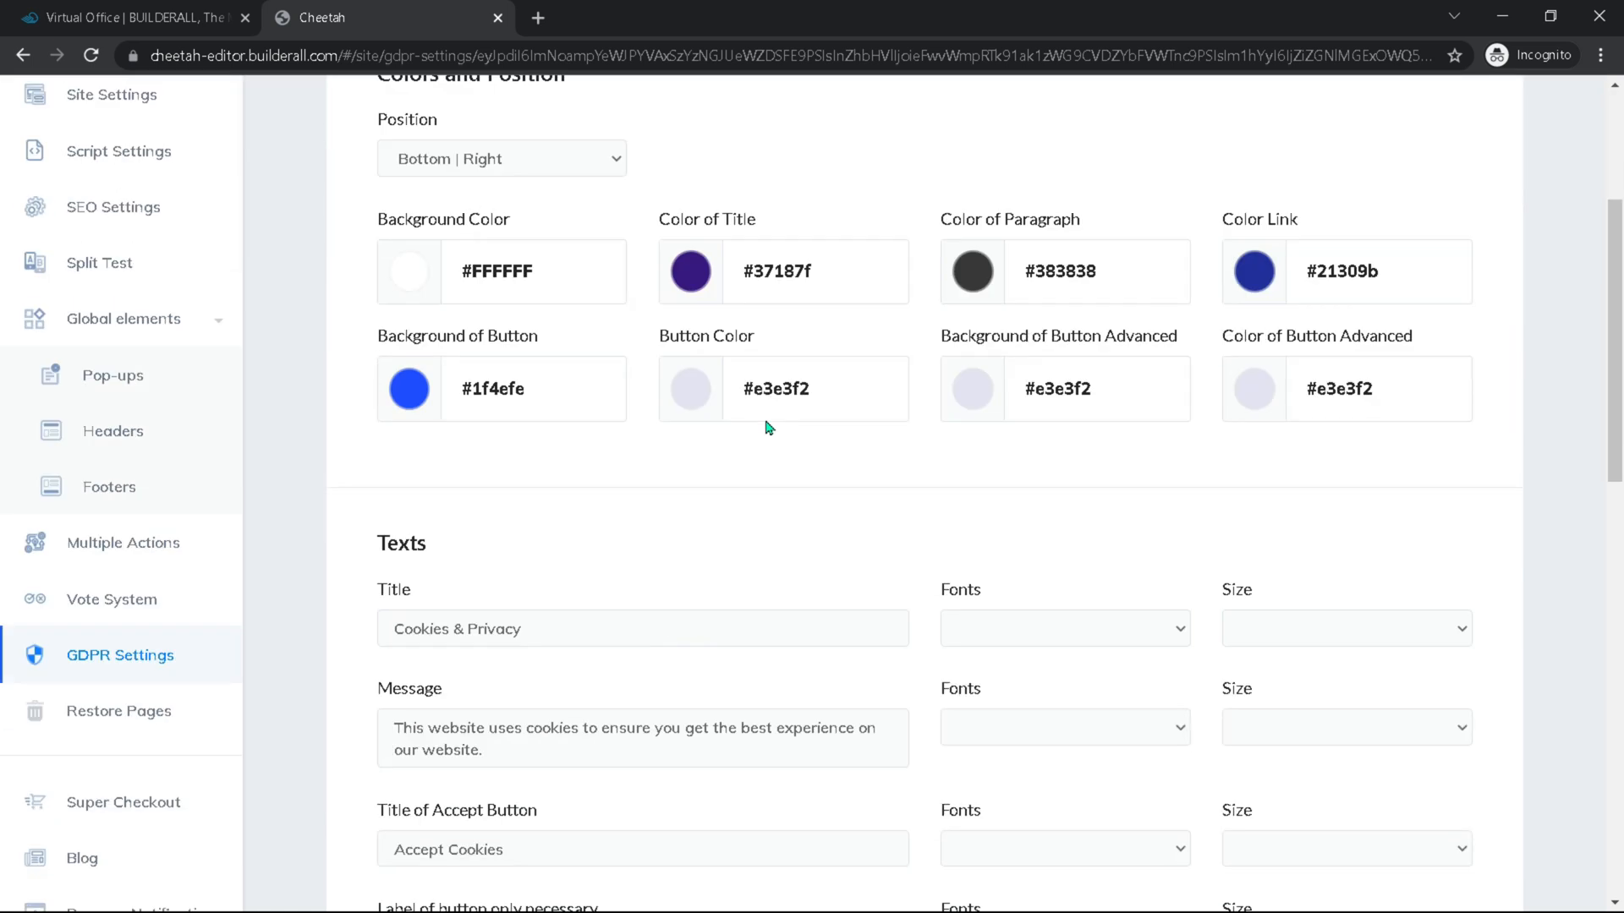
pyautogui.scroll(3)
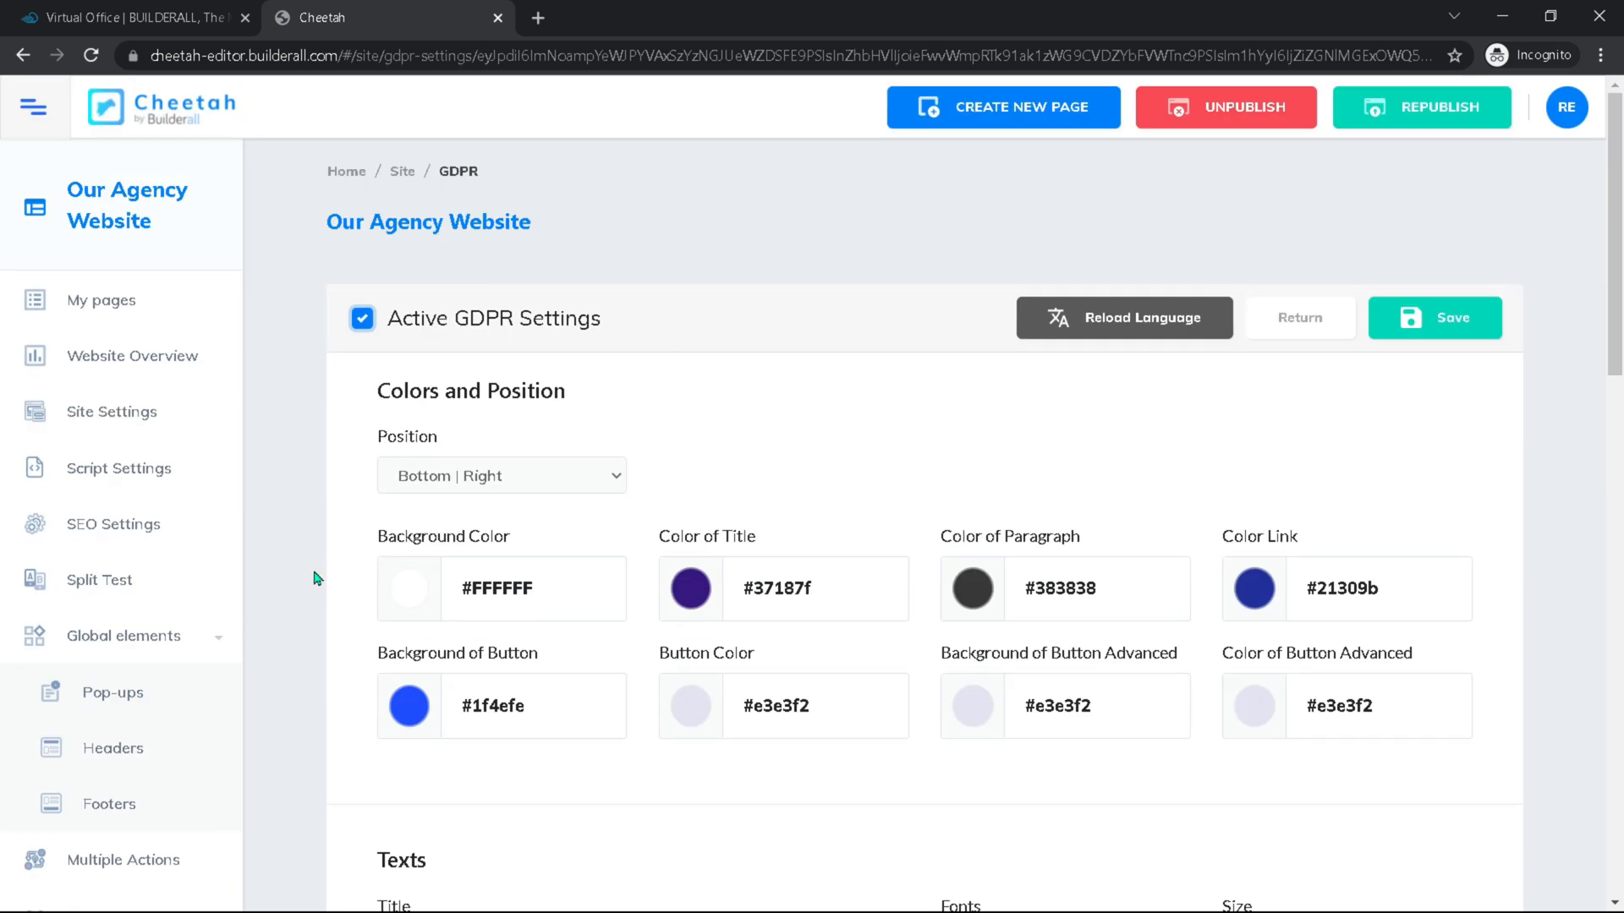
pyautogui.moveTo(577, 292)
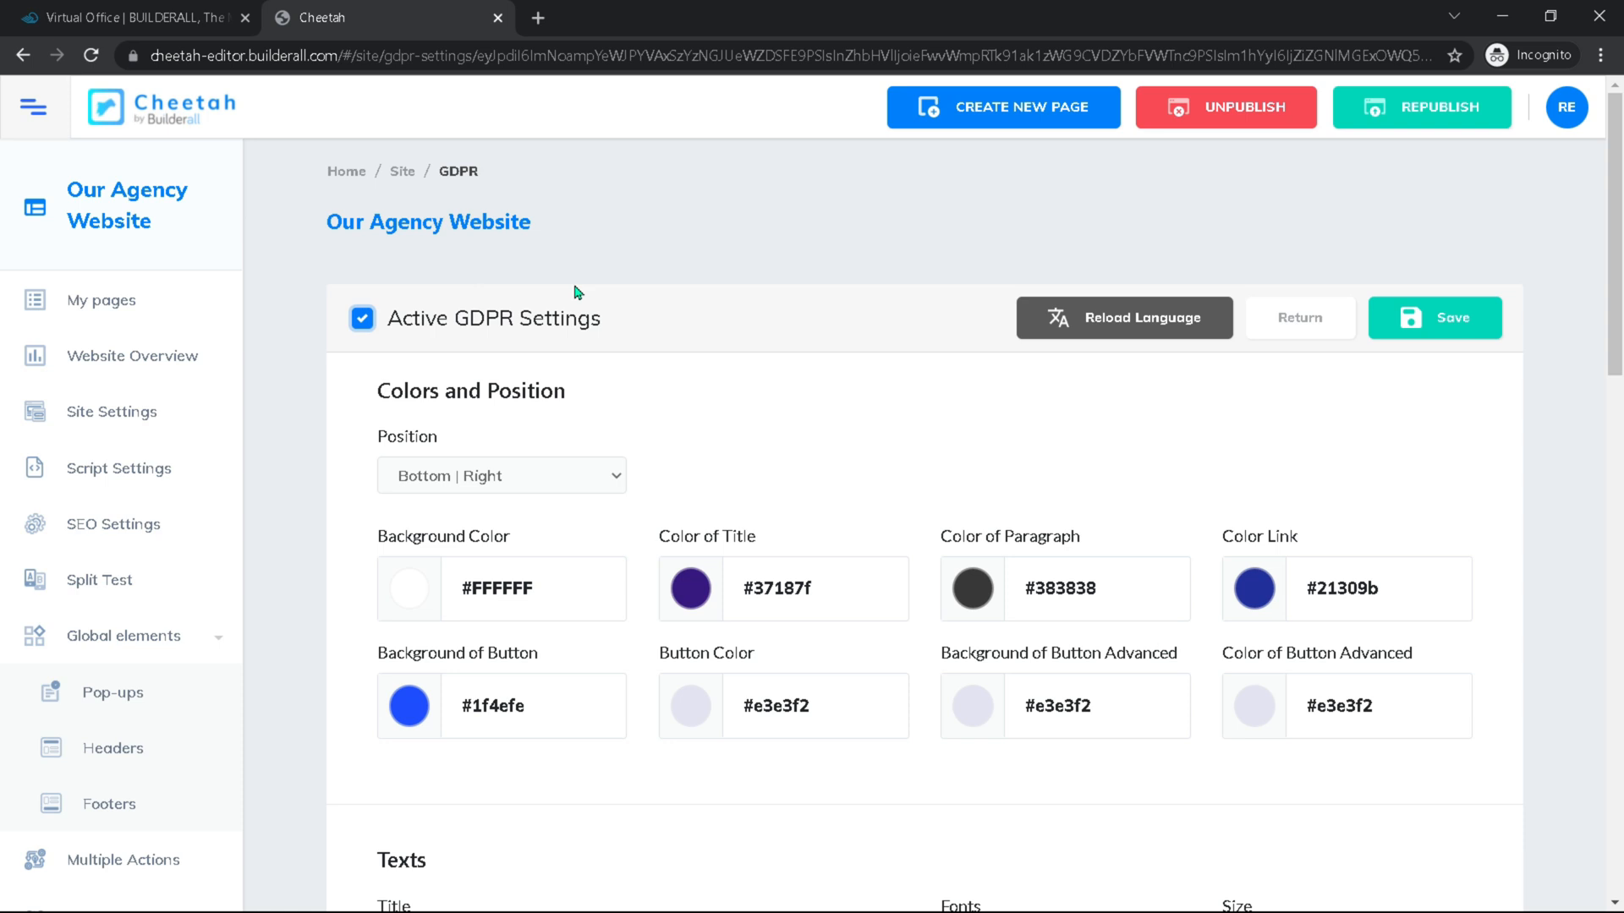
pyautogui.moveTo(578, 159)
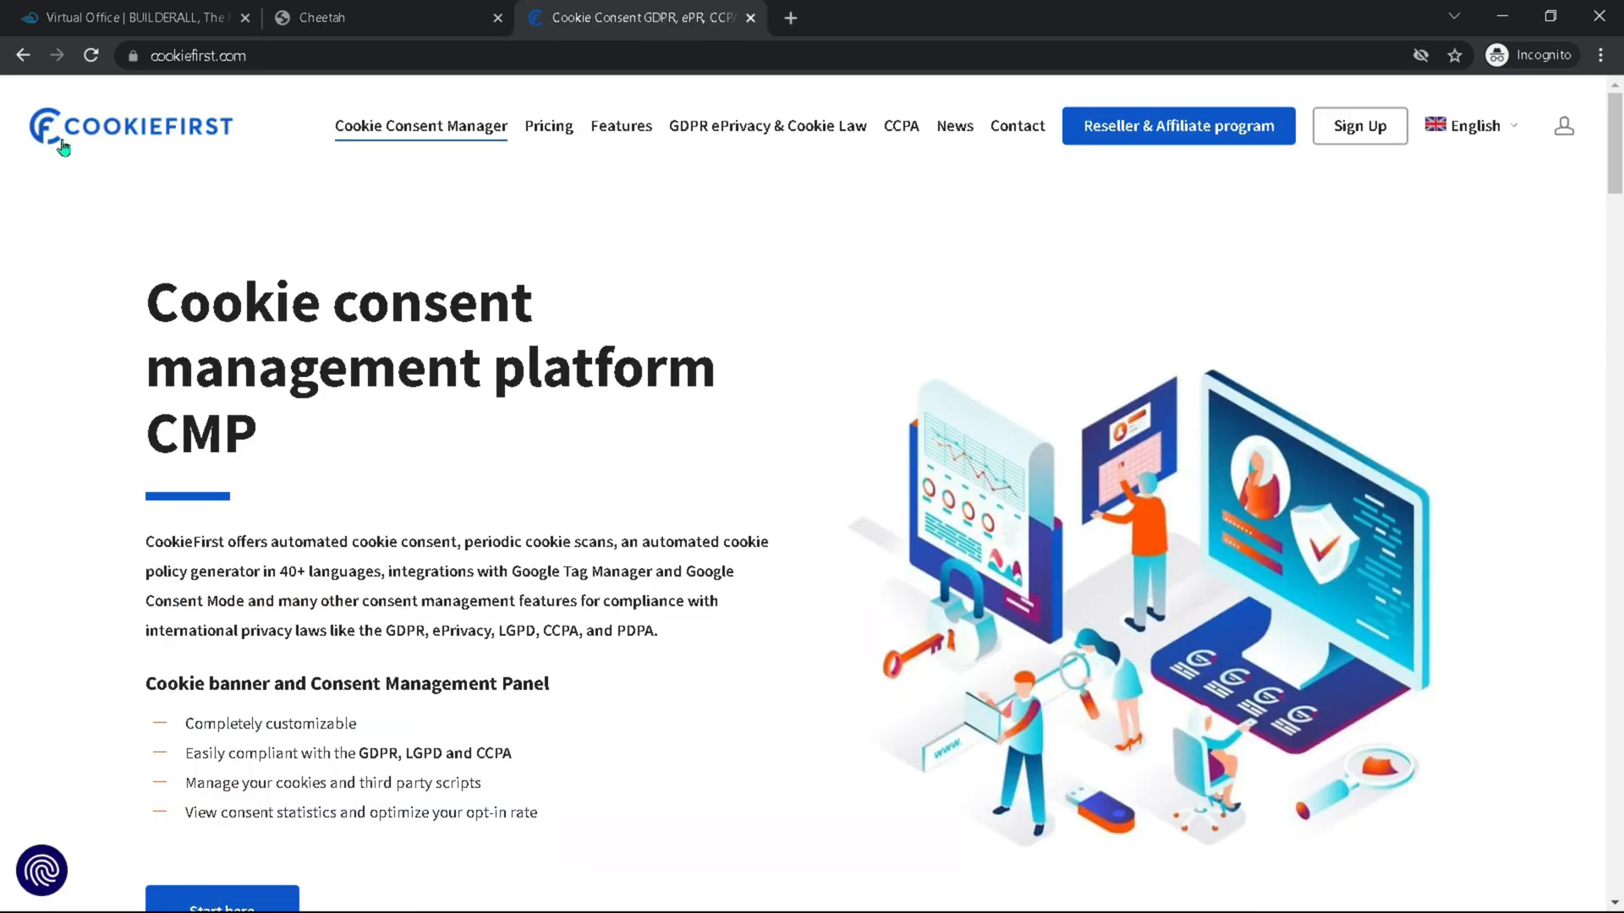
pyautogui.moveTo(235, 238)
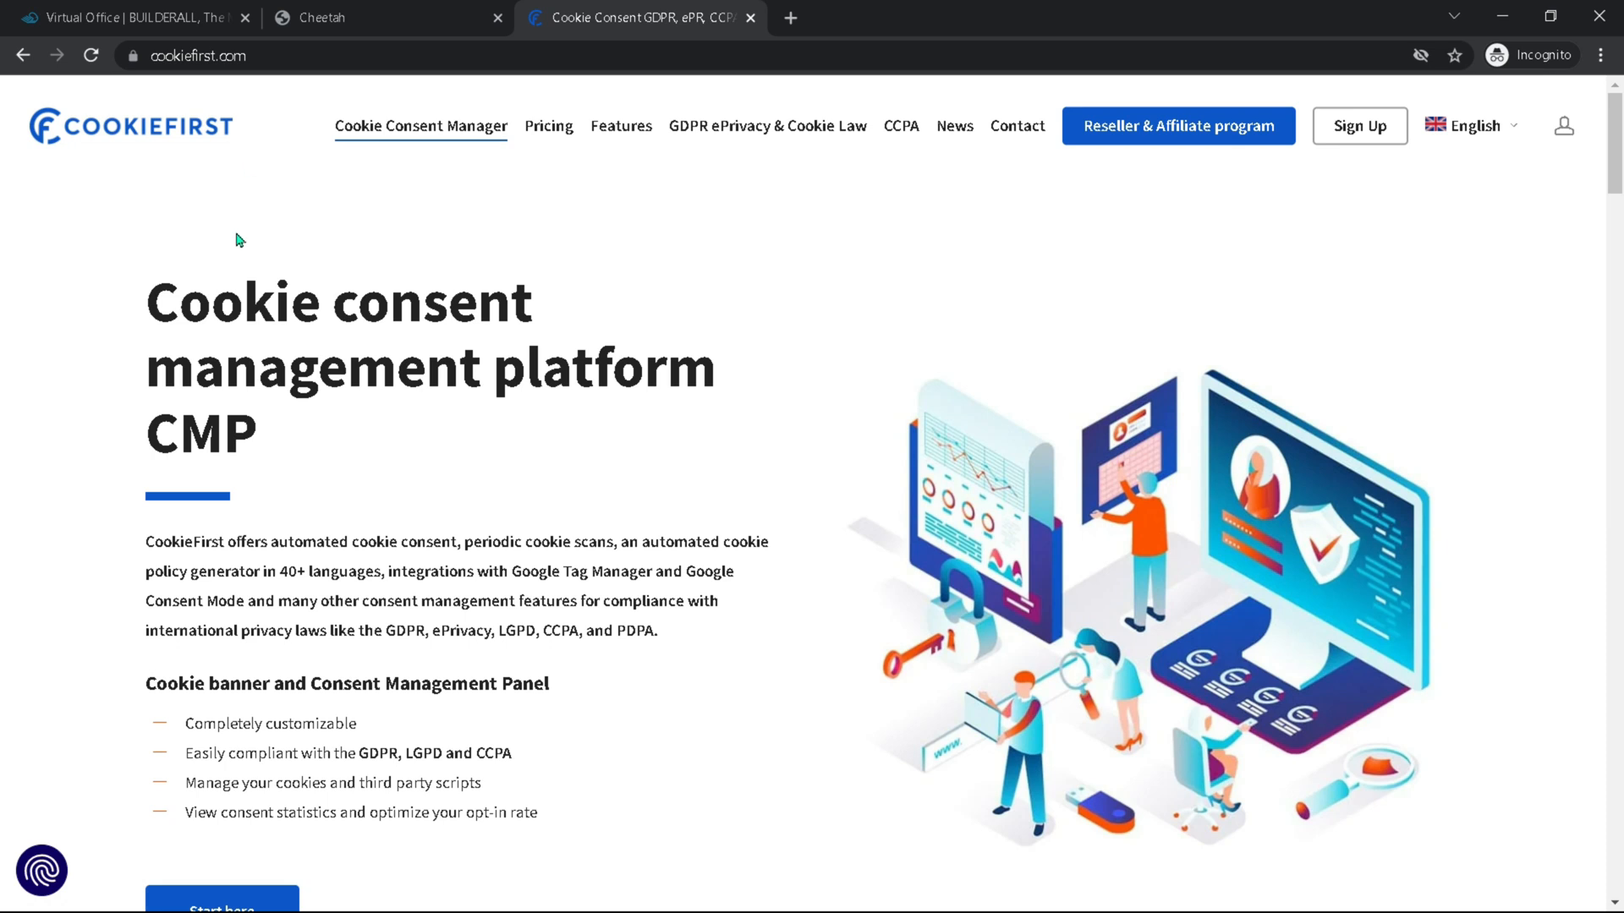
pyautogui.moveTo(741, 896)
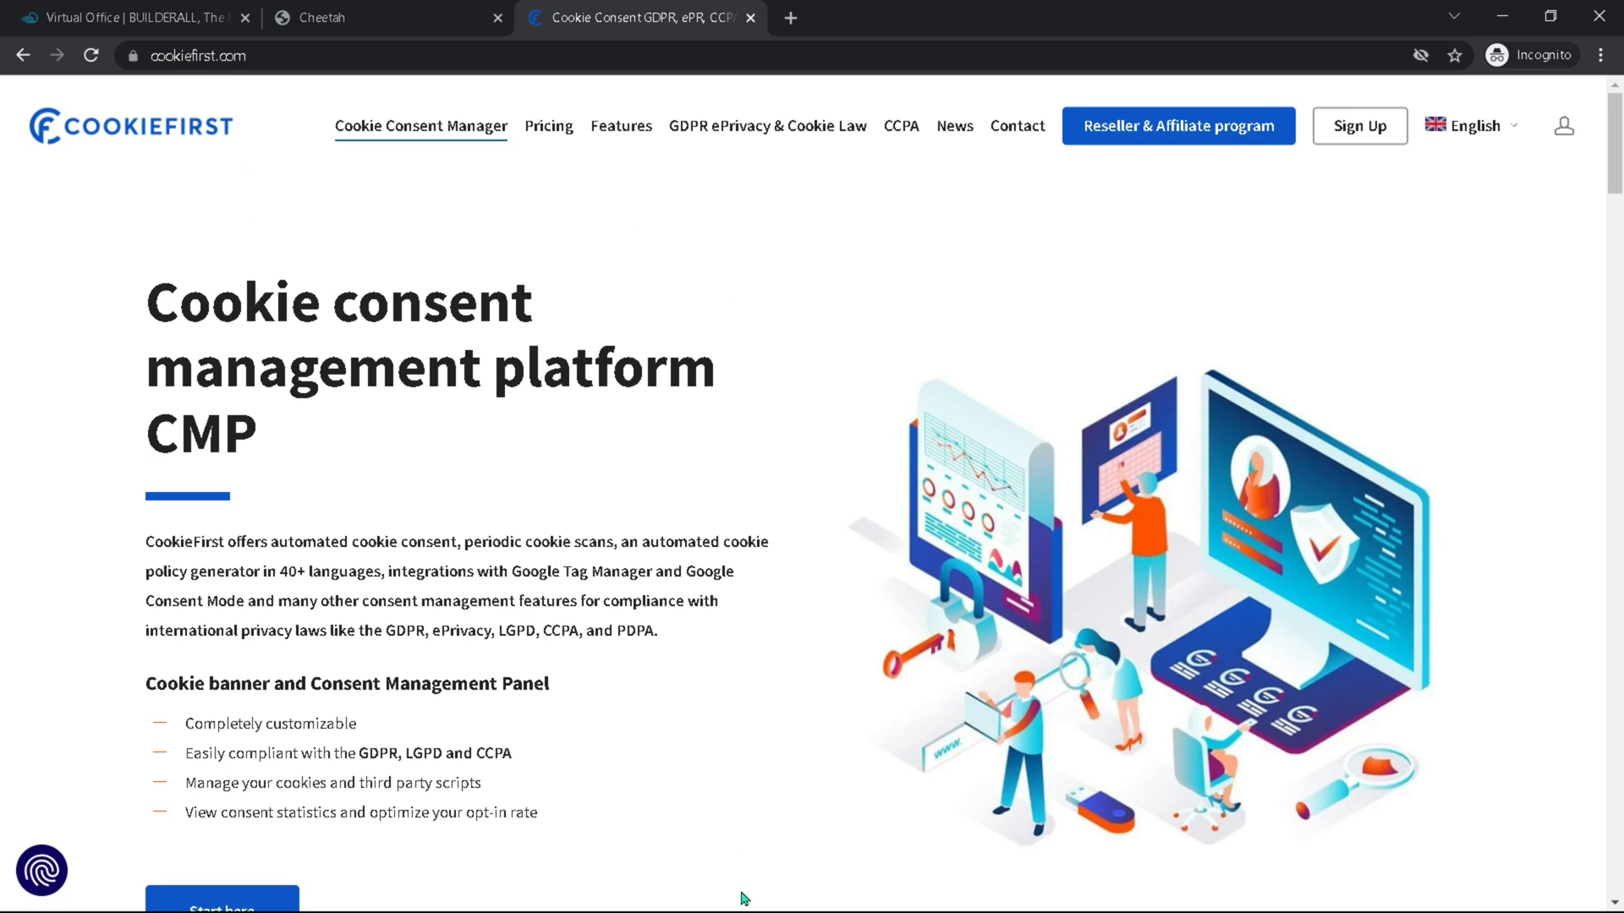
pyautogui.moveTo(389, 414)
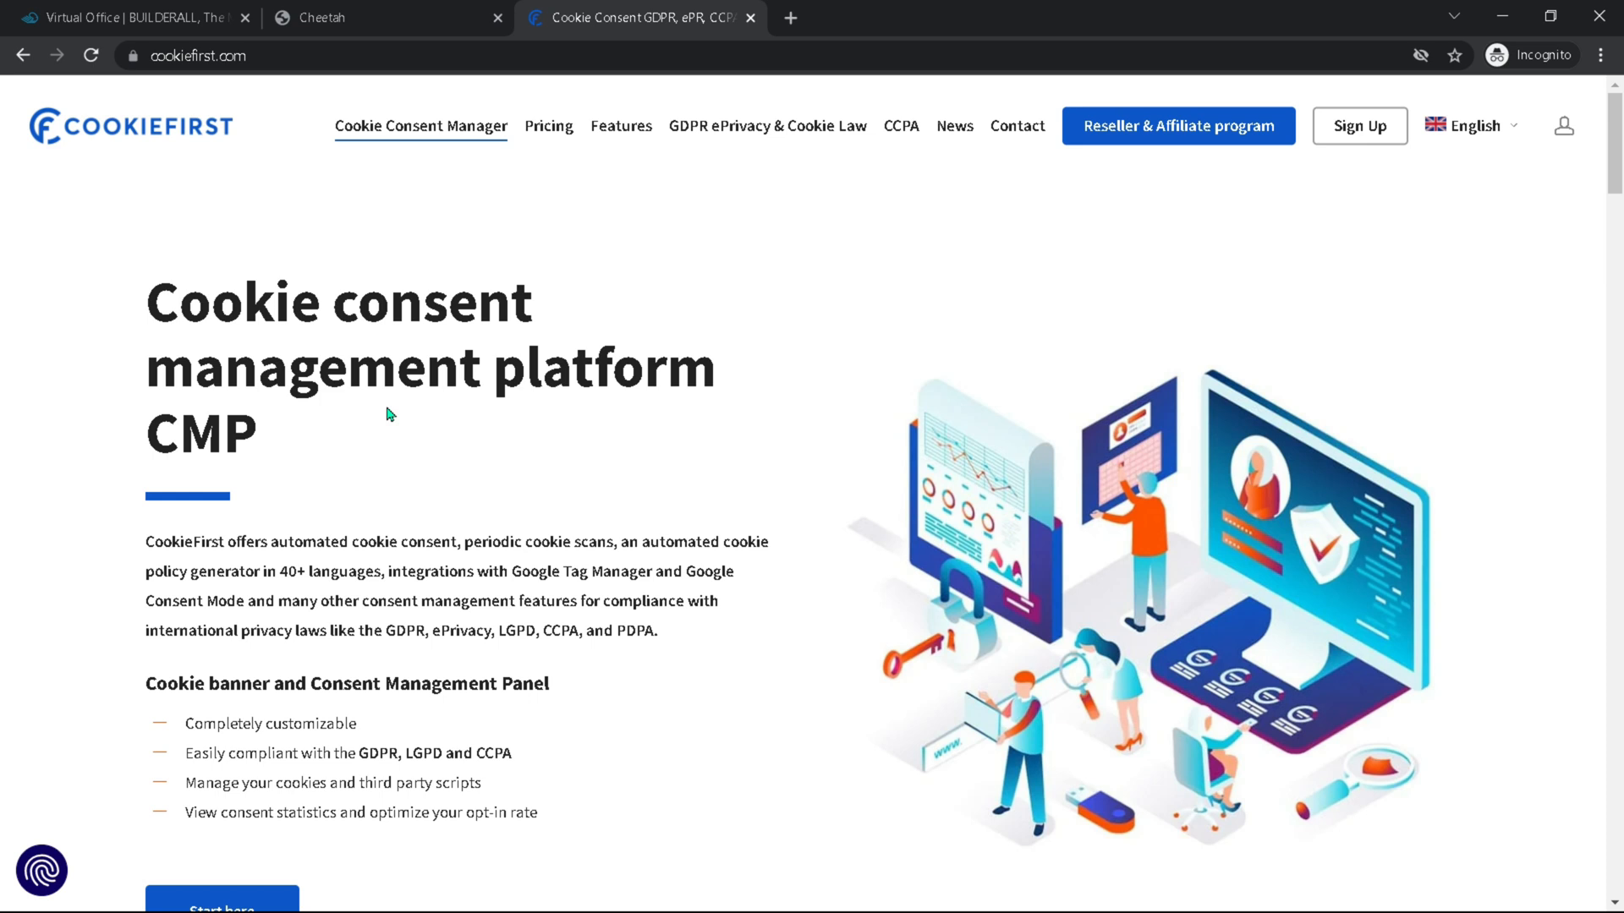
pyautogui.moveTo(668, 196)
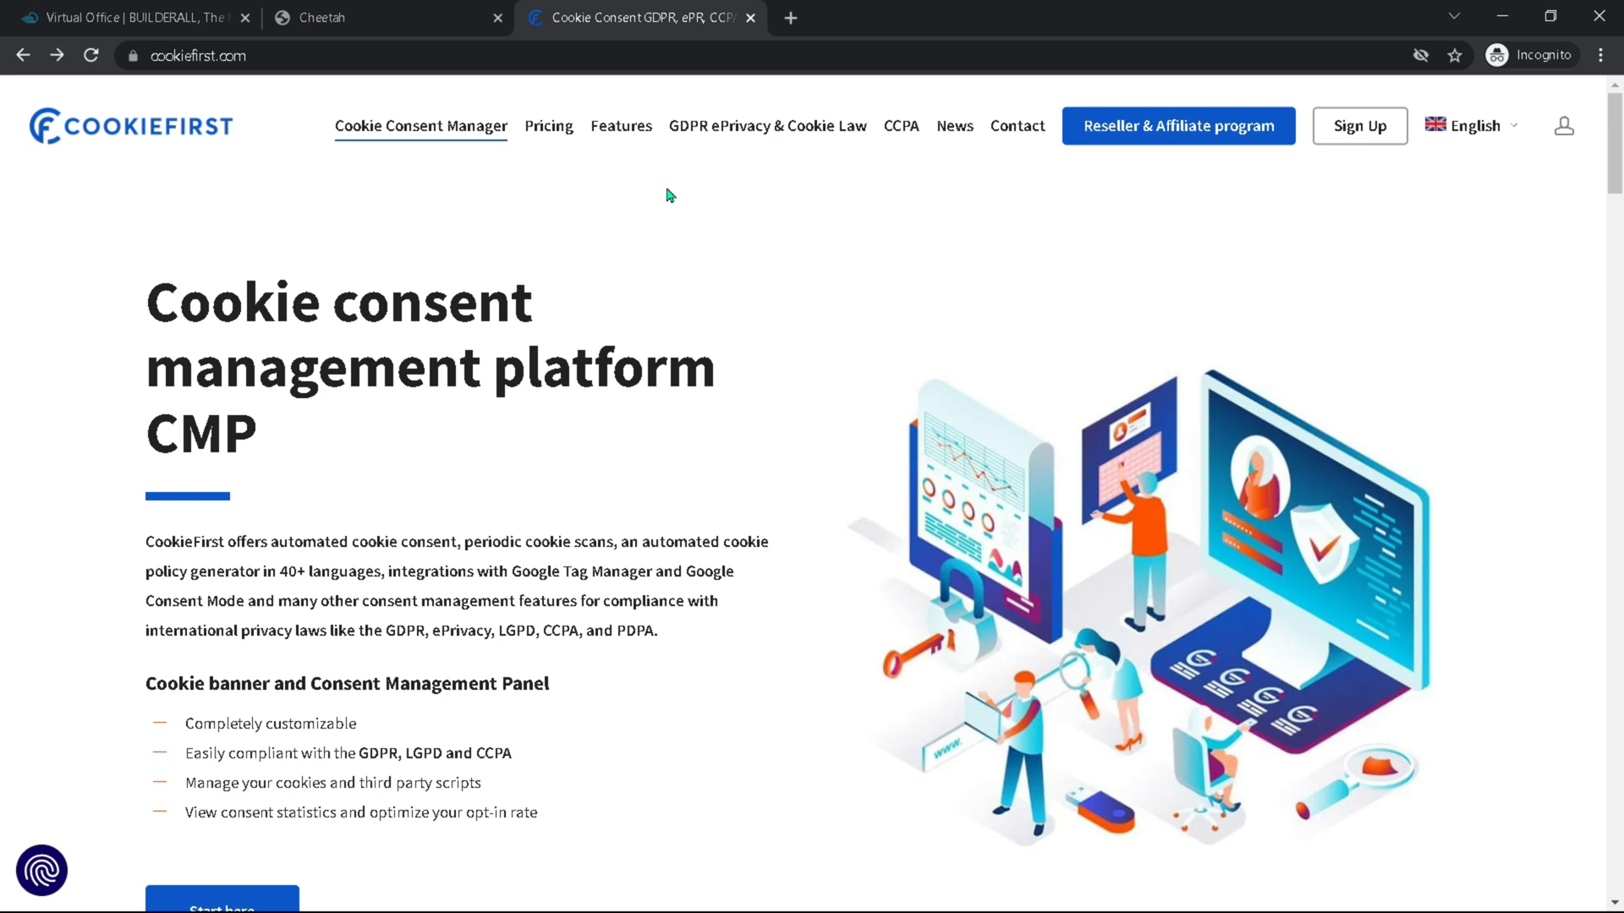
pyautogui.moveTo(391, 239)
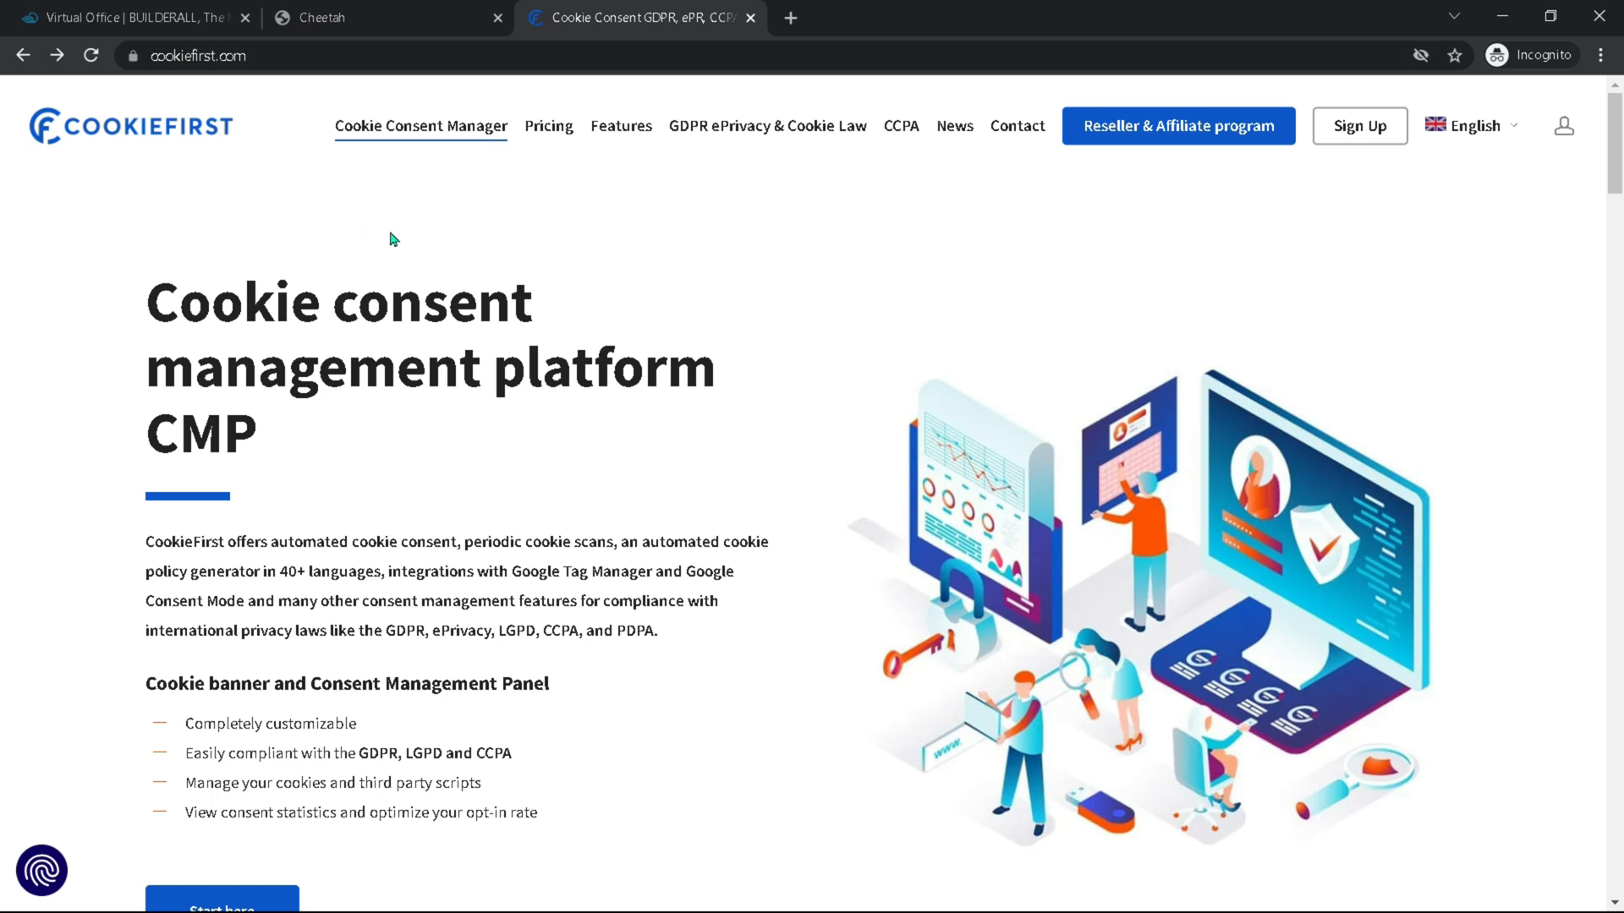
pyautogui.moveTo(456, 235)
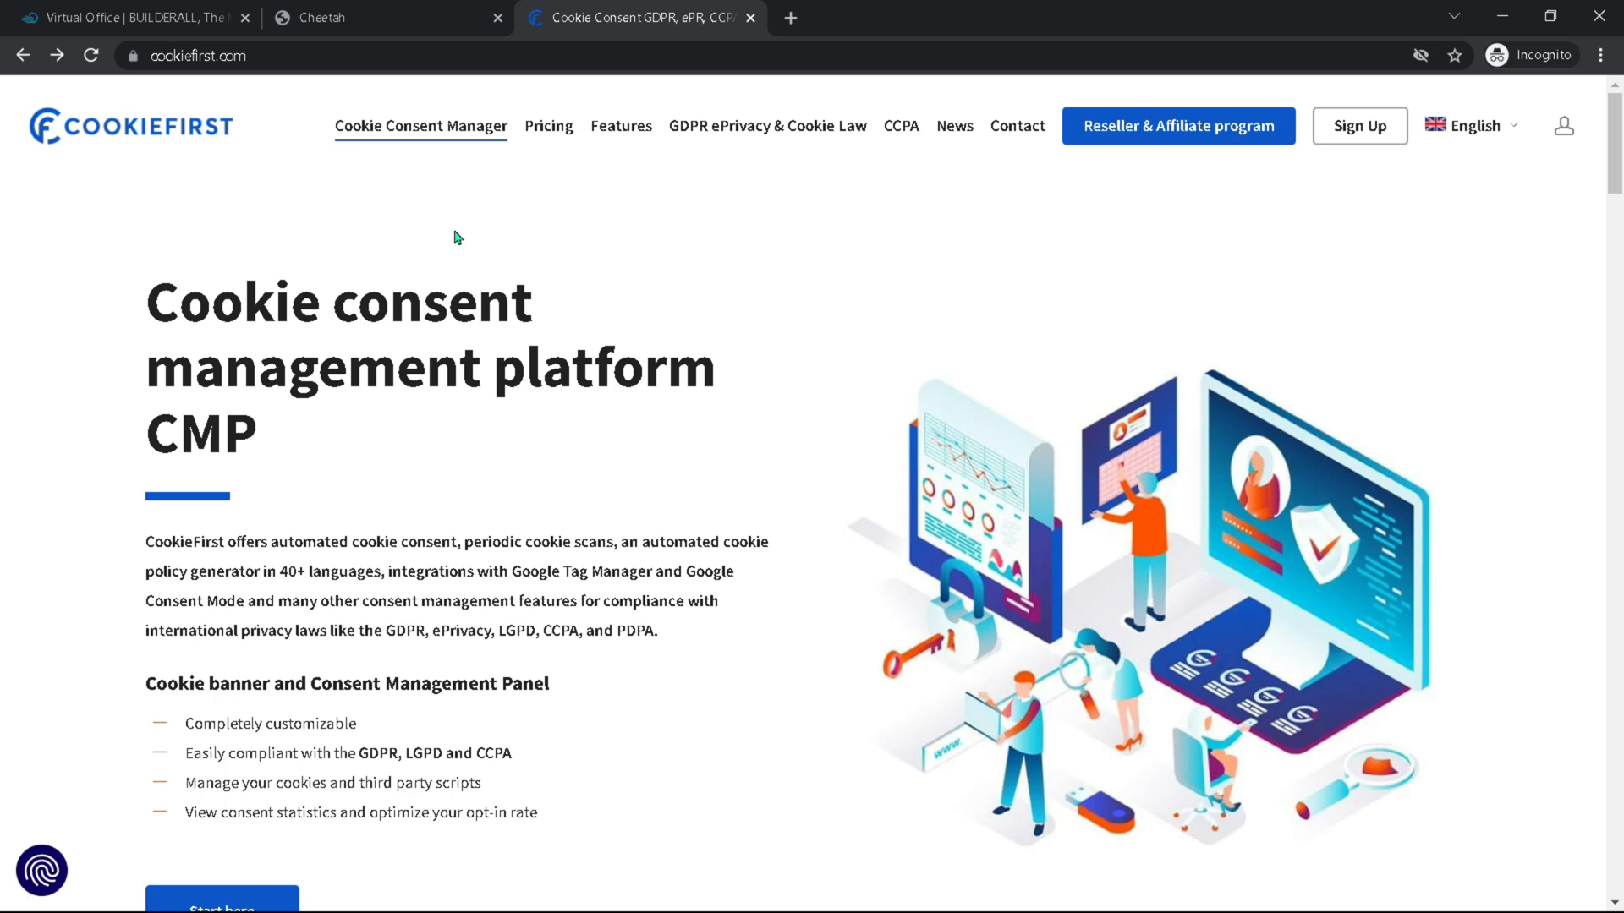
pyautogui.moveTo(548, 125)
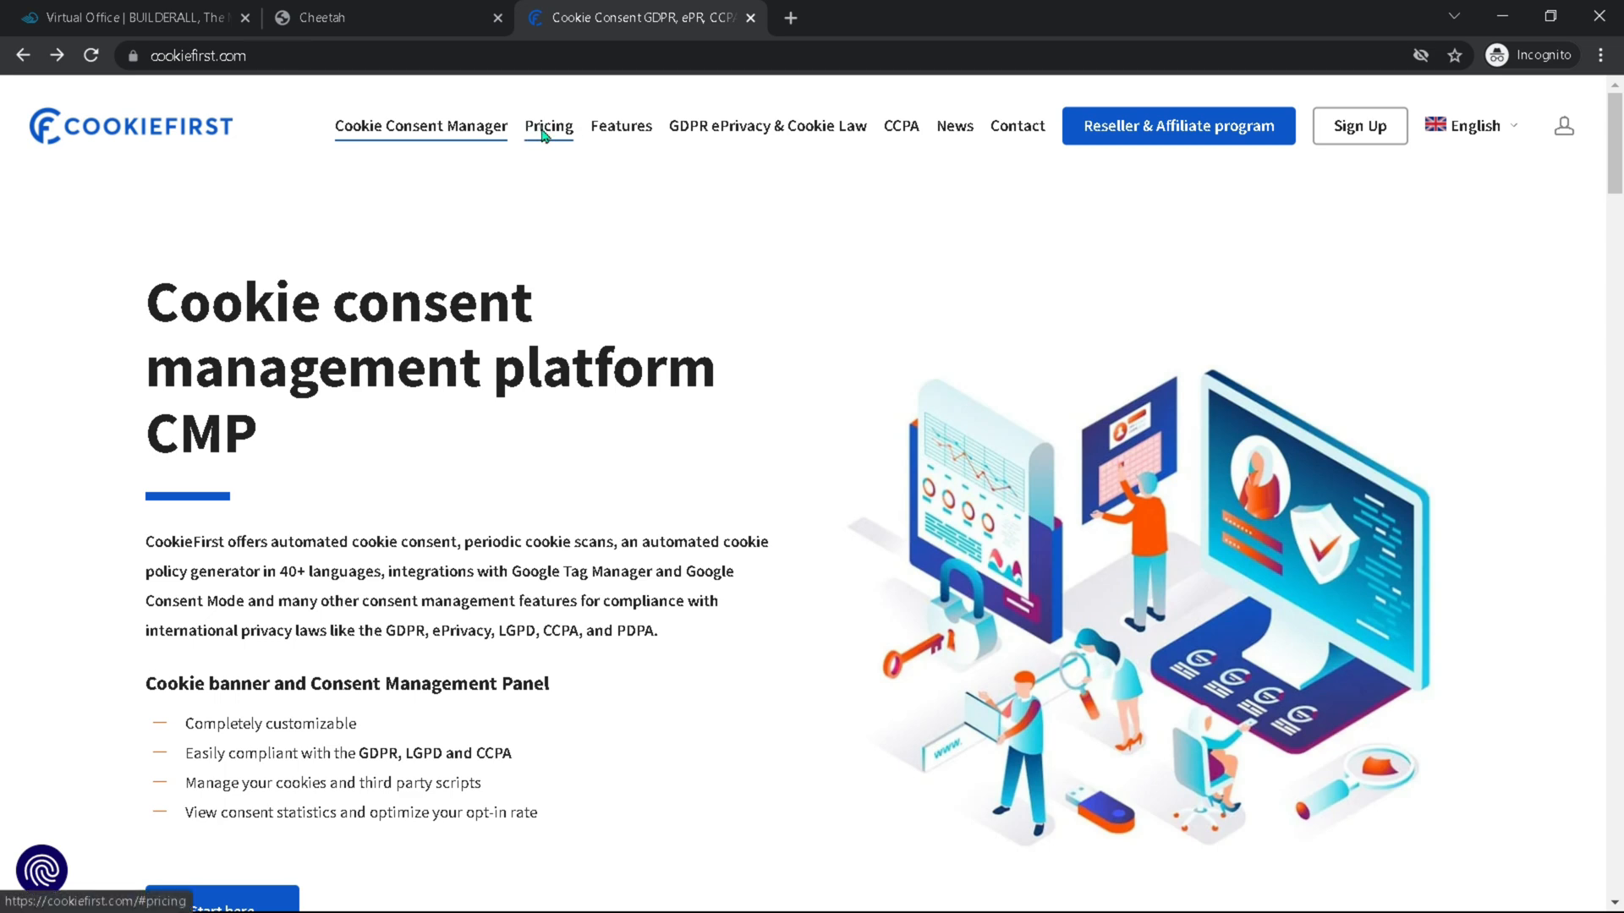
pyautogui.click(548, 125)
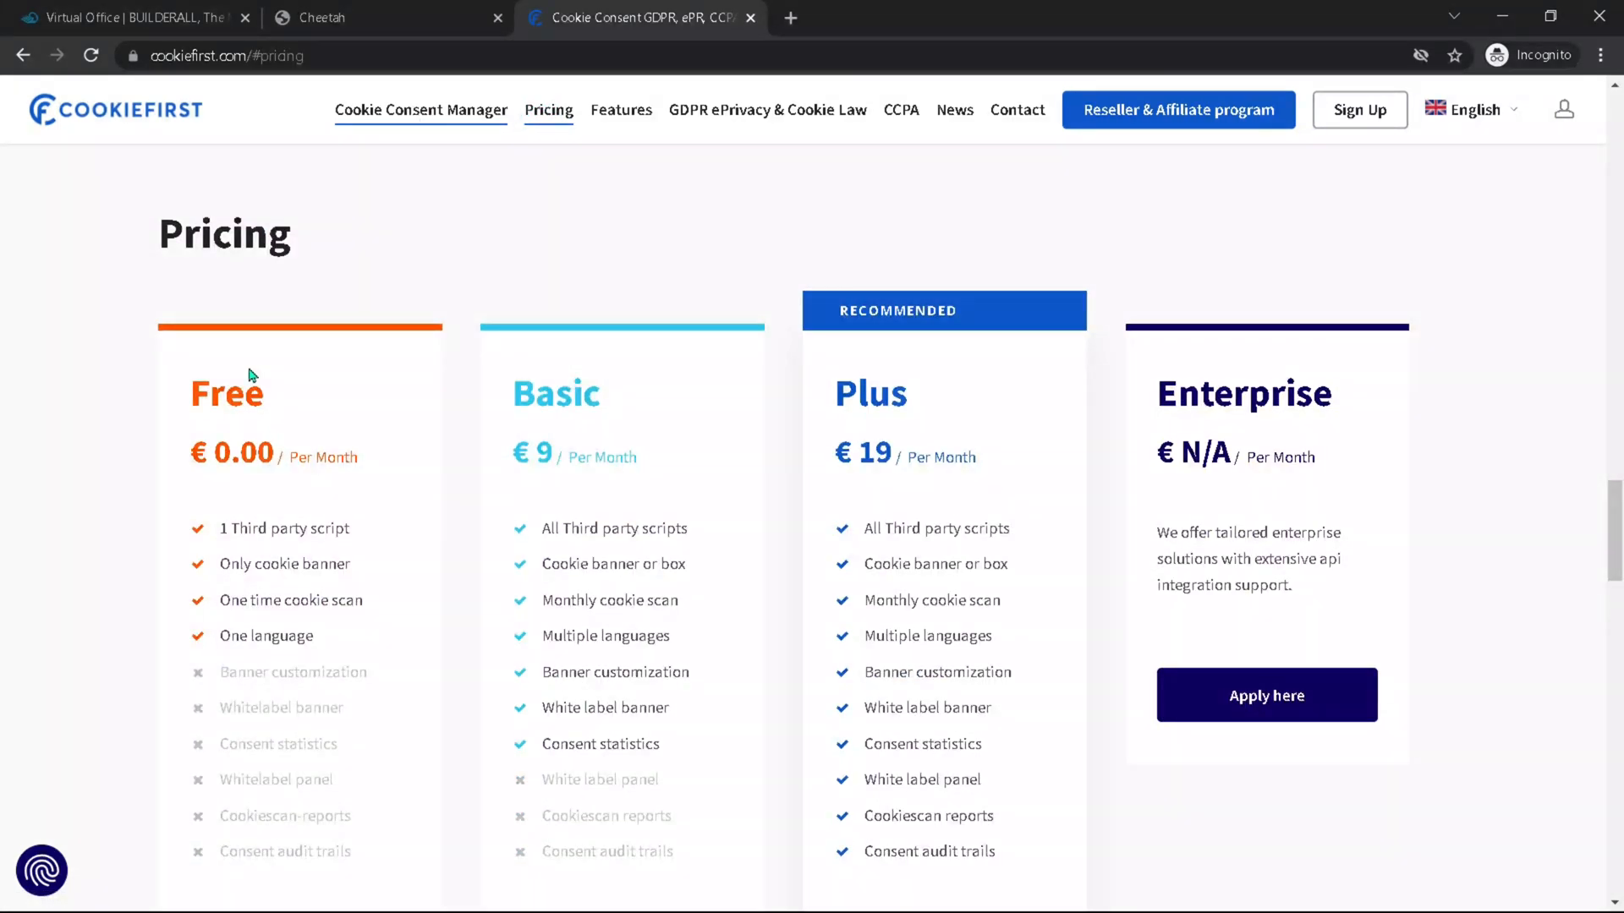
pyautogui.moveTo(727, 347)
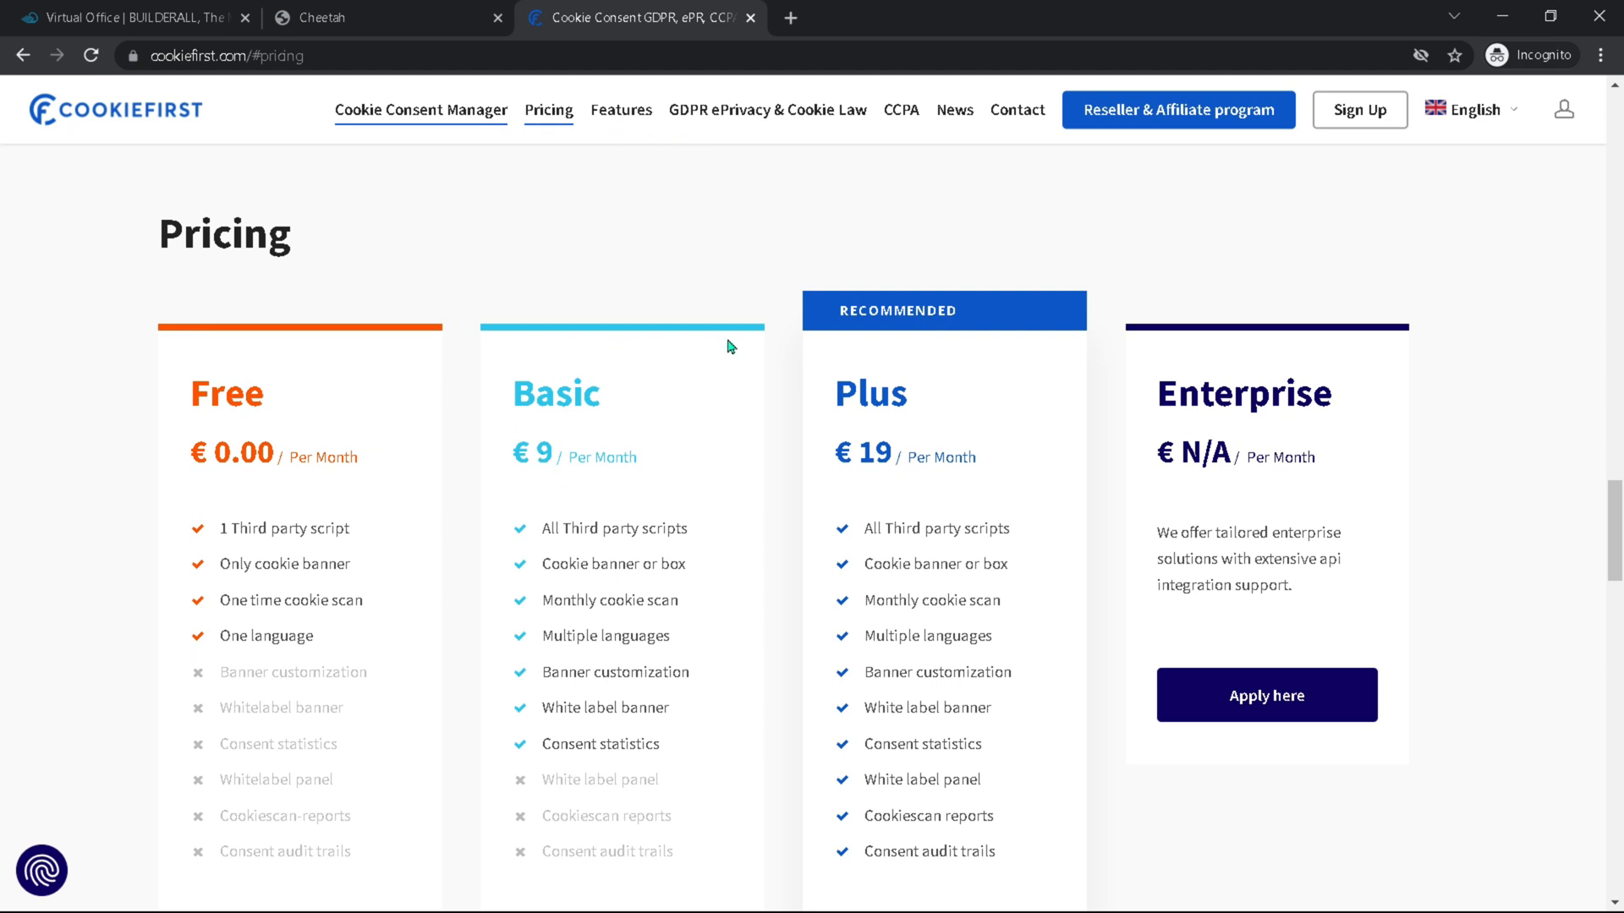
pyautogui.moveTo(637, 413)
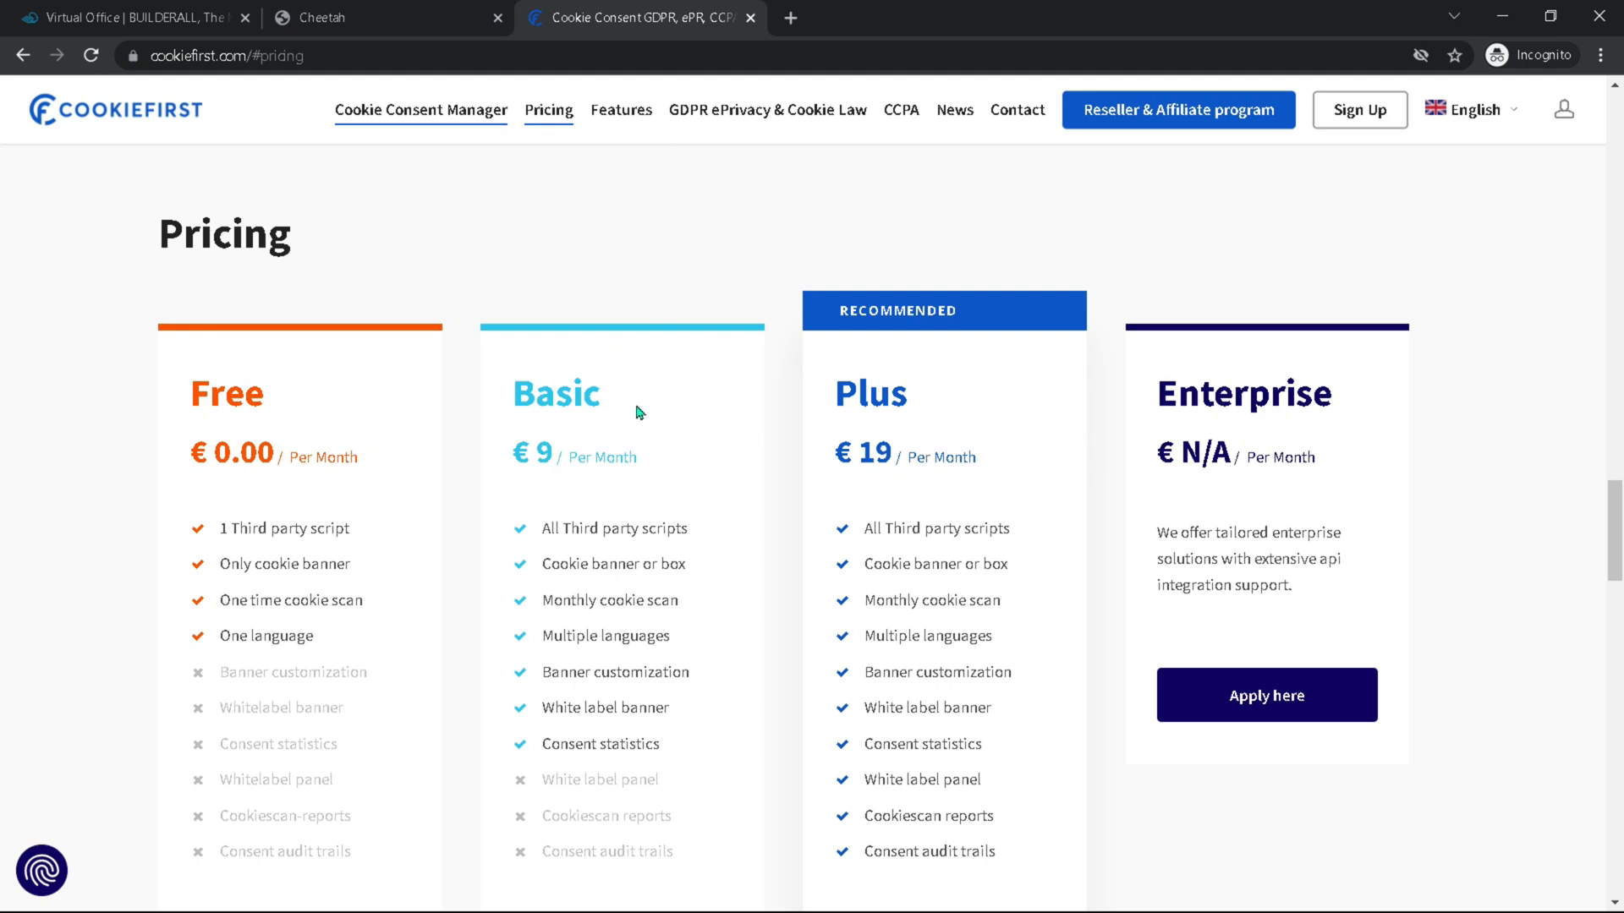
pyautogui.moveTo(672, 317)
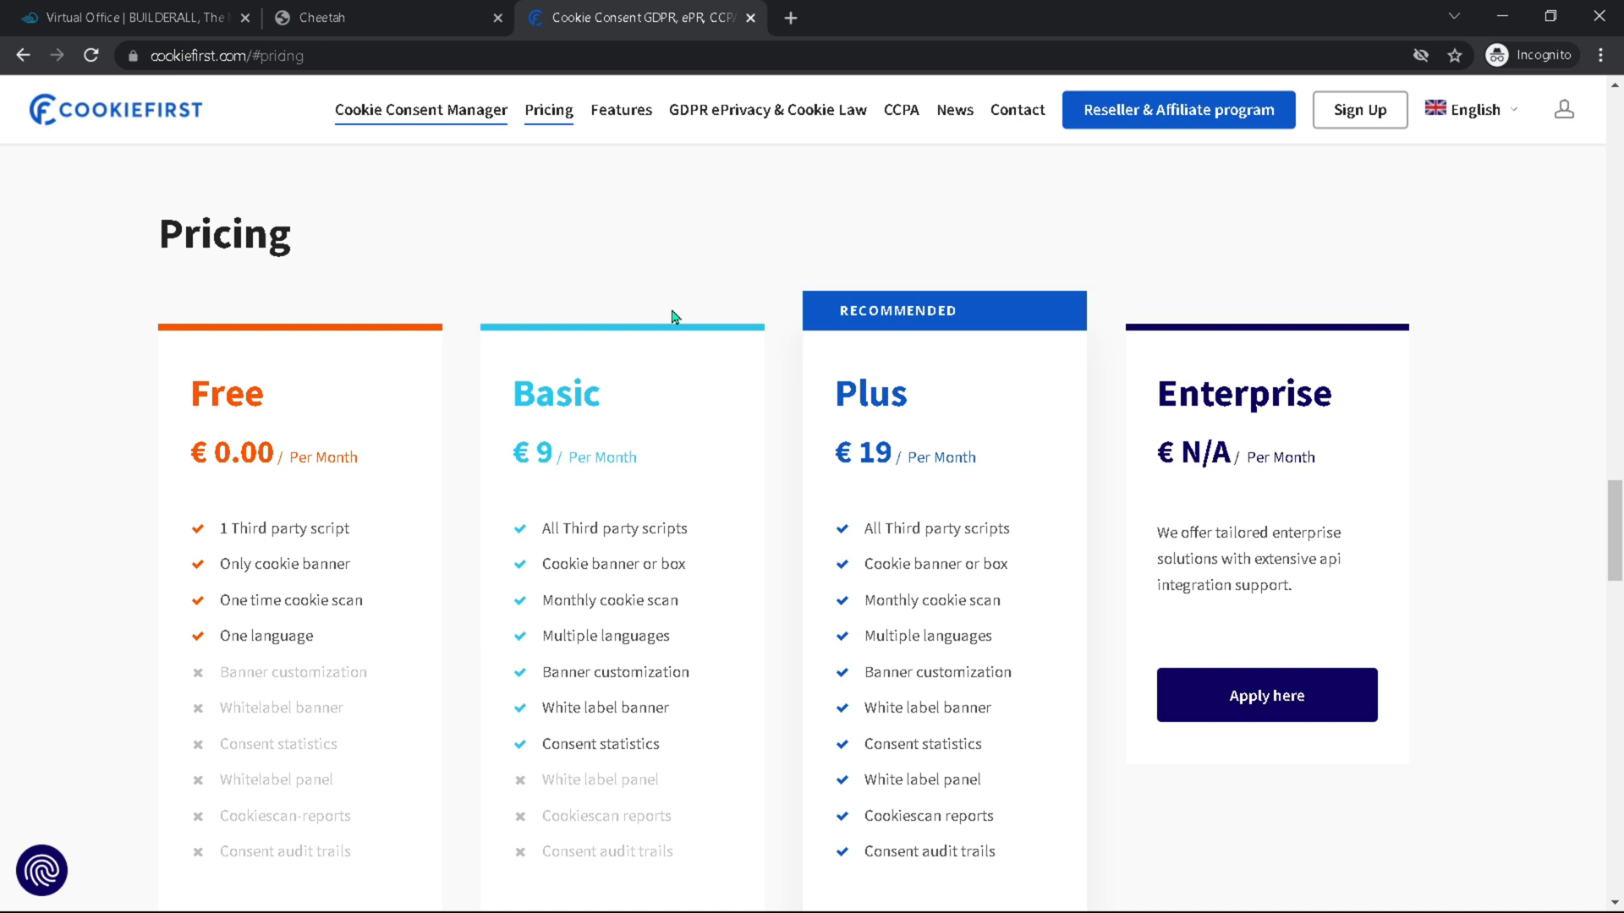
pyautogui.moveTo(648, 383)
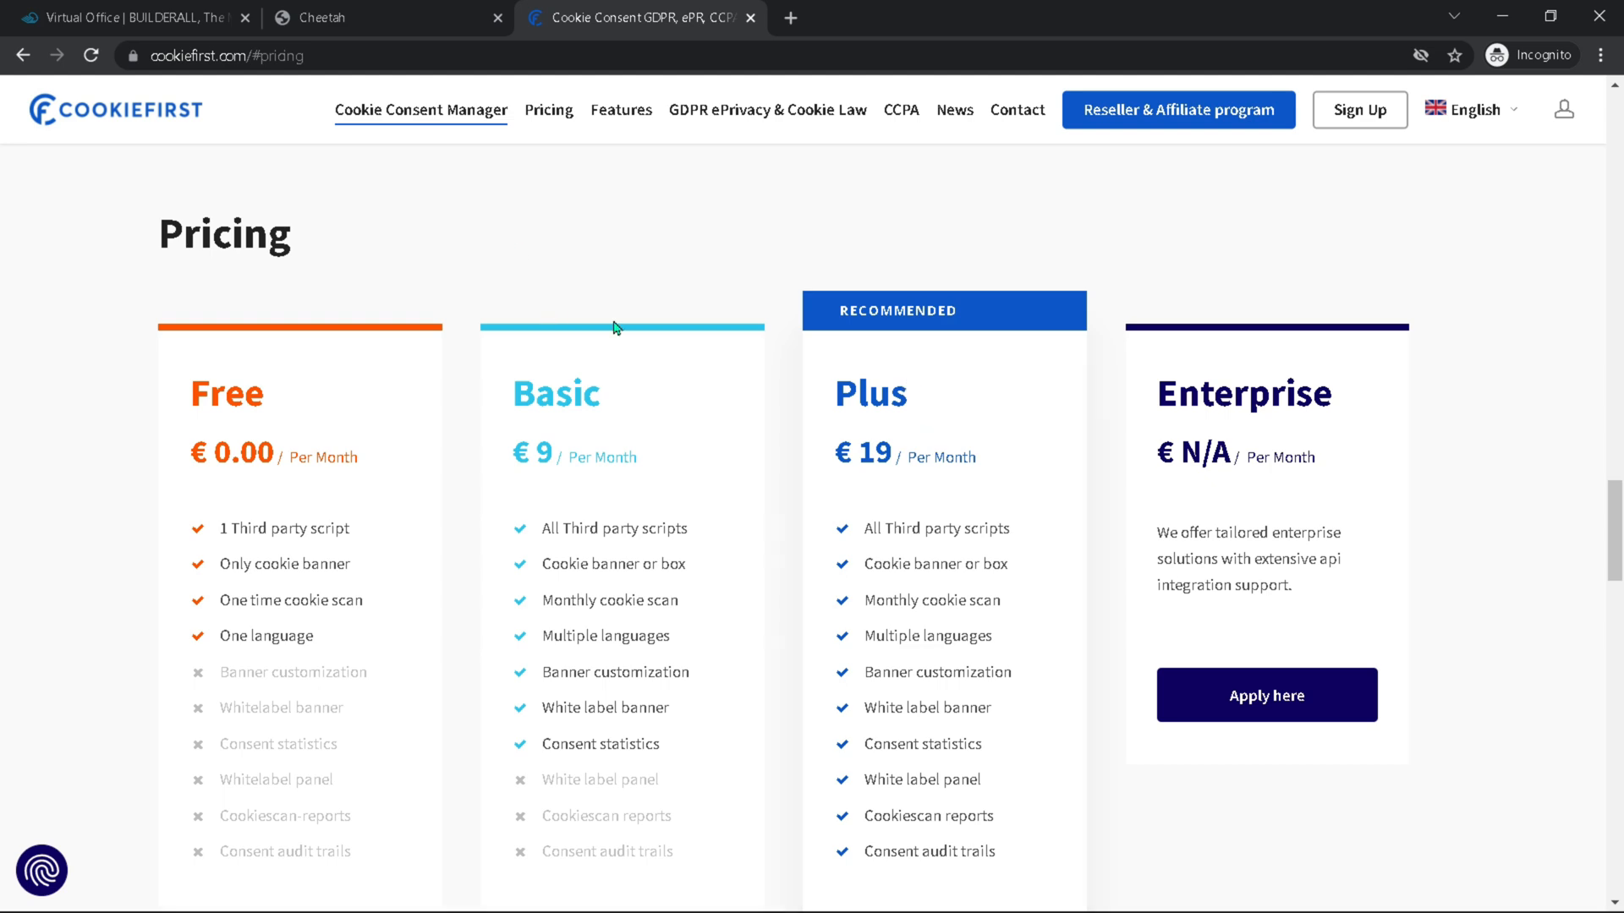
pyautogui.moveTo(665, 465)
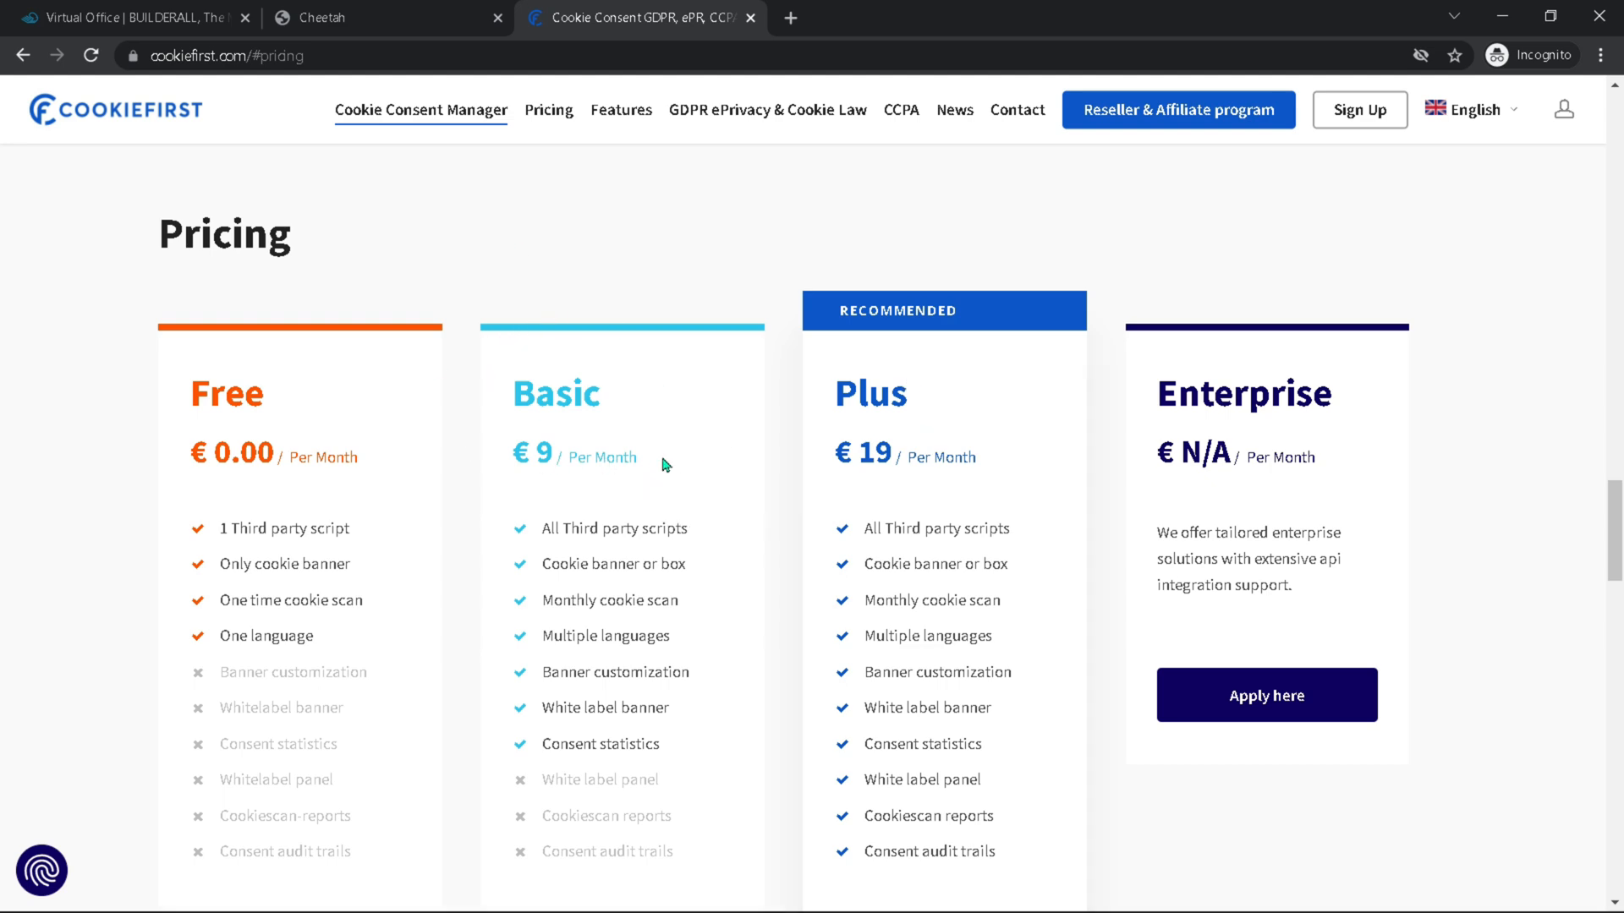
pyautogui.scroll(-3)
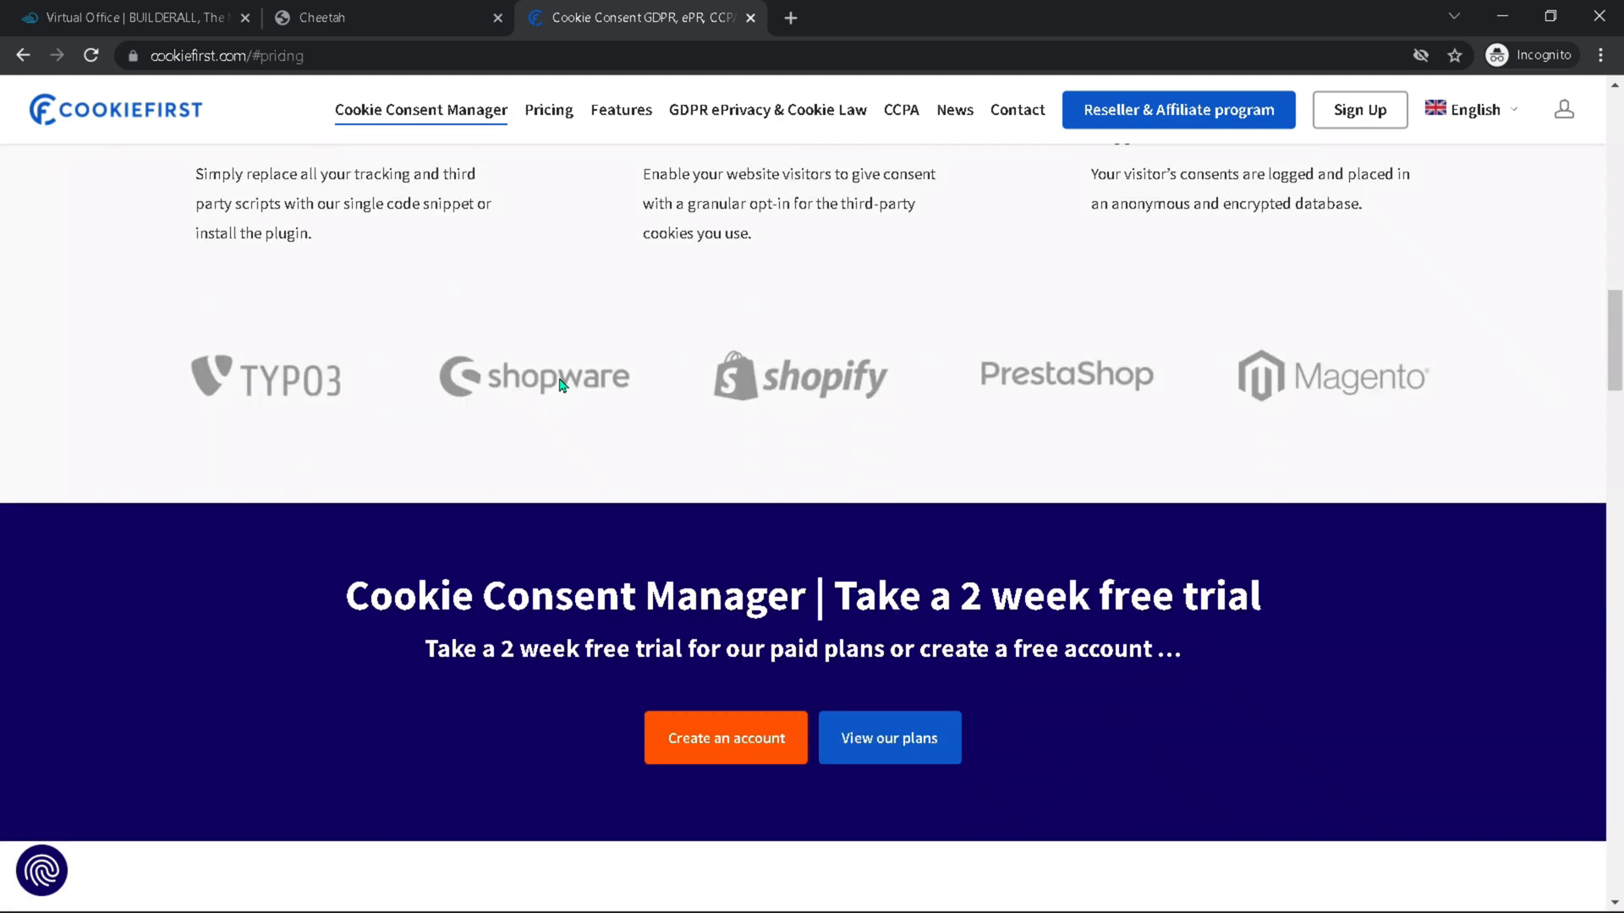
pyautogui.scroll(3)
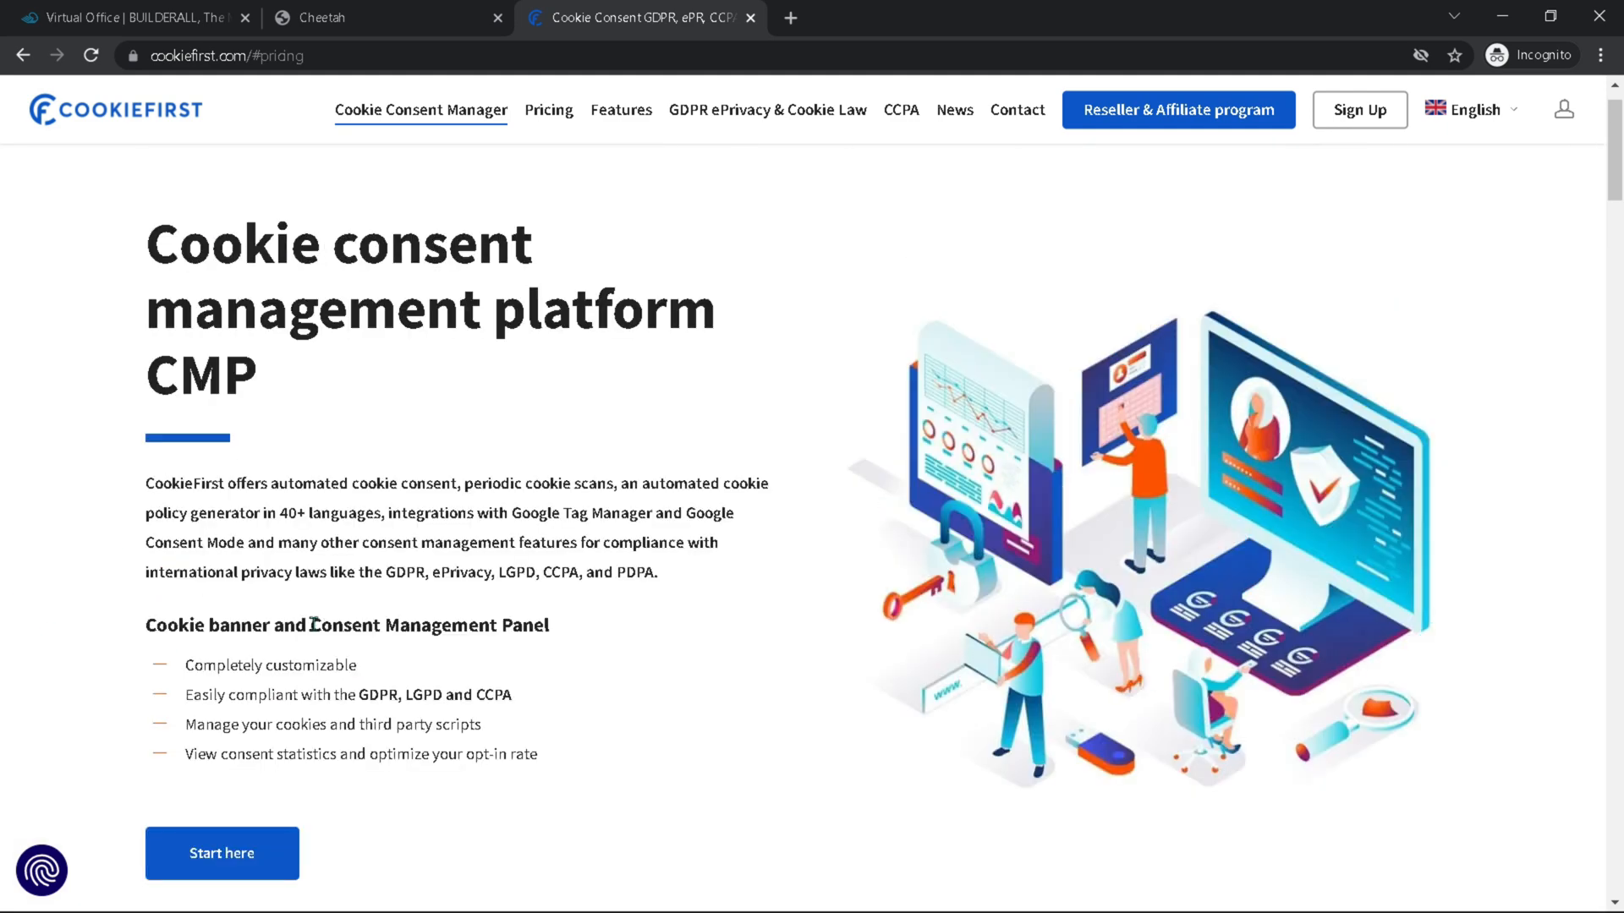
# Step: Switch from the CookieFirst free sign-up form to the login page
pyautogui.click(221, 852)
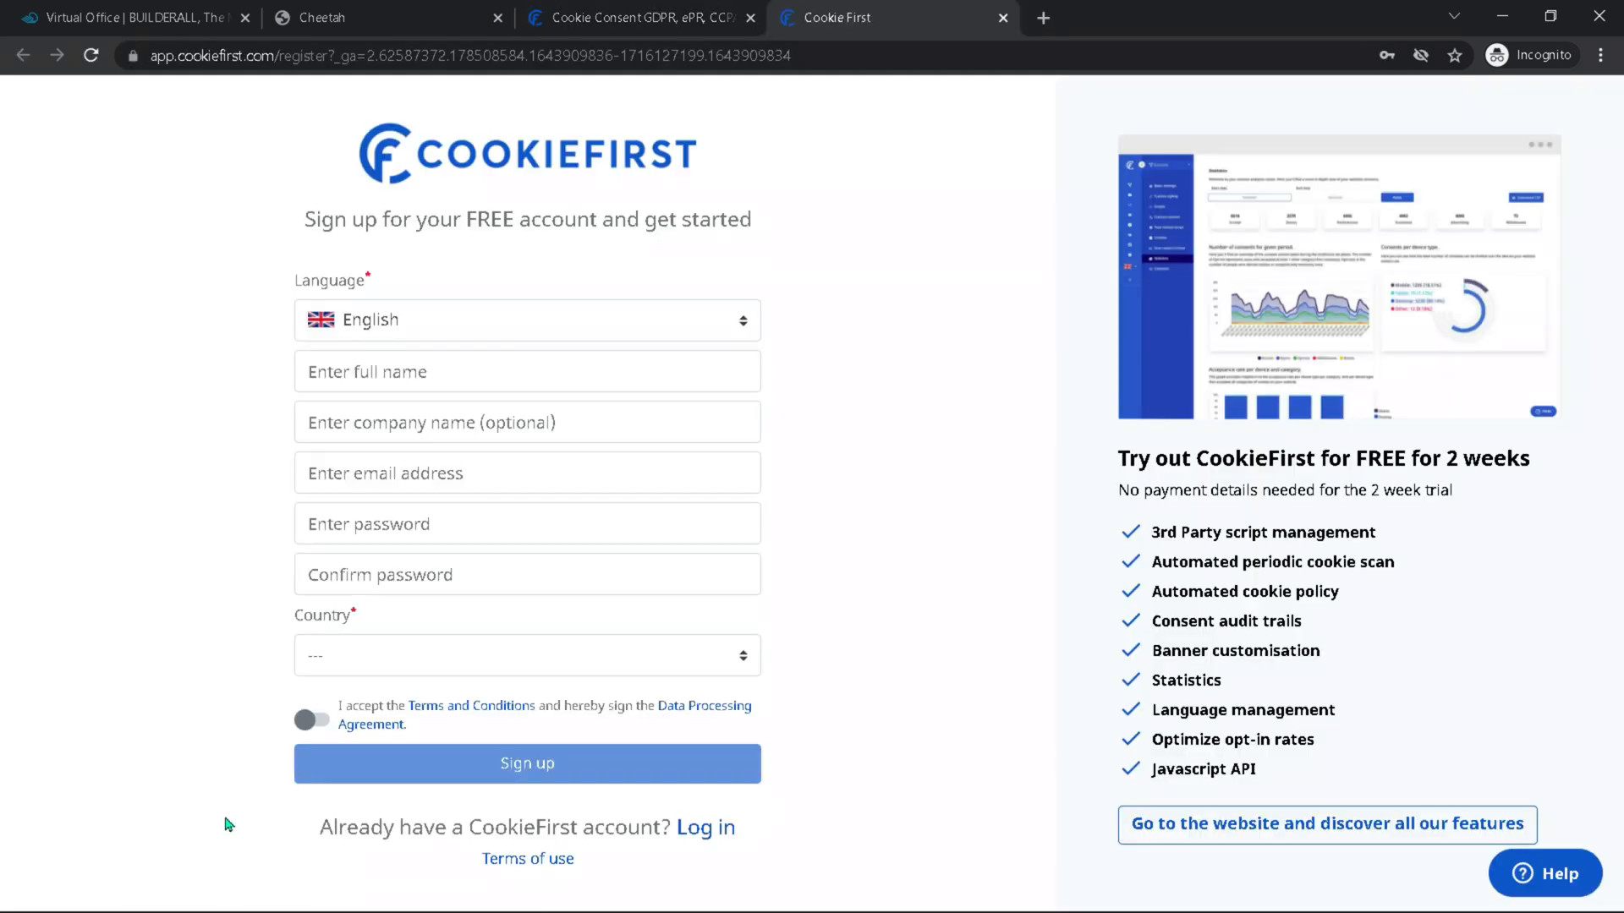
pyautogui.moveTo(477, 707)
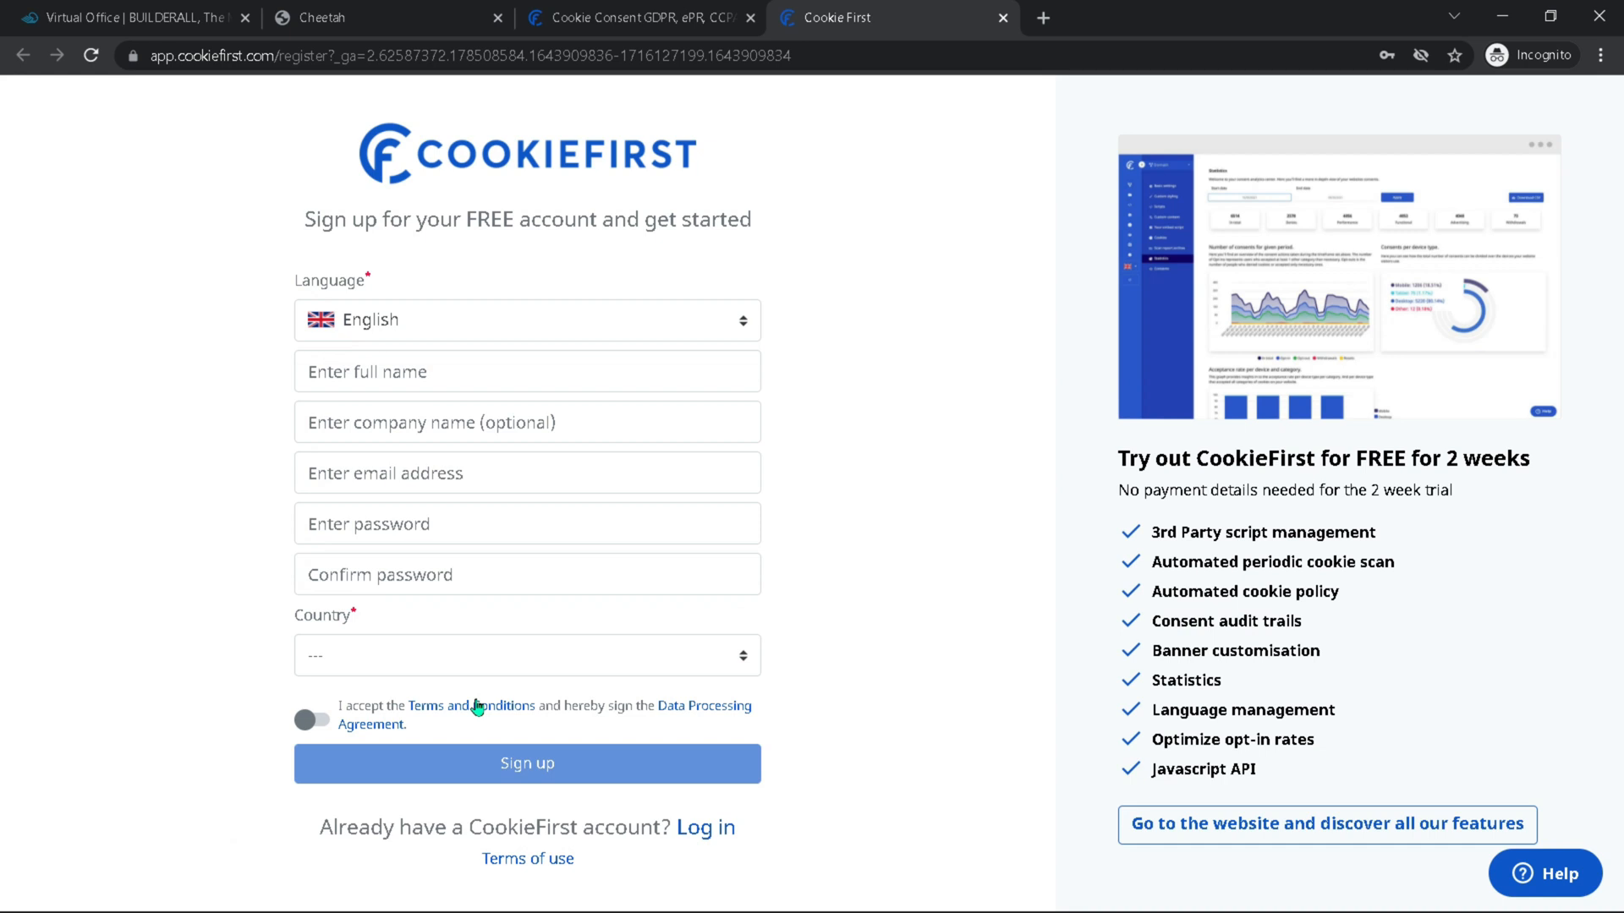
pyautogui.moveTo(238, 730)
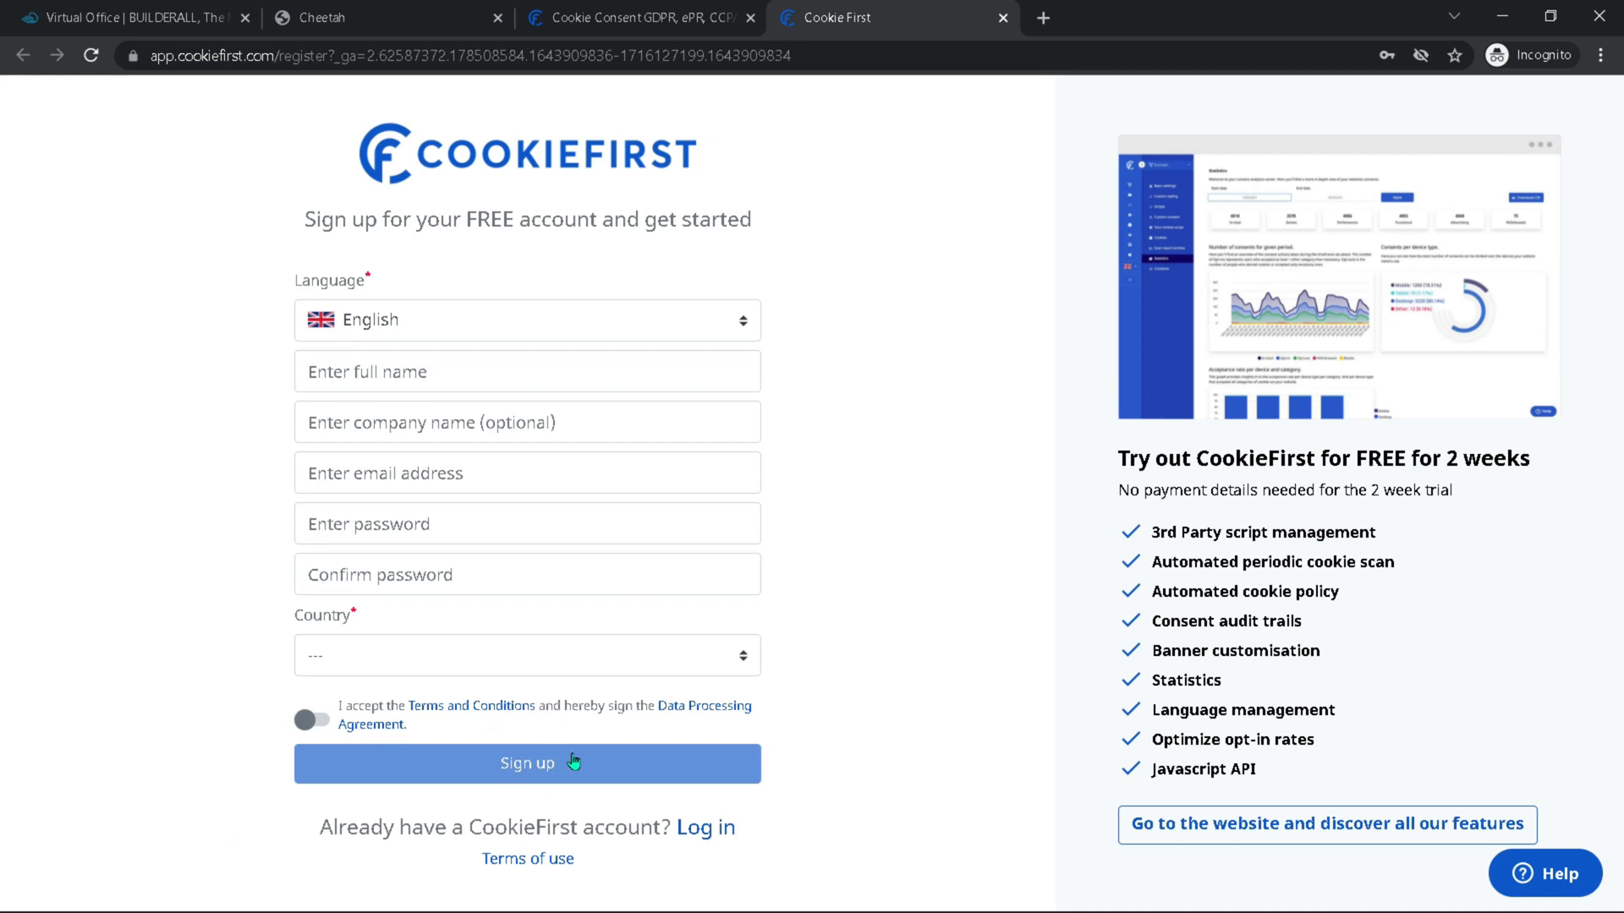
pyautogui.moveTo(624, 440)
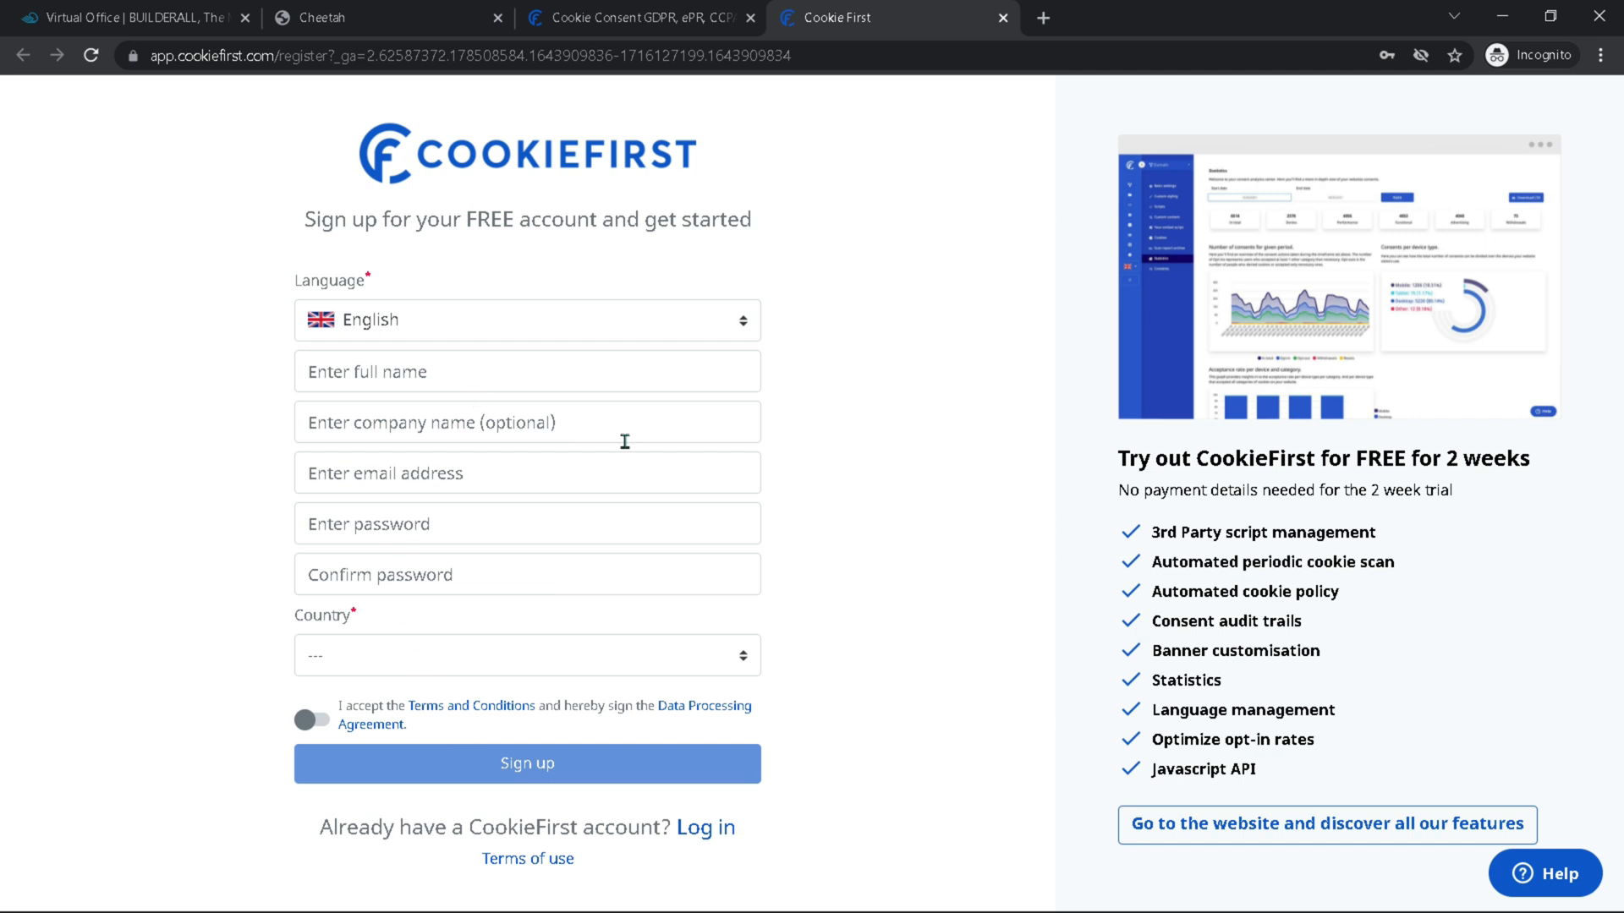
pyautogui.moveTo(1289, 482)
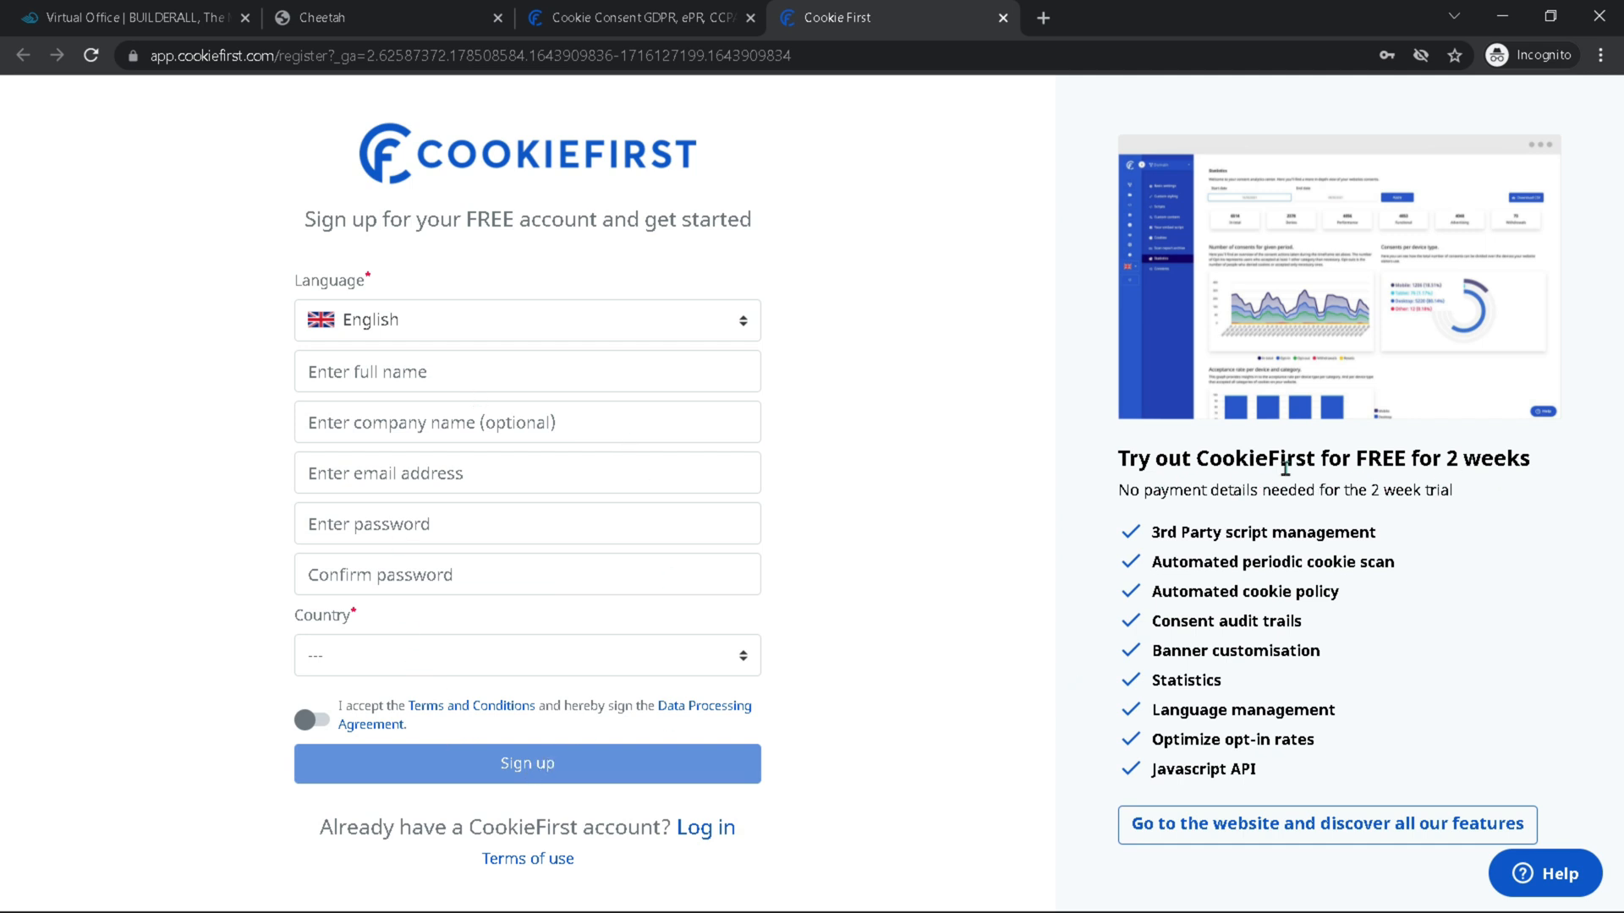
pyautogui.moveTo(1566, 484)
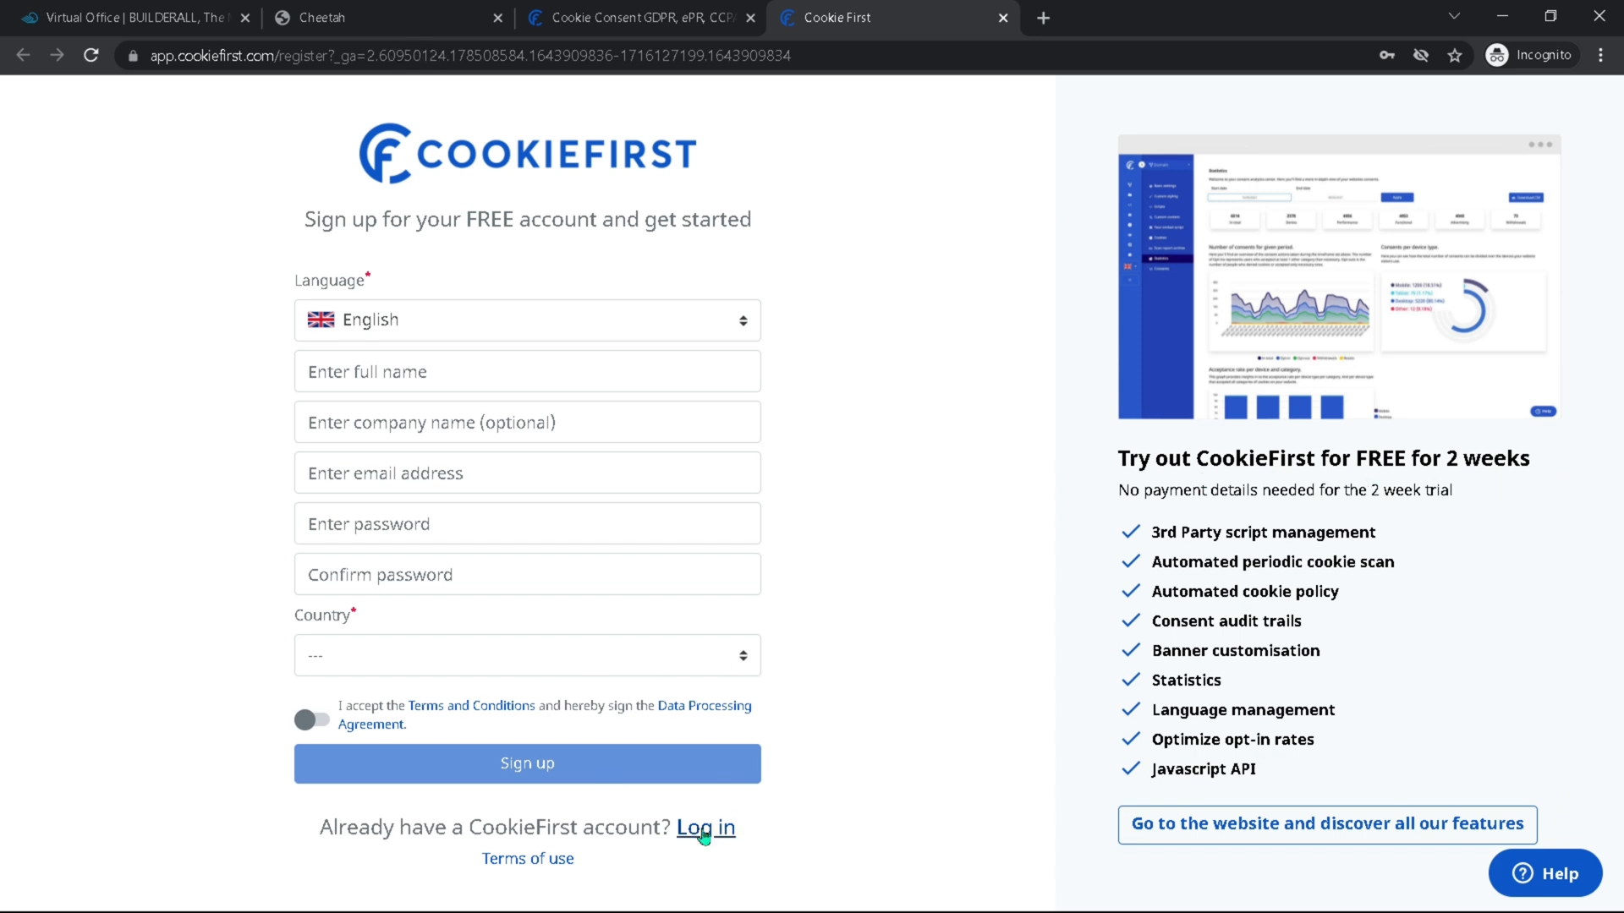
pyautogui.click(705, 827)
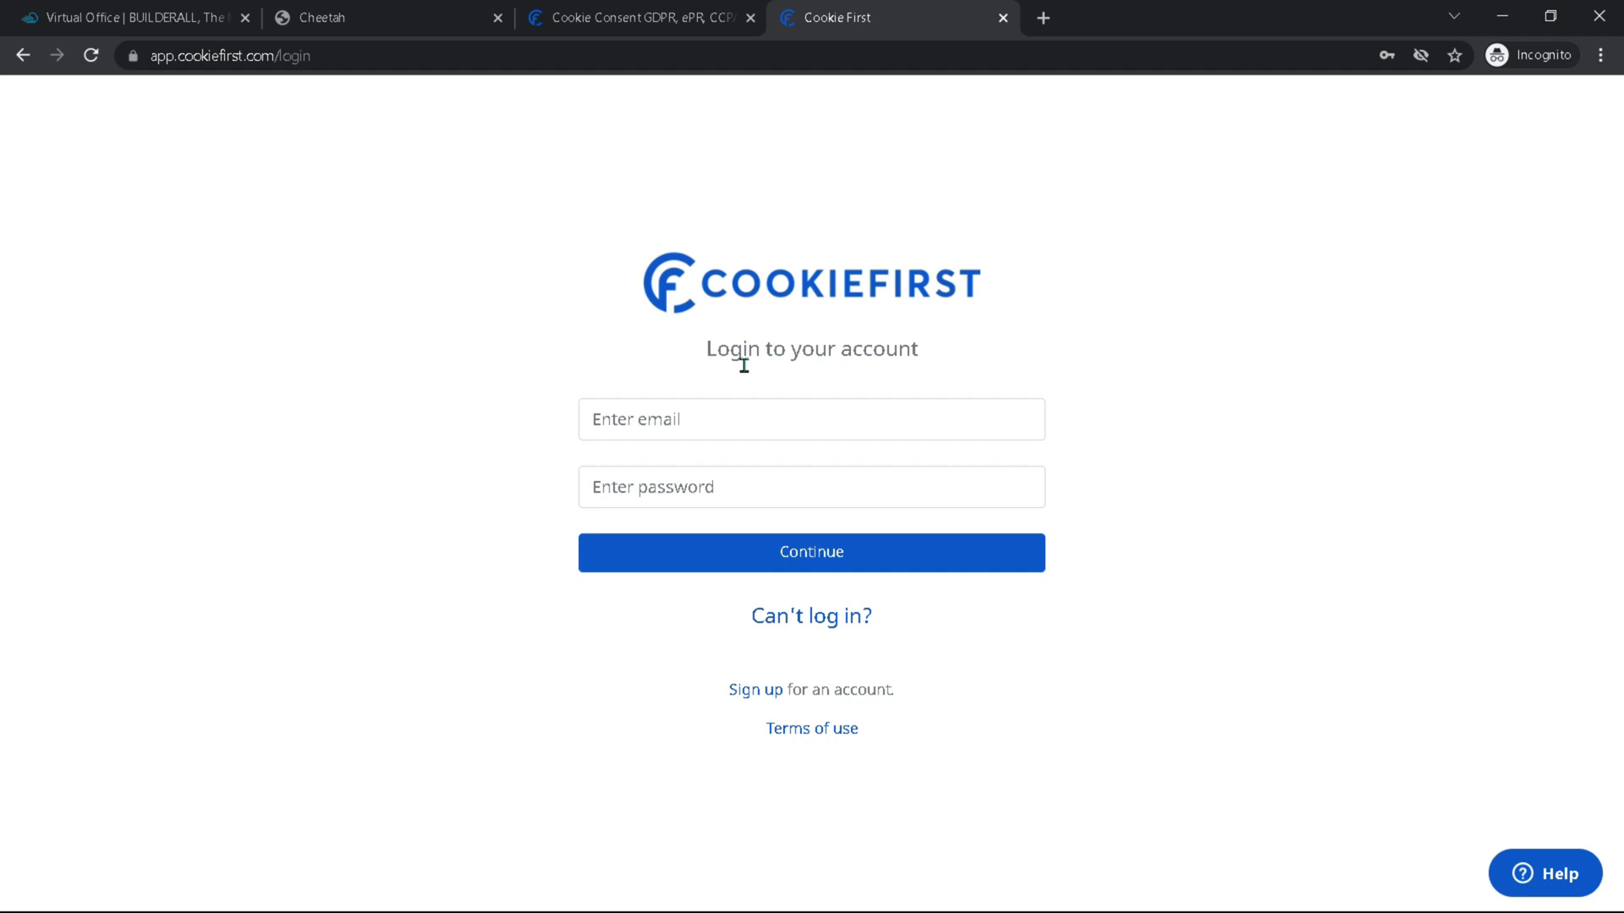
# Step: Log in to CookieFirst and start a new domain named Tech Tool Review
pyautogui.click(810, 552)
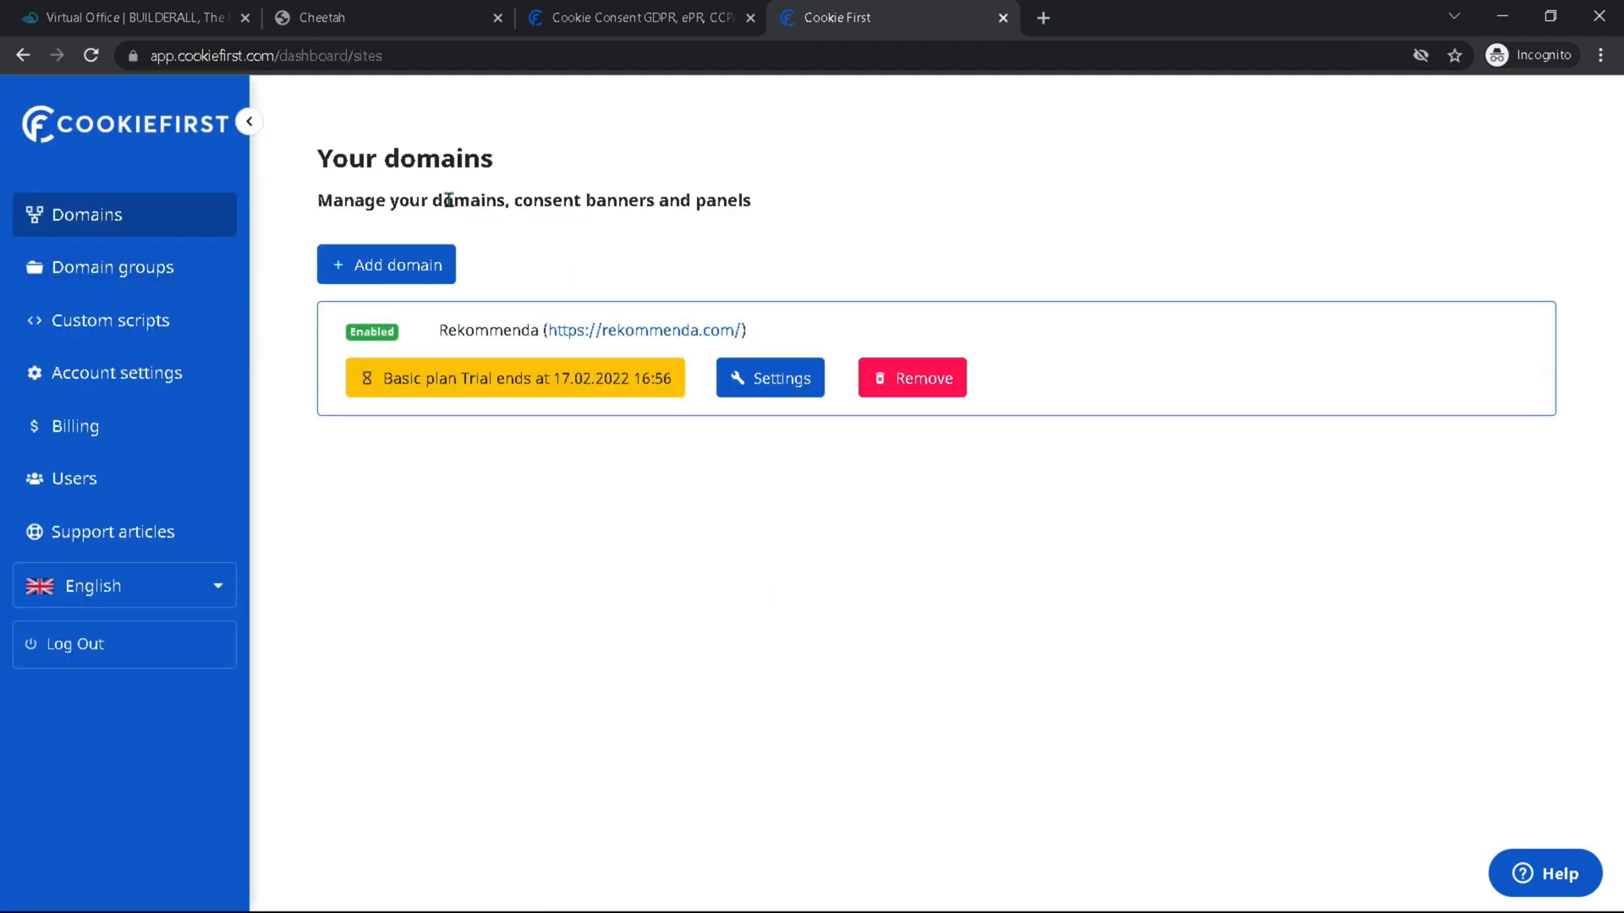
pyautogui.moveTo(385, 264)
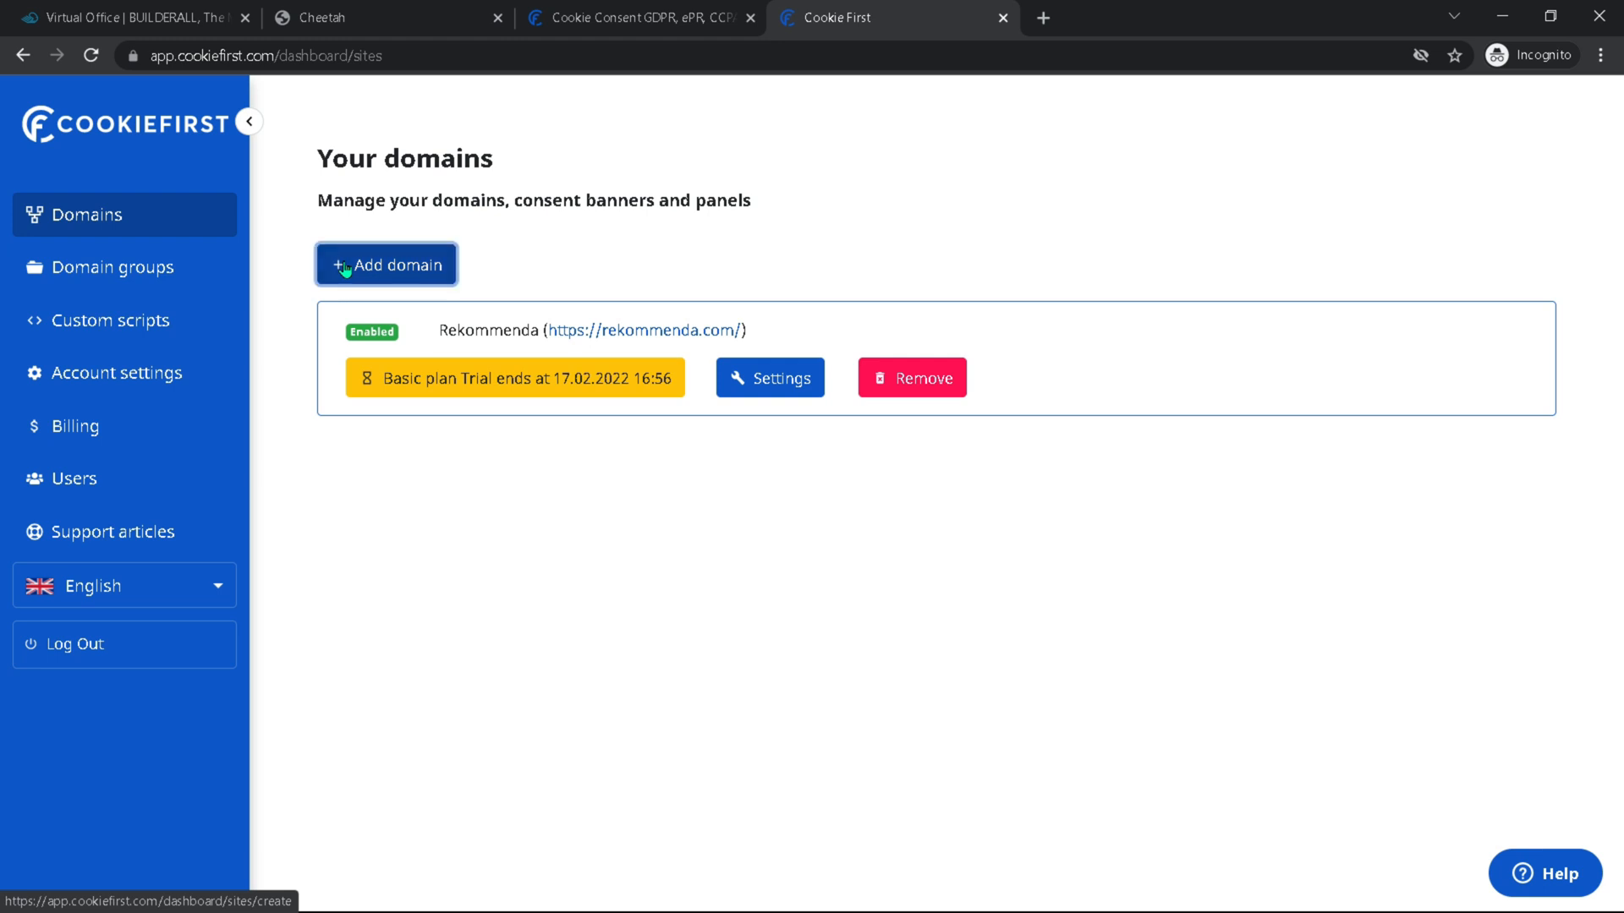
pyautogui.click(386, 264)
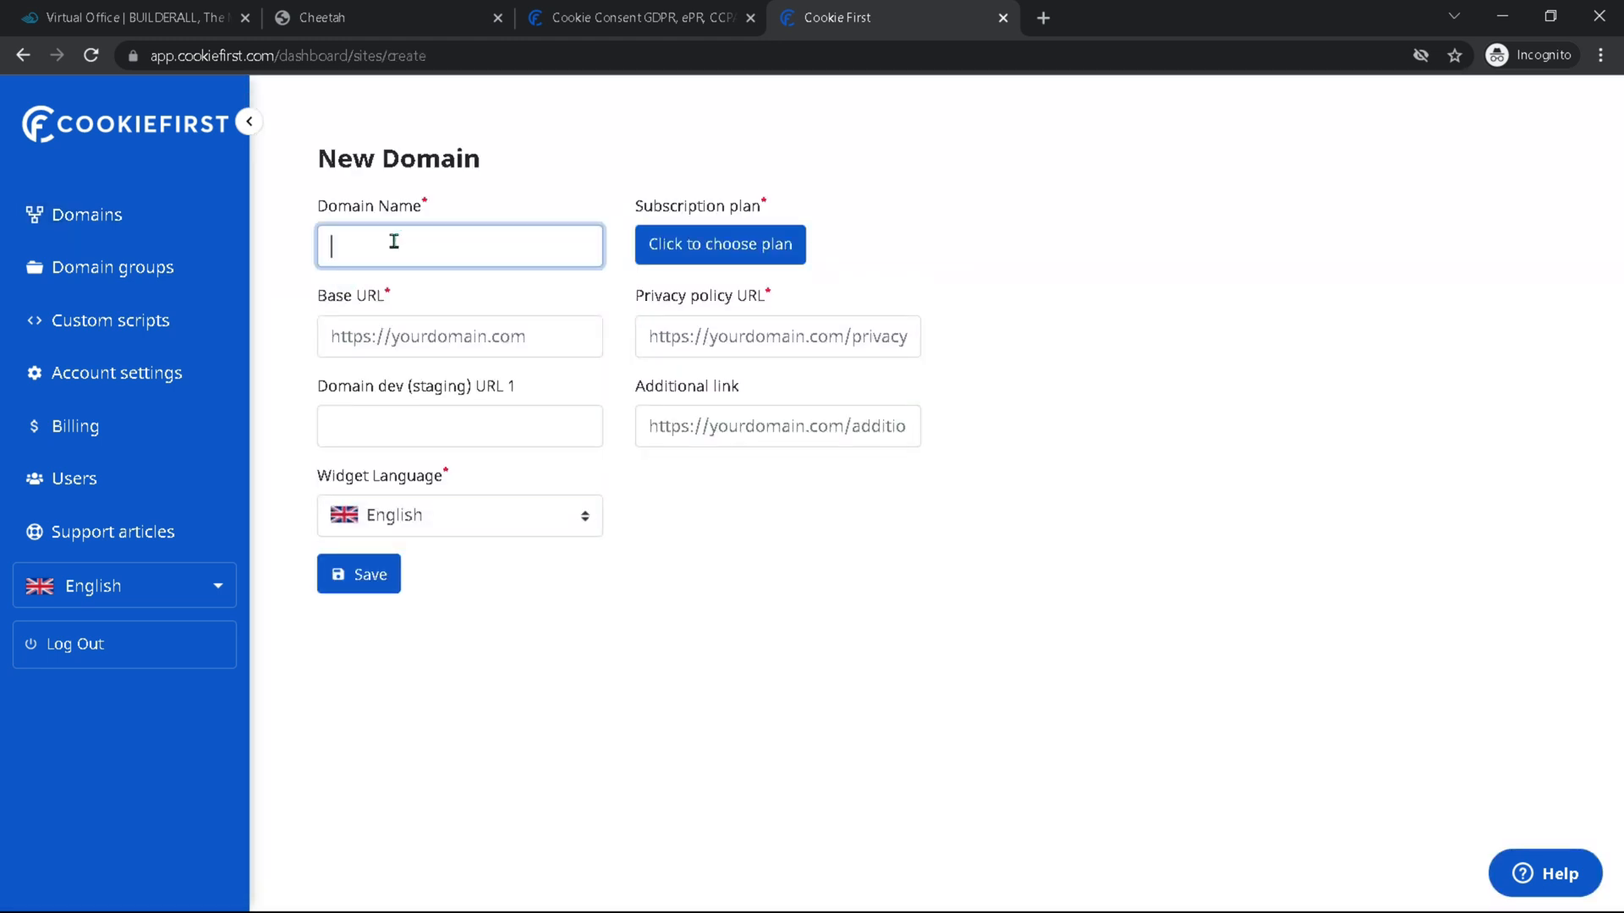
pyautogui.write('T')
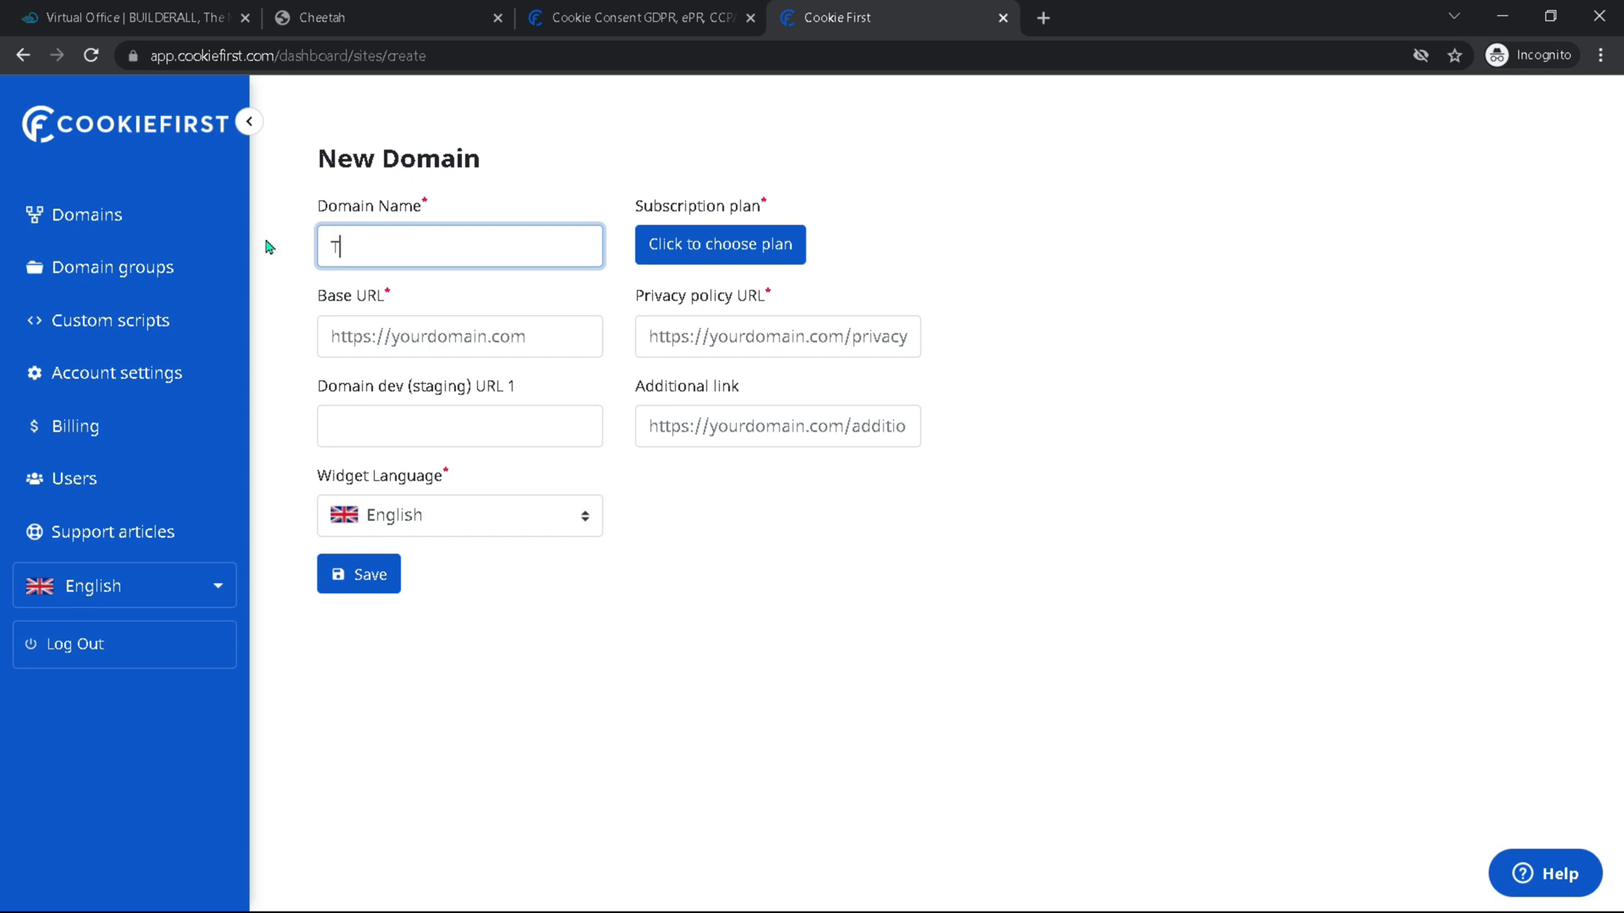
pyautogui.click(458, 335)
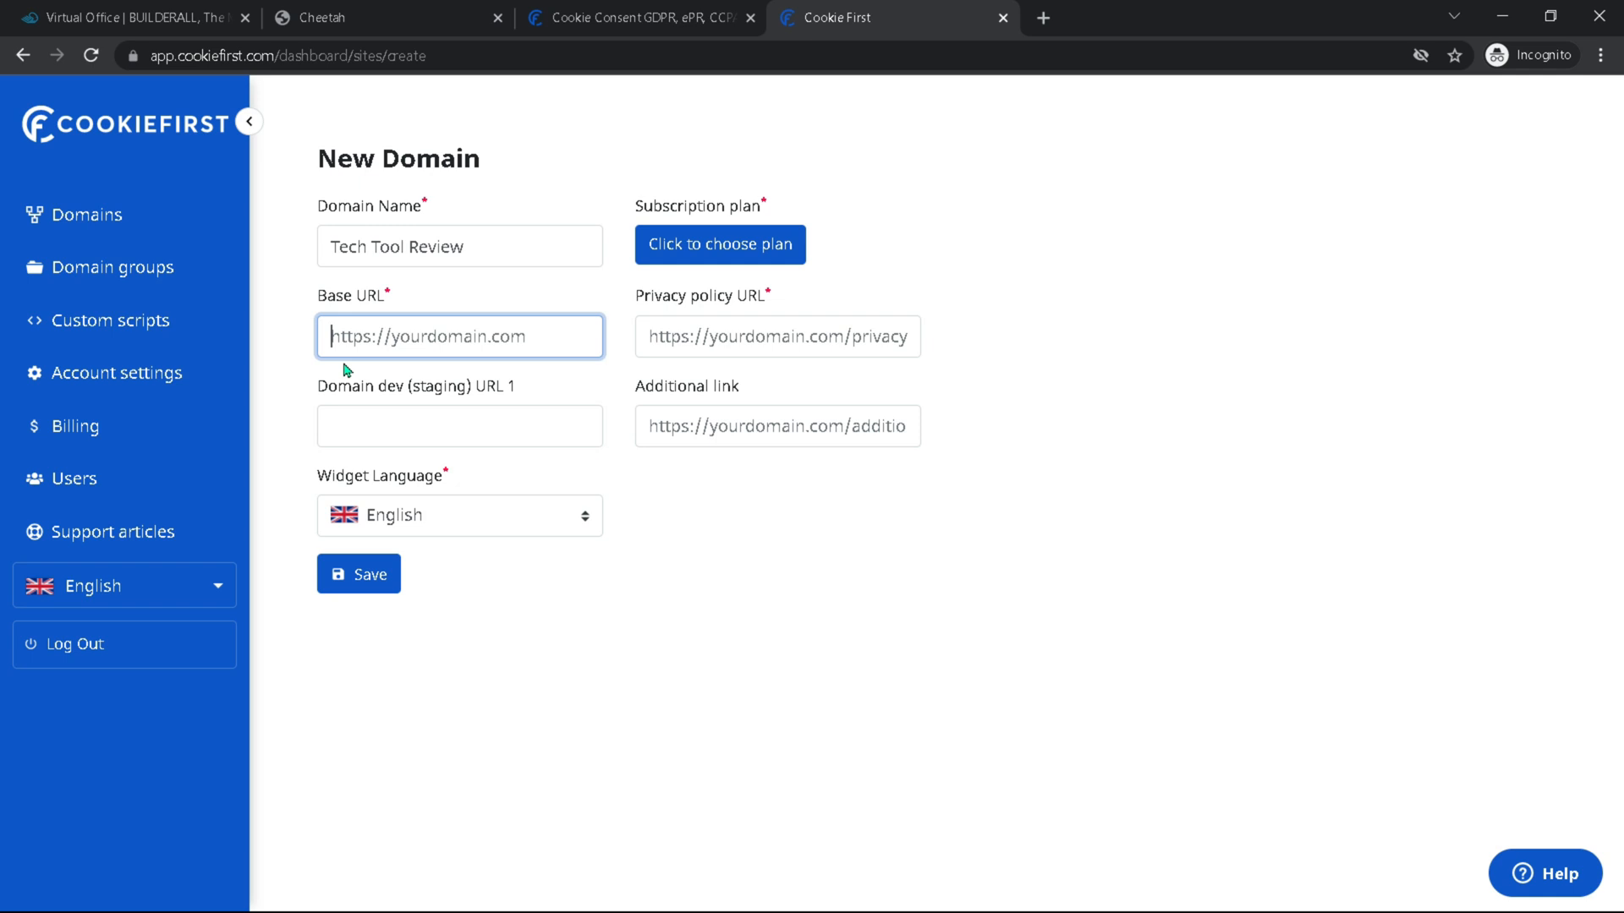
pyautogui.moveTo(375, 335)
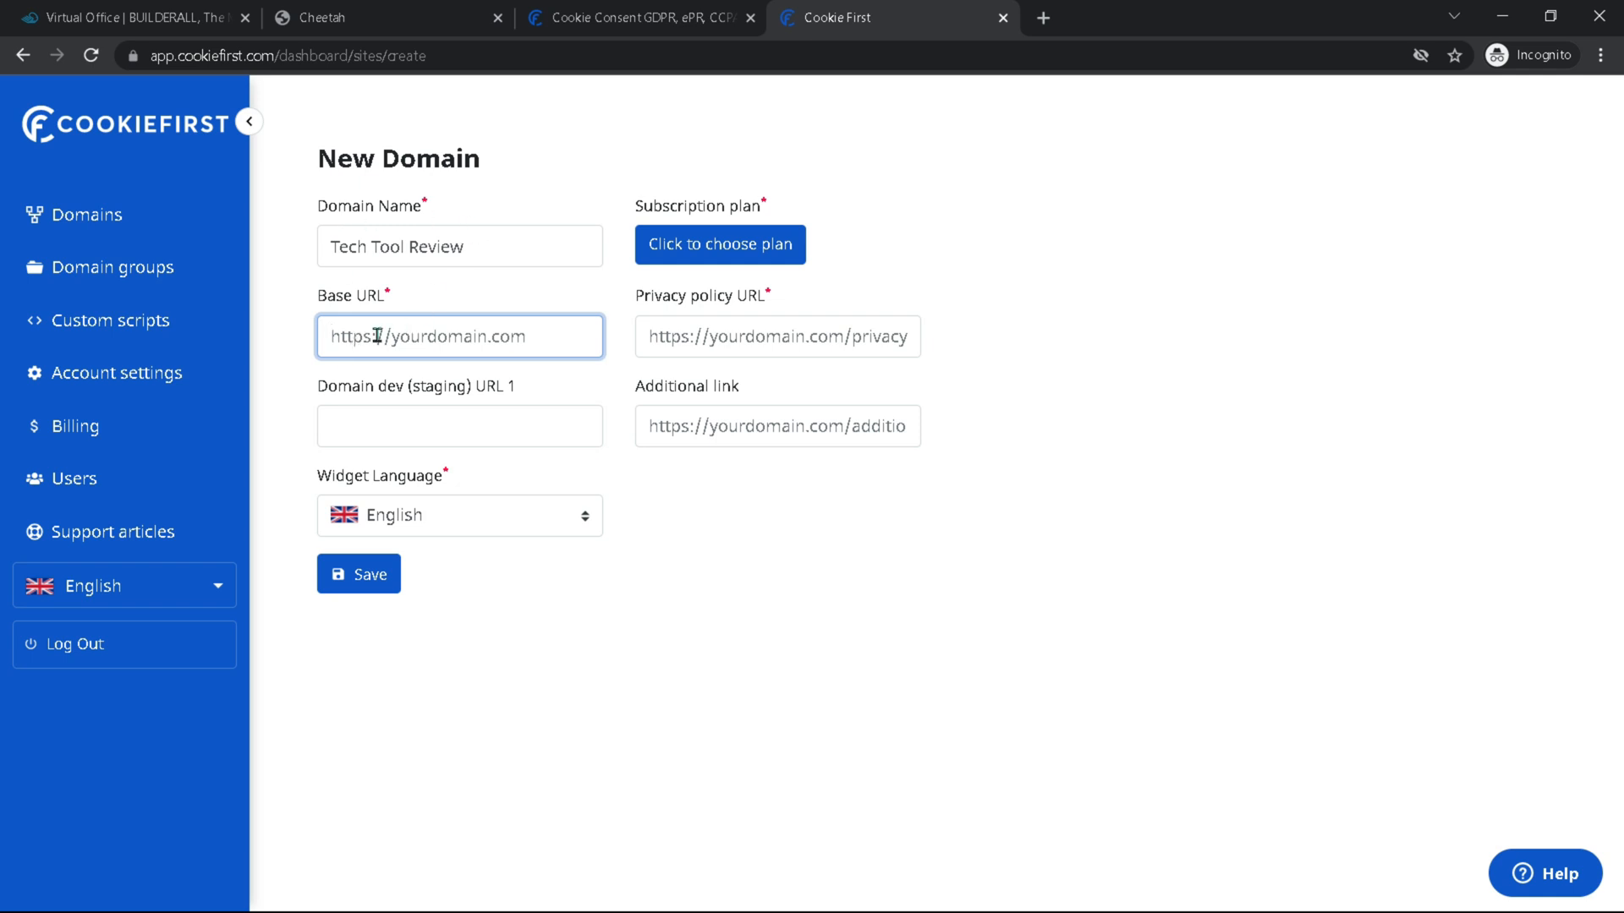
pyautogui.click(359, 573)
pyautogui.write('https://techt')
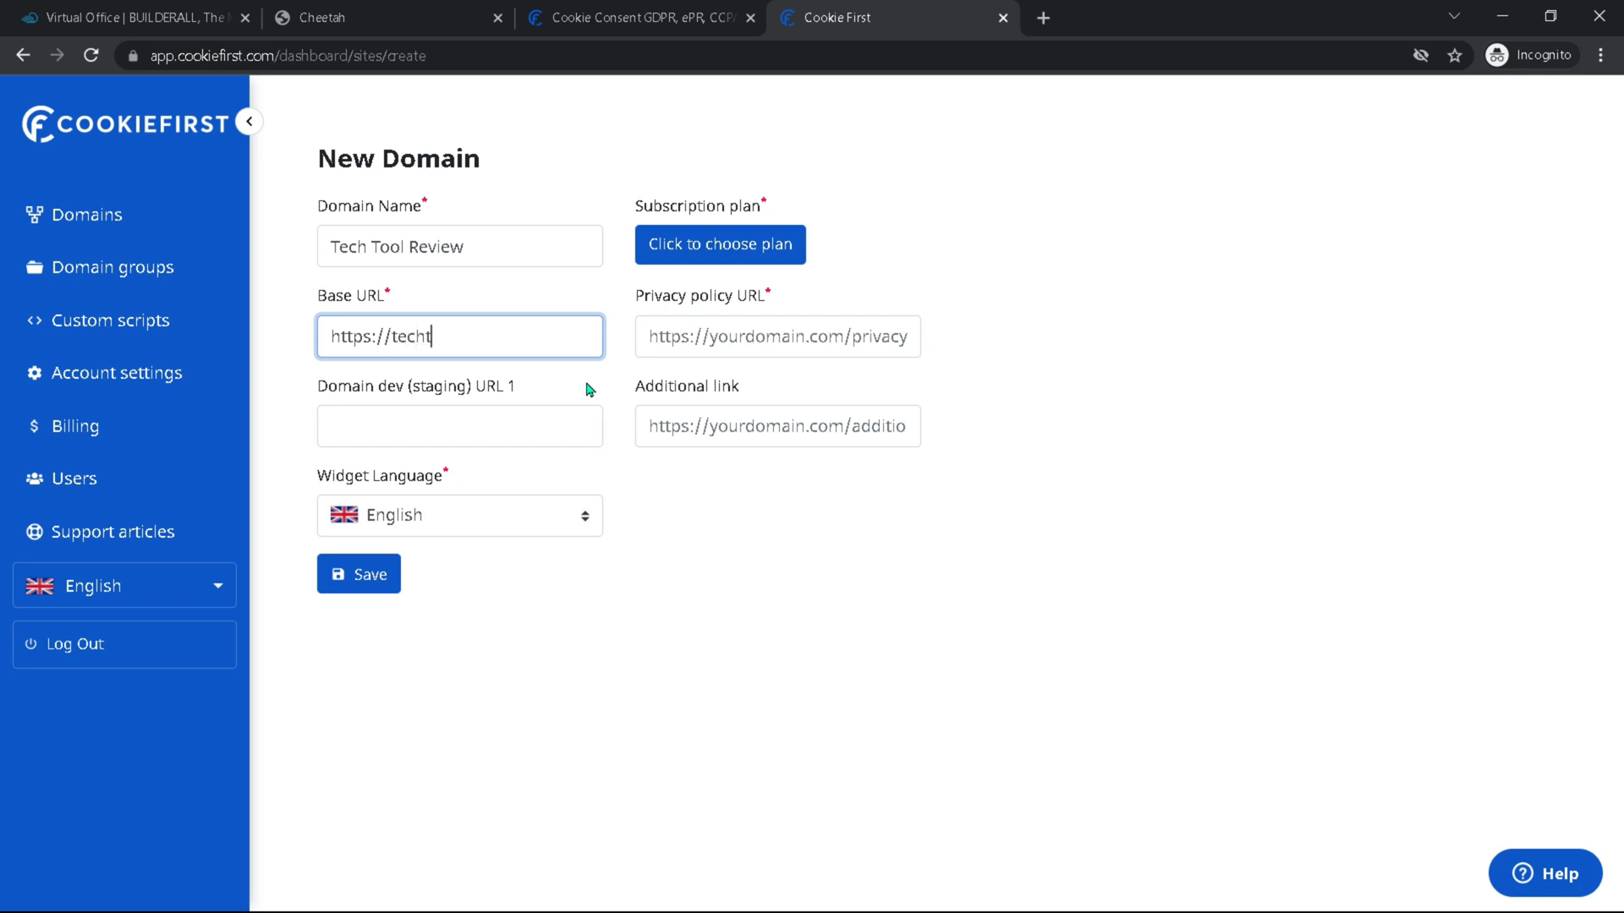
pyautogui.write('oolreview.com')
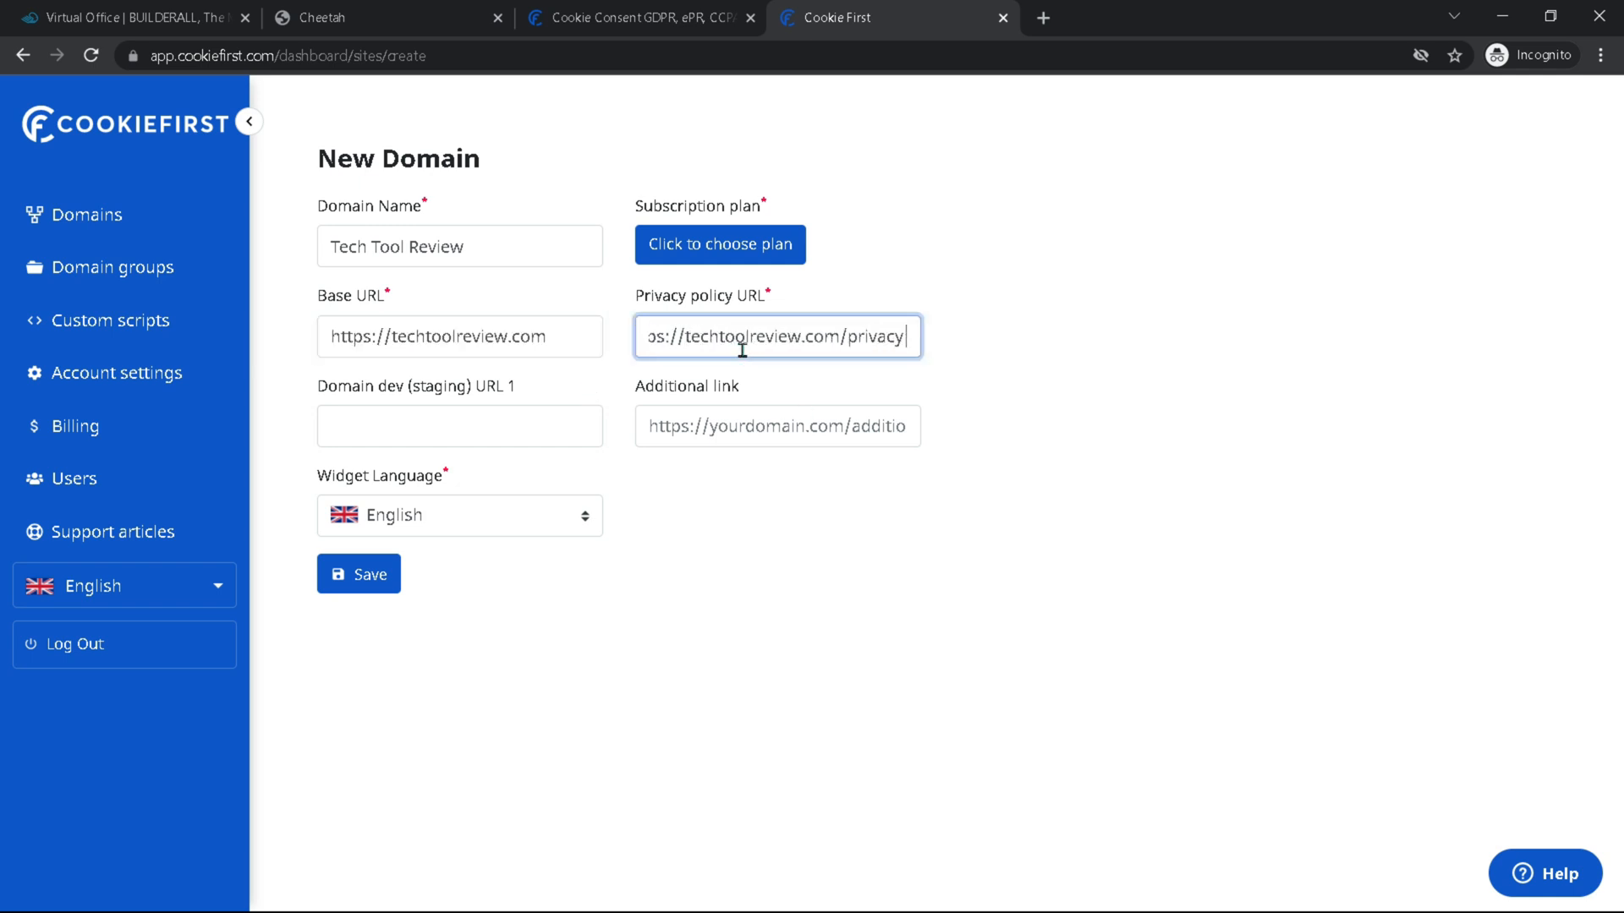
pyautogui.write('https://techtoolreview.com')
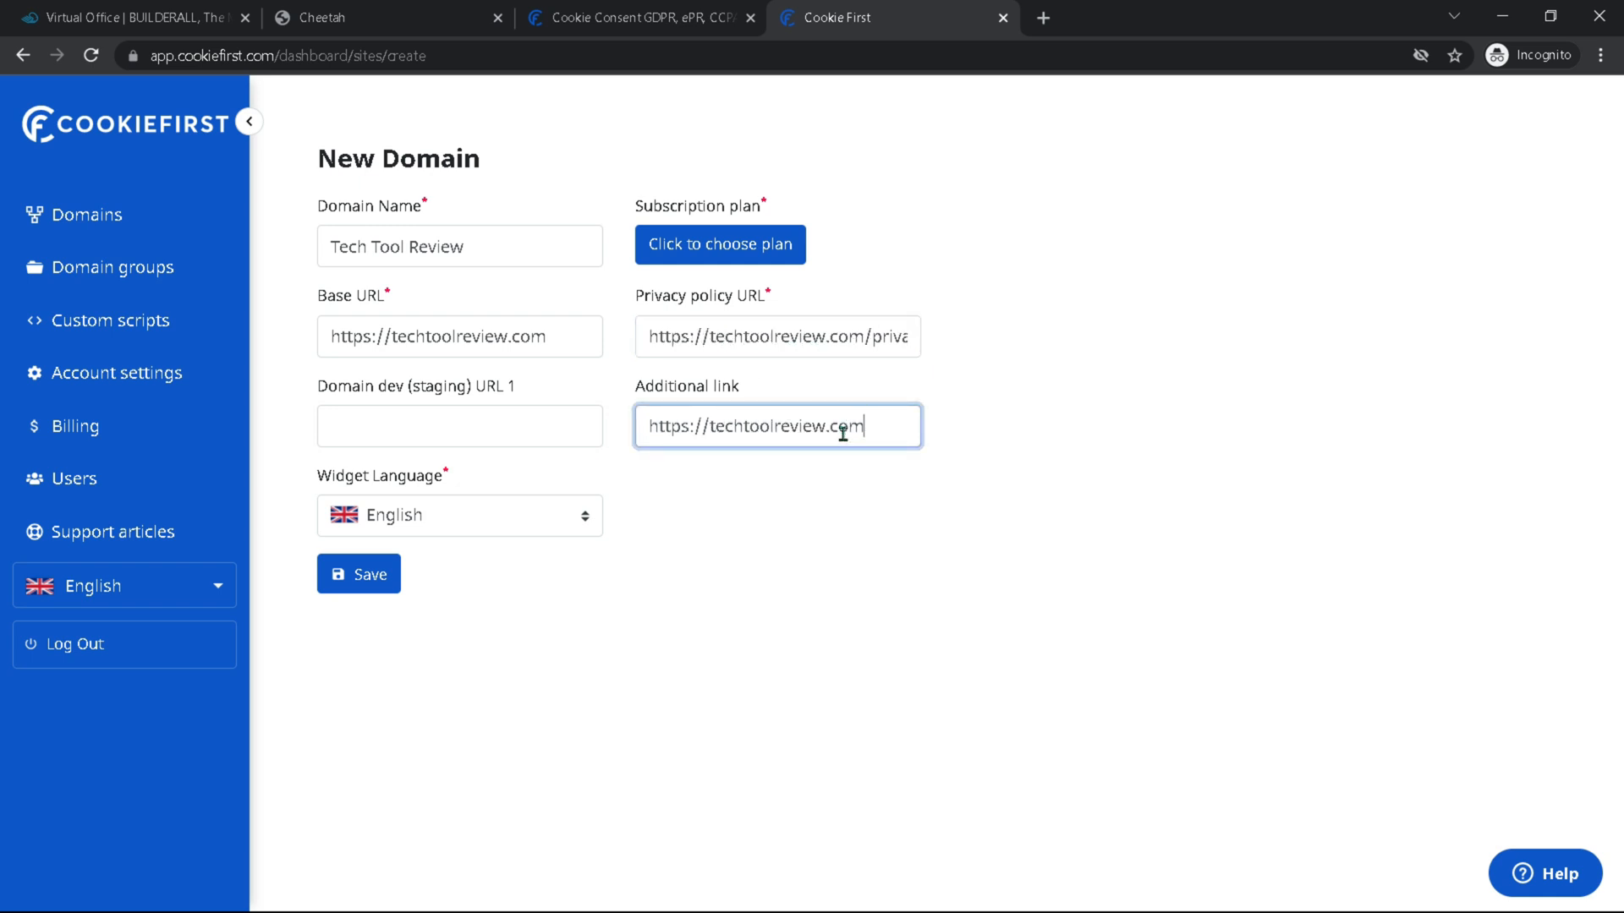
pyautogui.write('/cookie-consent')
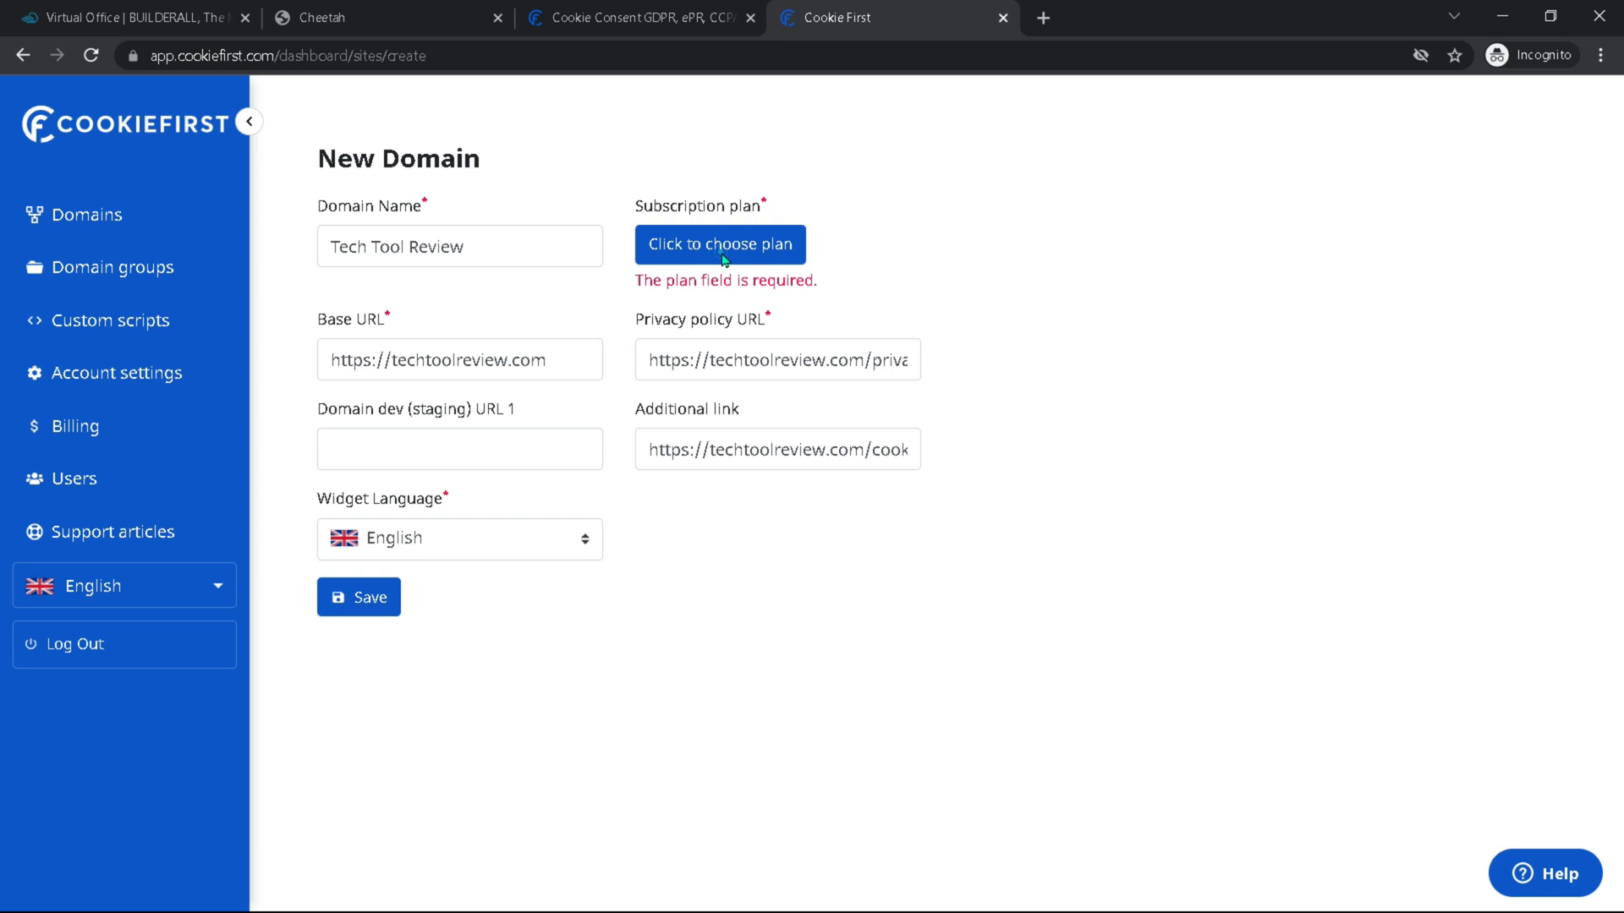
# Step: Assign the Basic plan free trial to Tech Tool Review and save the domain
pyautogui.click(719, 243)
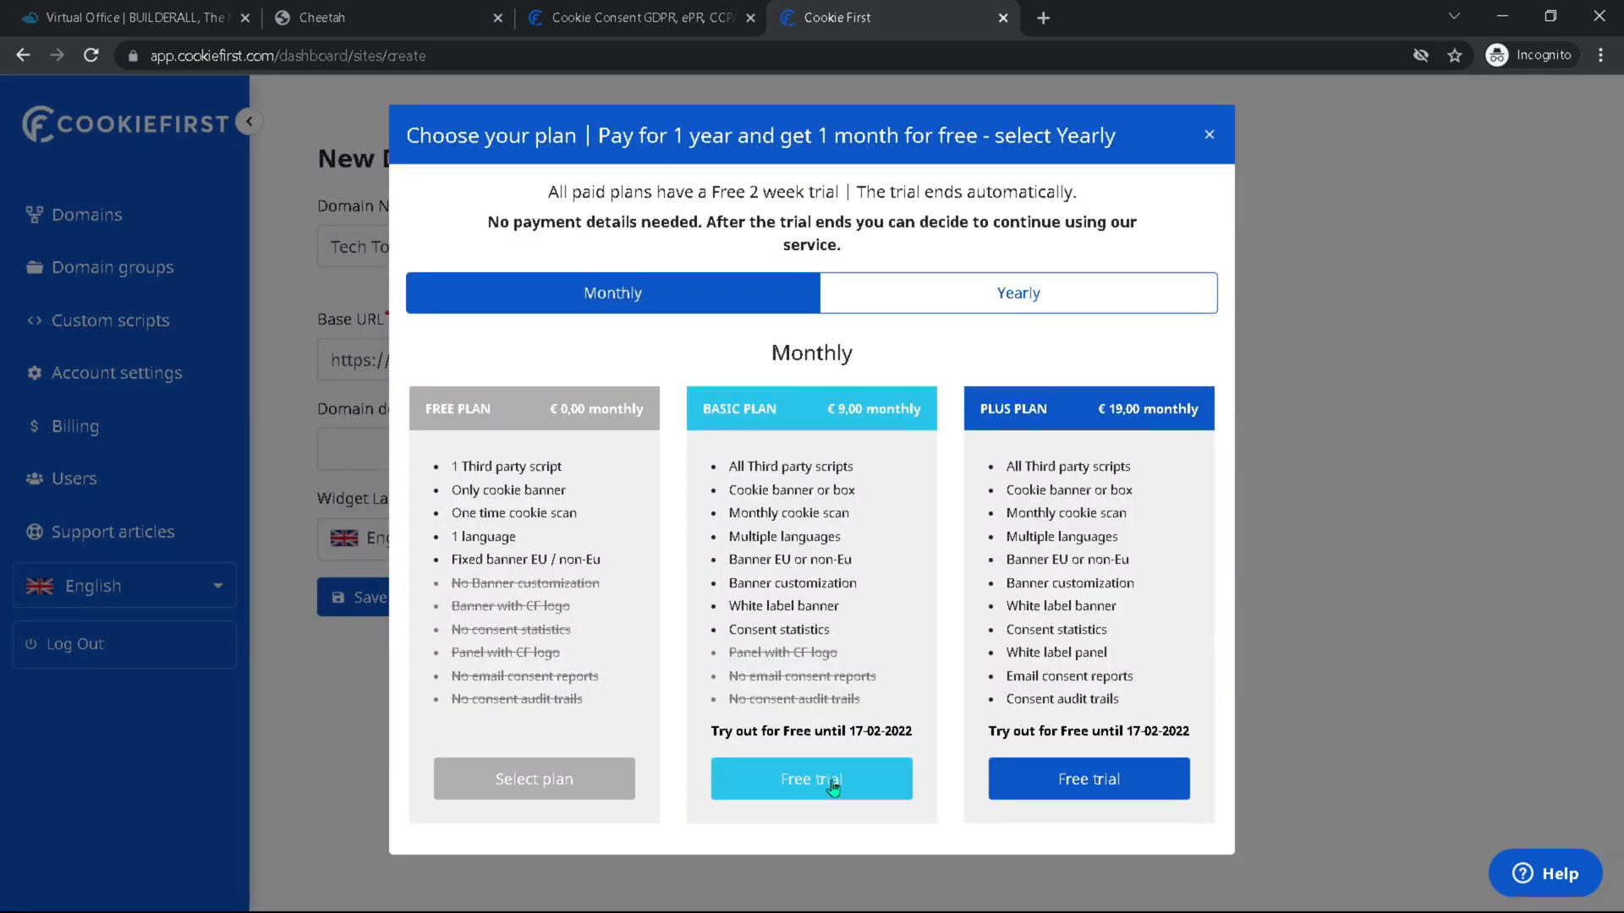
pyautogui.click(810, 778)
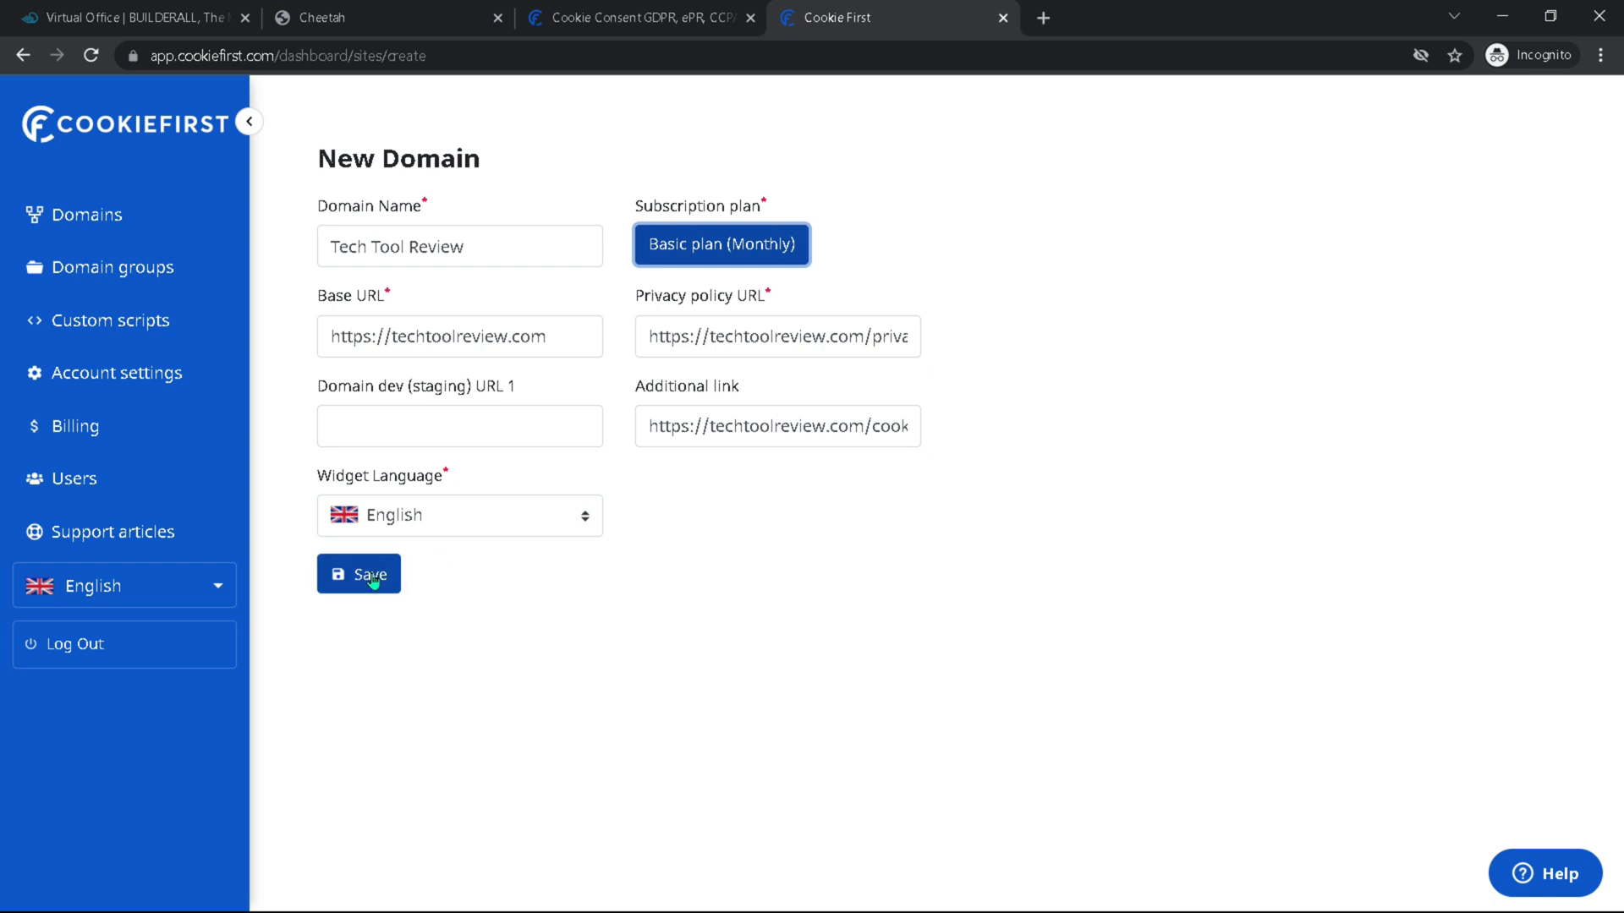
pyautogui.click(359, 574)
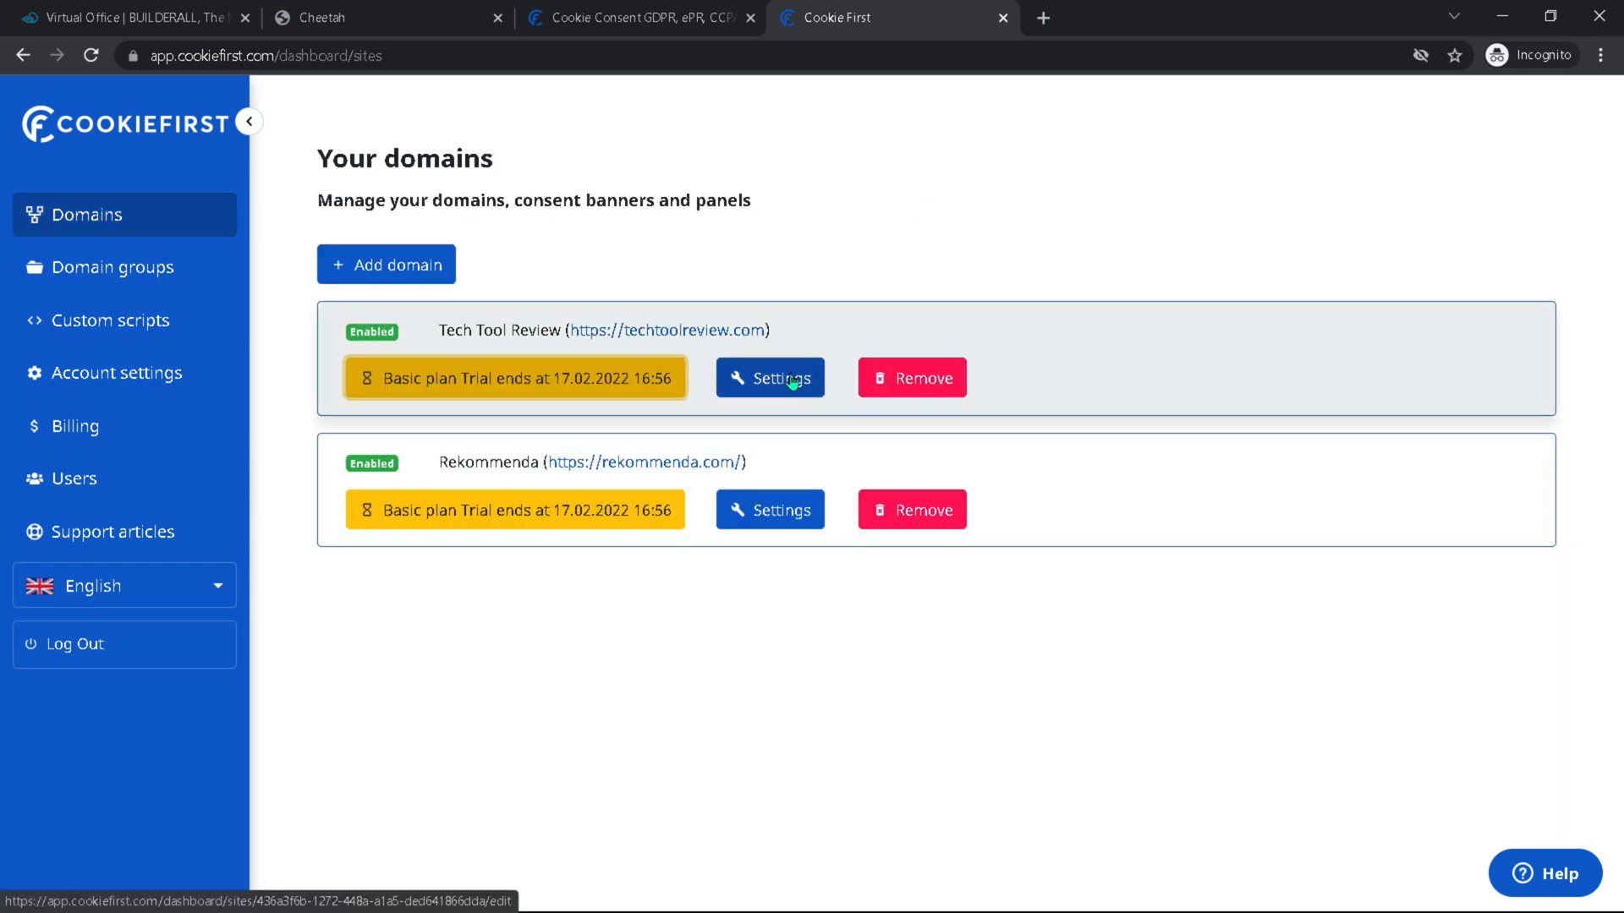
pyautogui.click(769, 377)
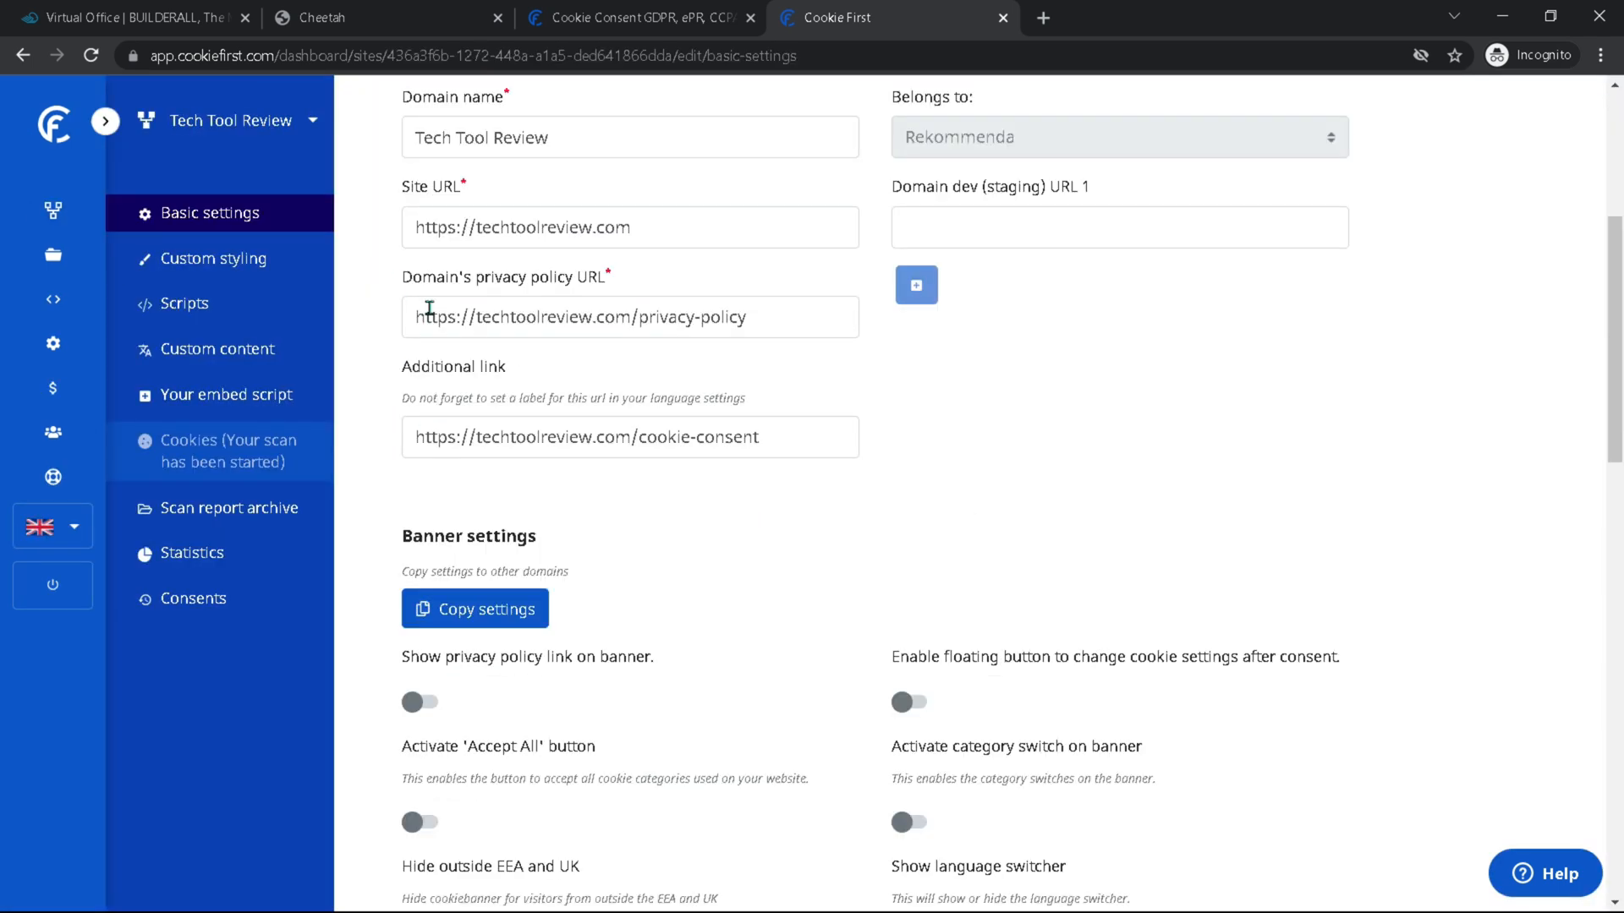
pyautogui.scroll(-3)
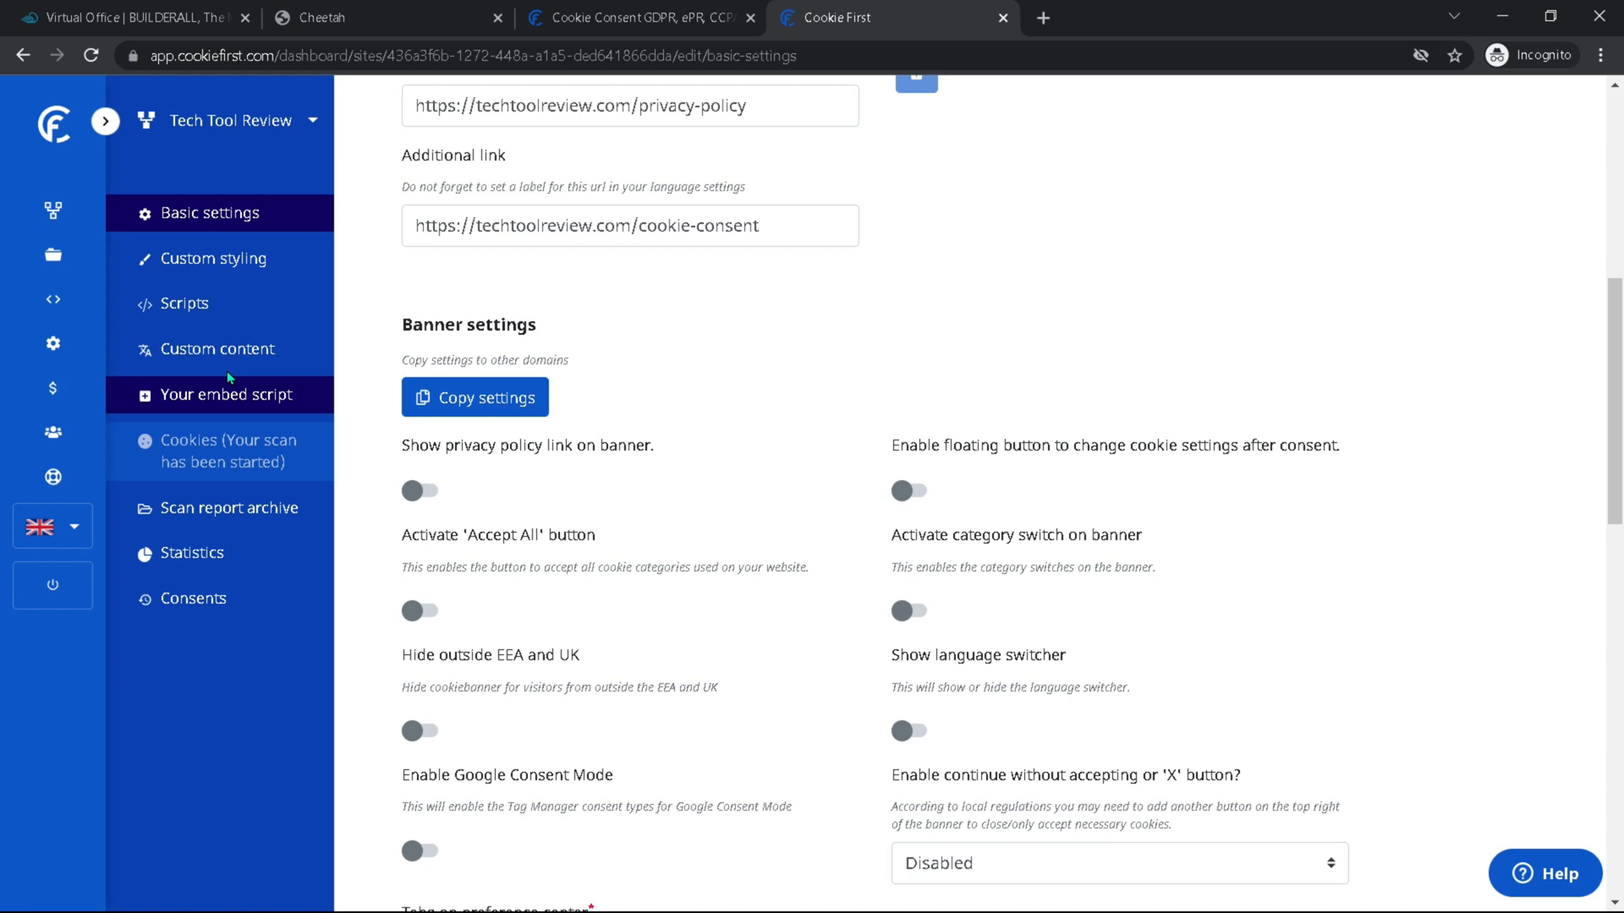
pyautogui.scroll(-3)
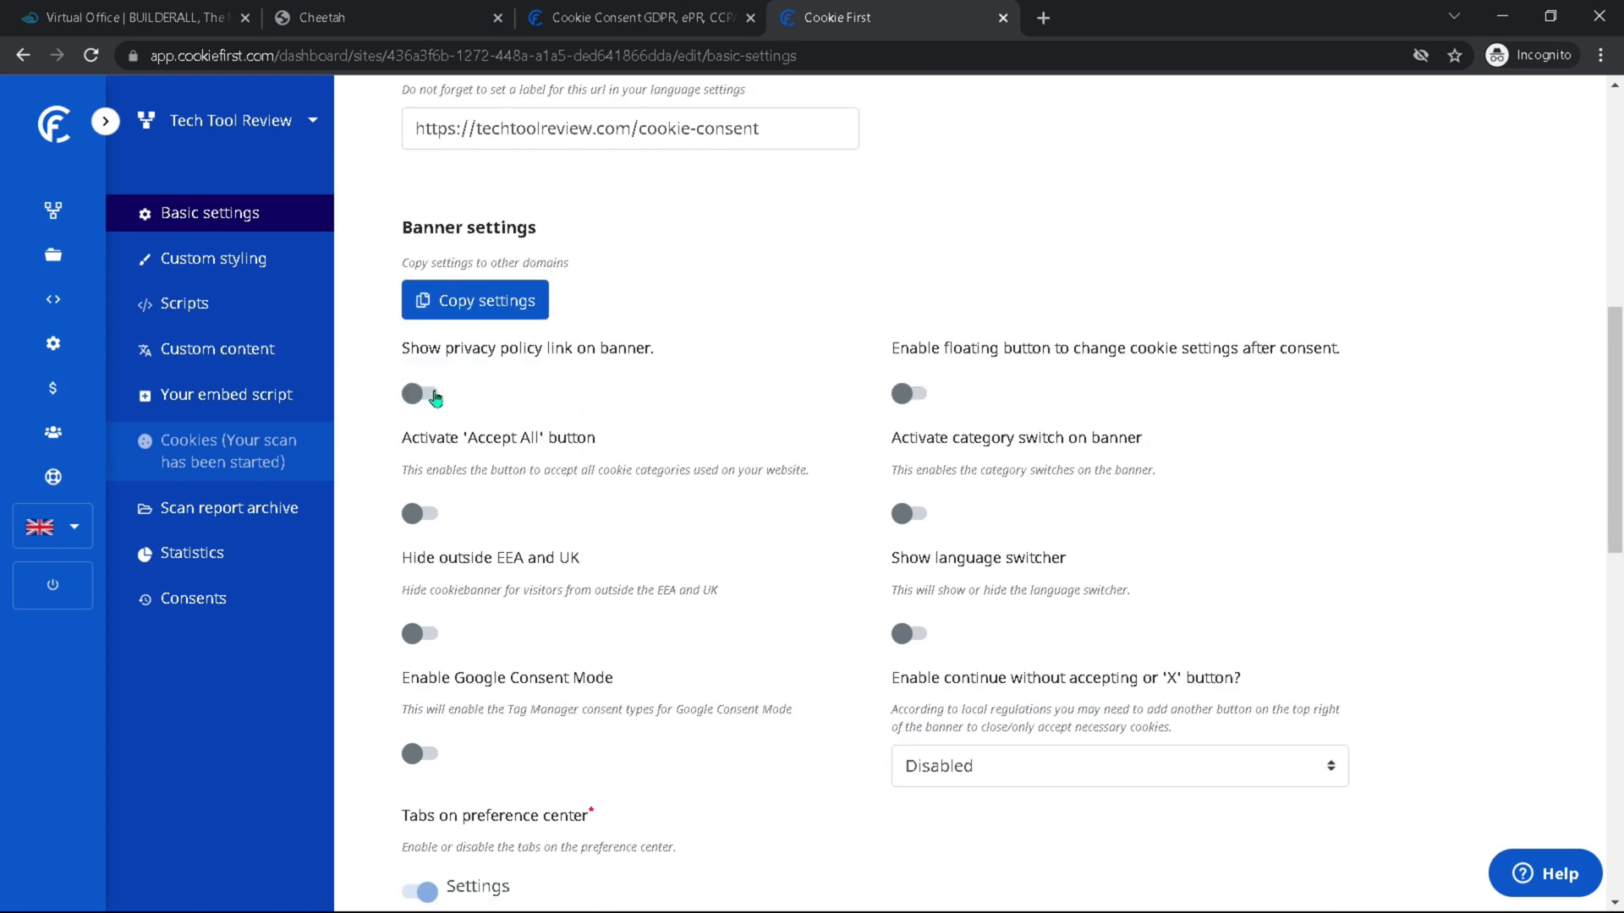
pyautogui.click(420, 394)
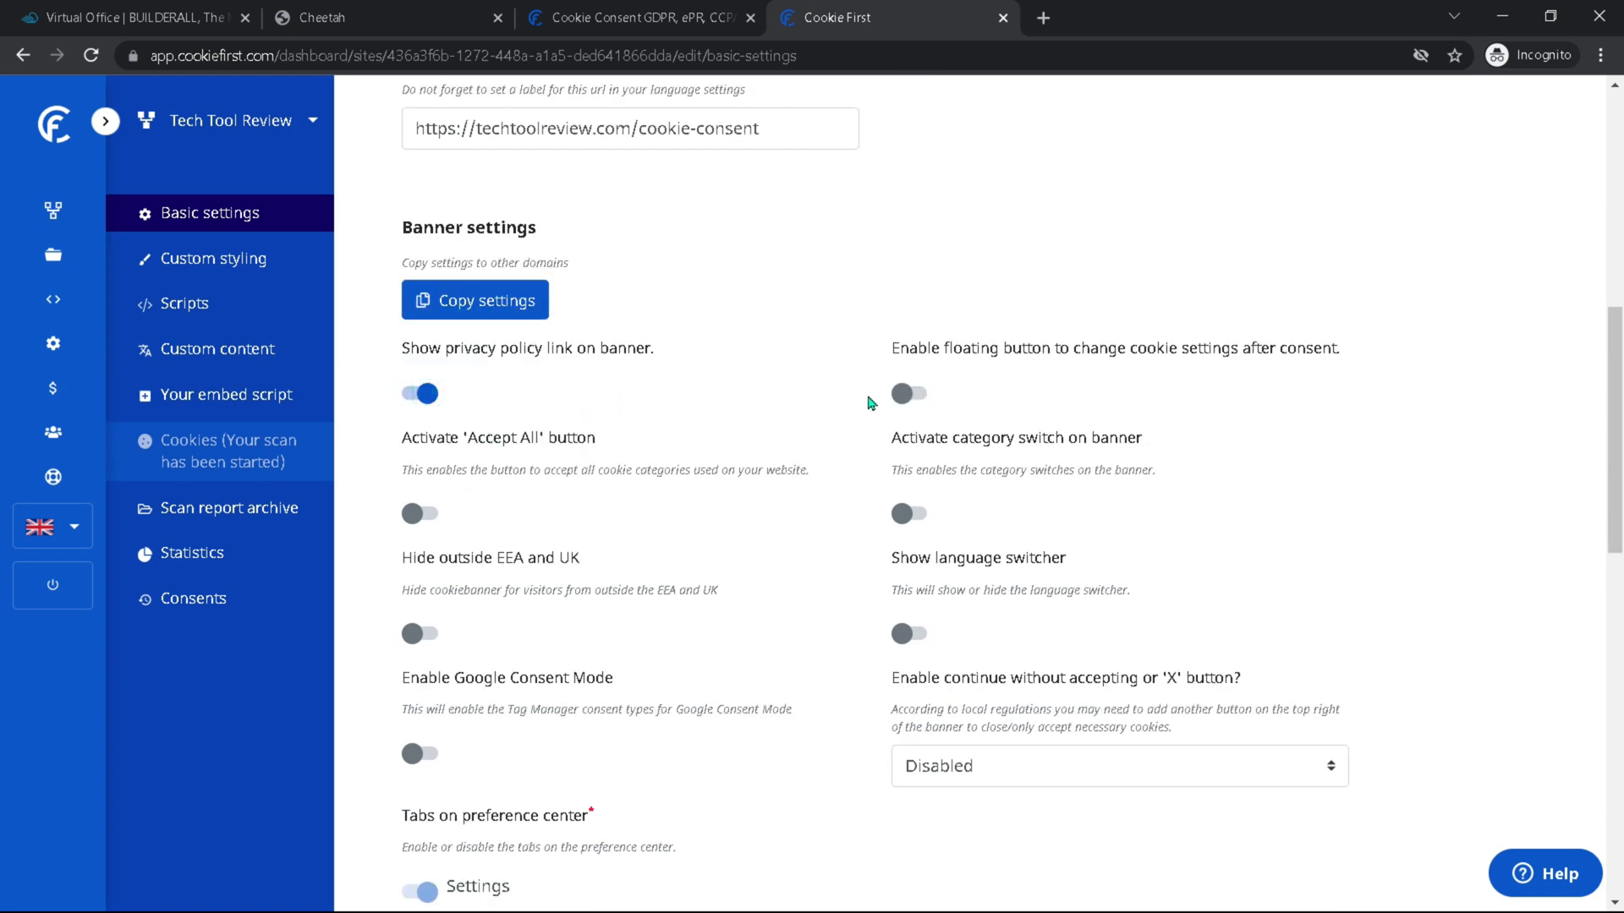
pyautogui.click(908, 394)
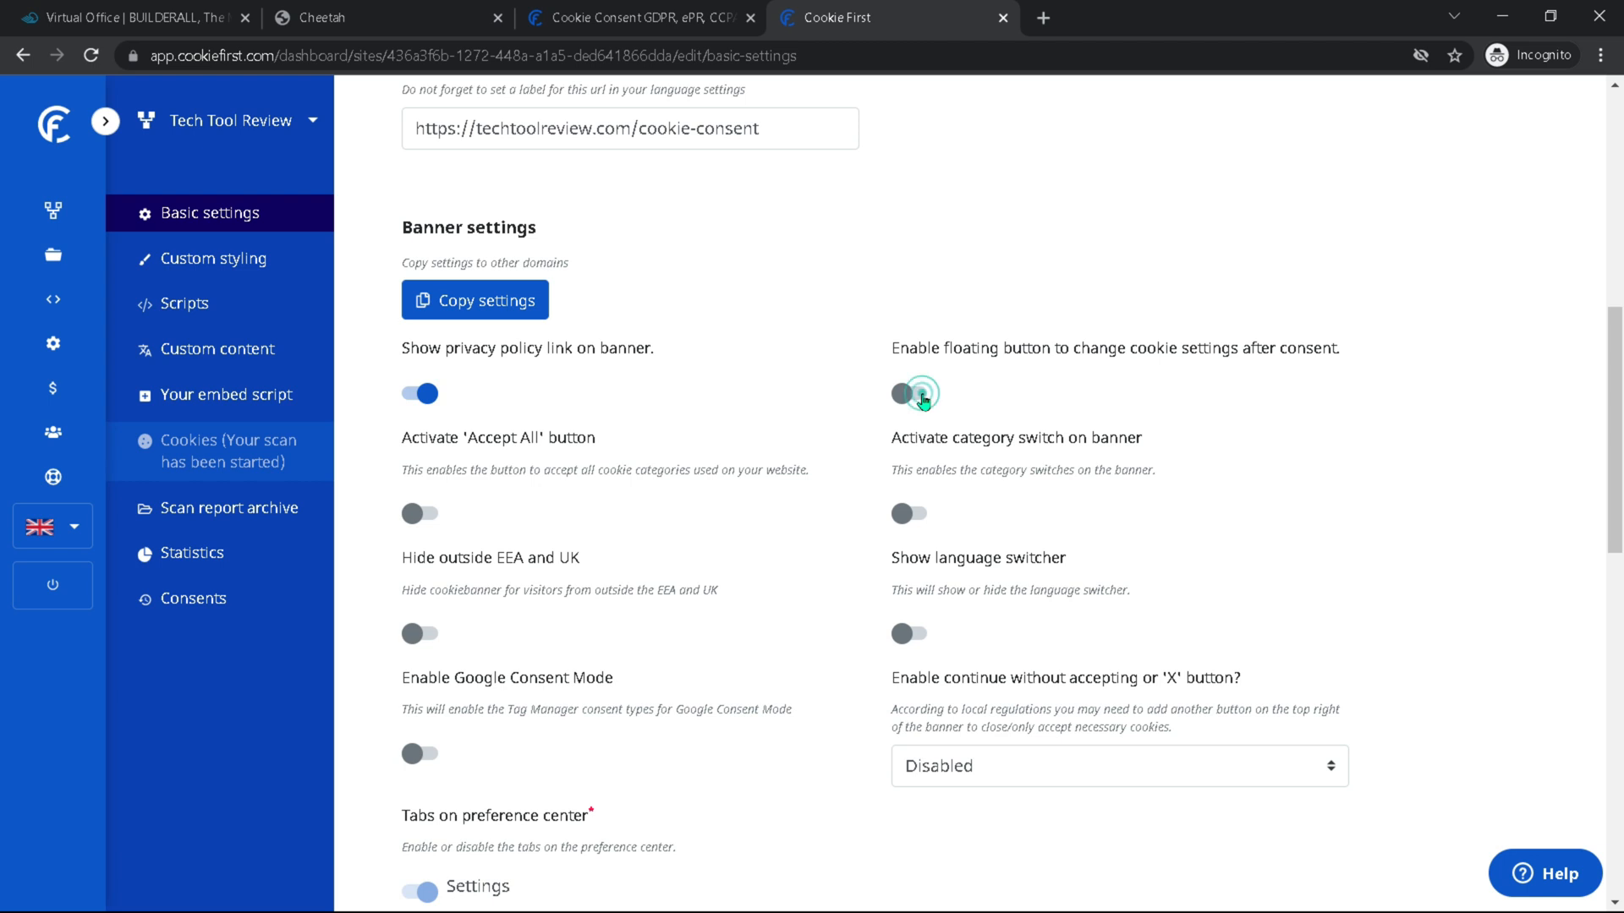
pyautogui.click(908, 394)
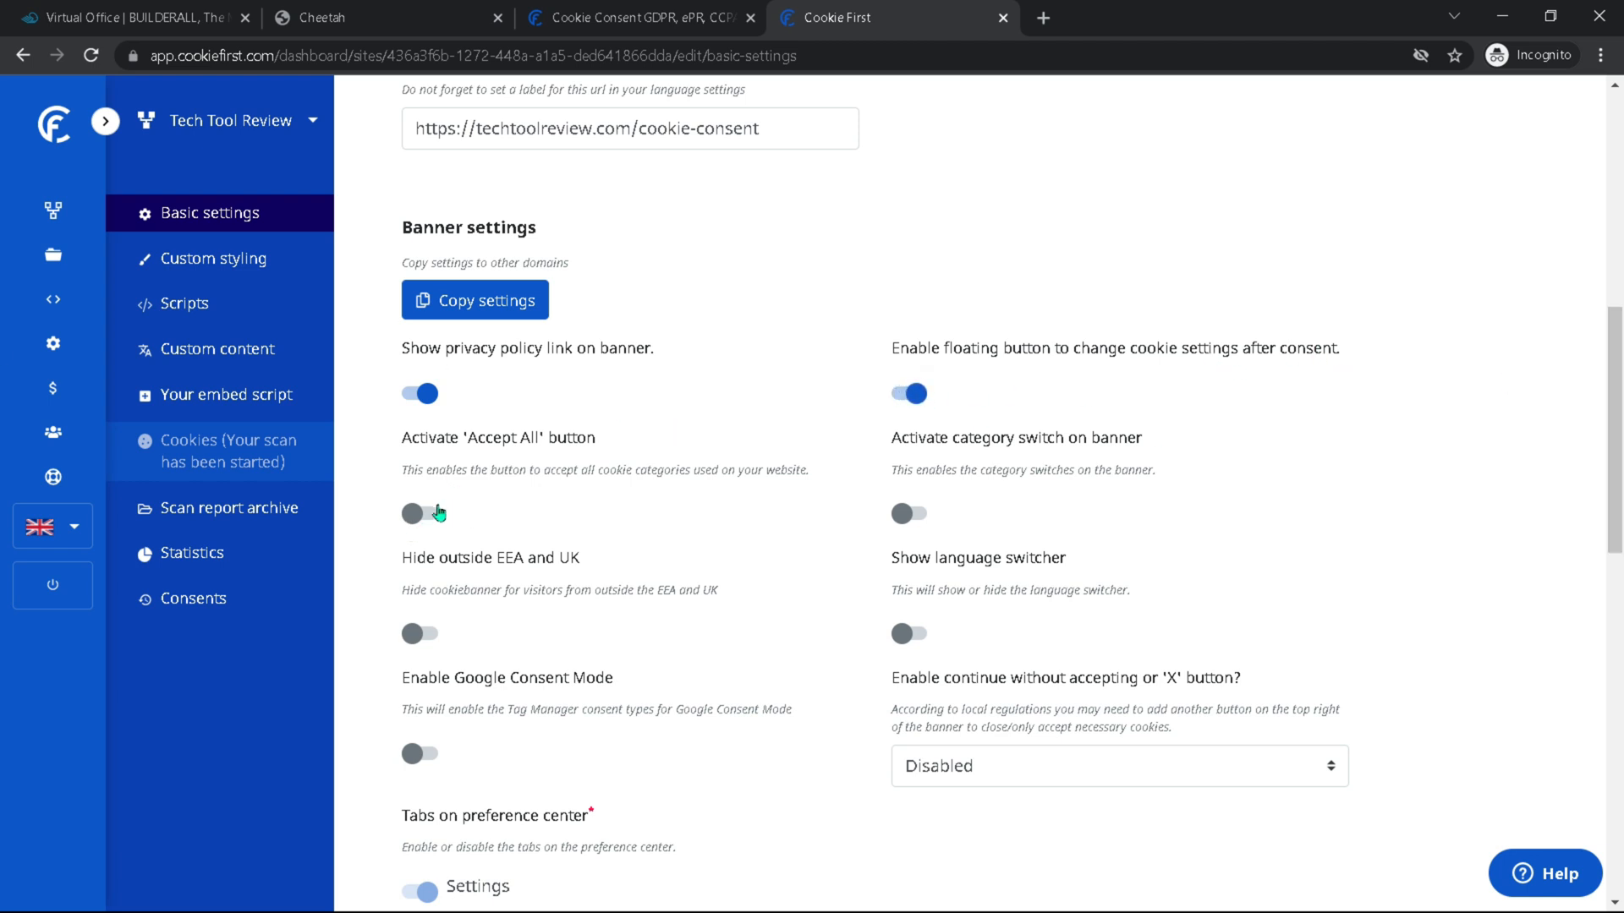
pyautogui.click(418, 515)
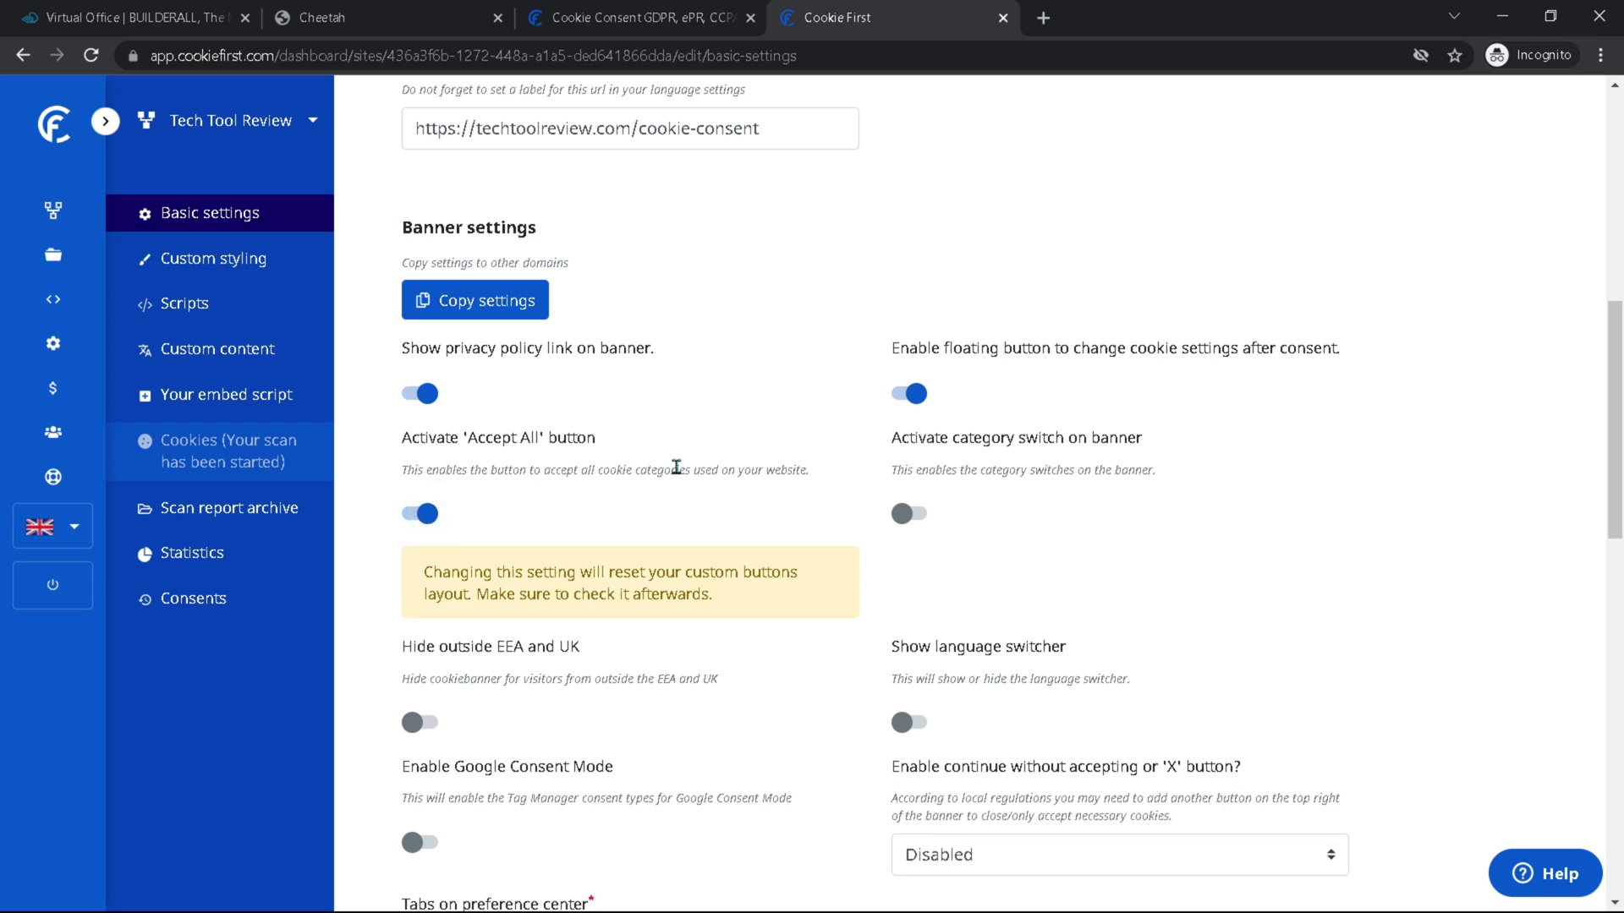
pyautogui.scroll(-3)
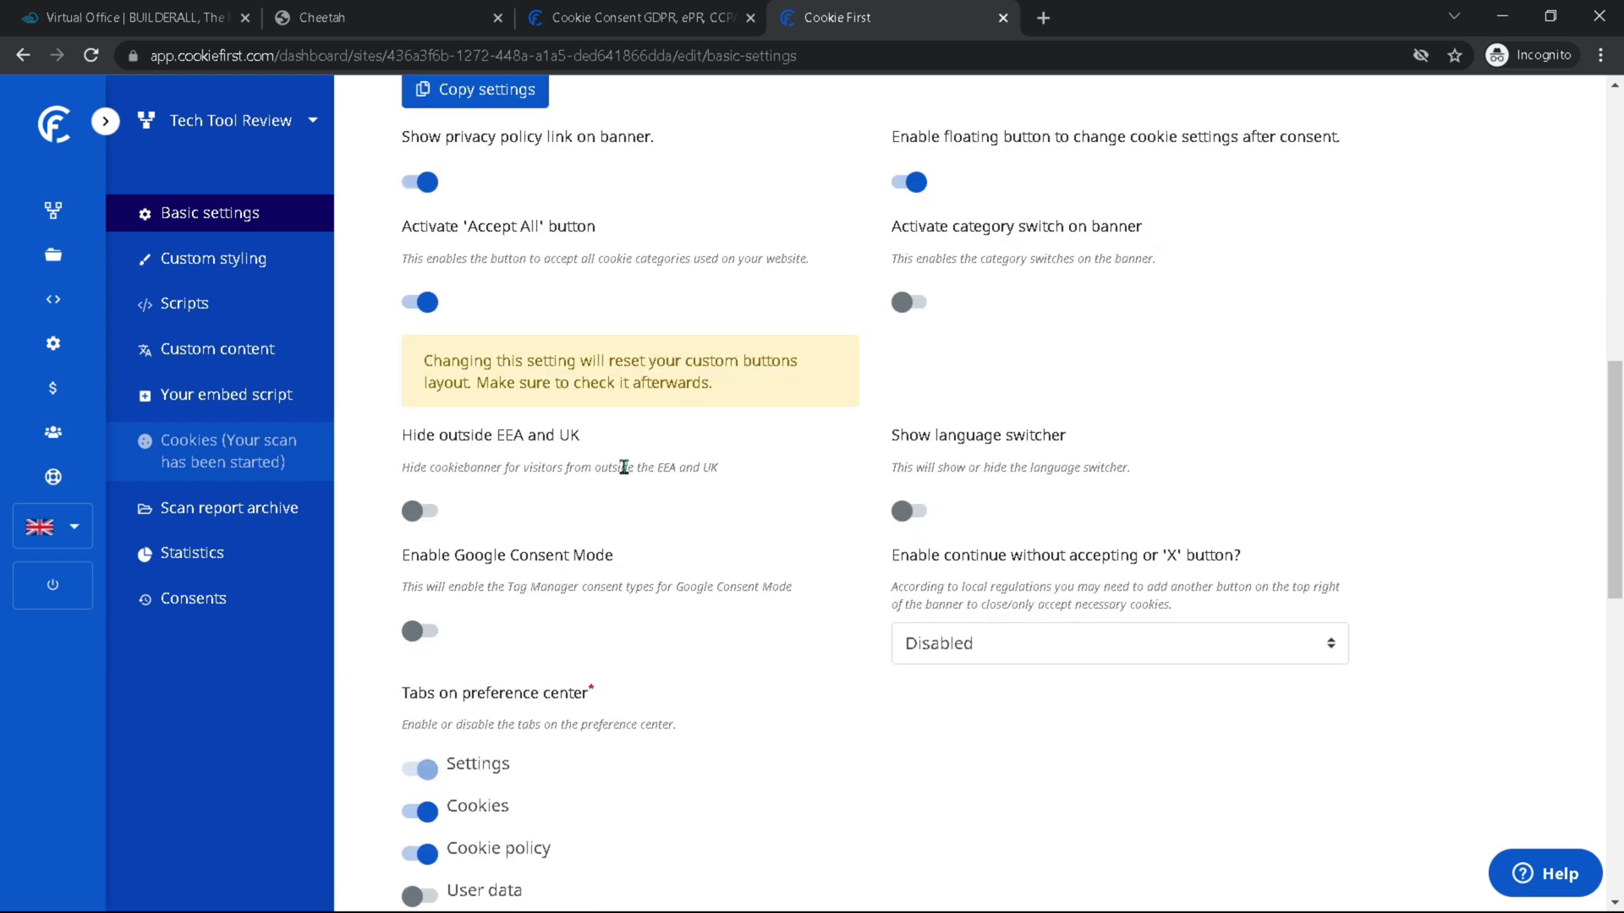
pyautogui.scroll(3)
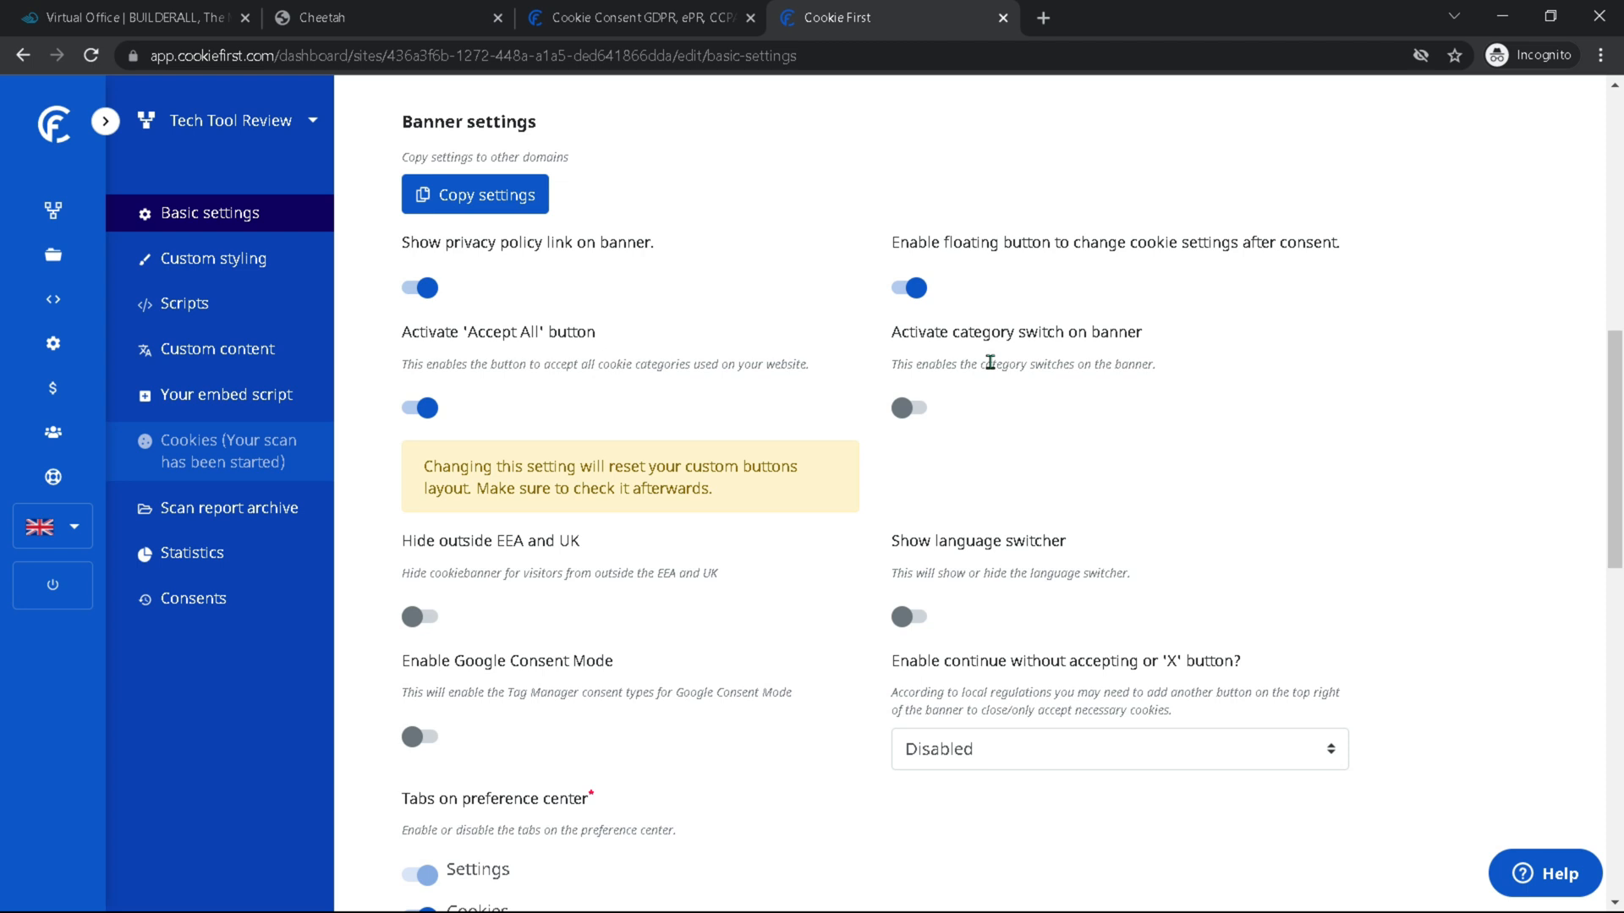
pyautogui.moveTo(467, 616)
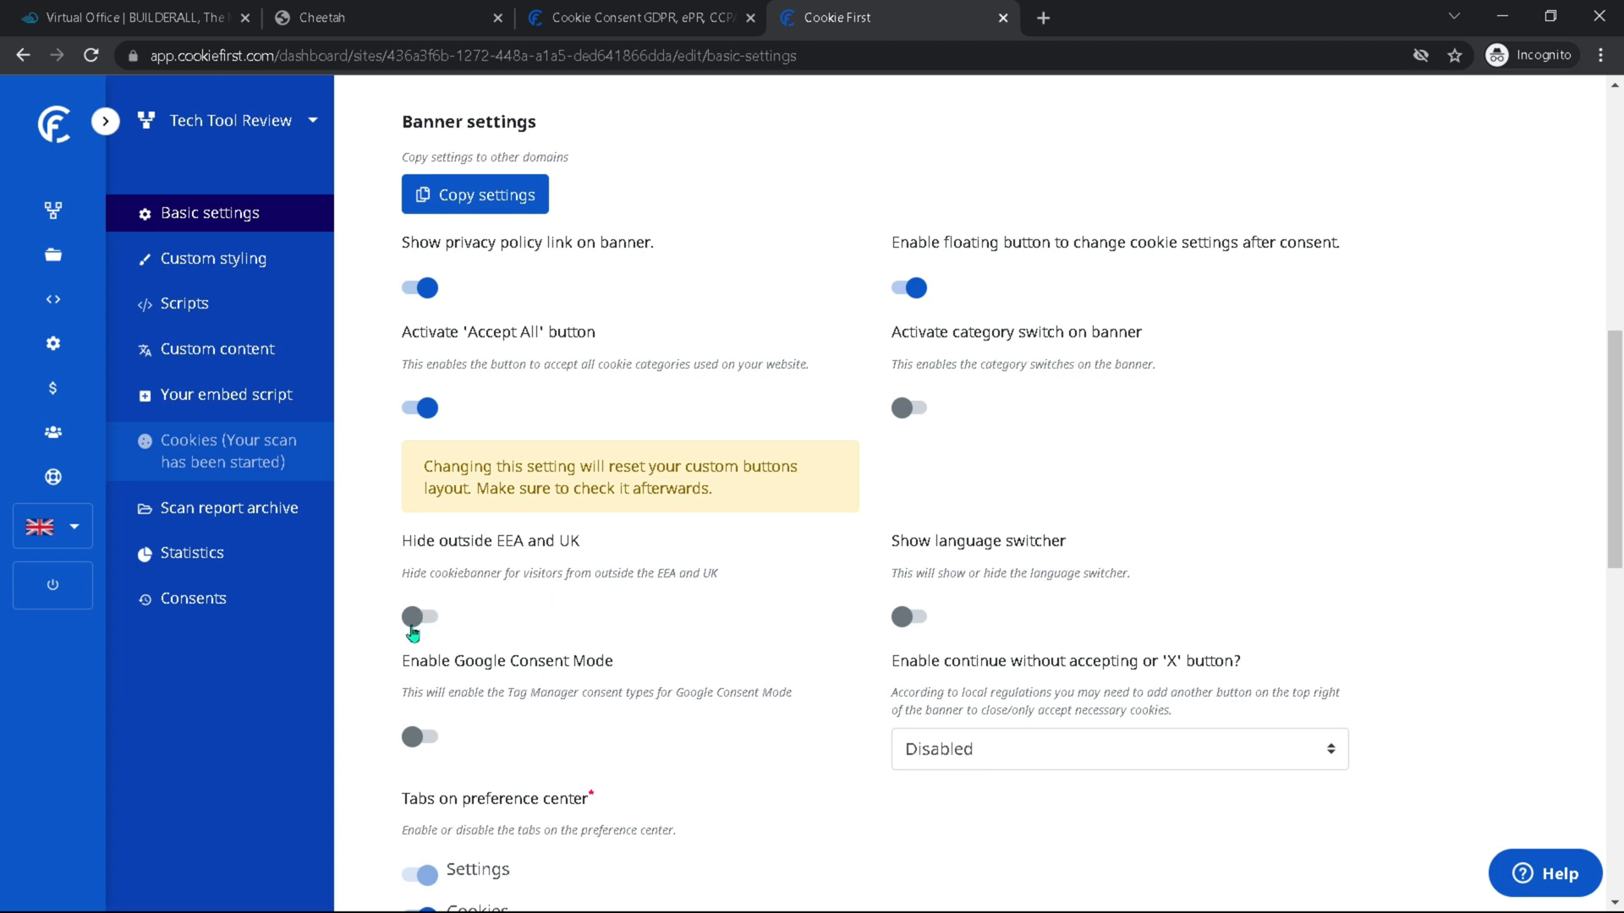
pyautogui.moveTo(967, 602)
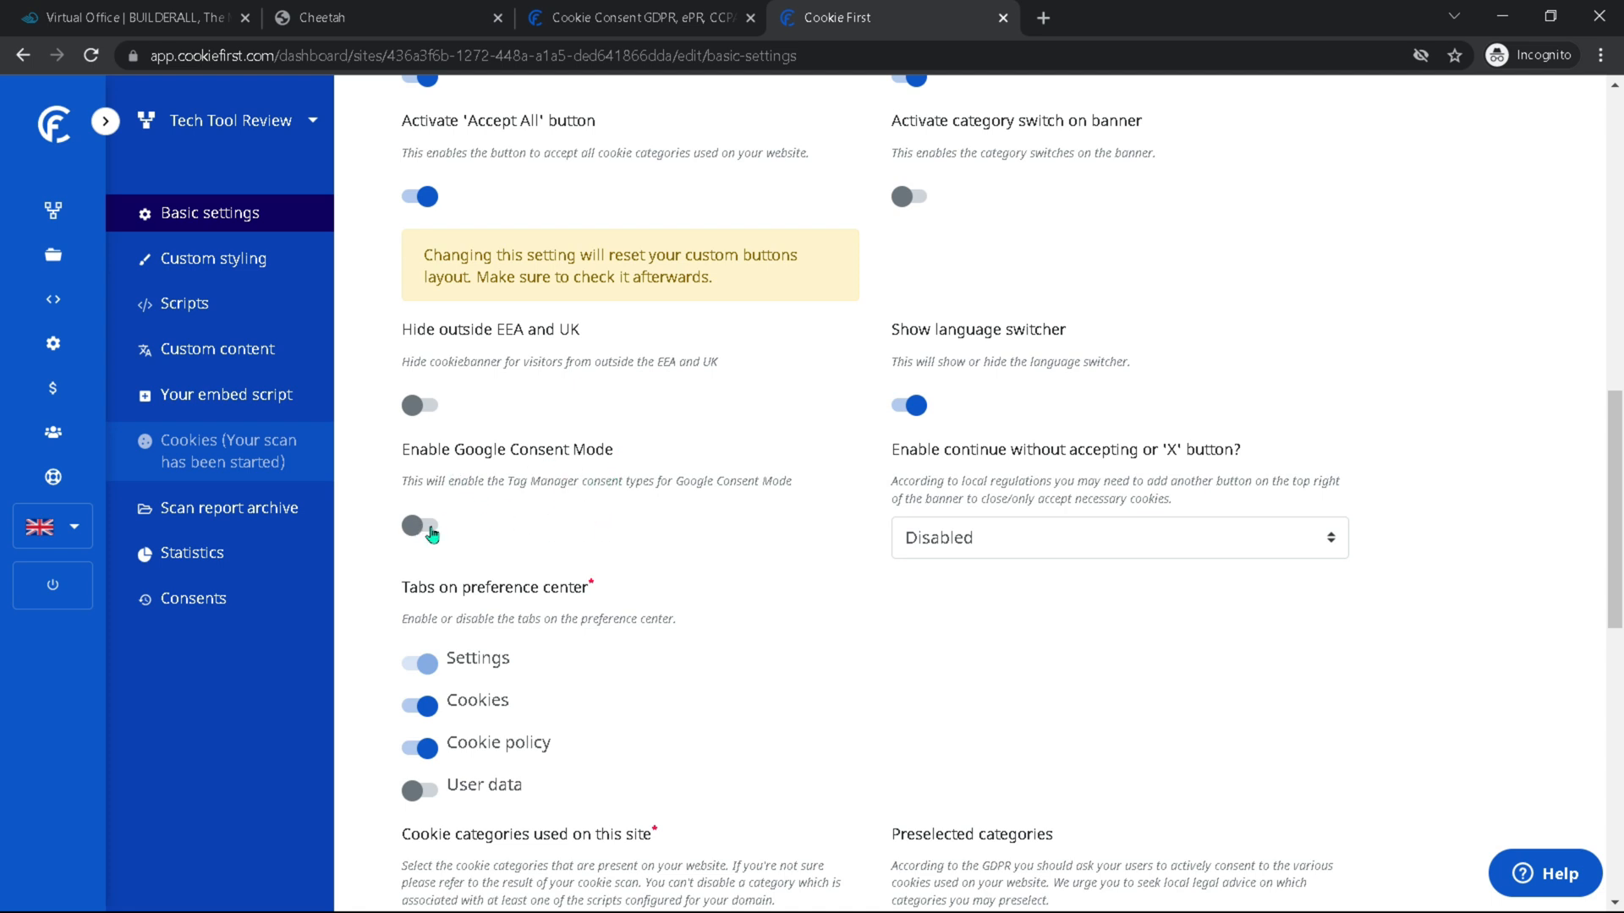
pyautogui.click(419, 525)
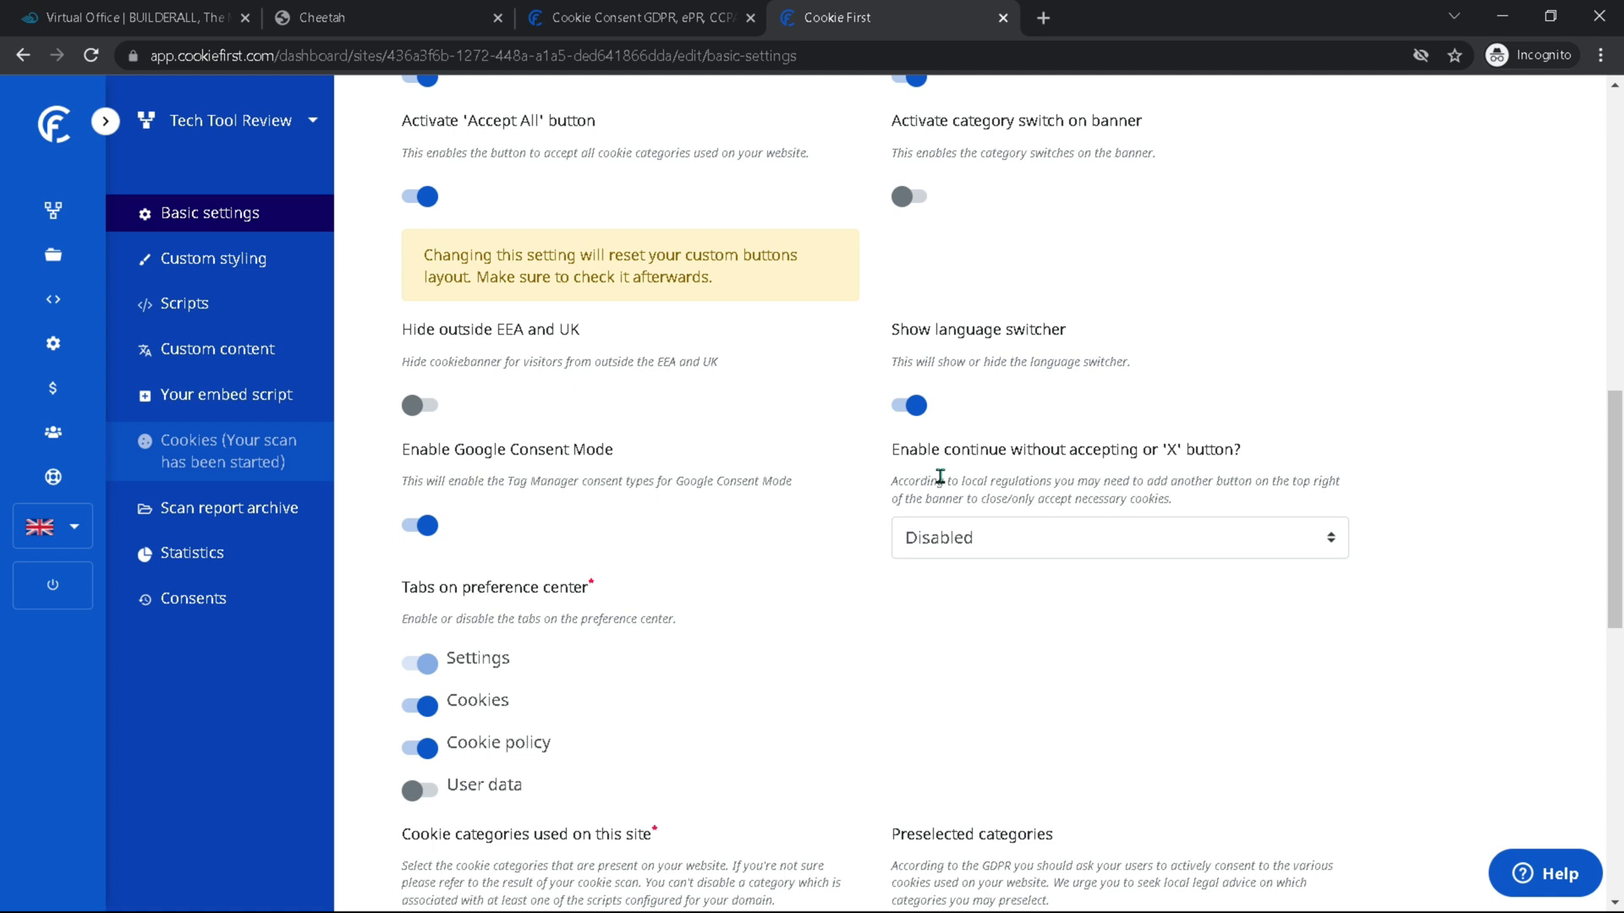
pyautogui.moveTo(1014, 552)
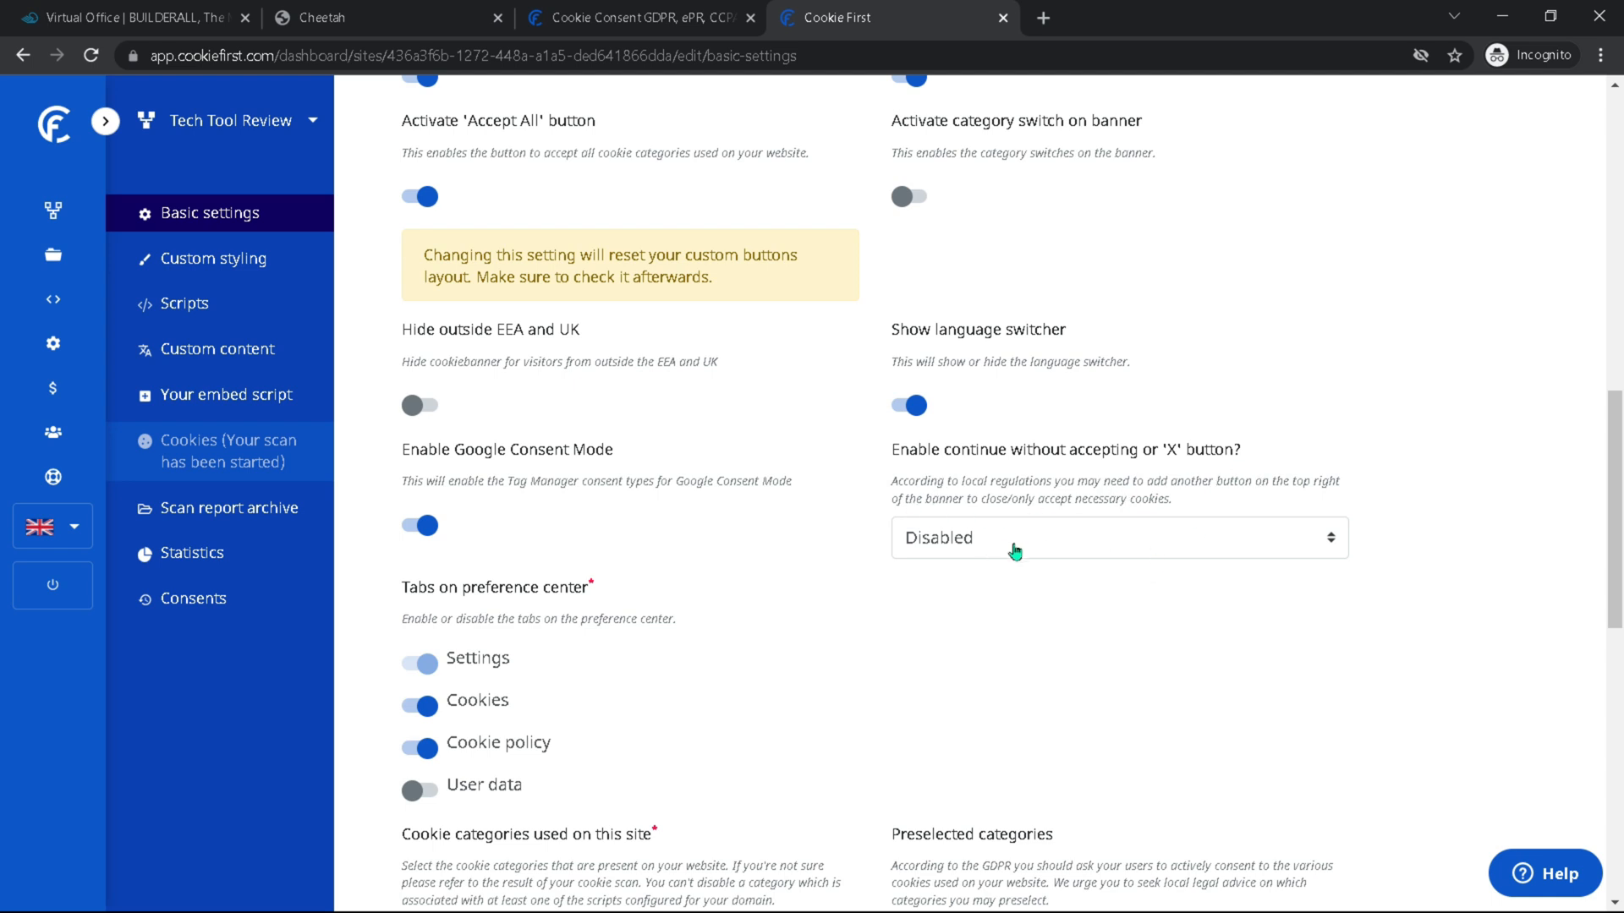
# Step: Enable the User data tab plus Performance, Functional and Advertising cookie categories
pyautogui.scroll(-3)
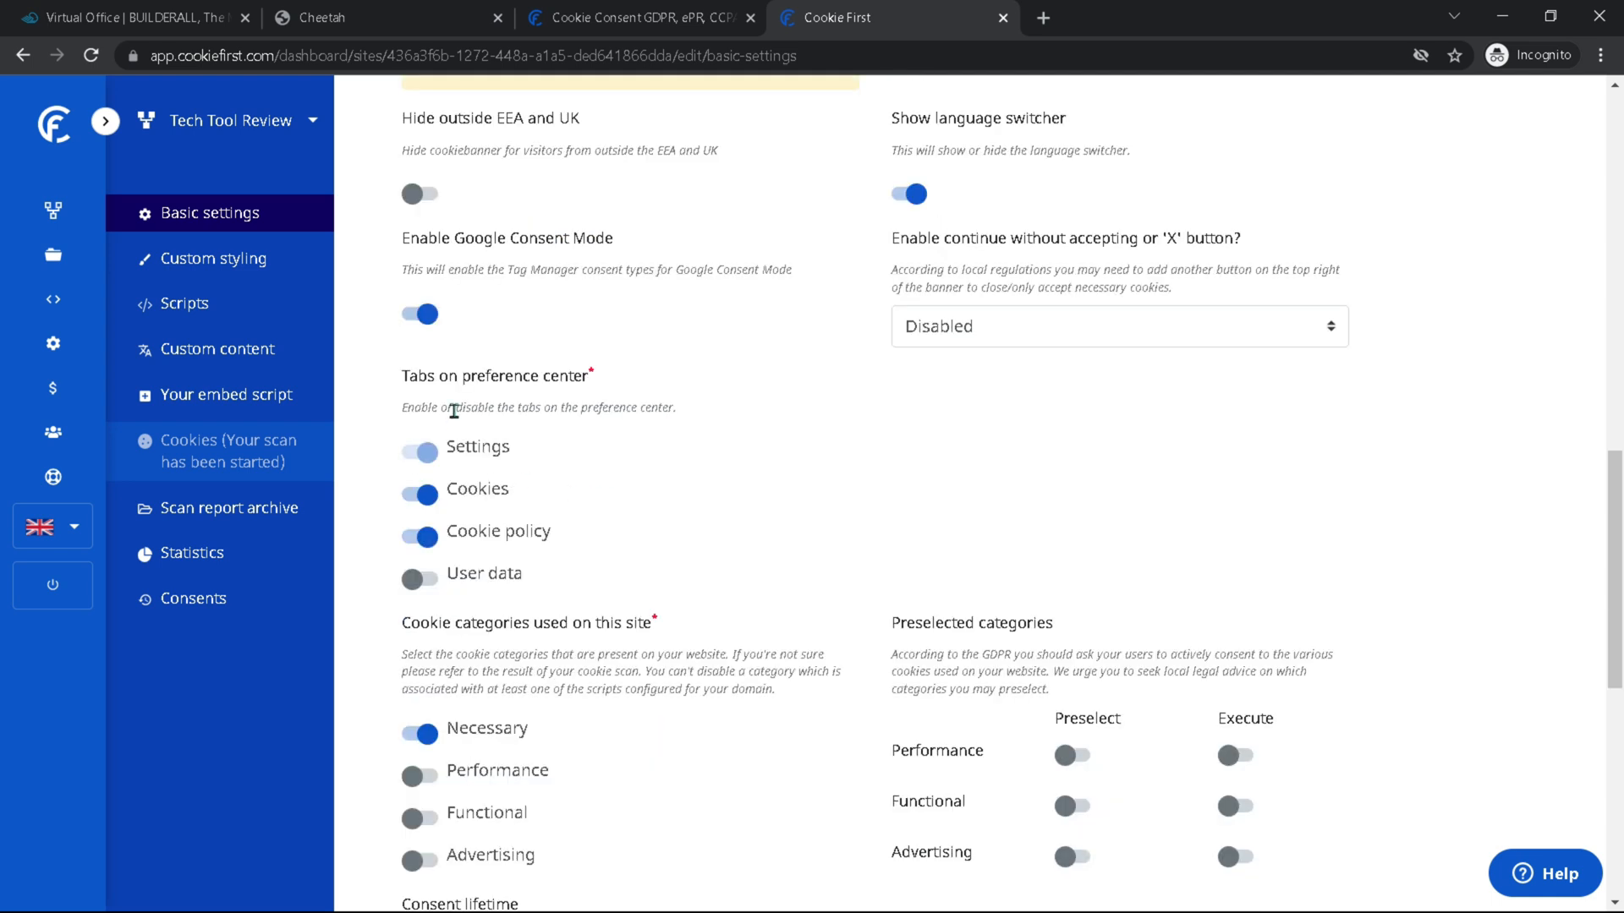
pyautogui.moveTo(552, 446)
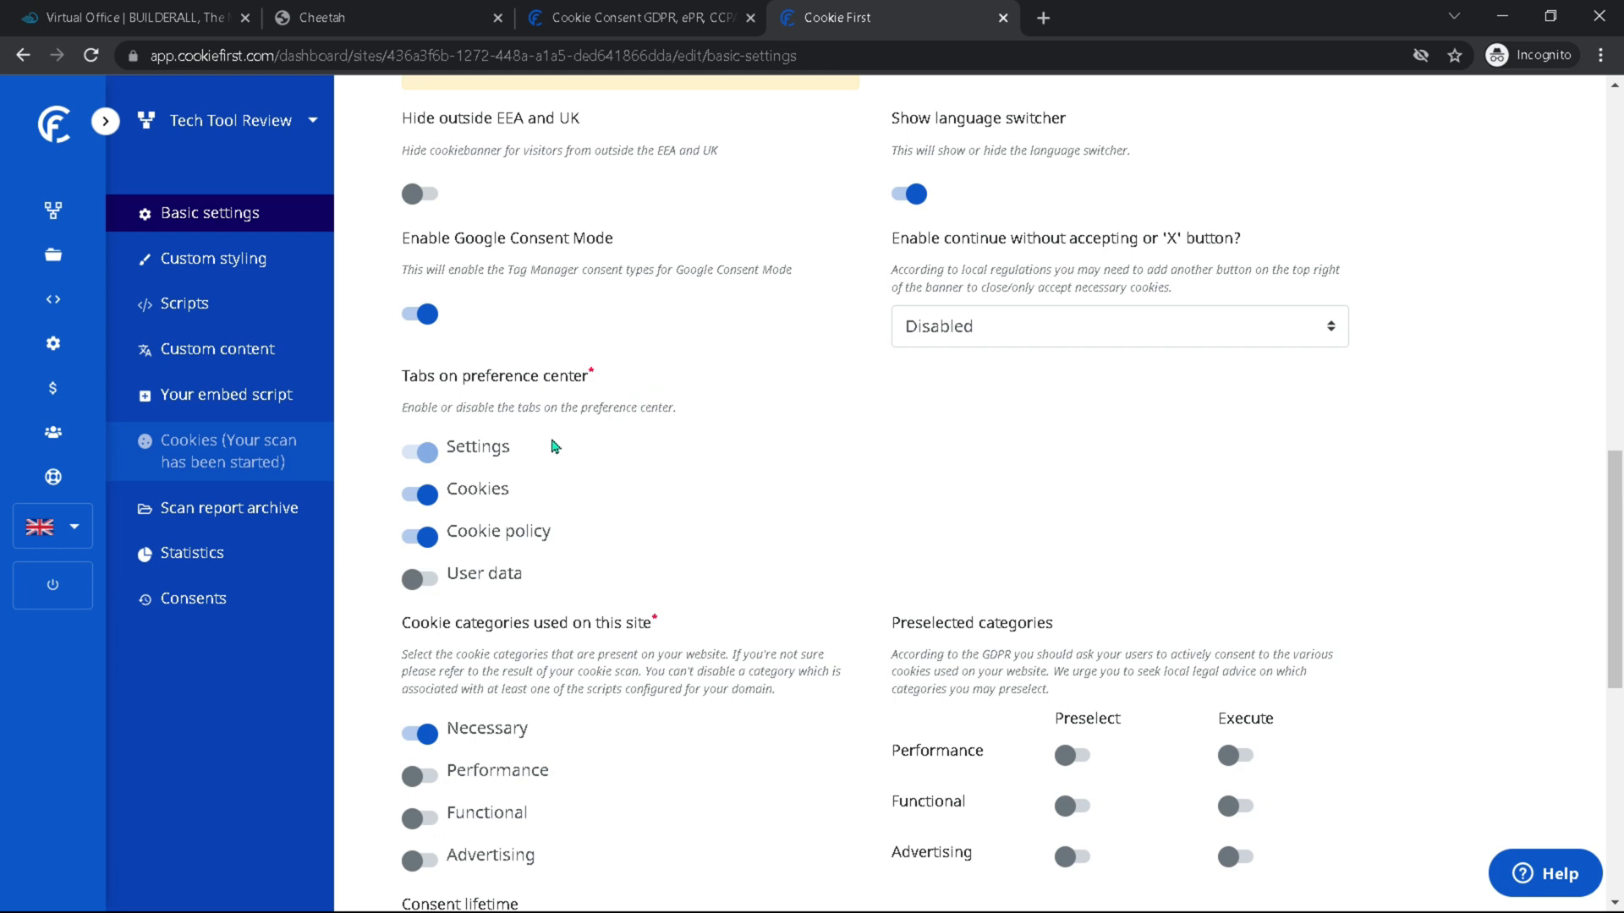
pyautogui.moveTo(662, 542)
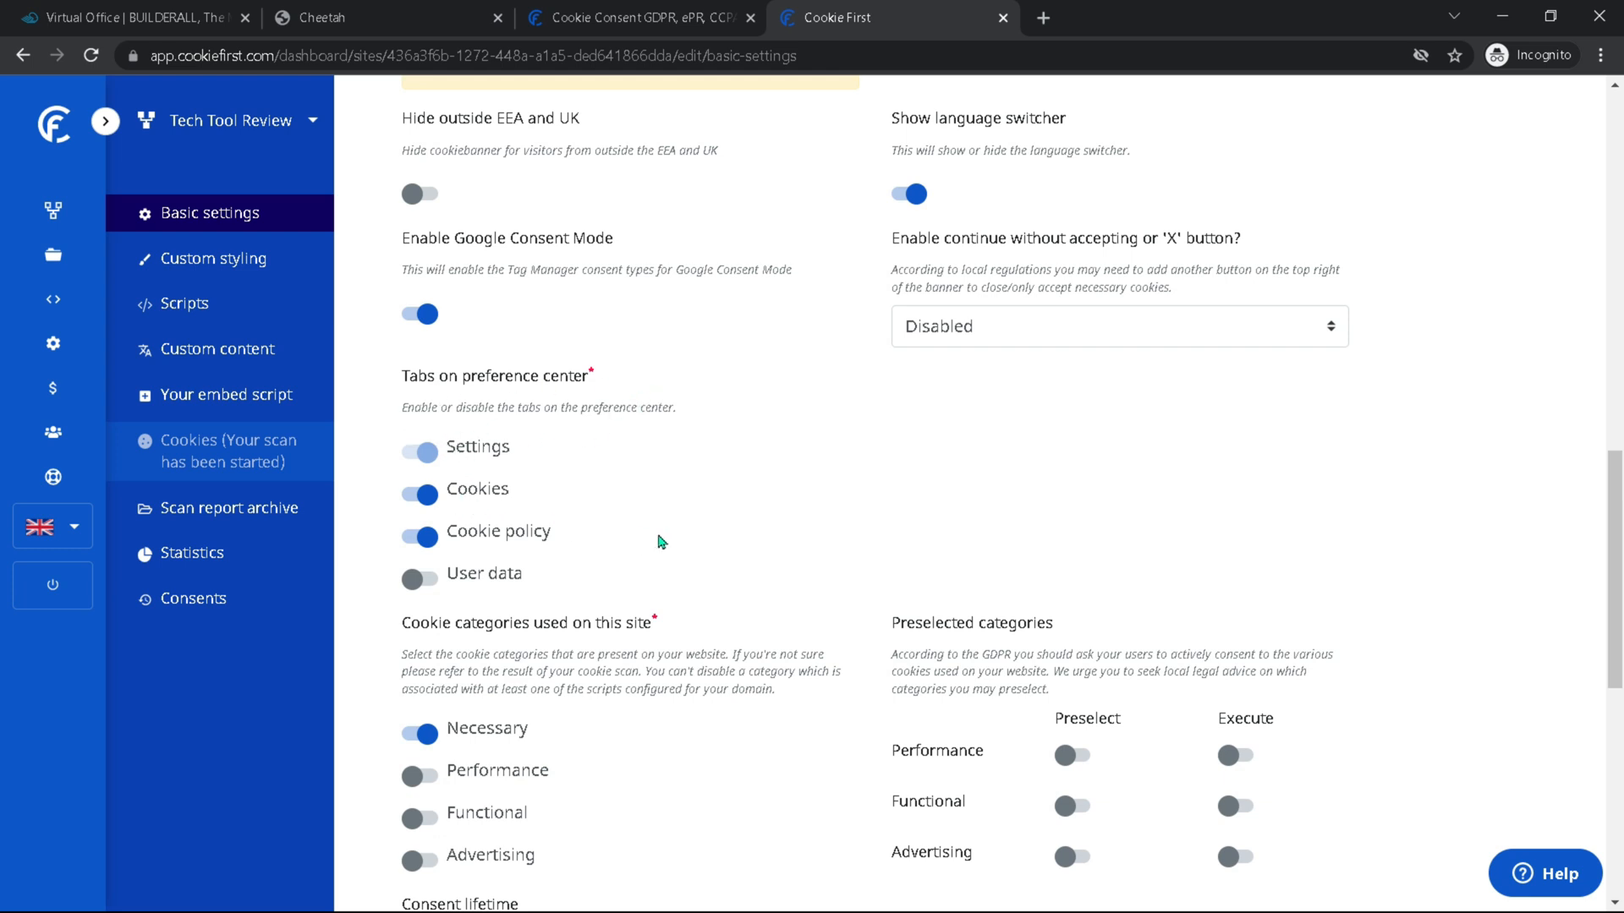
pyautogui.moveTo(436, 555)
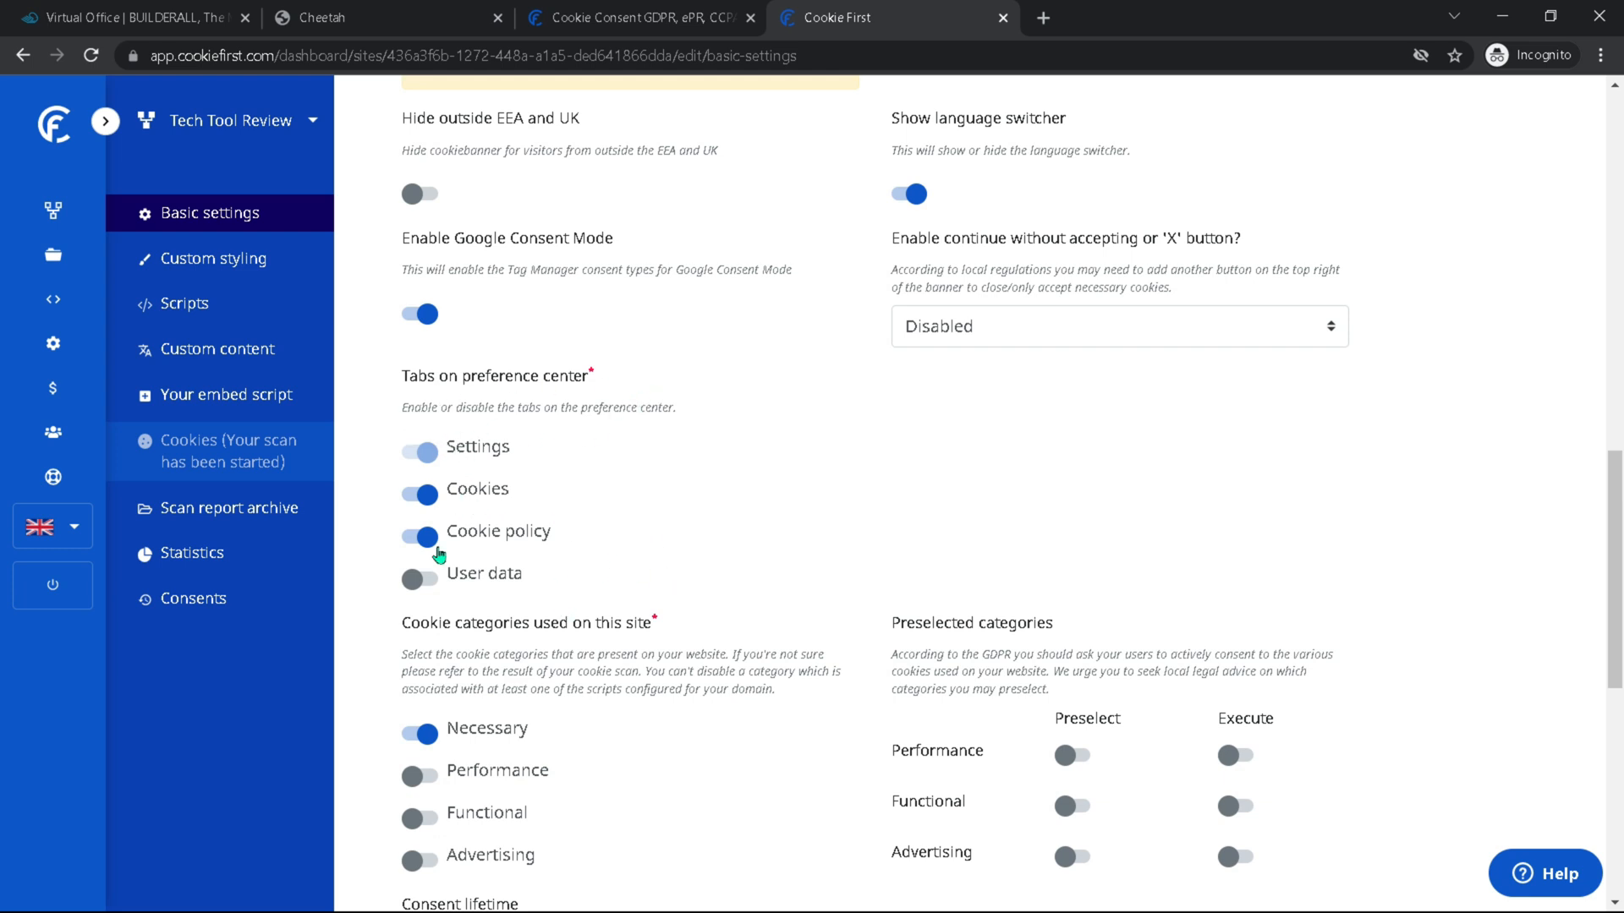
pyautogui.click(419, 578)
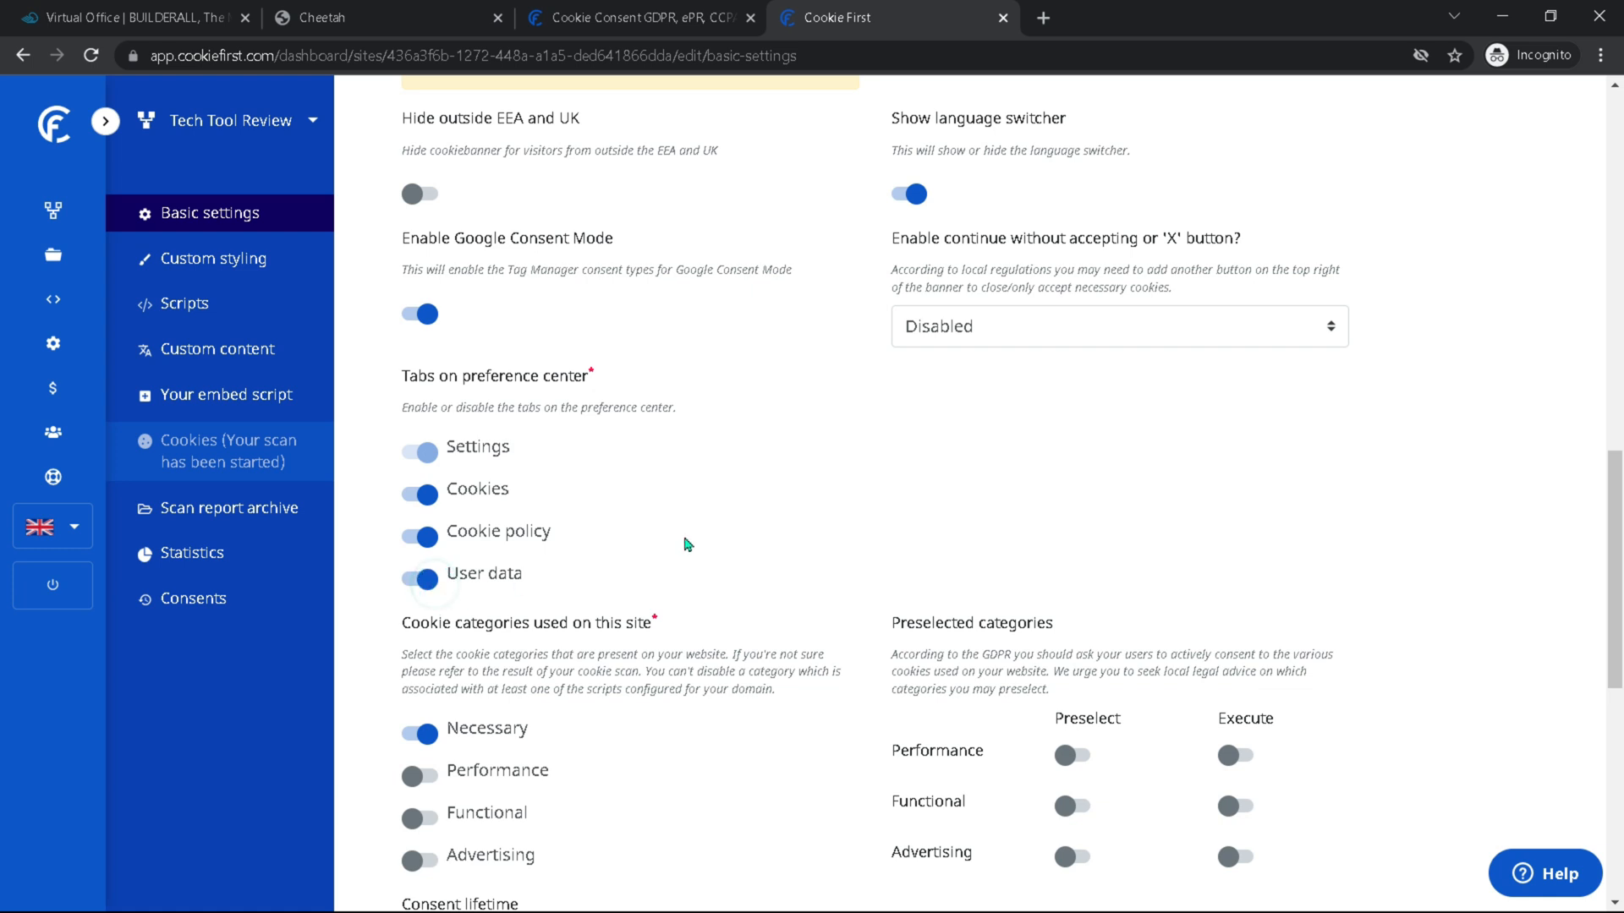
pyautogui.scroll(-3)
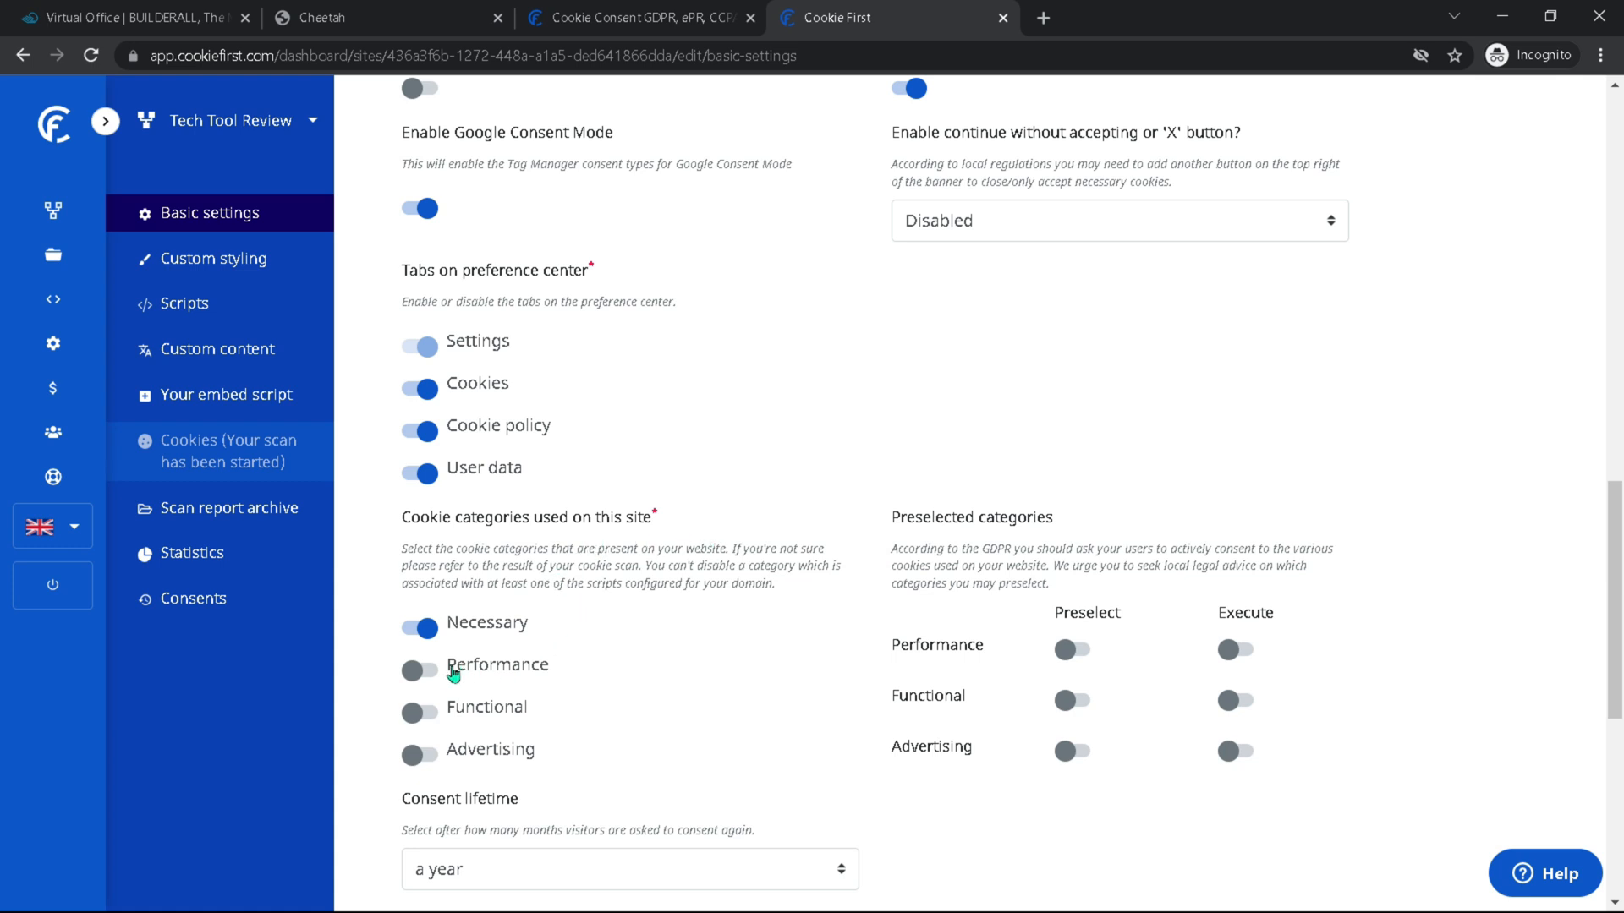
pyautogui.click(420, 671)
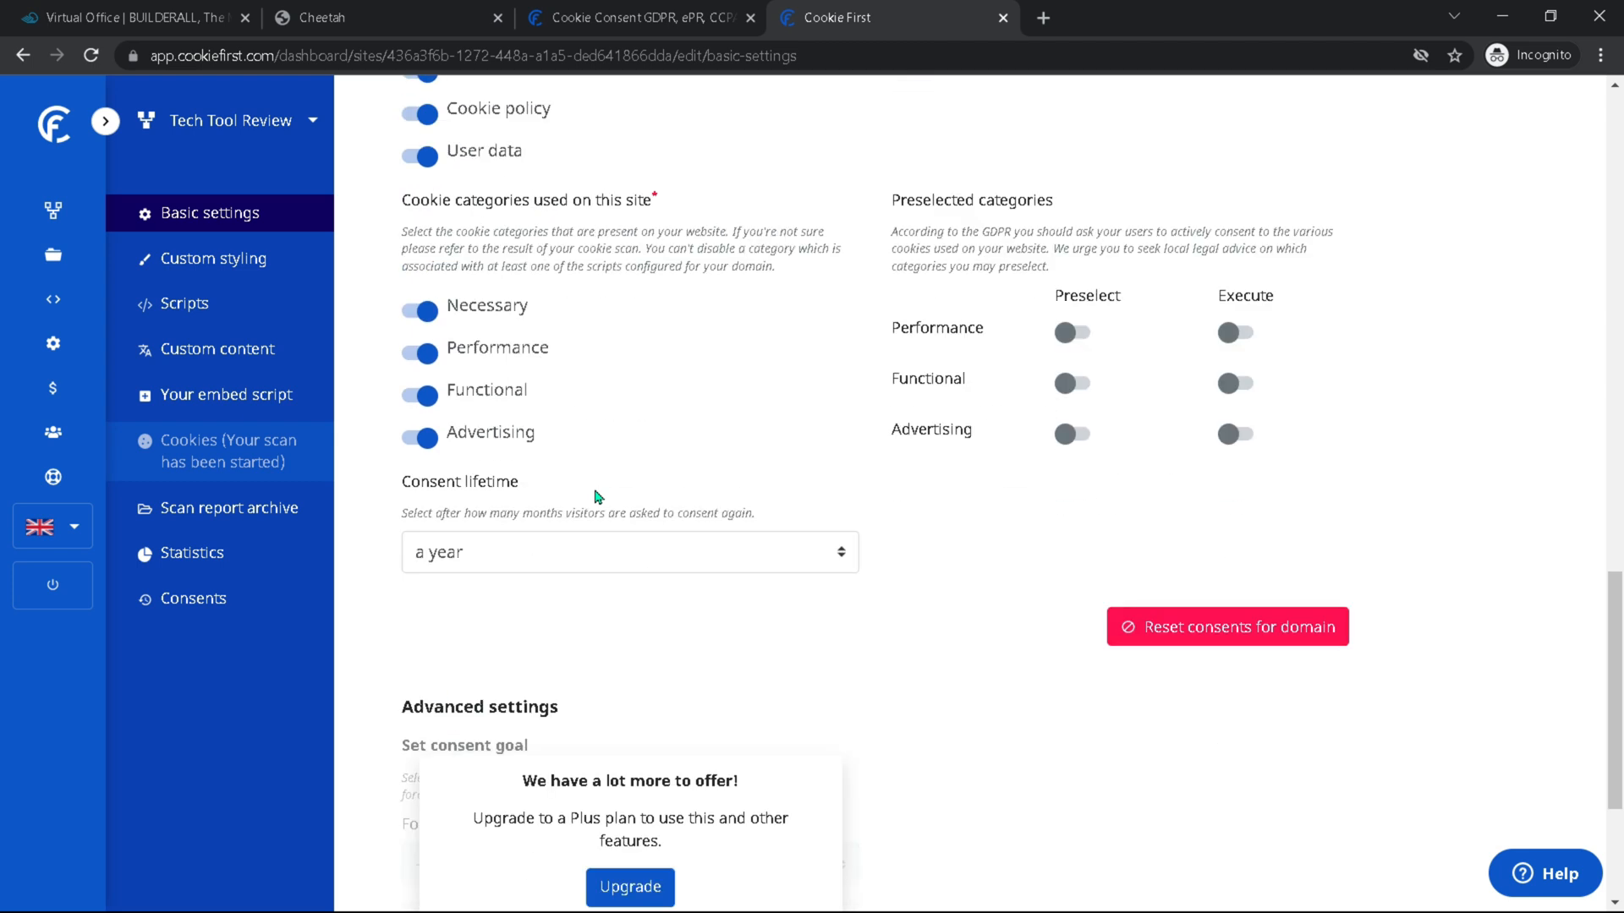
# Step: Keep consent lifetime at a year and save the basic settings
pyautogui.scroll(3)
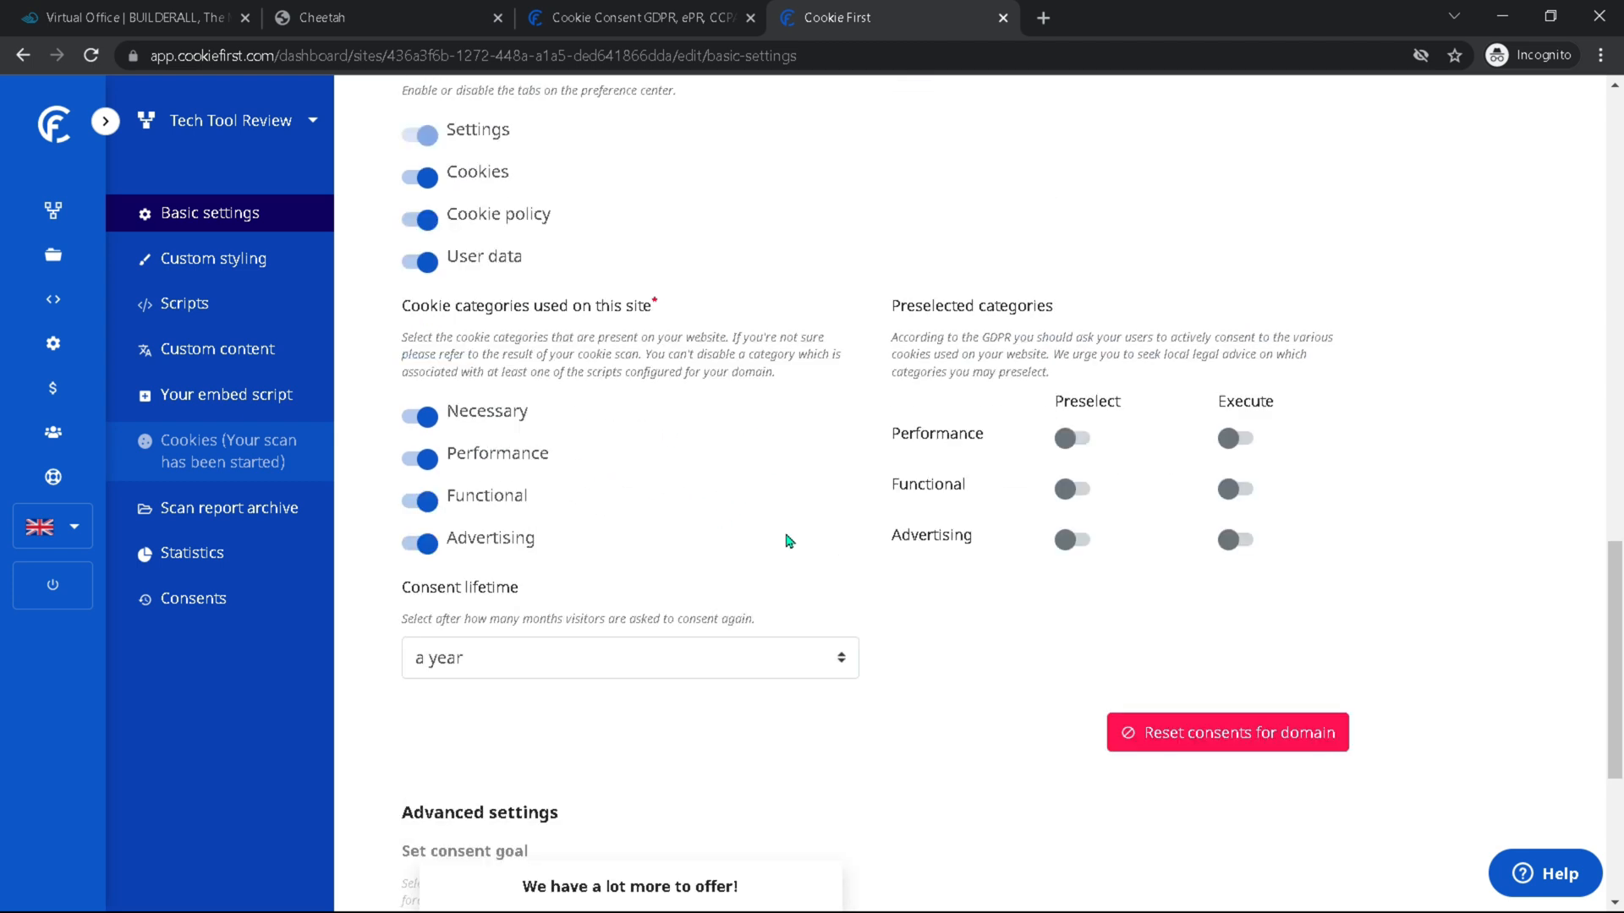
pyautogui.moveTo(971, 332)
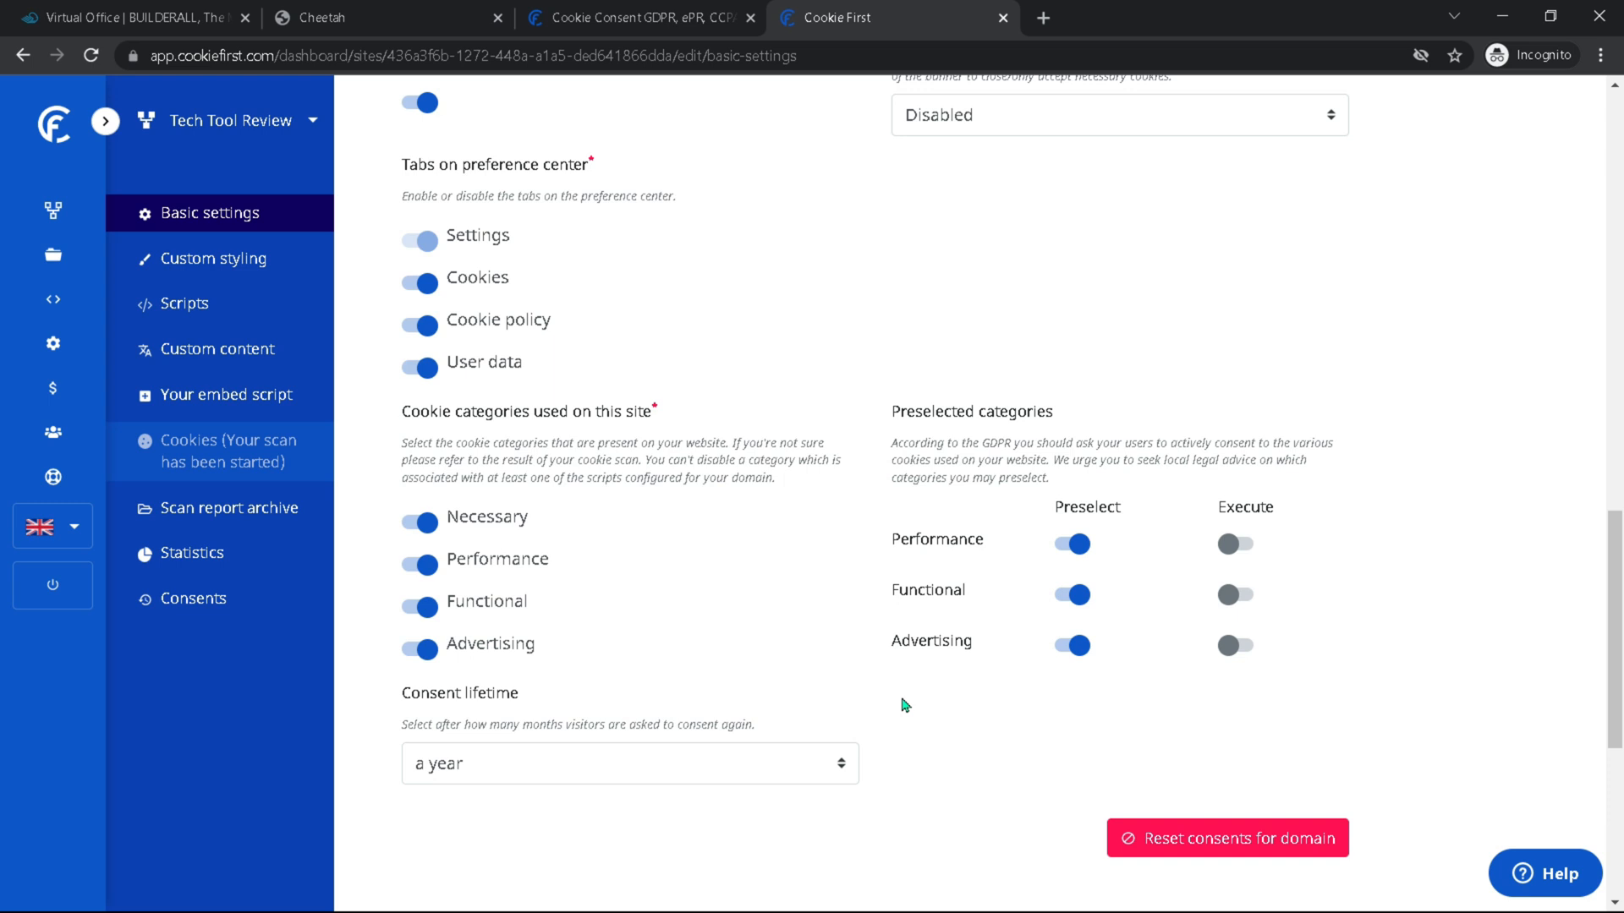
pyautogui.scroll(-3)
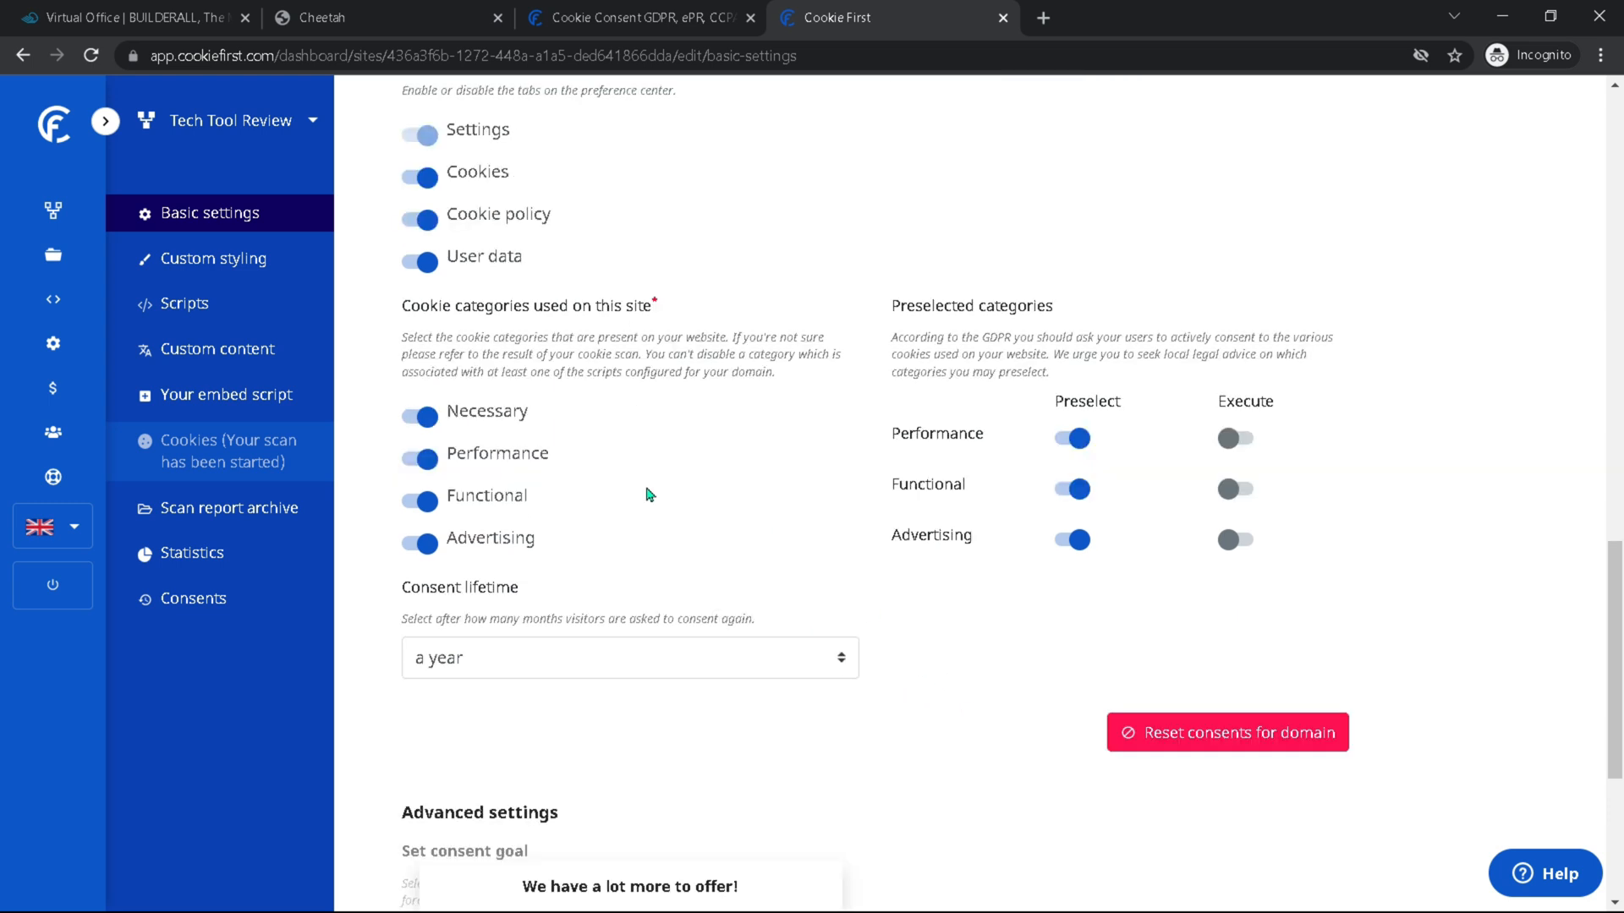
pyautogui.scroll(3)
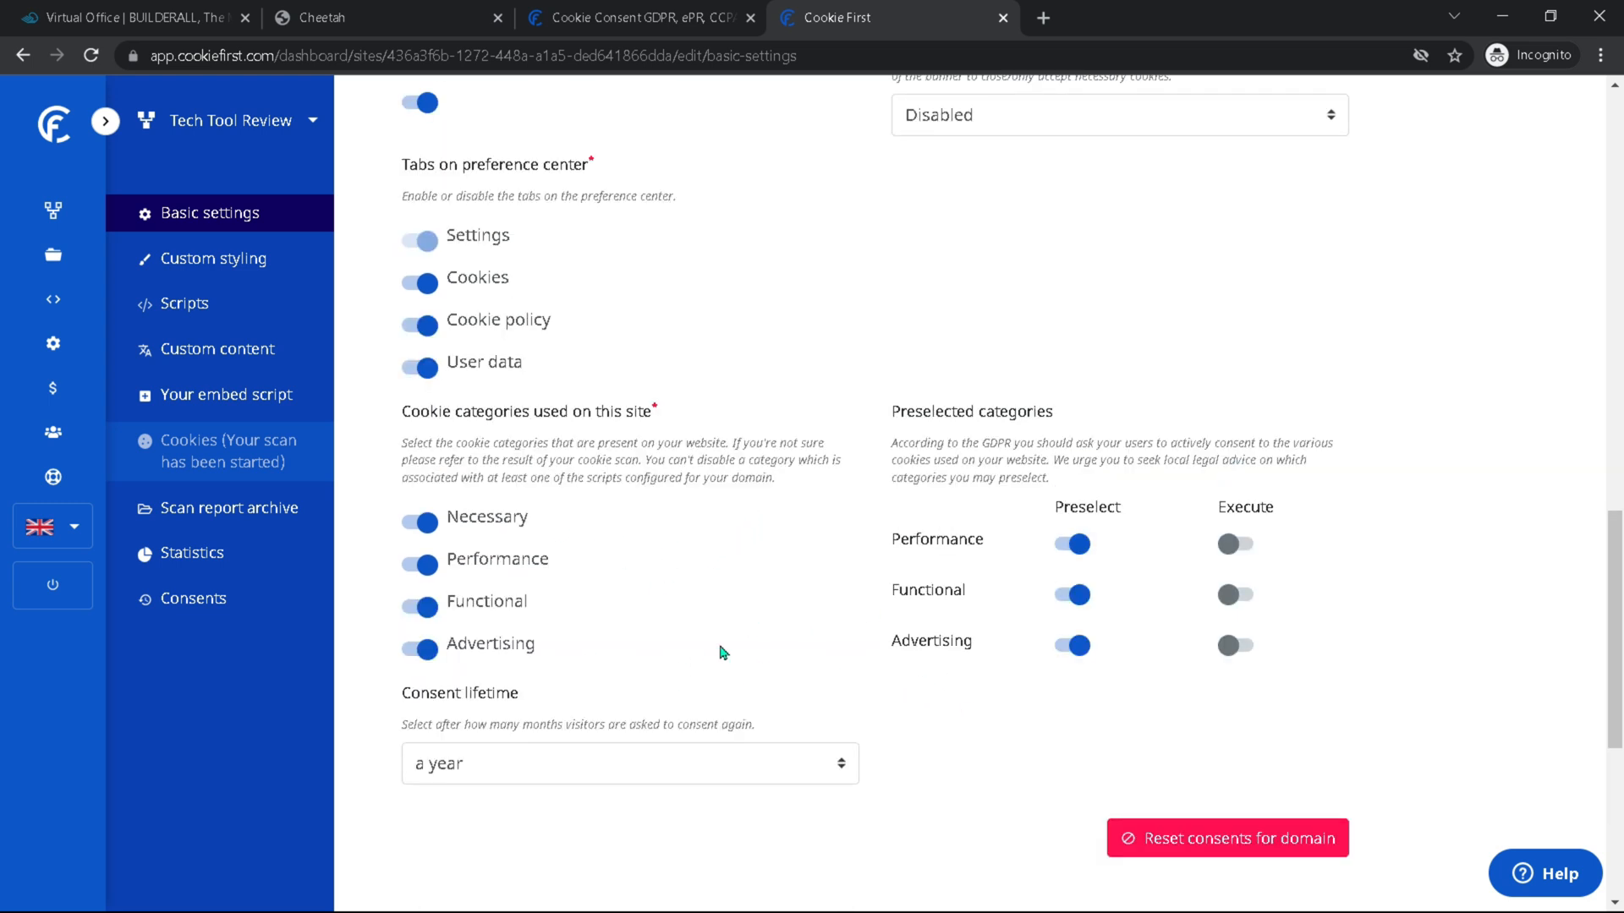
pyautogui.click(629, 763)
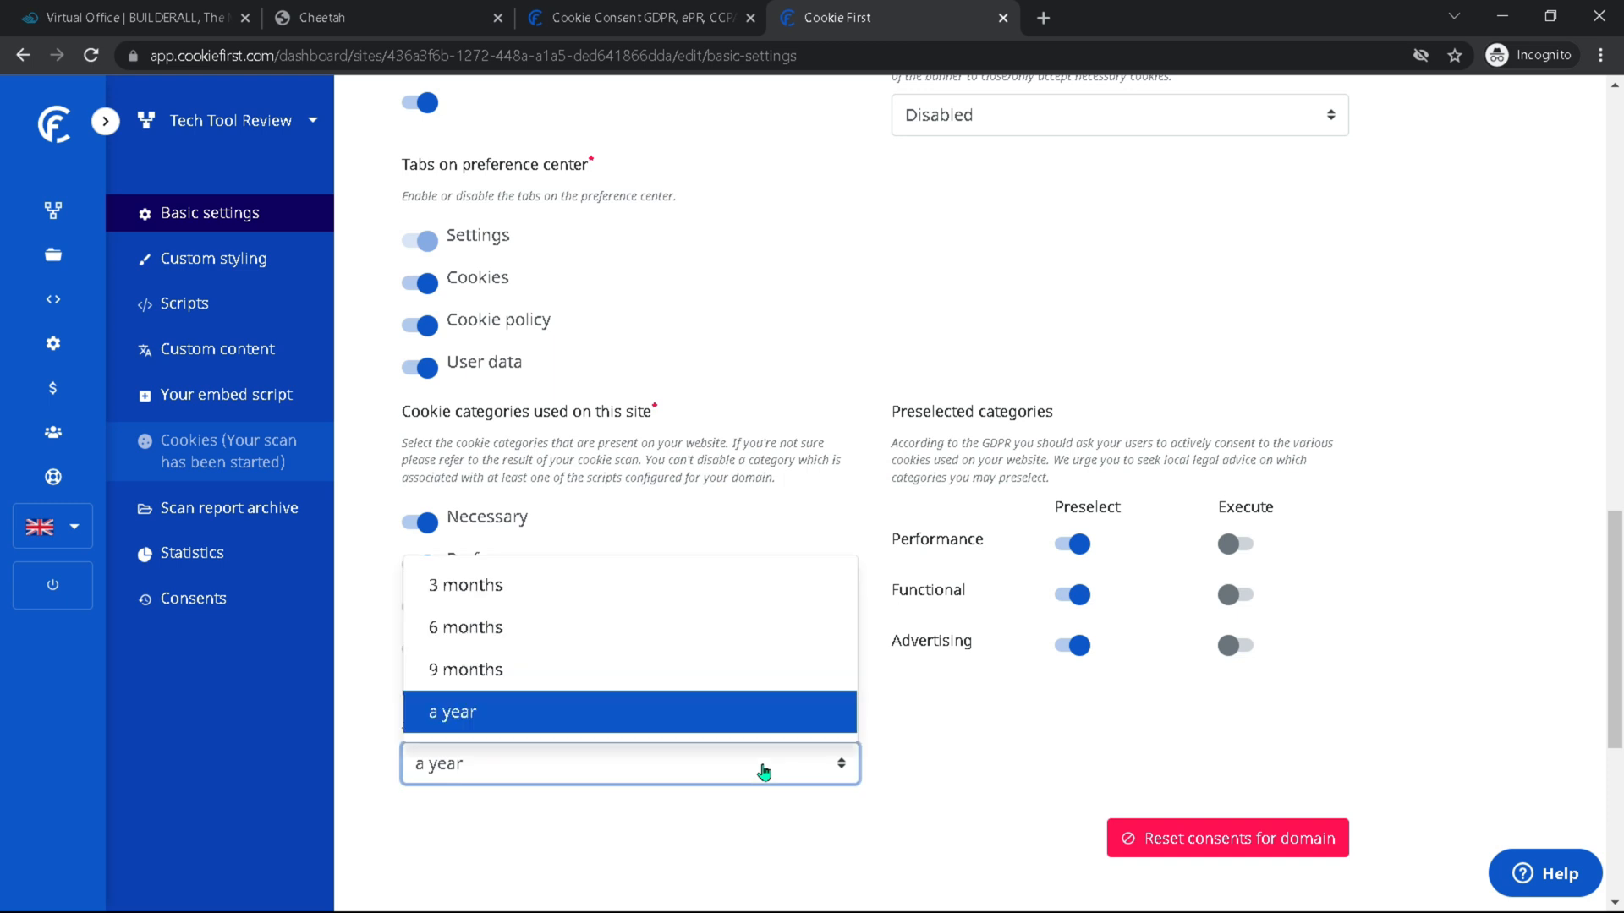
pyautogui.moveTo(707, 637)
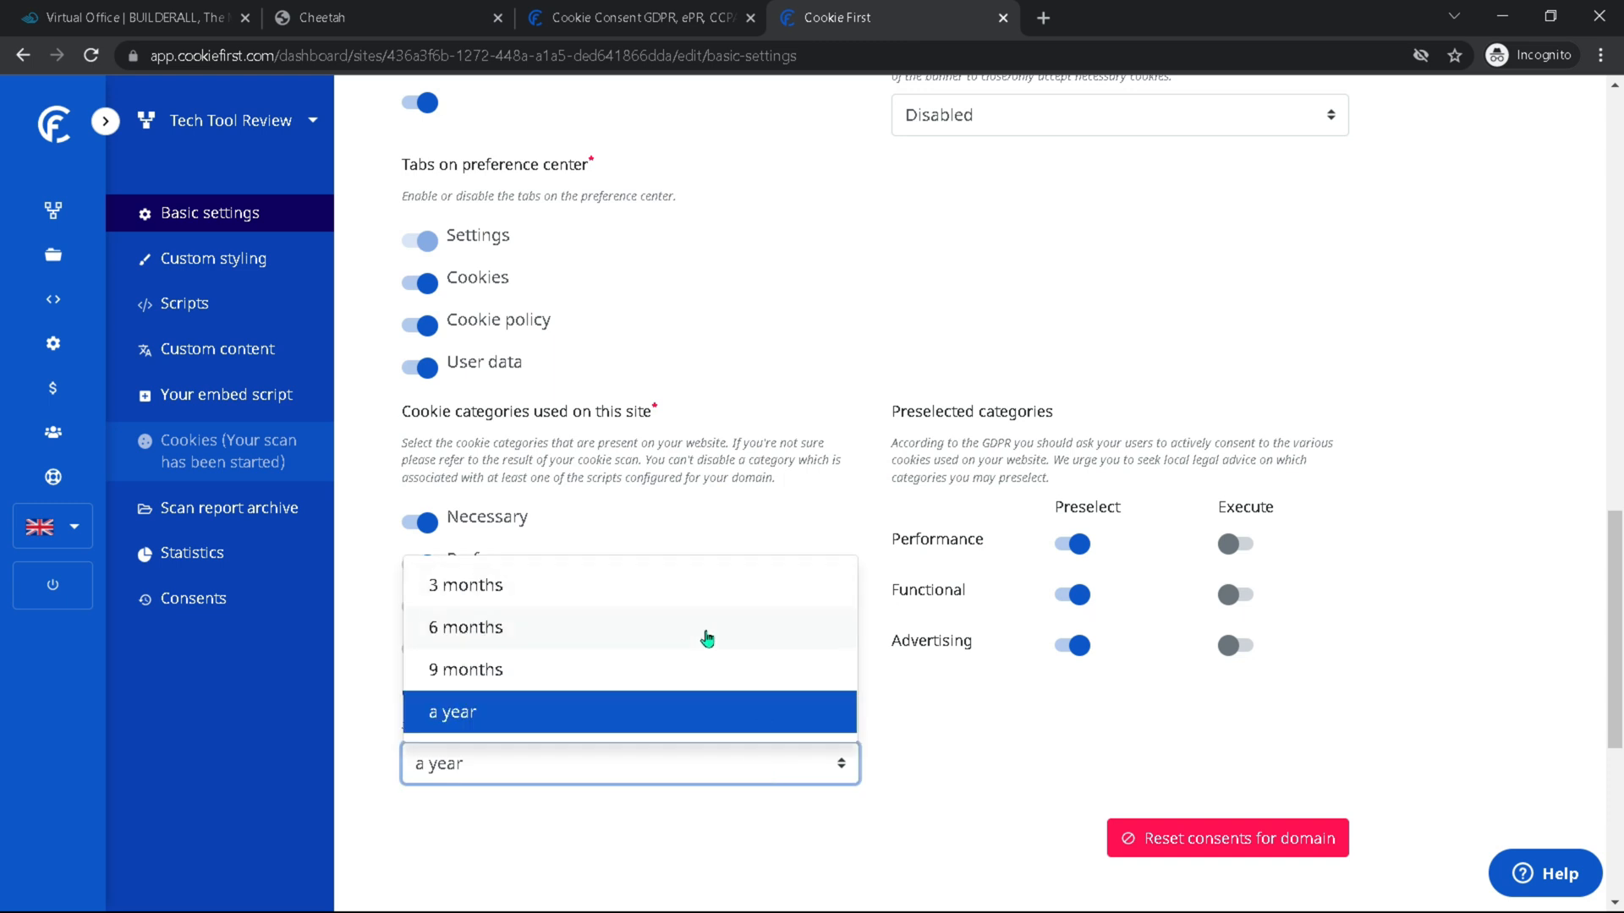
pyautogui.click(453, 712)
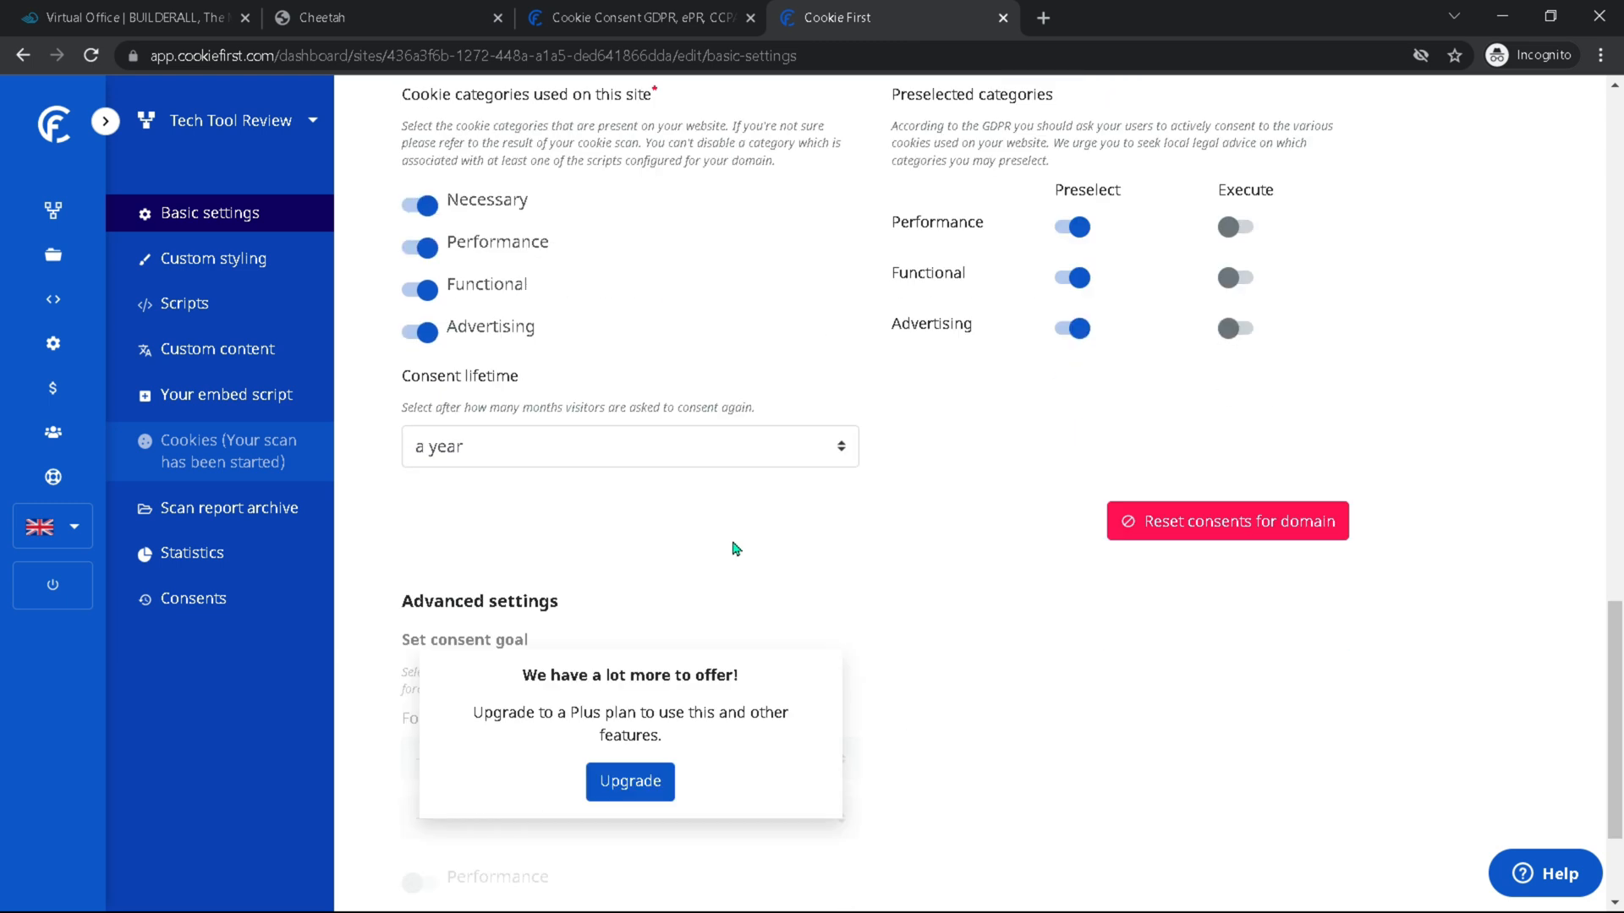
pyautogui.scroll(-3)
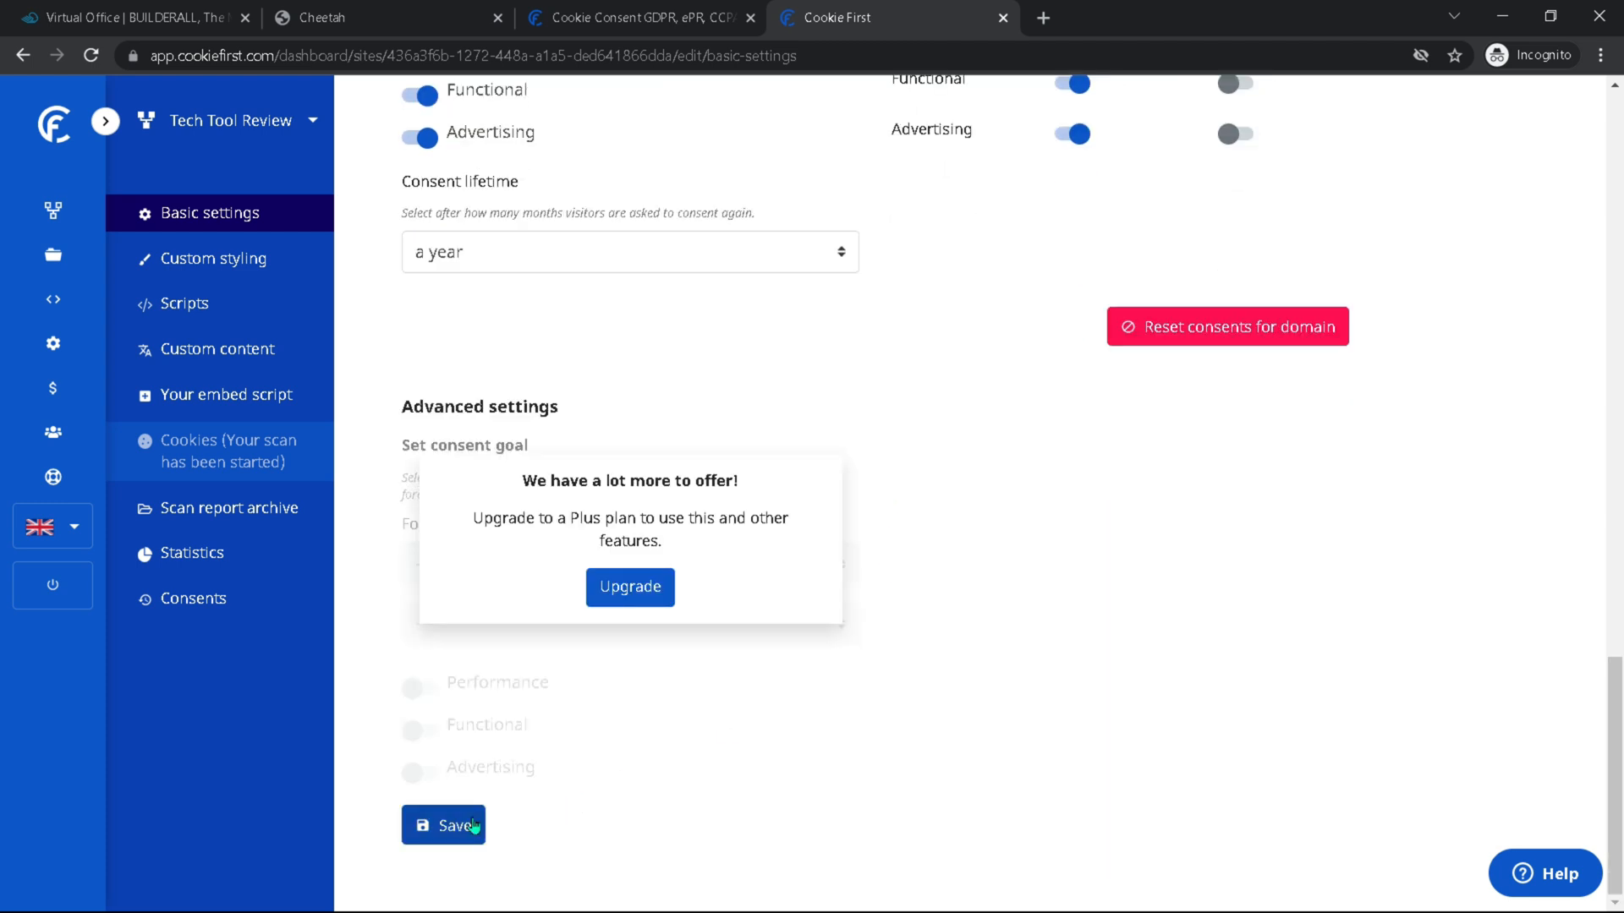
pyautogui.click(443, 825)
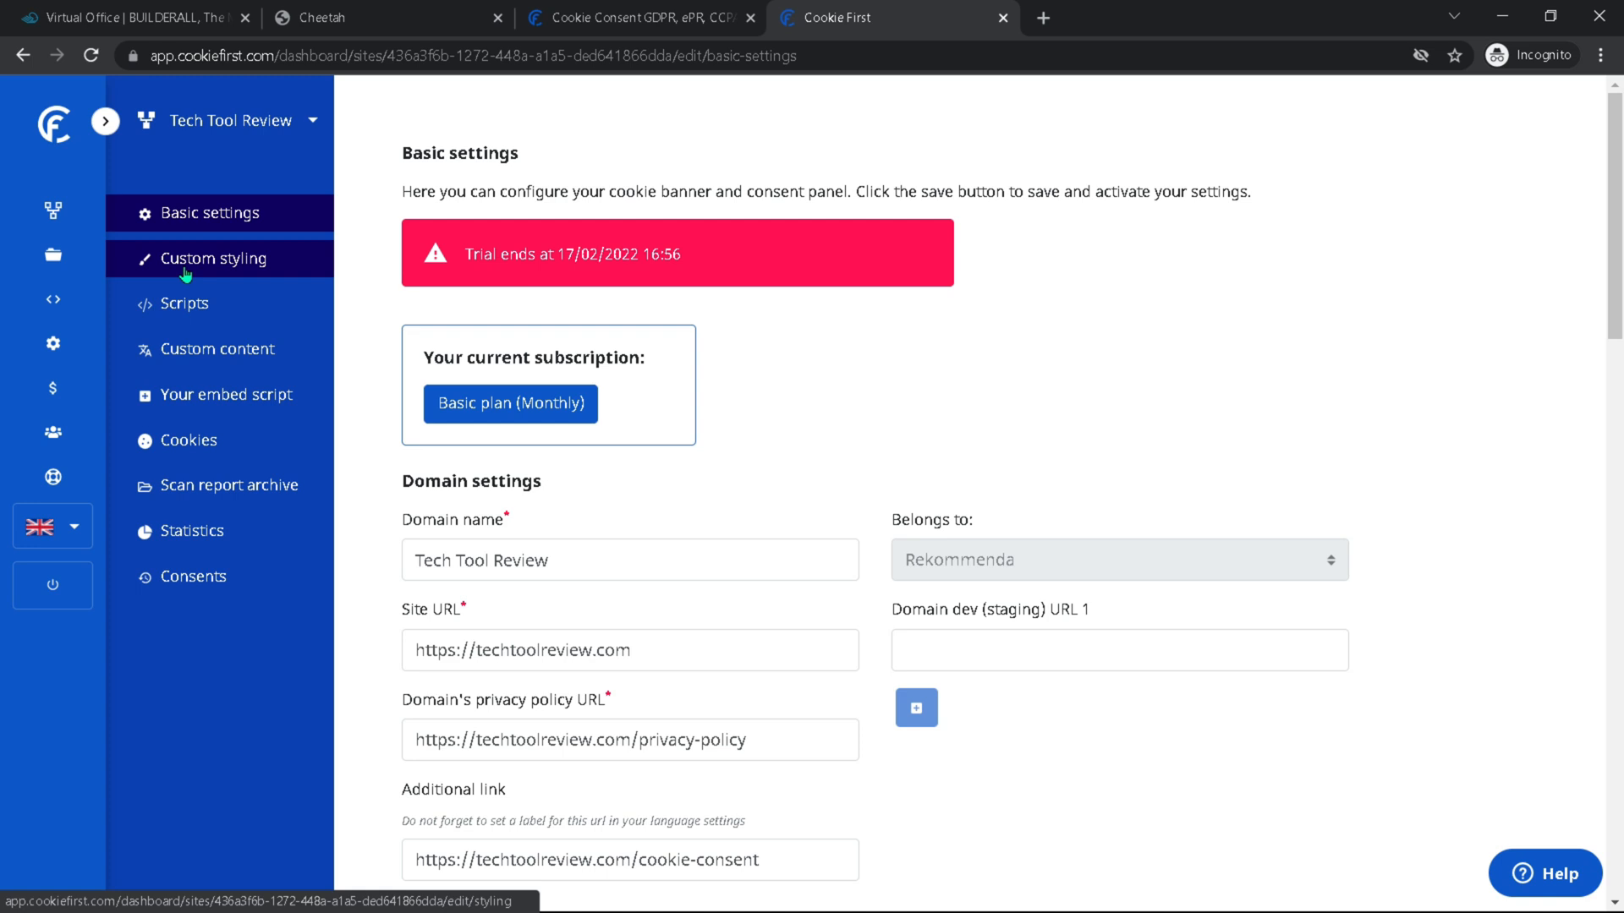
# Step: In Custom styling, make the banner a box positioned bottom left
pyautogui.click(218, 257)
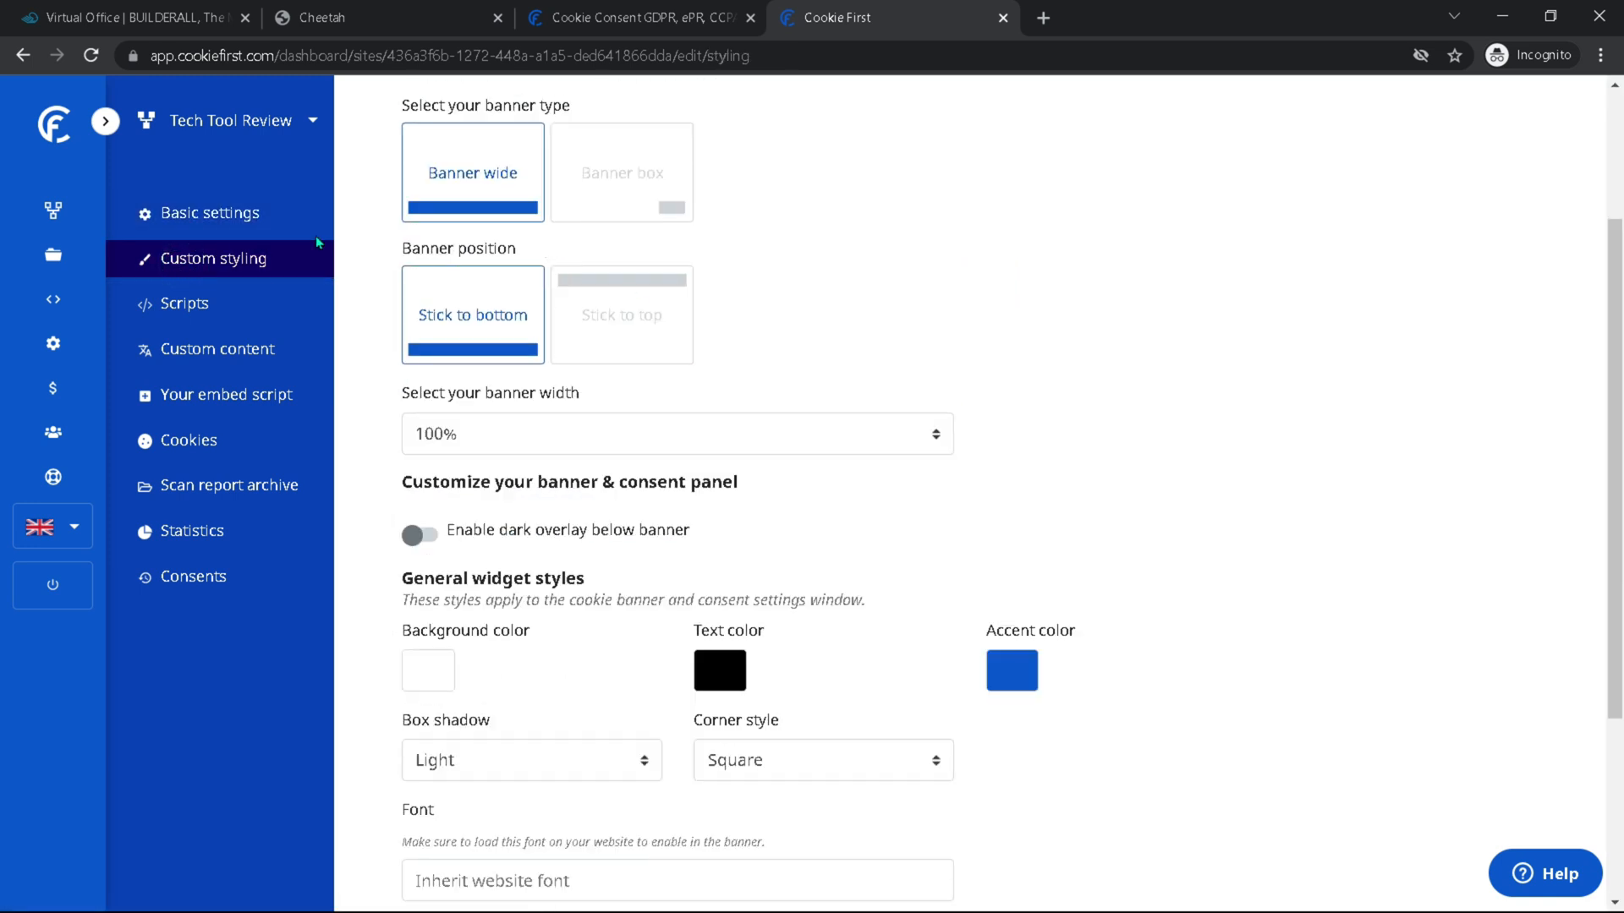
pyautogui.scroll(3)
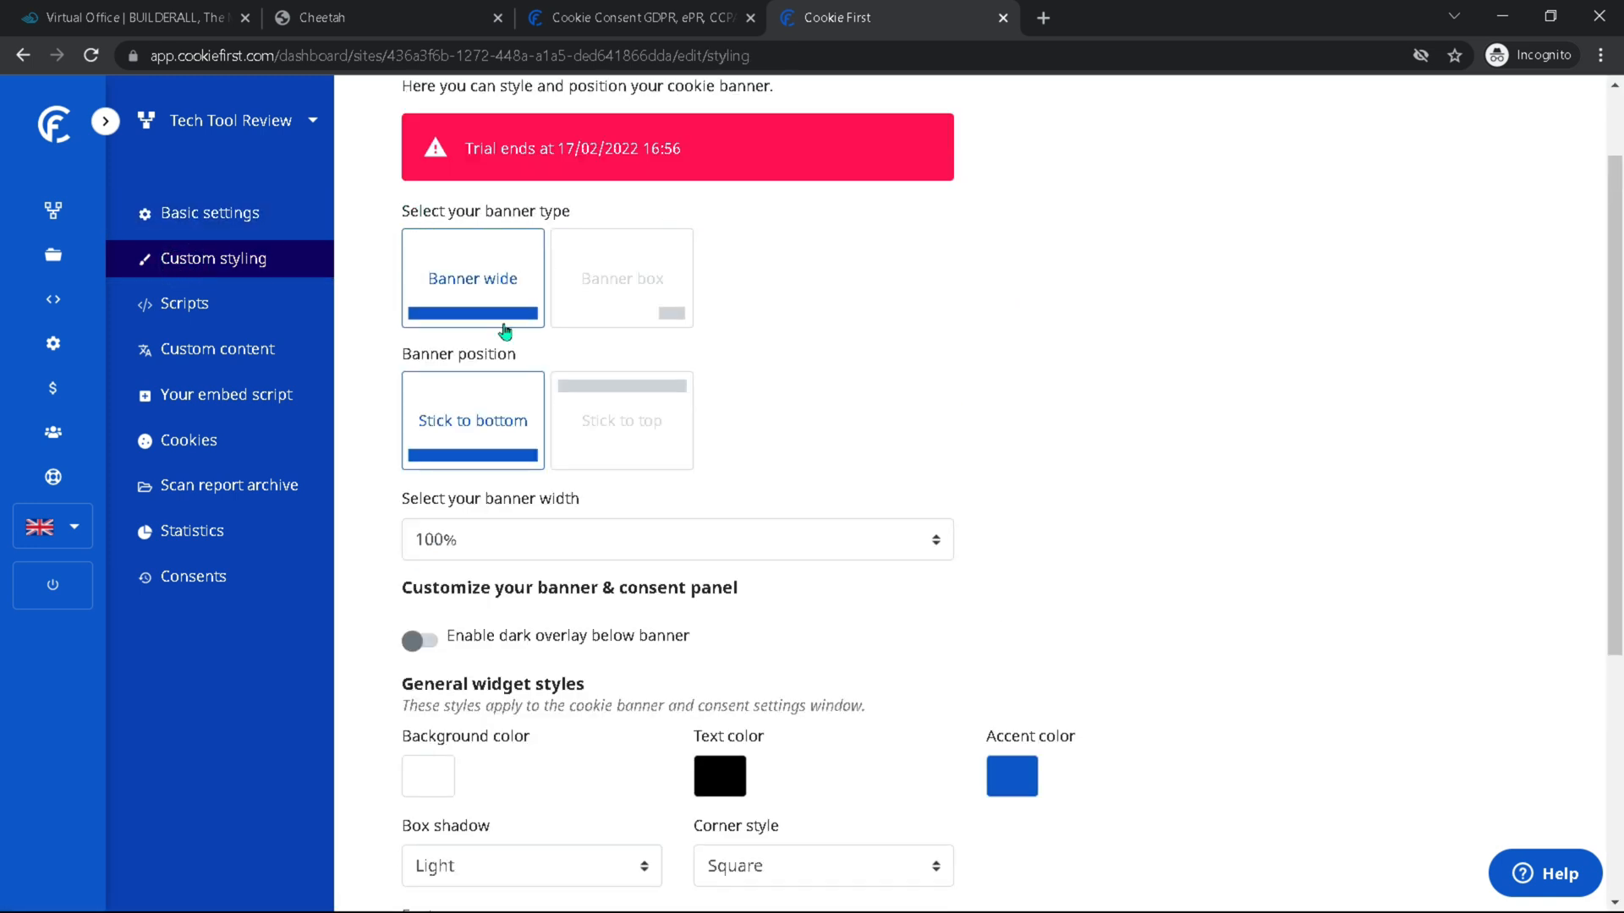
pyautogui.moveTo(536, 291)
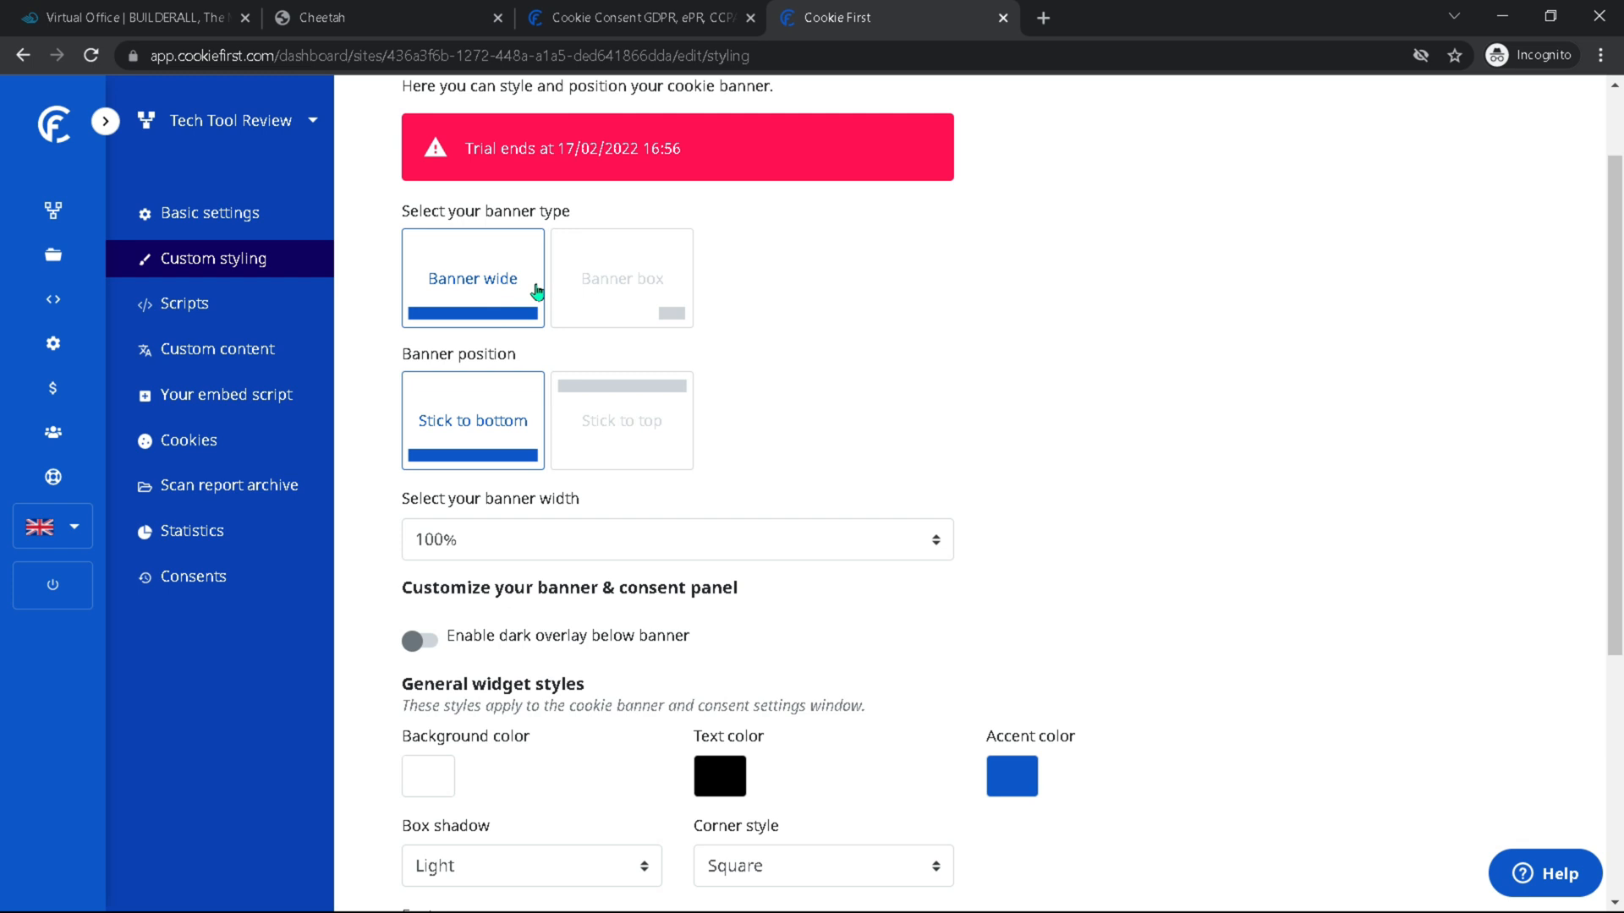
pyautogui.click(620, 277)
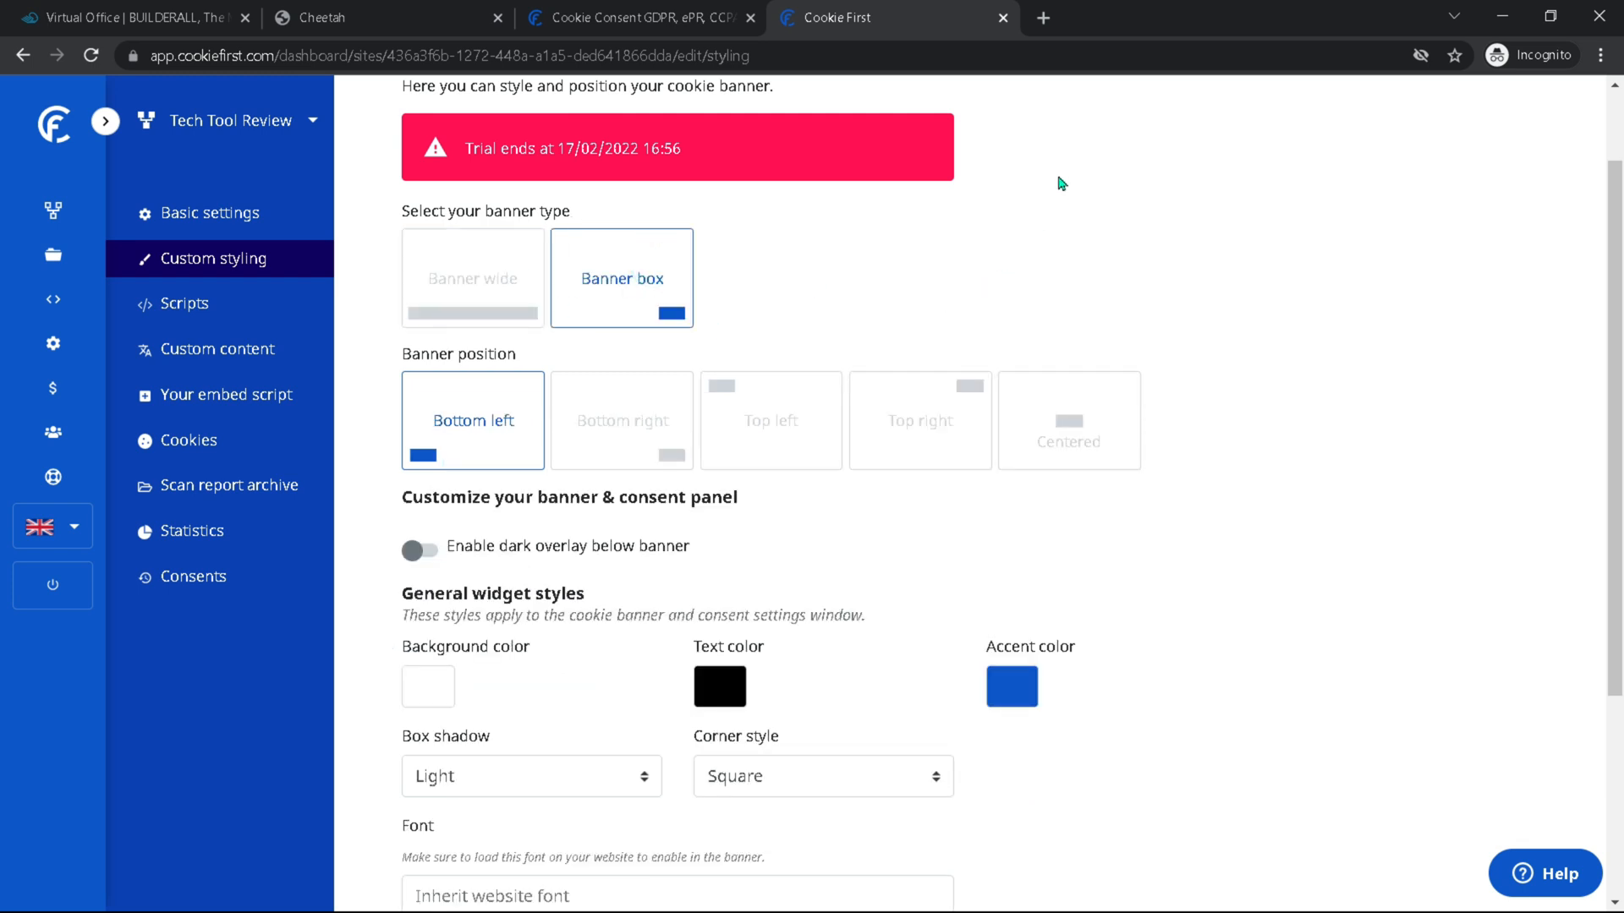
pyautogui.moveTo(389, 455)
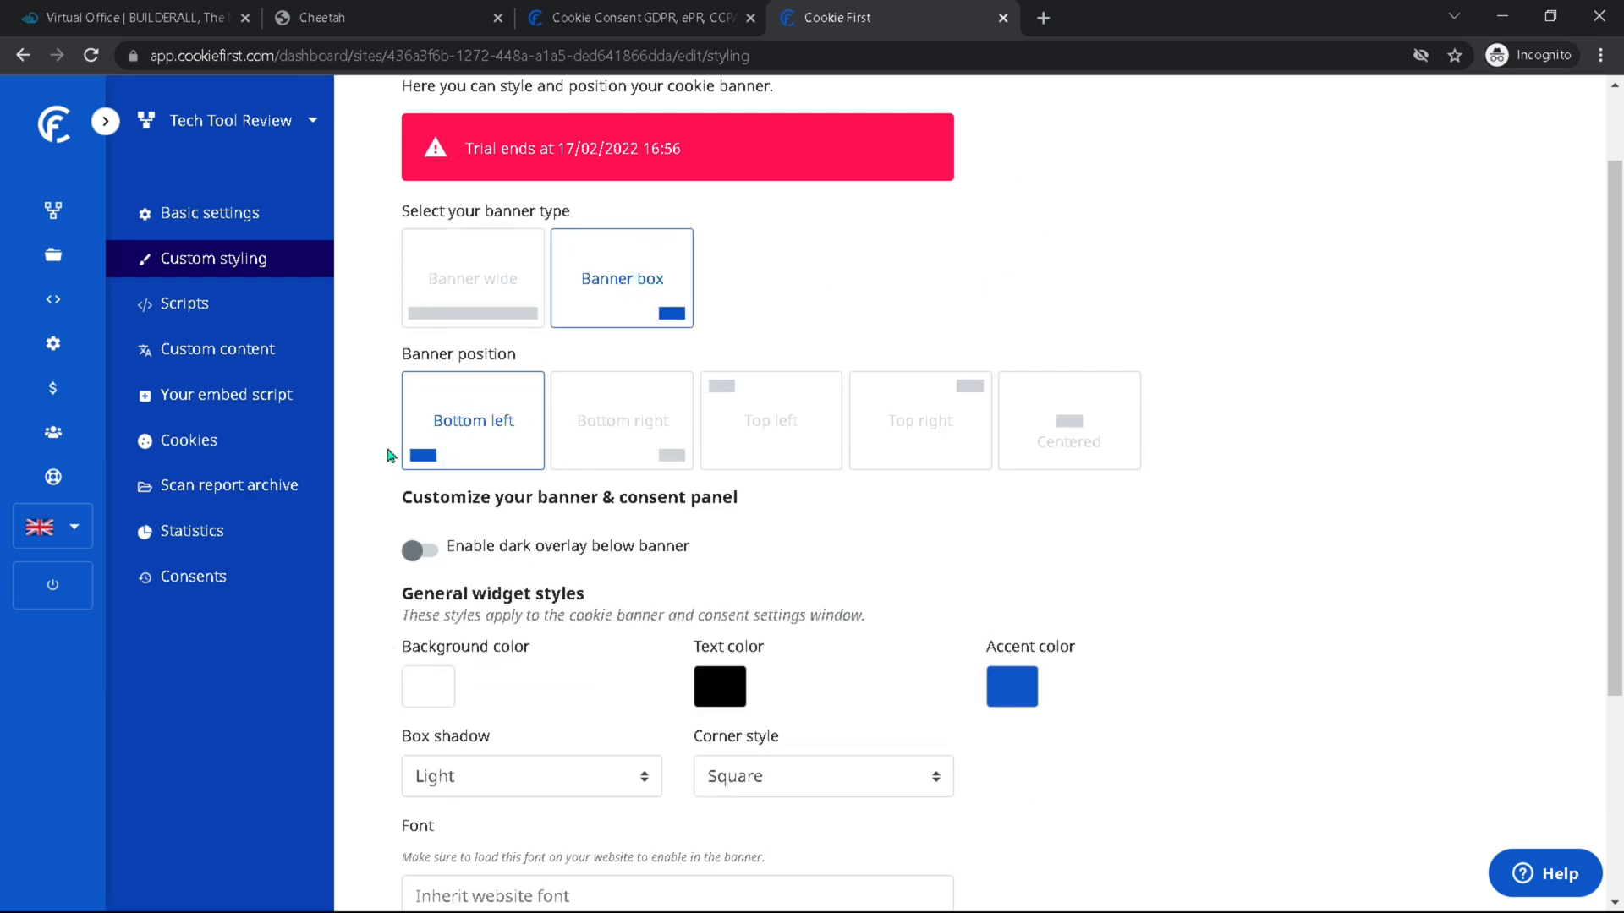
pyautogui.click(772, 421)
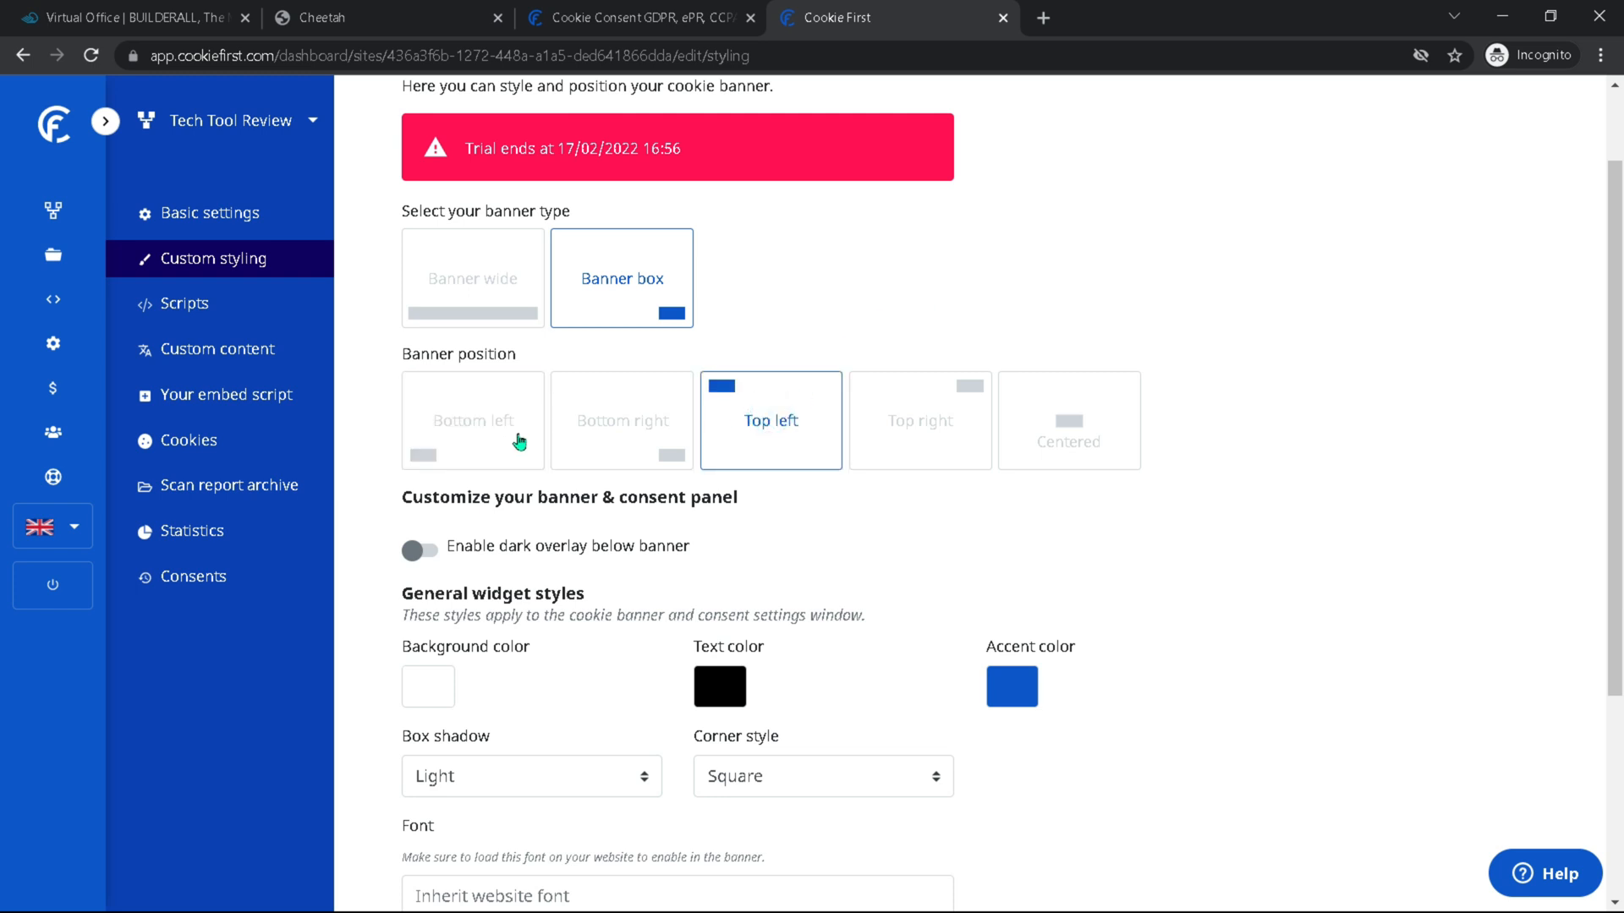
pyautogui.click(472, 419)
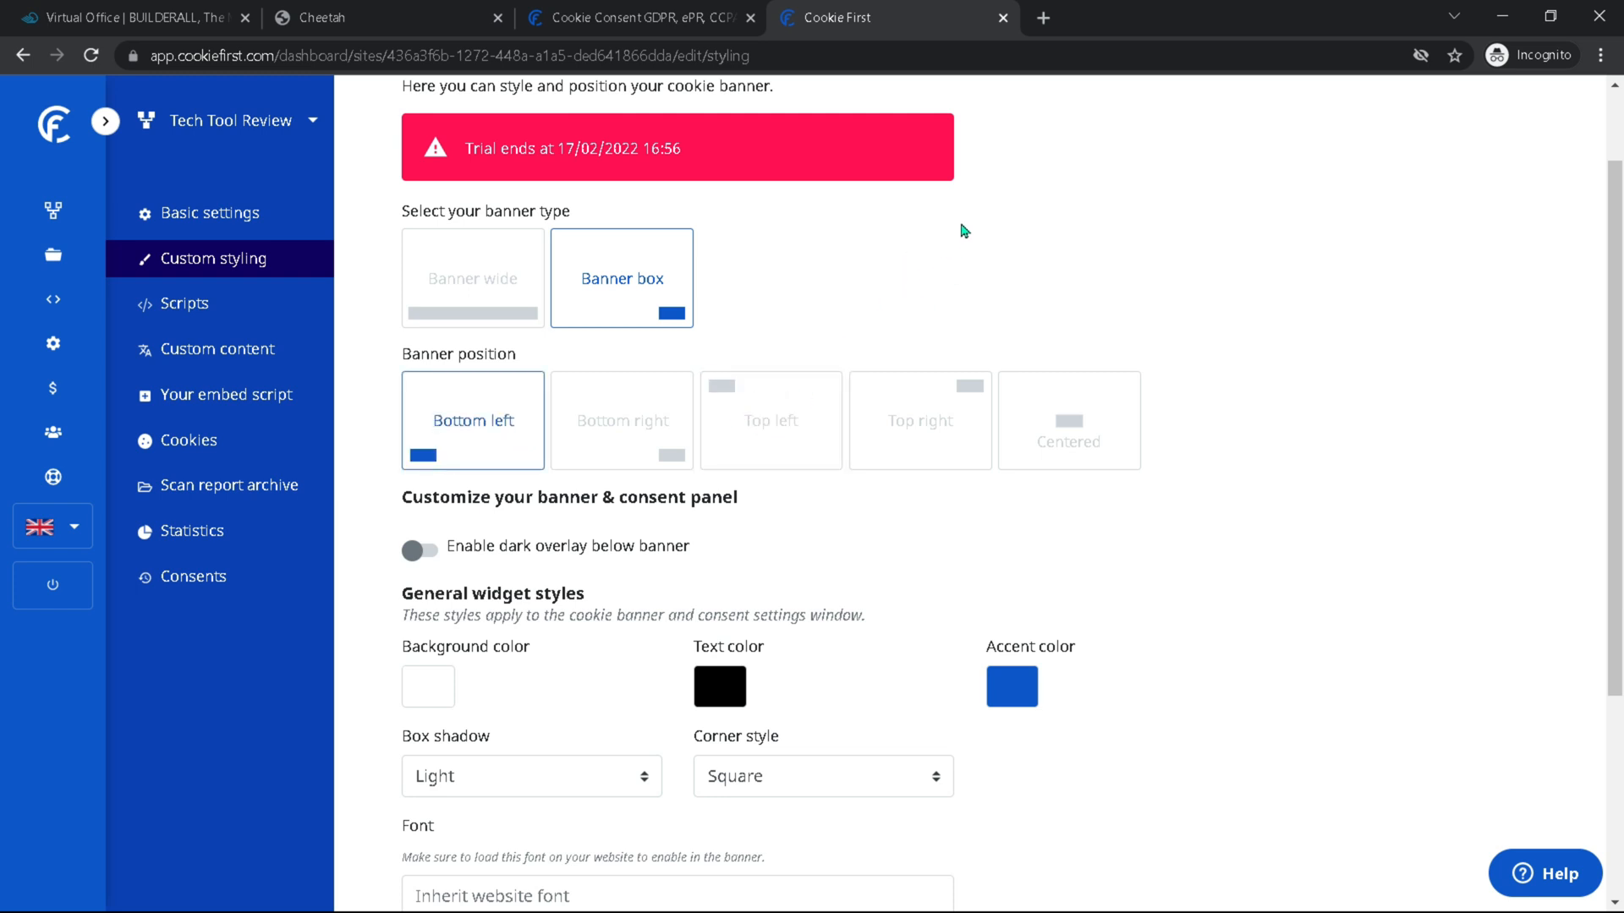
# Step: Switch on the dark overlay below the banner
pyautogui.scroll(-3)
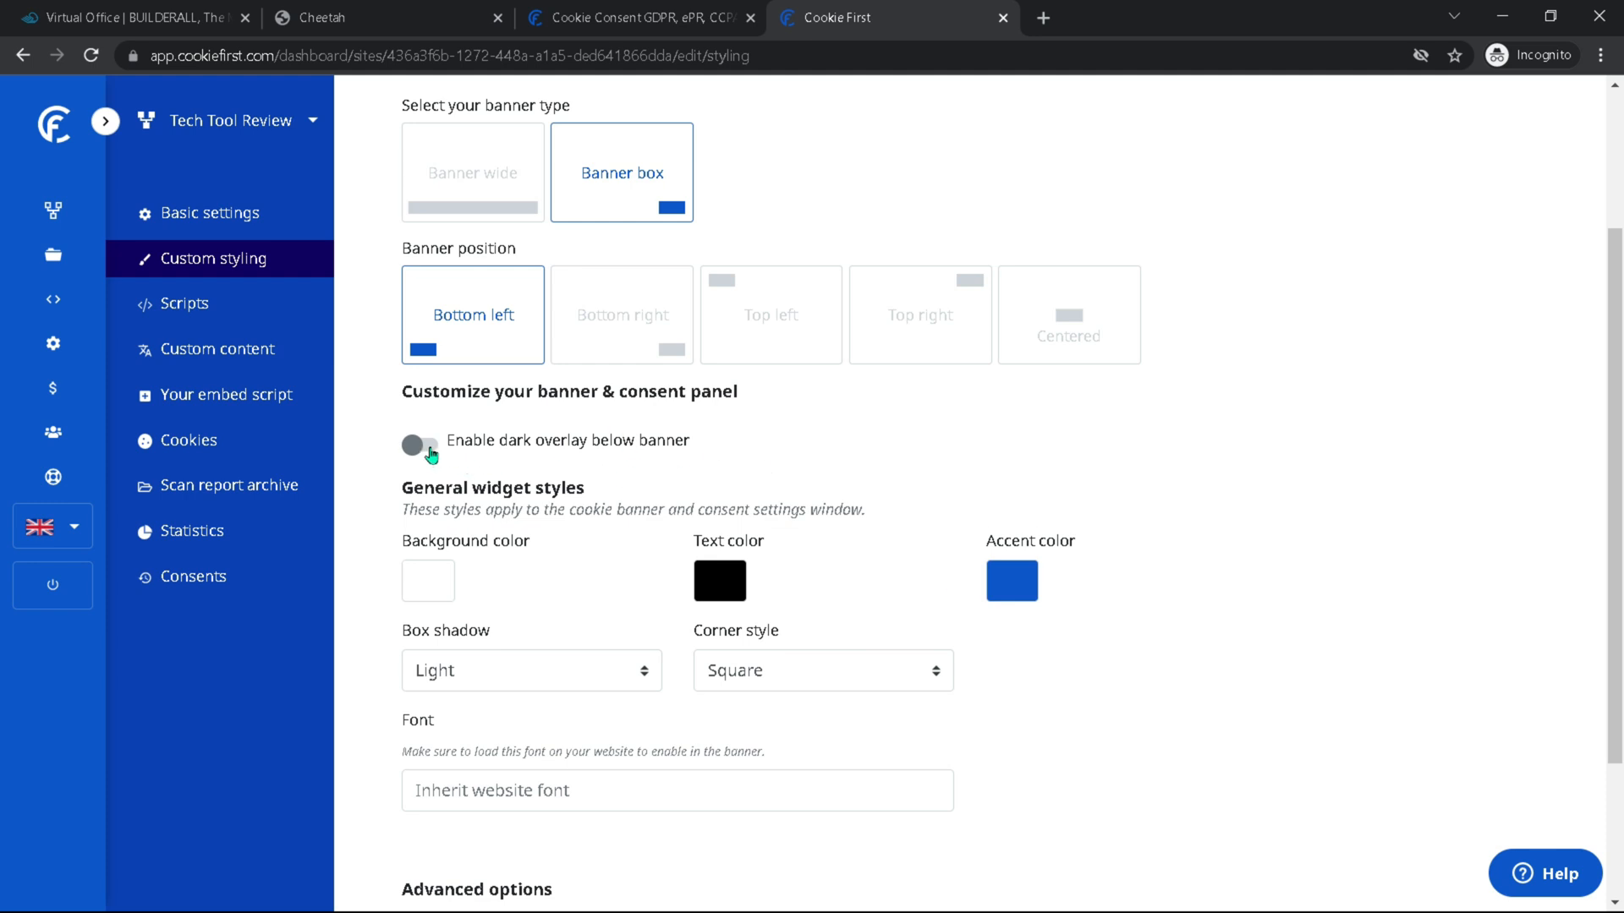
pyautogui.click(418, 443)
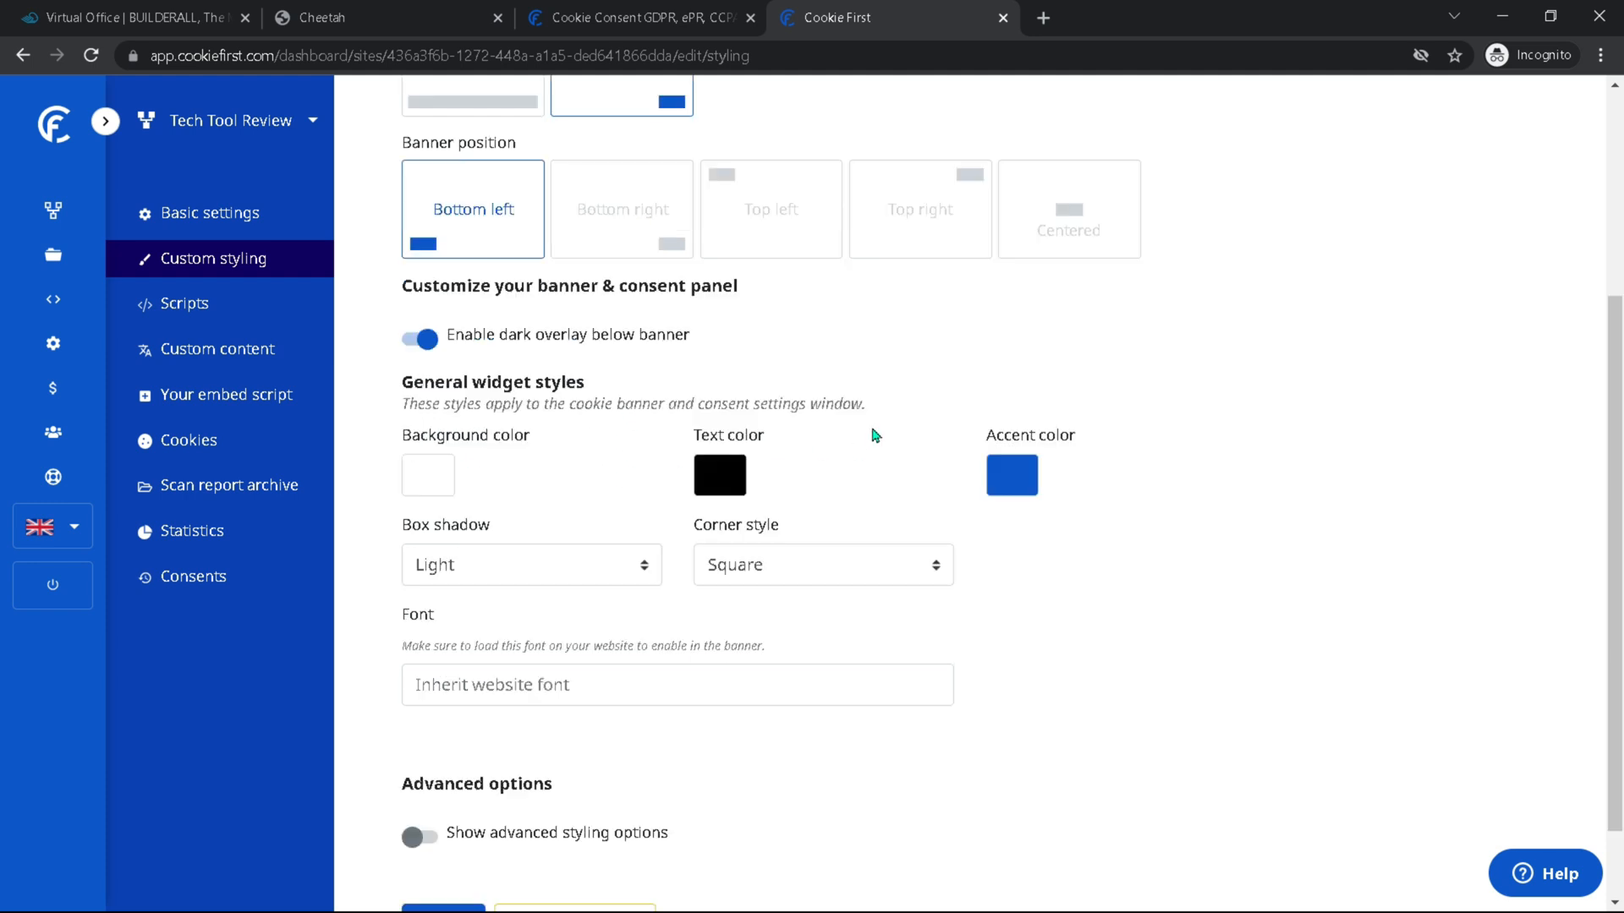
pyautogui.scroll(-3)
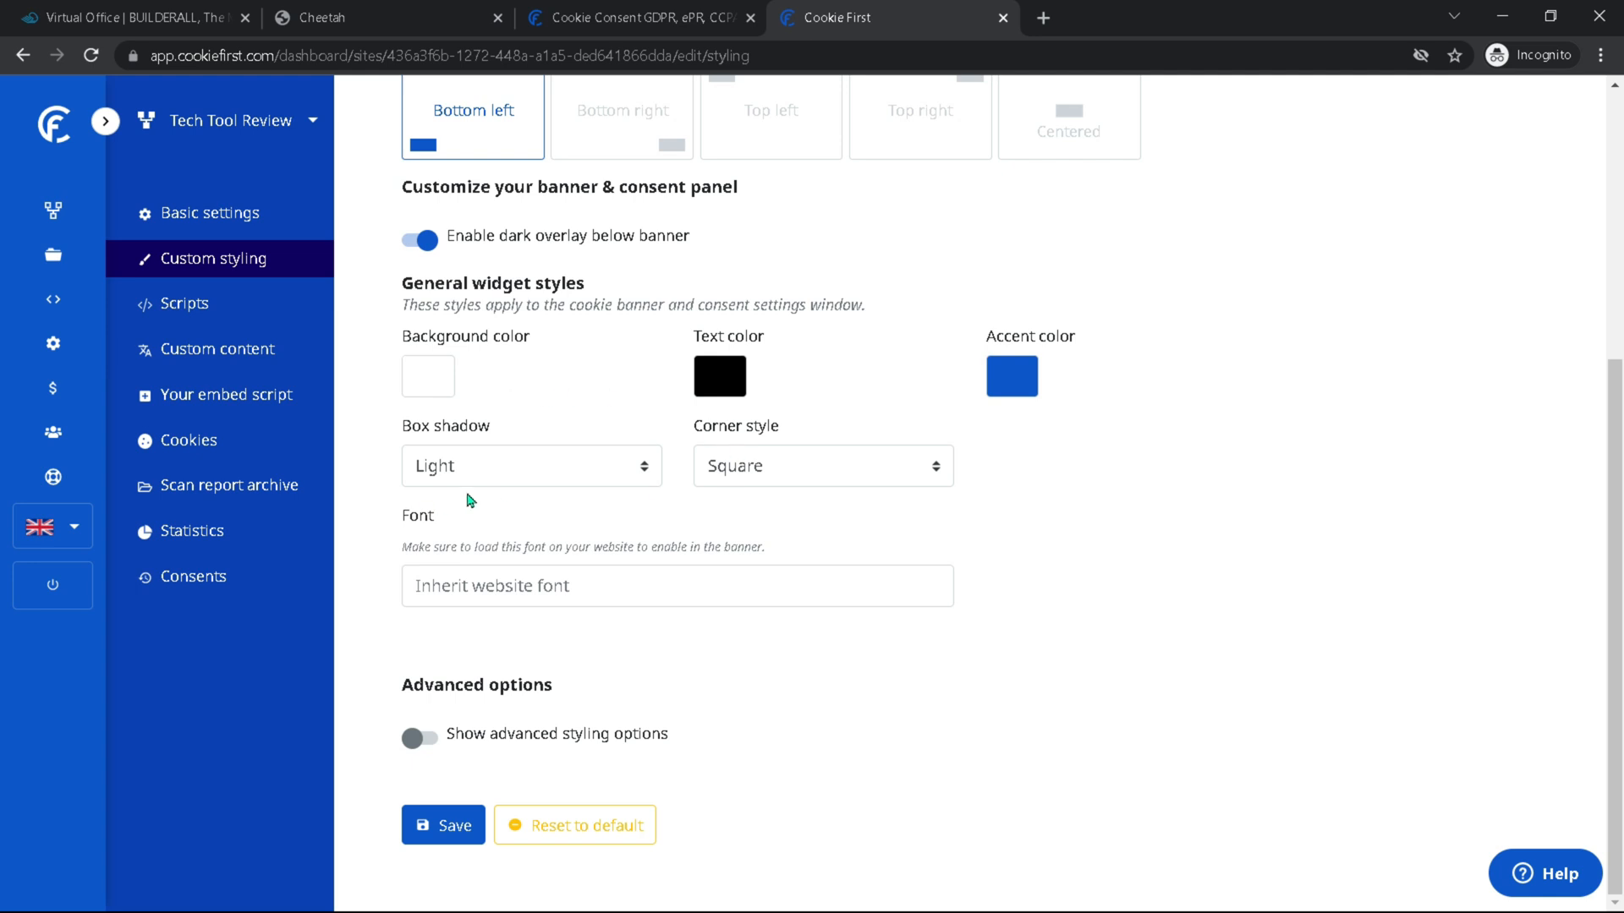
# Step: Give the banner box a heavy shadow and rounded corner style
pyautogui.click(529, 465)
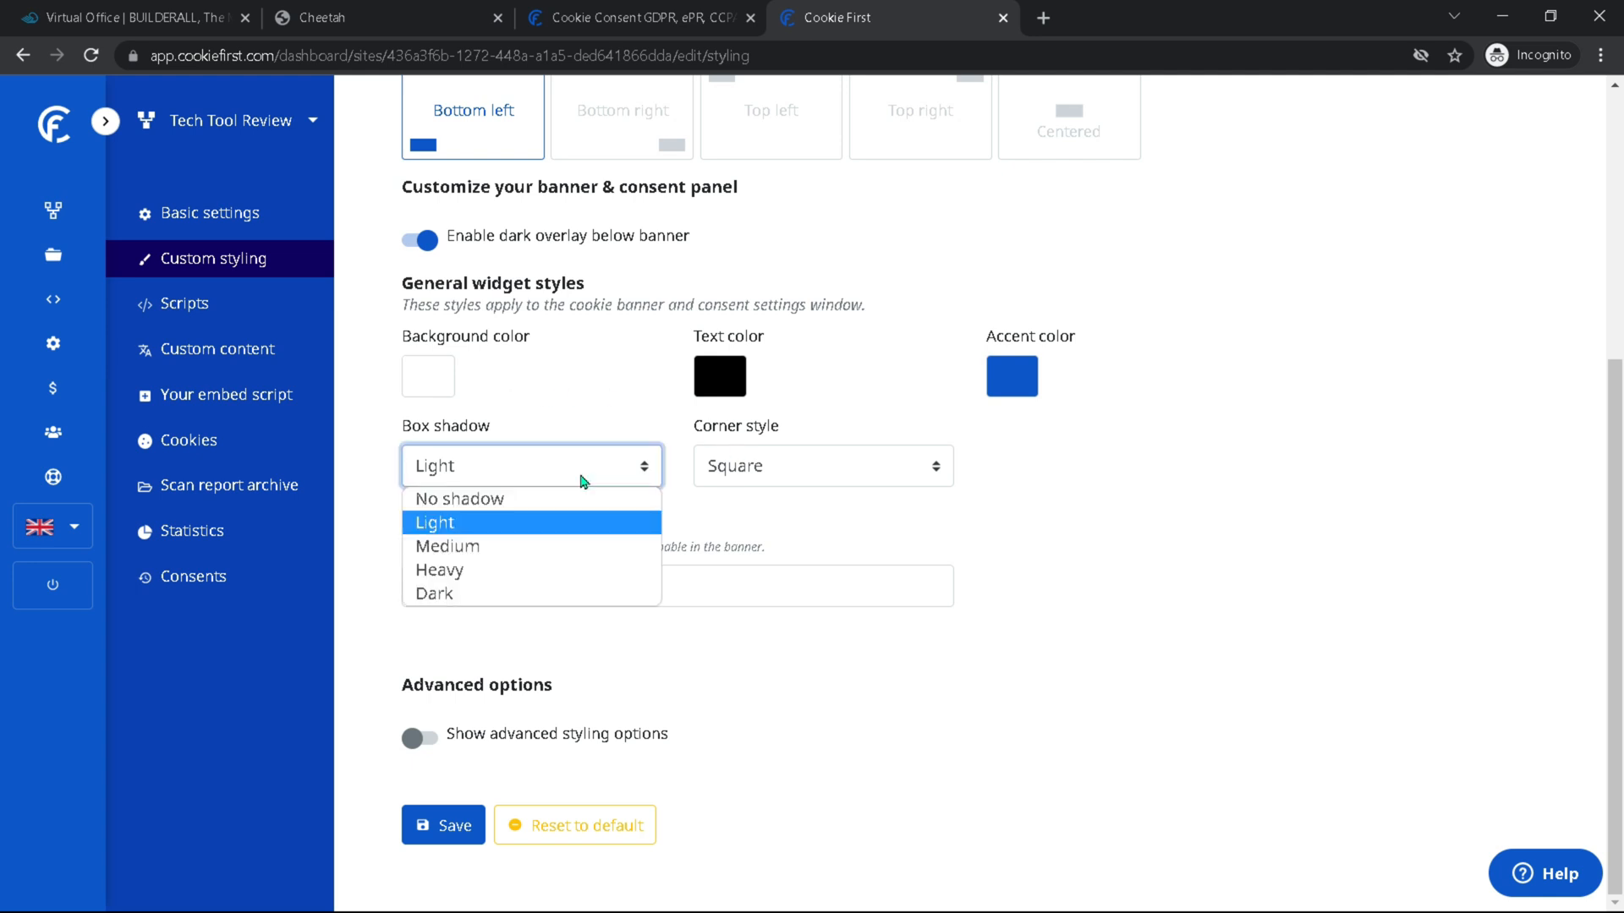
pyautogui.click(440, 569)
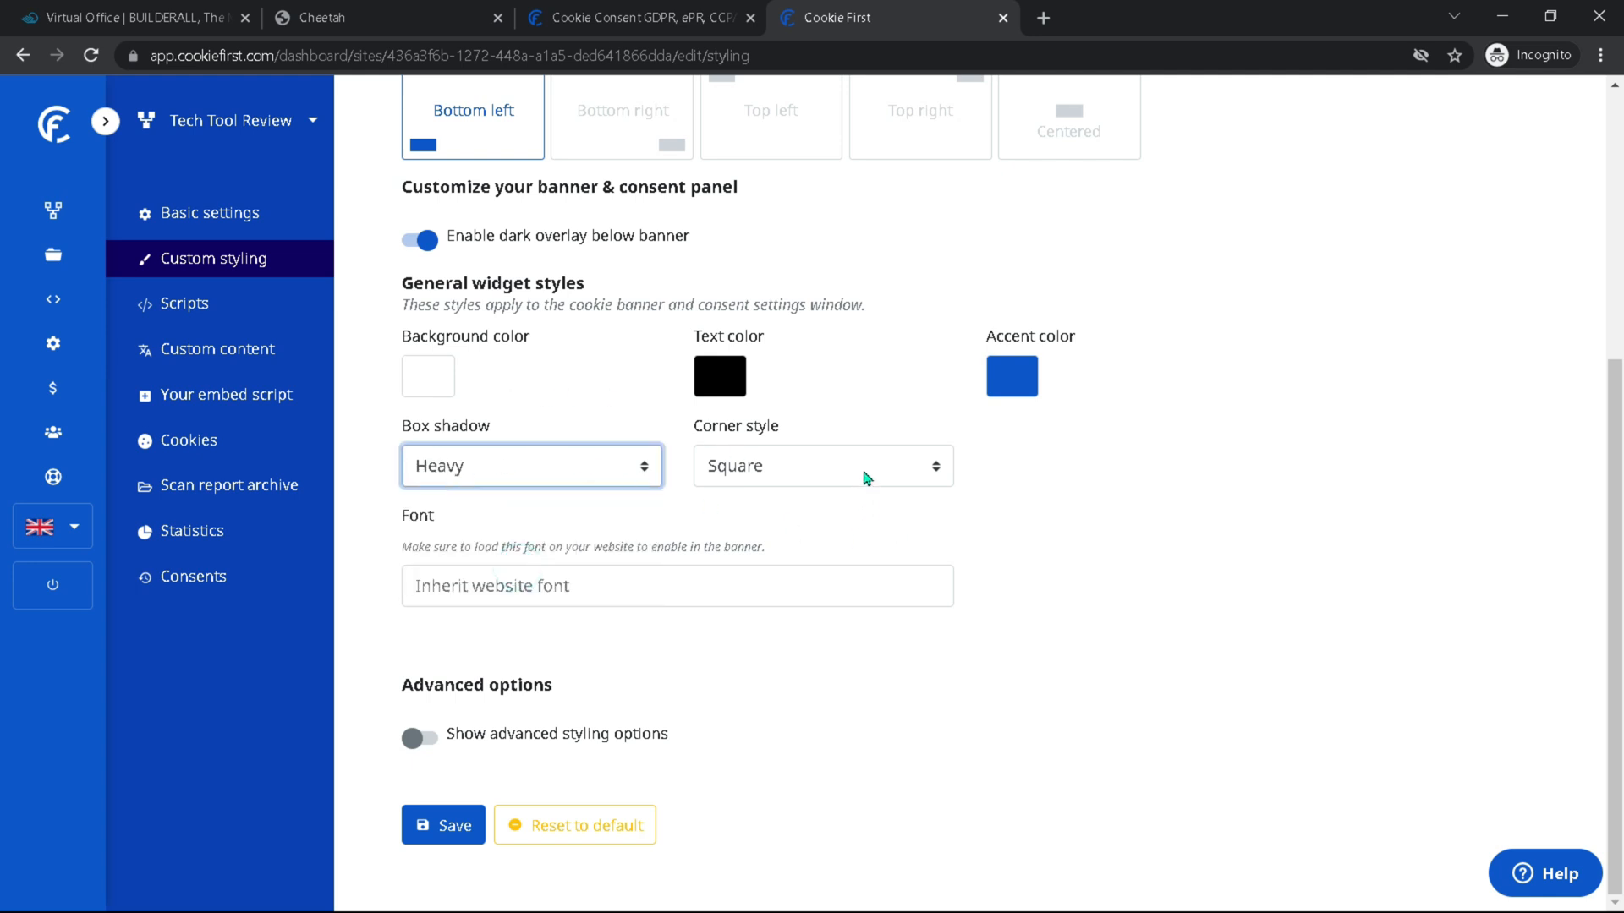
pyautogui.click(822, 465)
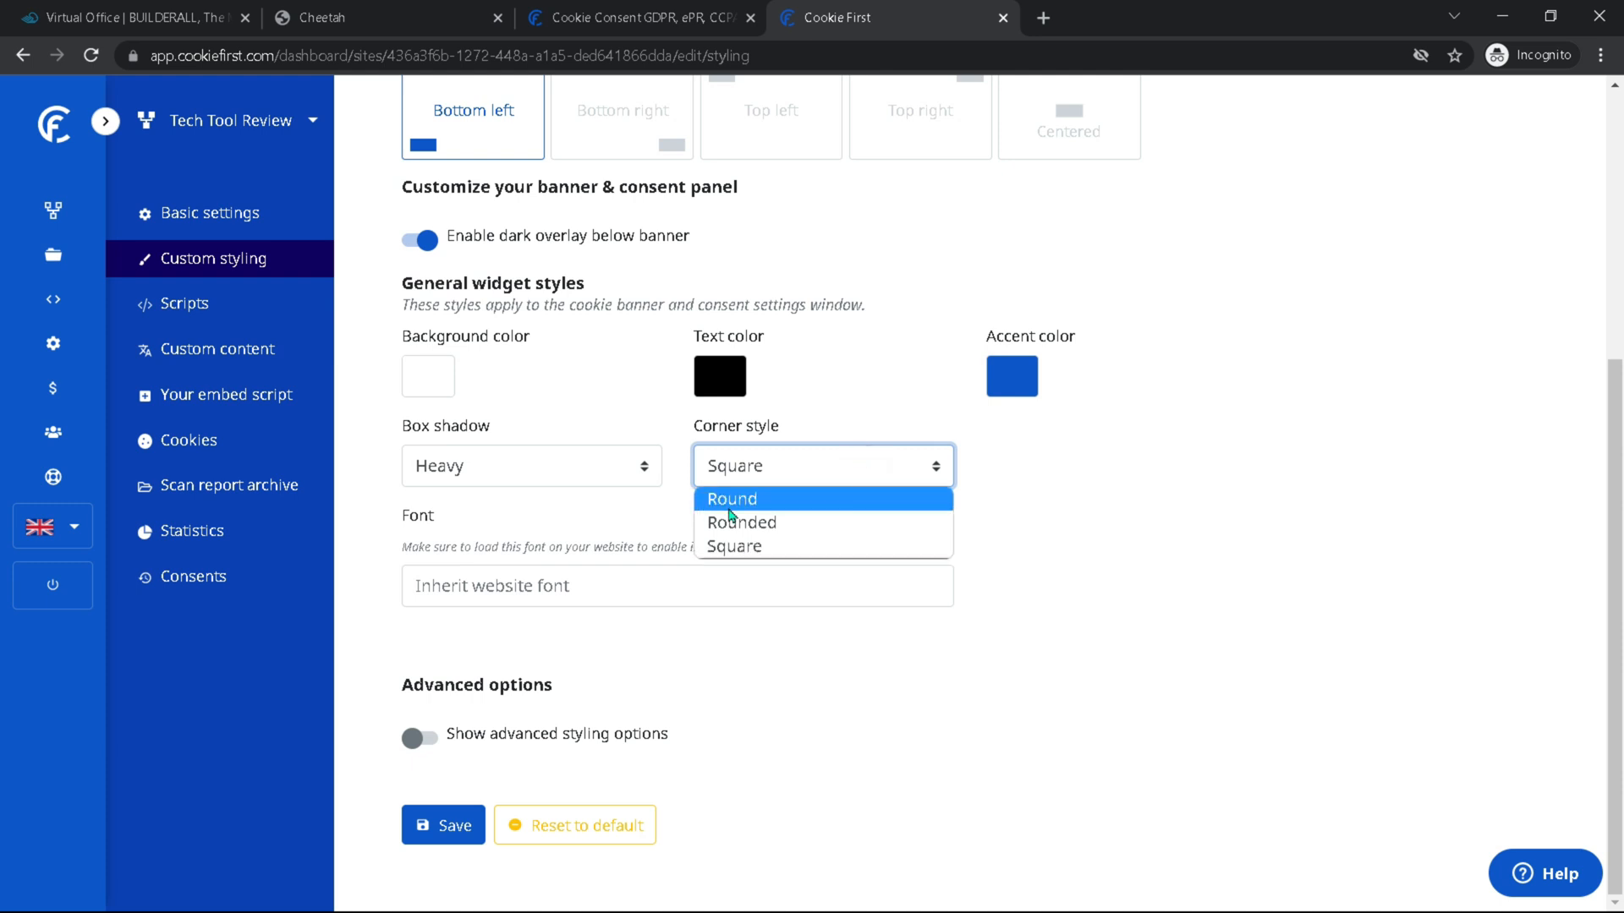
pyautogui.moveTo(740, 523)
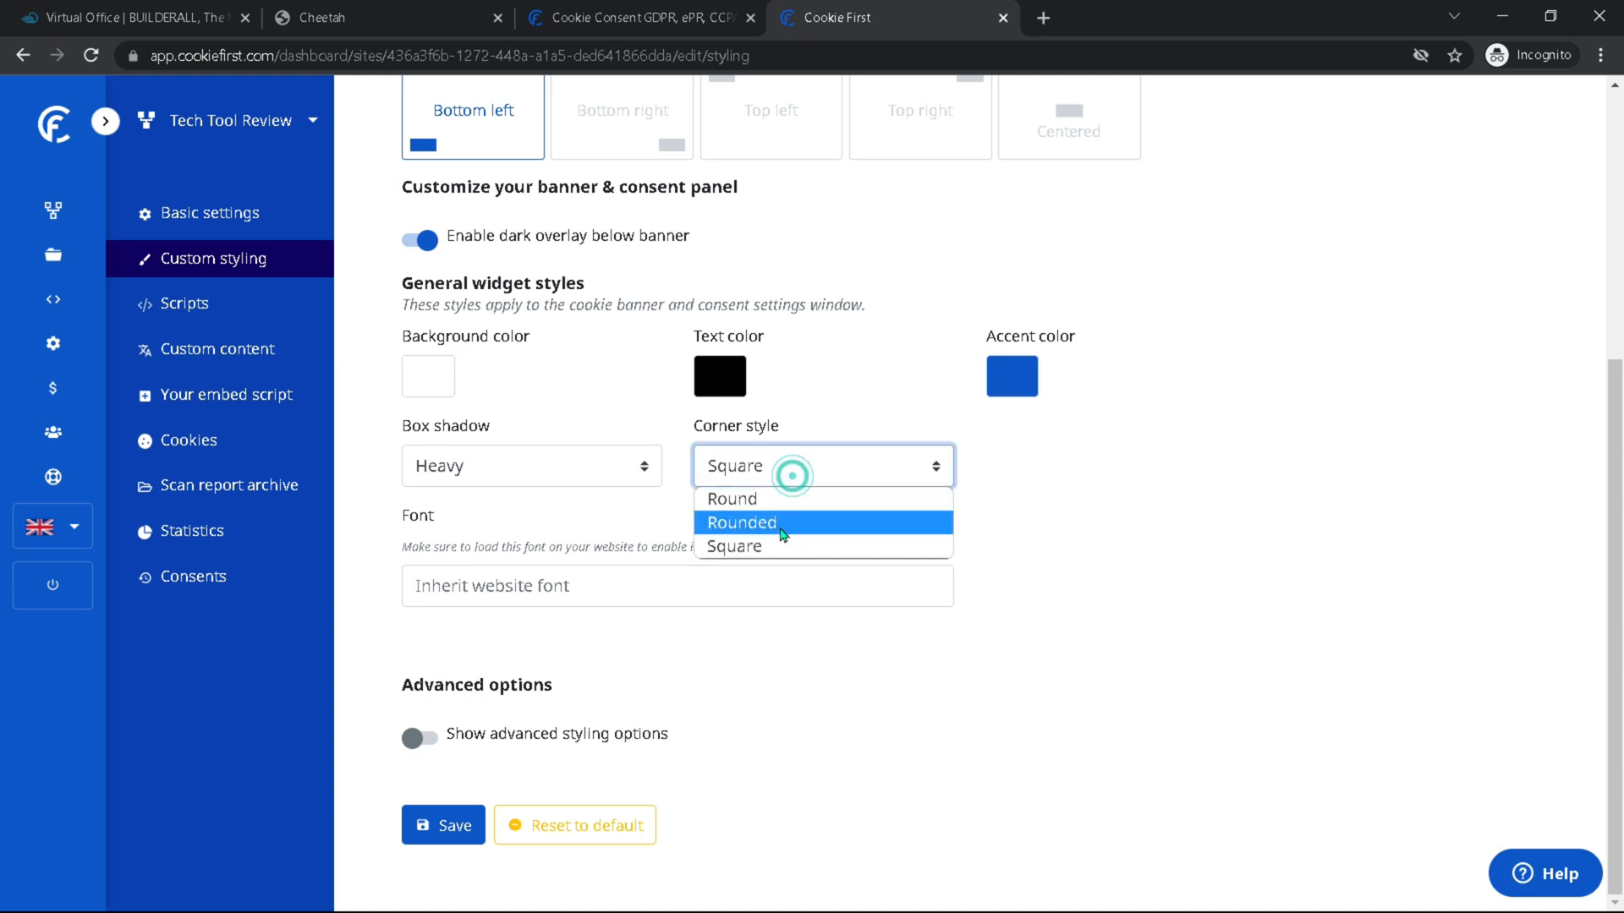
pyautogui.click(741, 522)
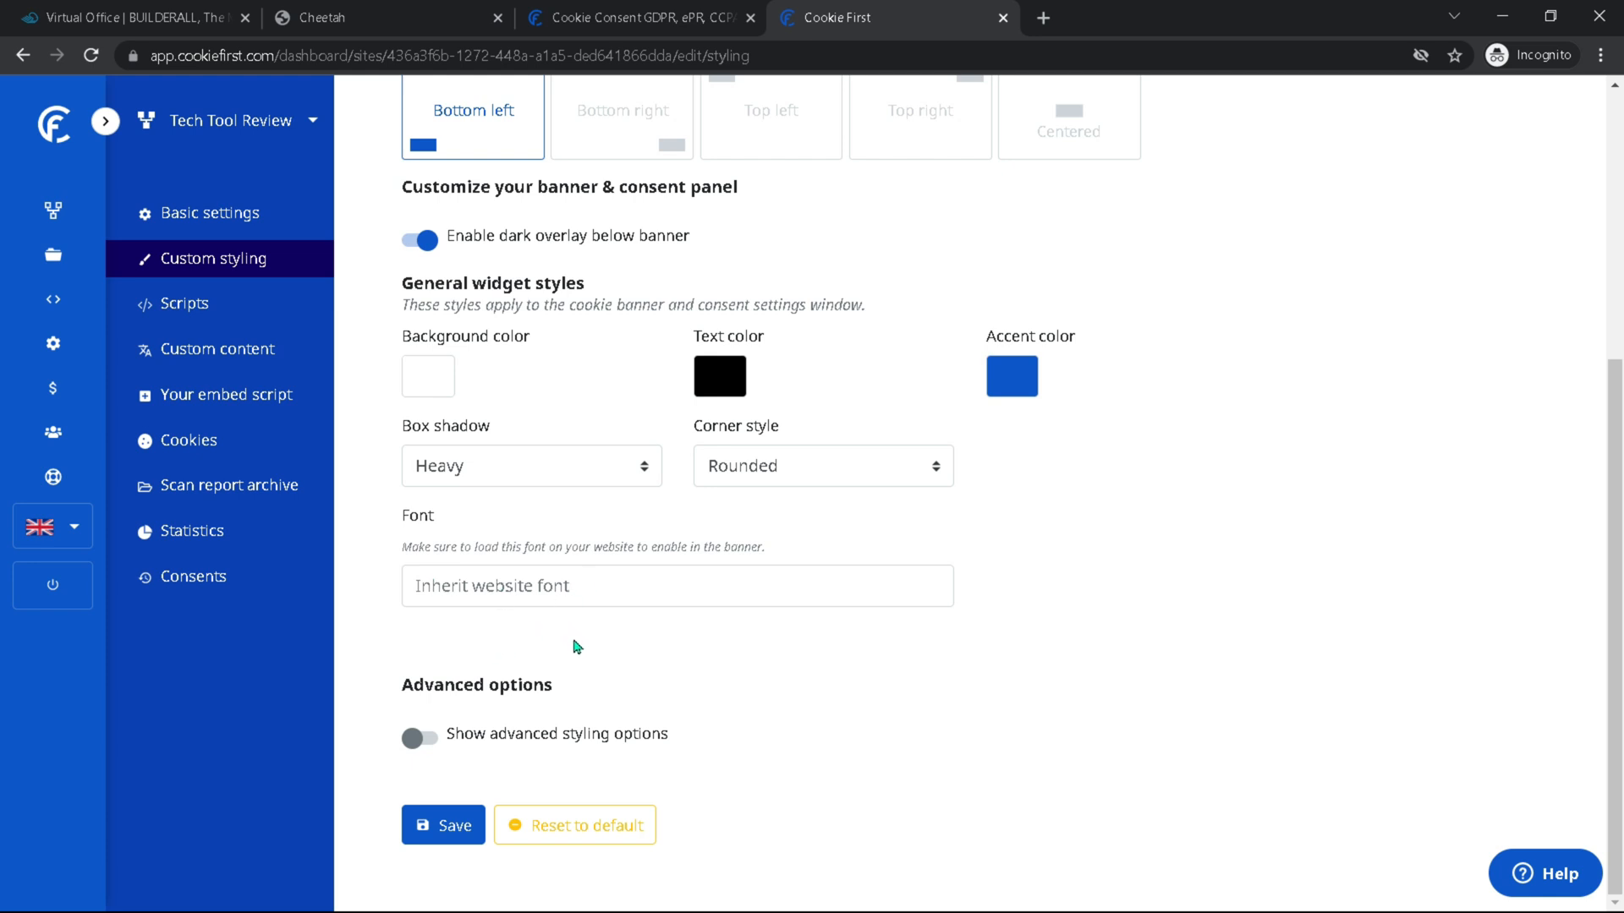
pyautogui.moveTo(575, 667)
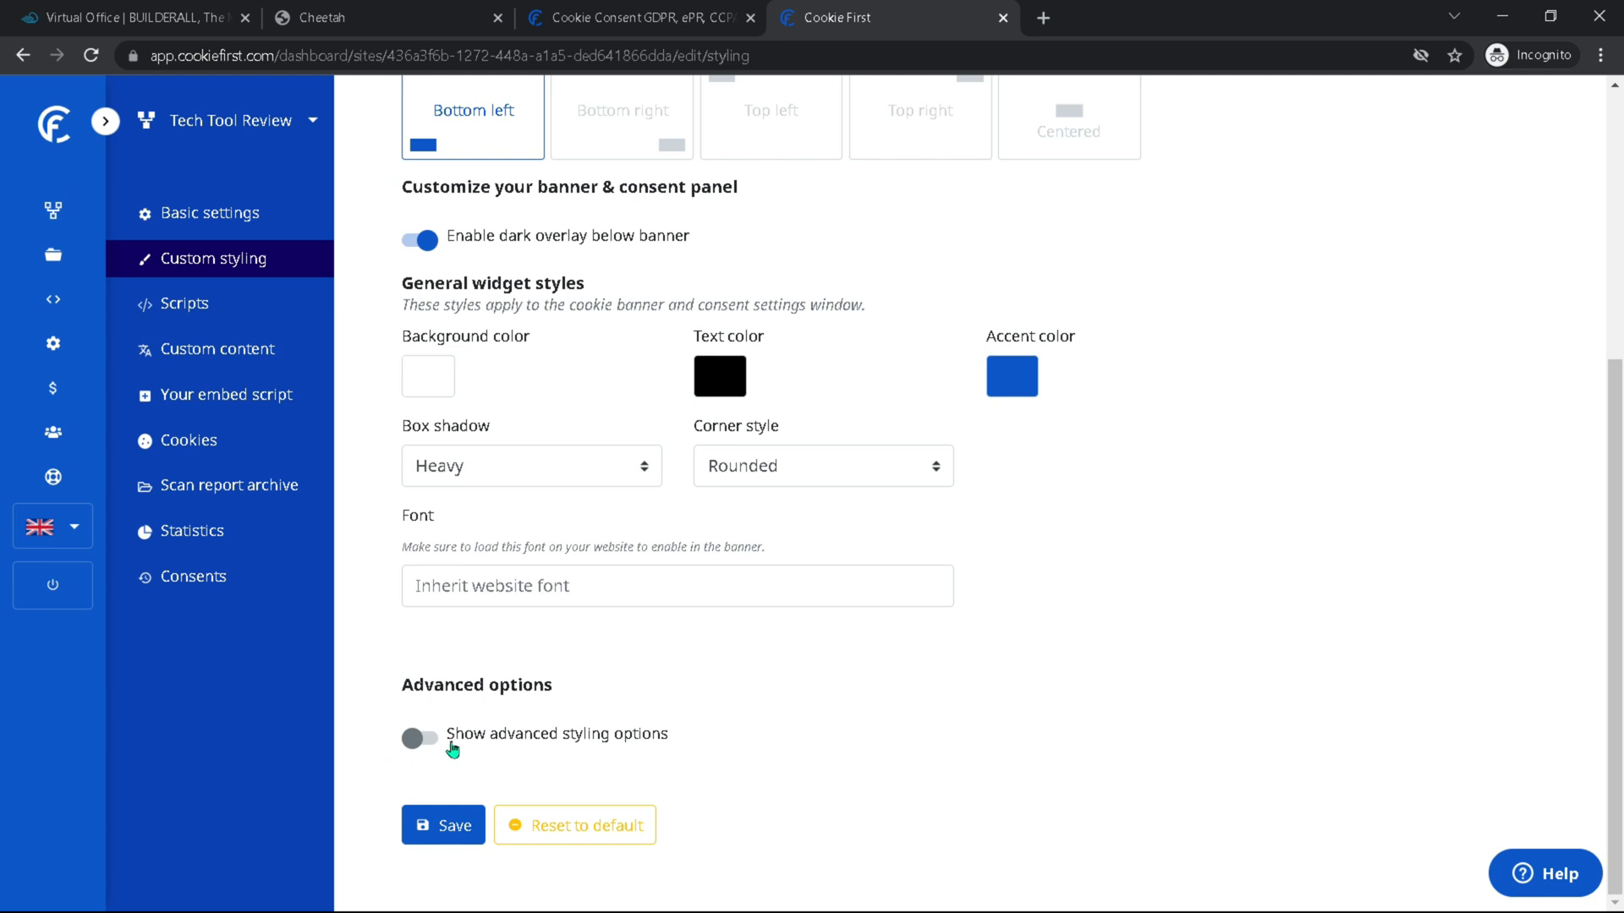
pyautogui.click(418, 736)
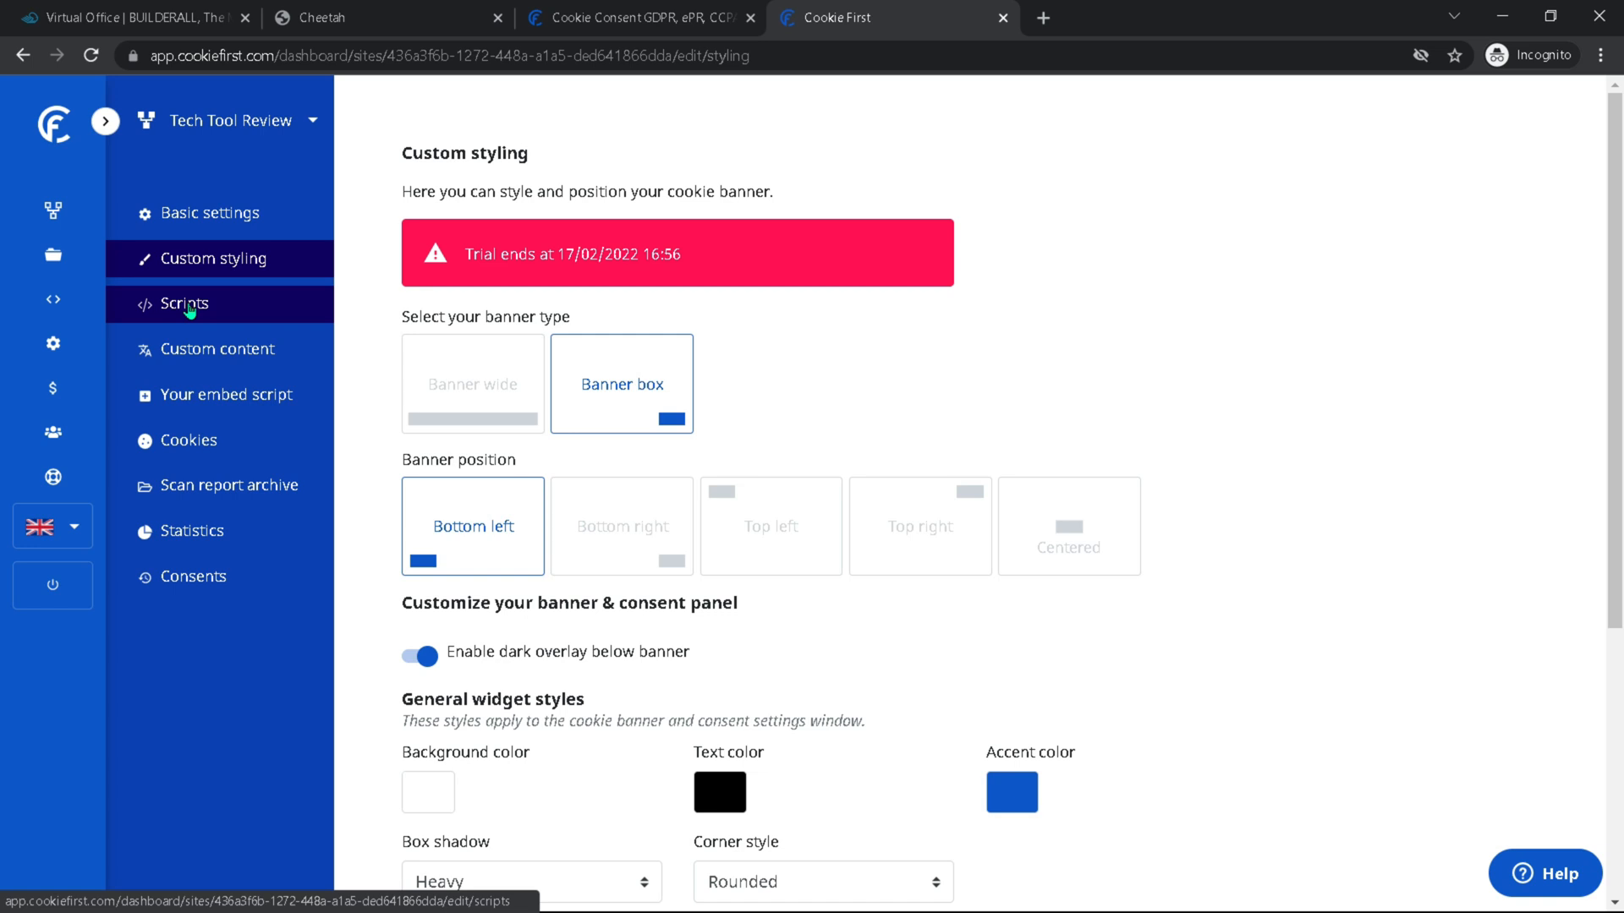
pyautogui.moveTo(225, 394)
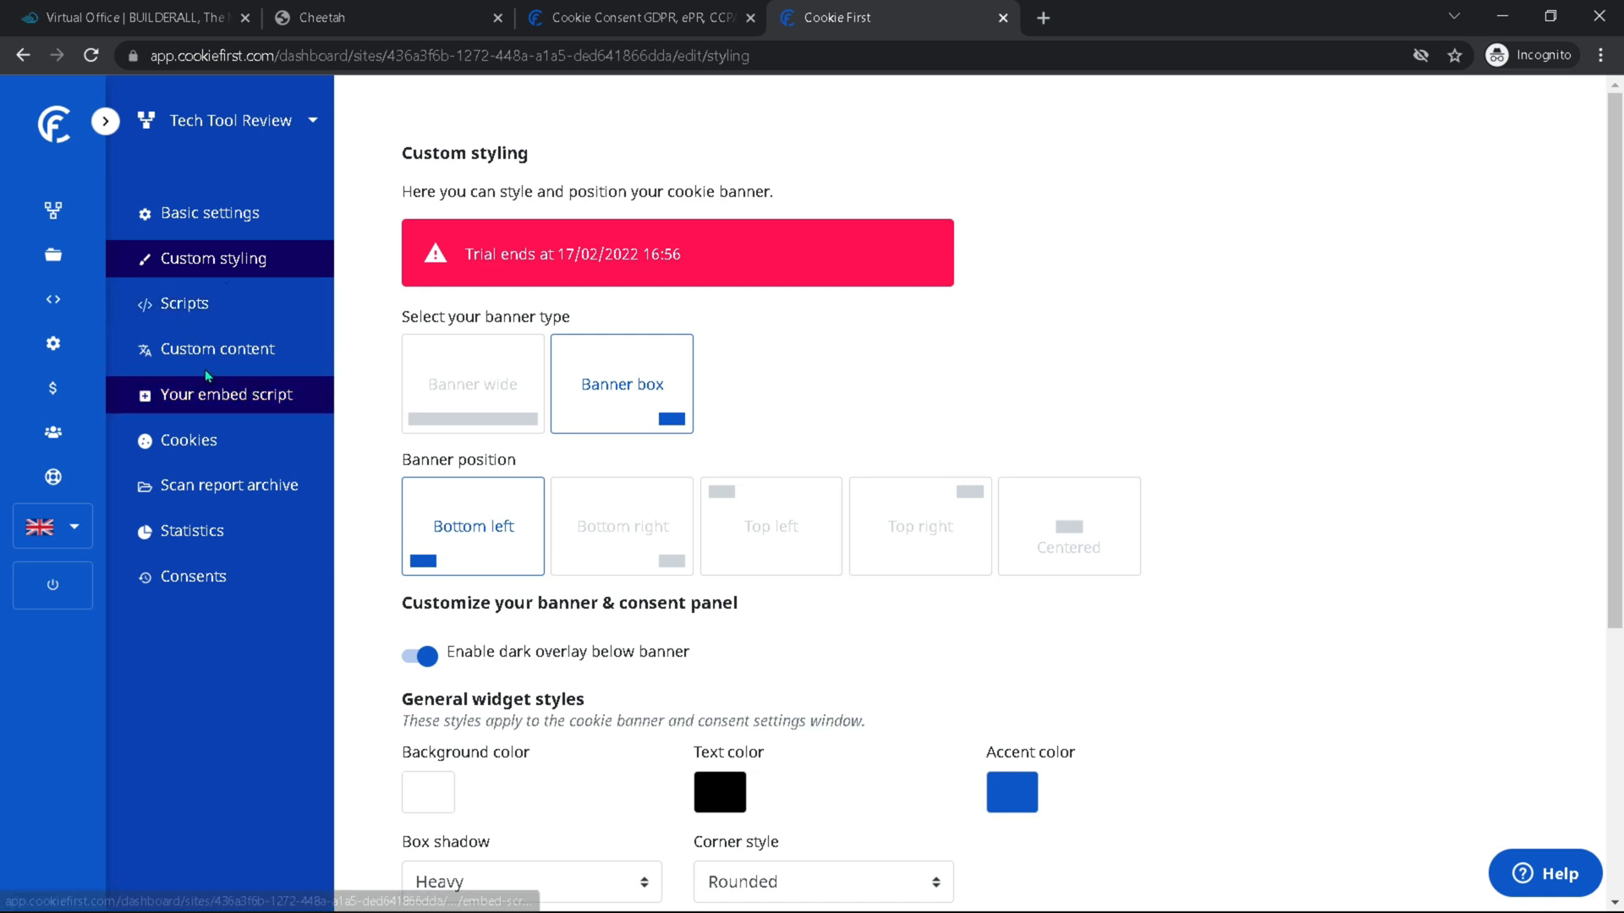
# Step: Go via Scripts to the Custom content page listing English as the banner language
pyautogui.click(186, 303)
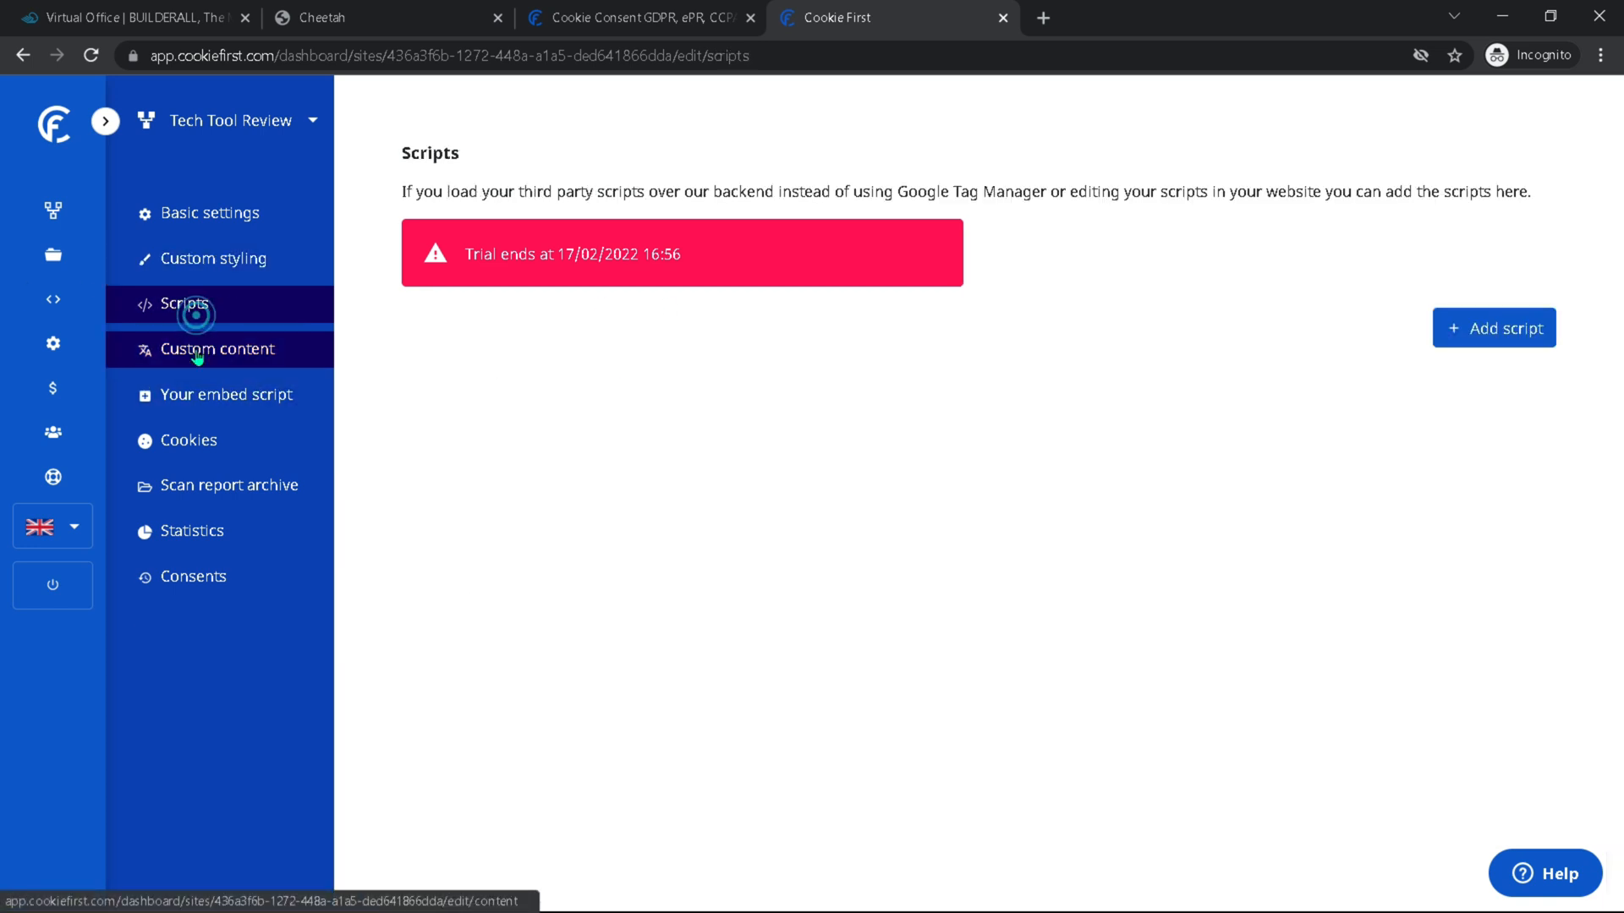
pyautogui.click(217, 348)
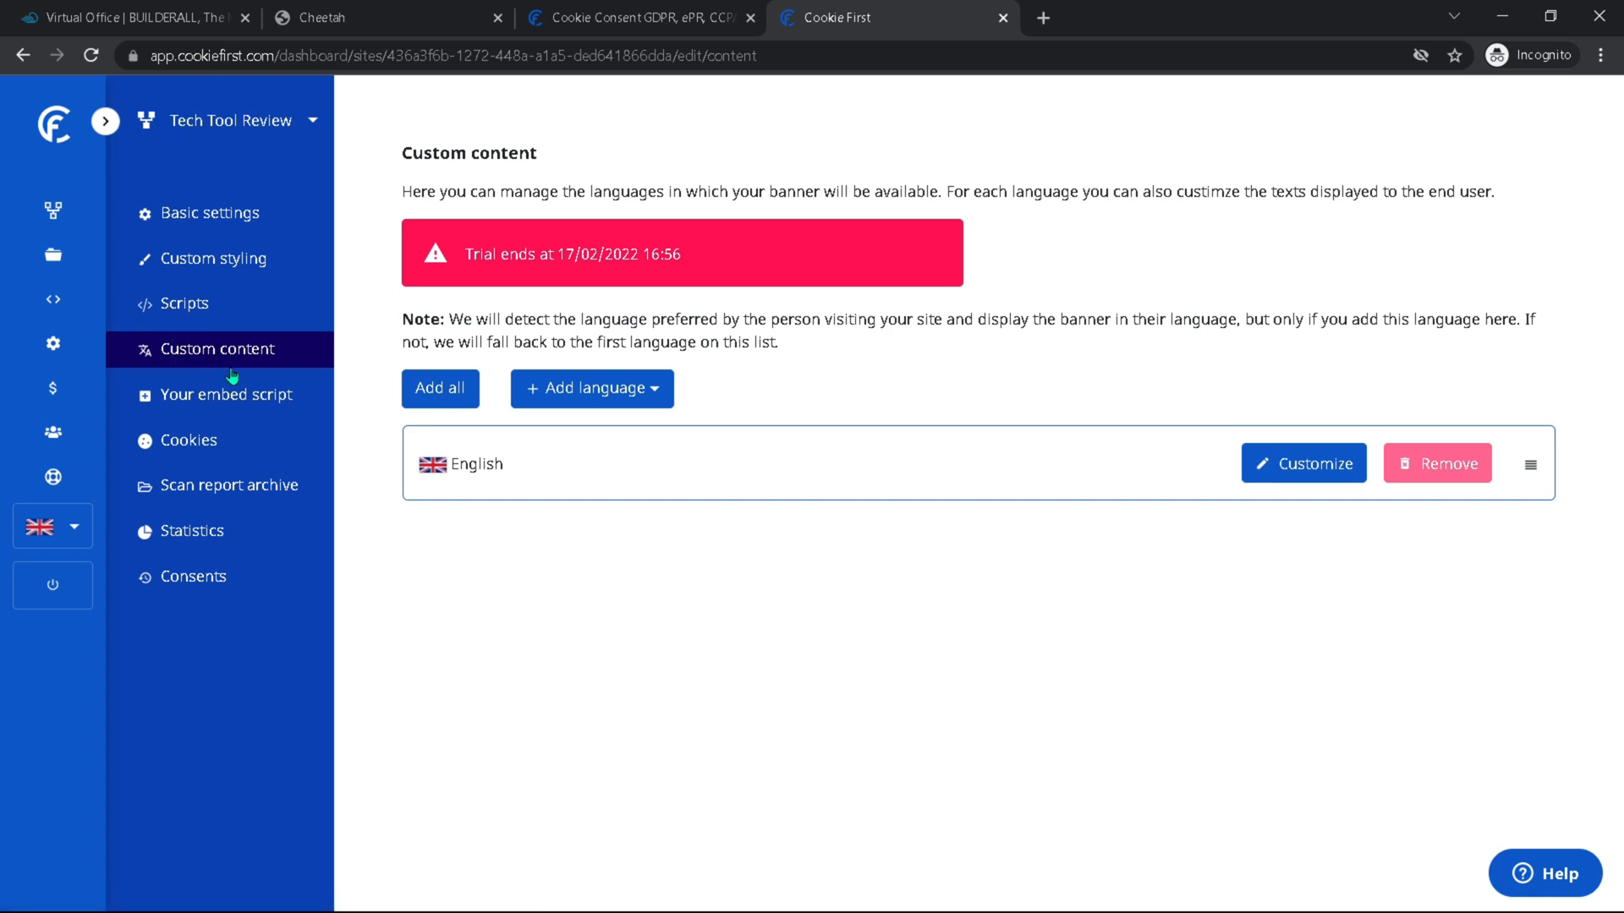
pyautogui.moveTo(580, 215)
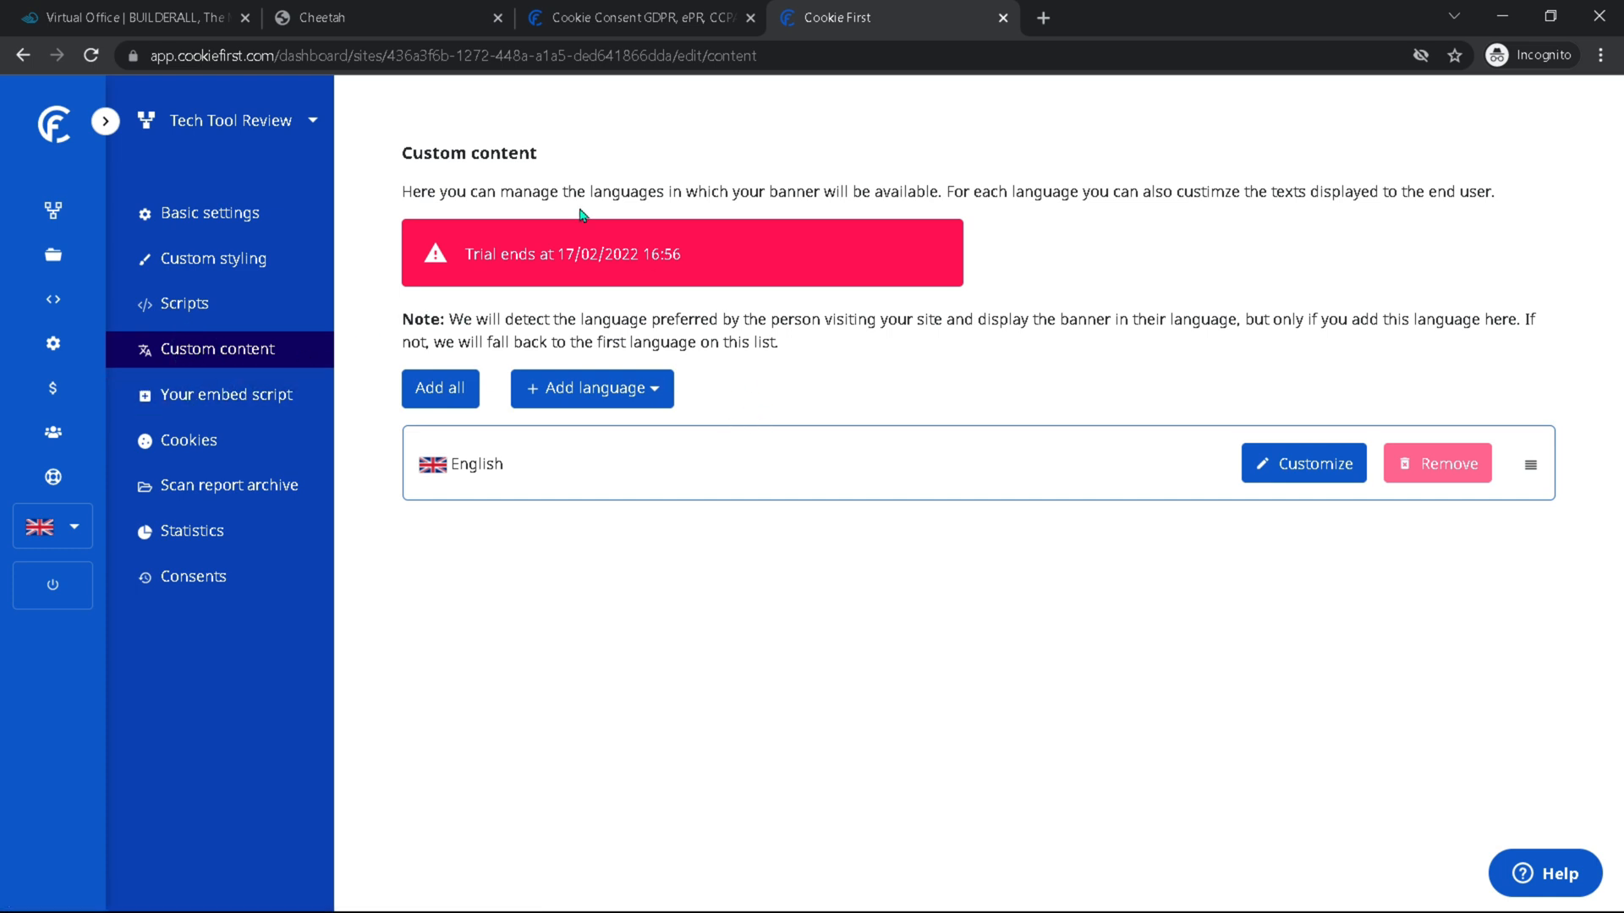
pyautogui.moveTo(390, 252)
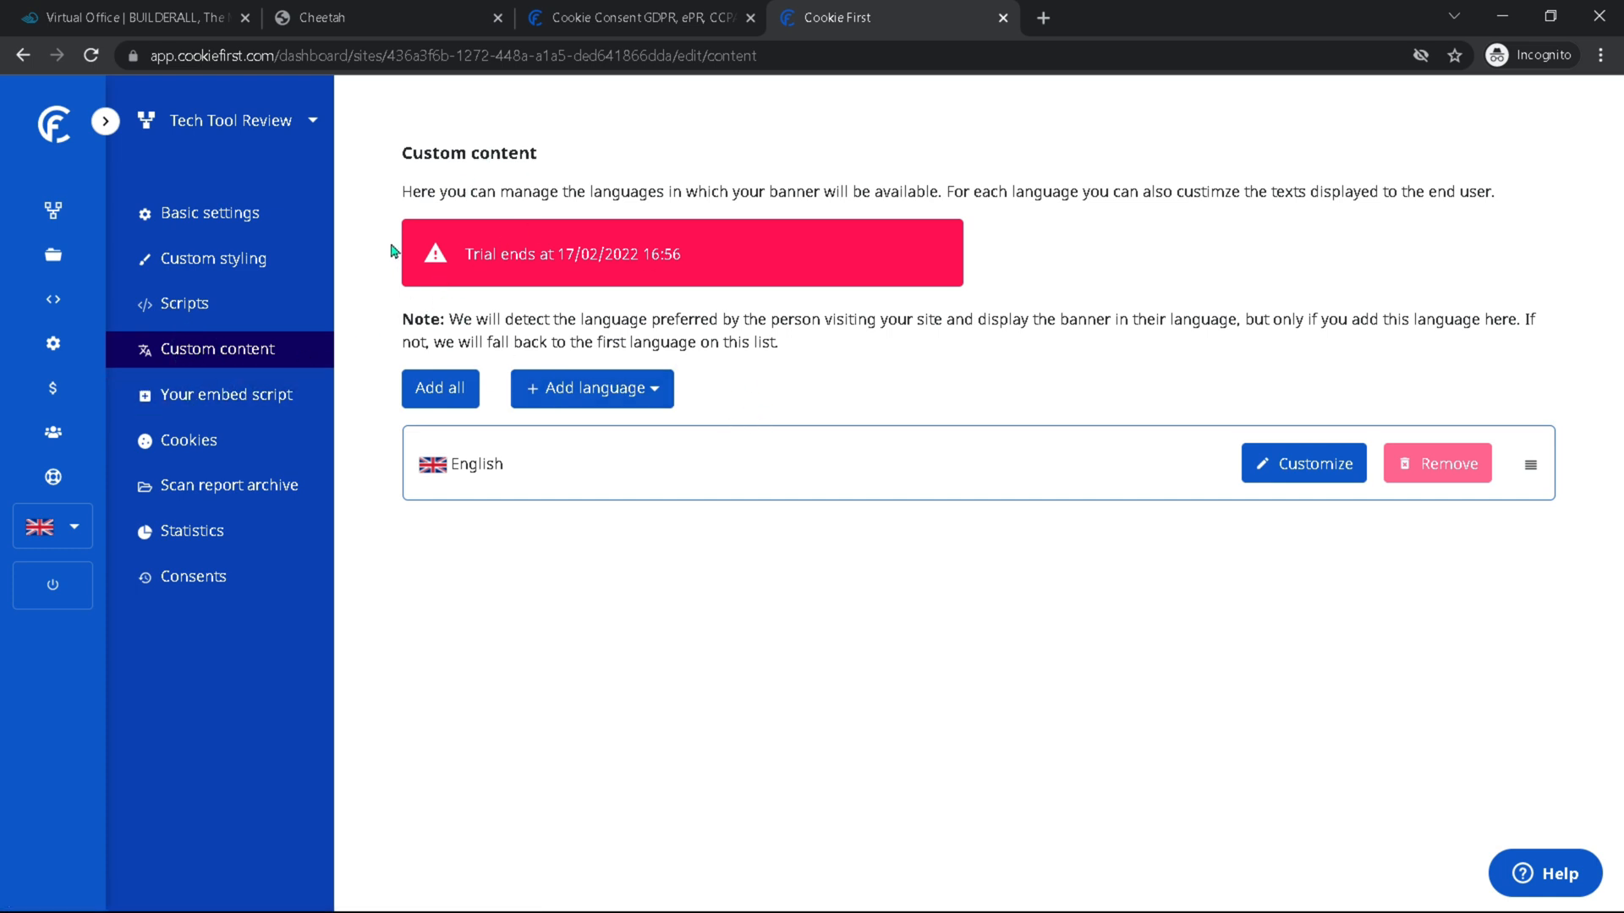
pyautogui.moveTo(529, 409)
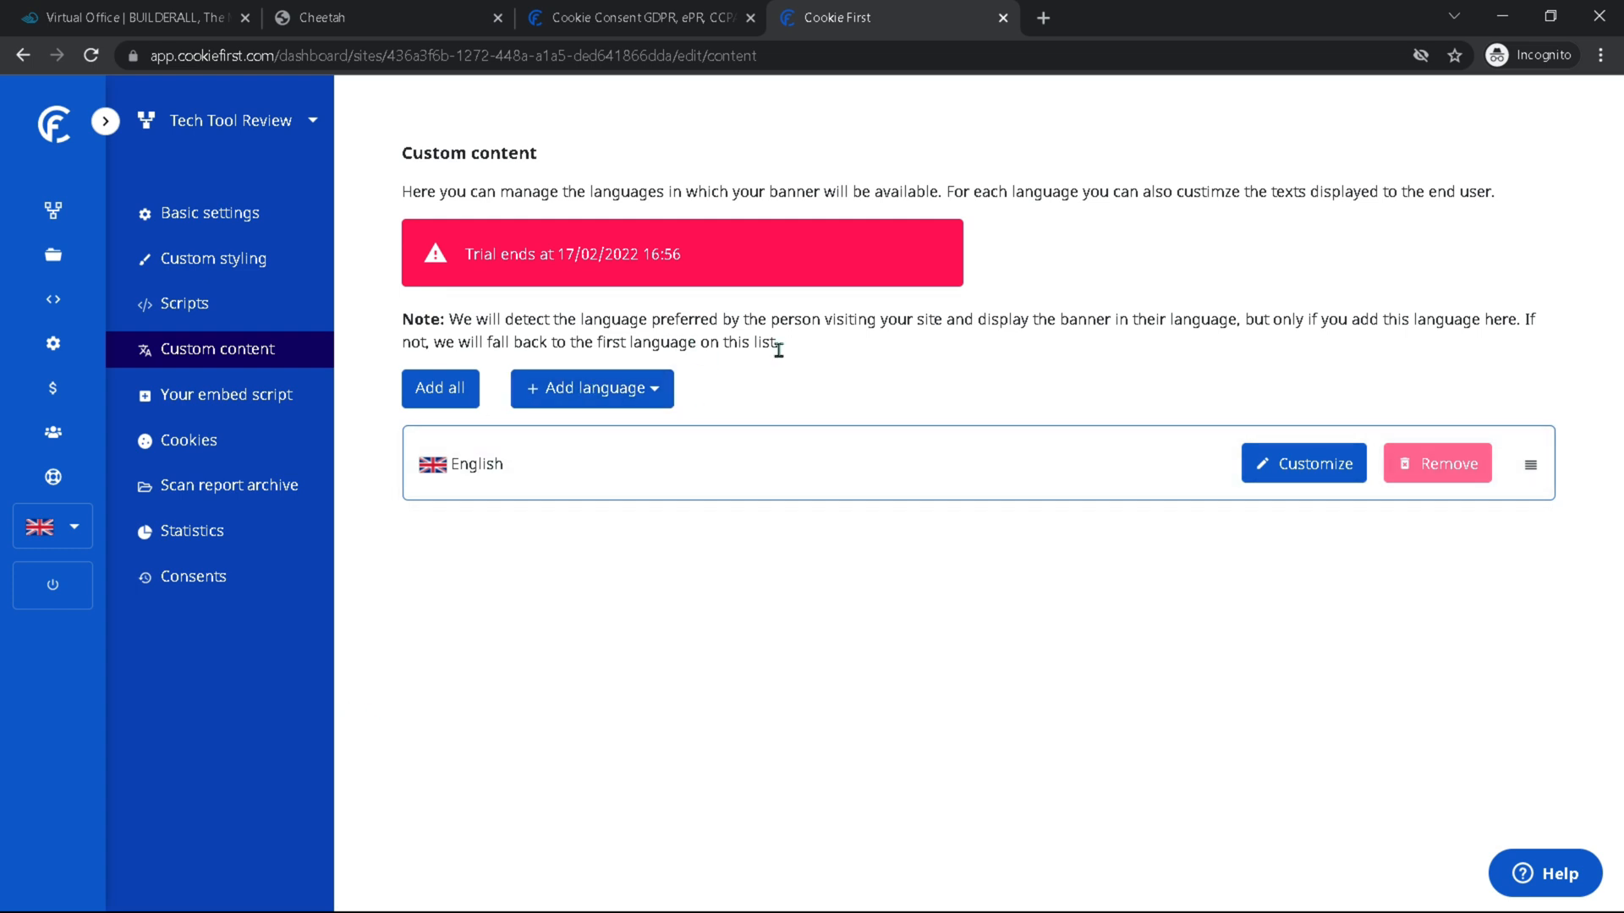
pyautogui.moveTo(287, 882)
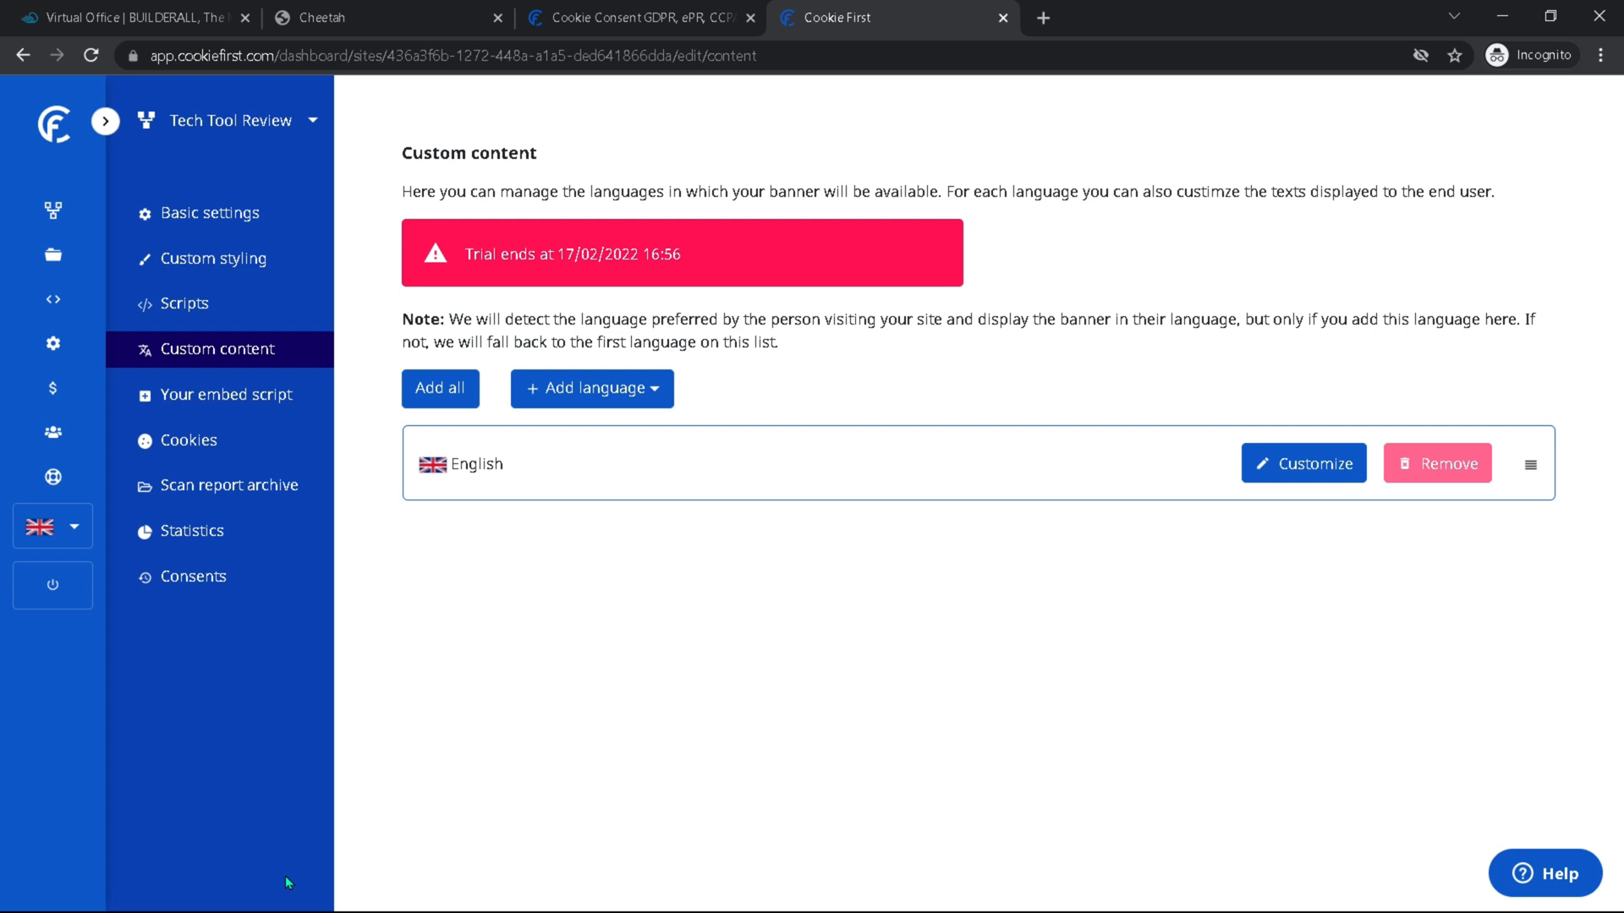
pyautogui.moveTo(917, 548)
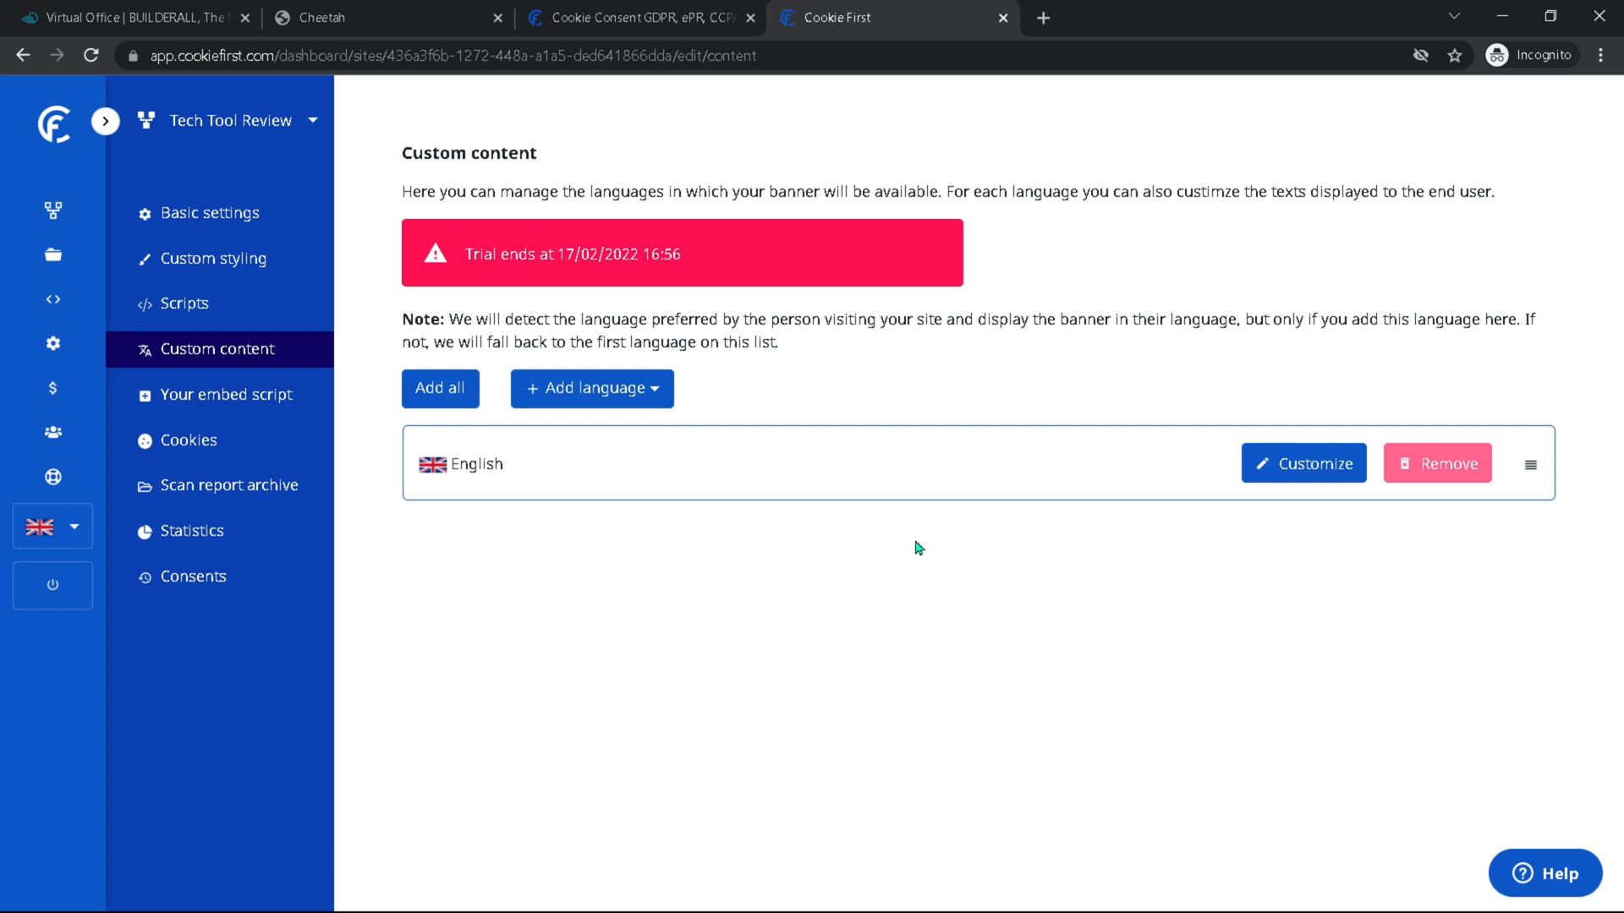
pyautogui.moveTo(1317, 573)
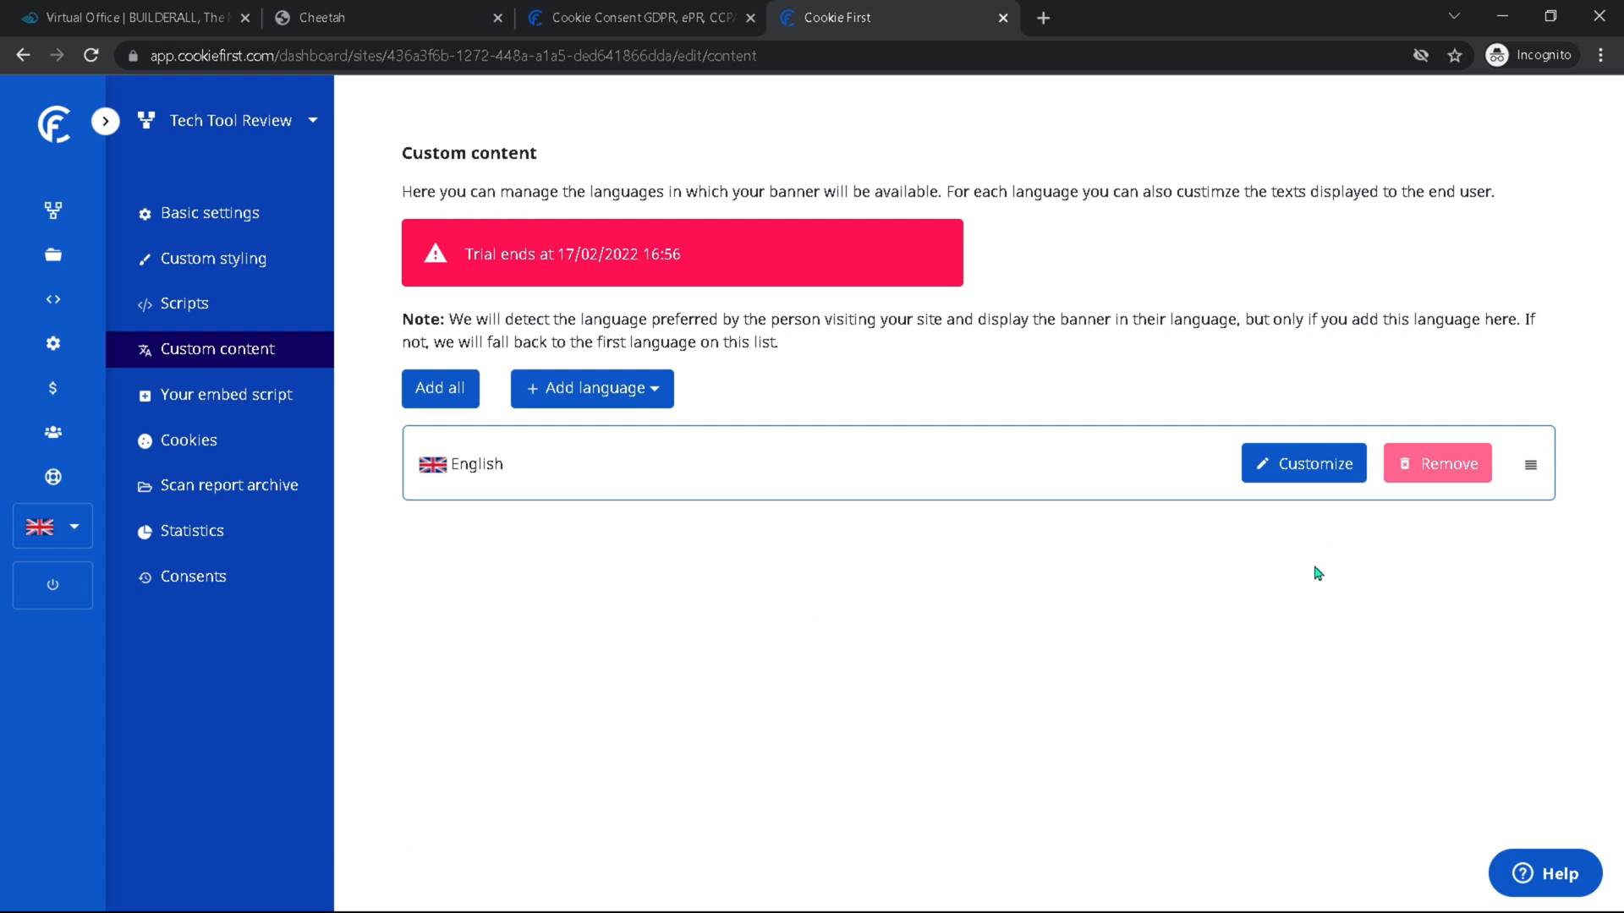
pyautogui.moveTo(570, 426)
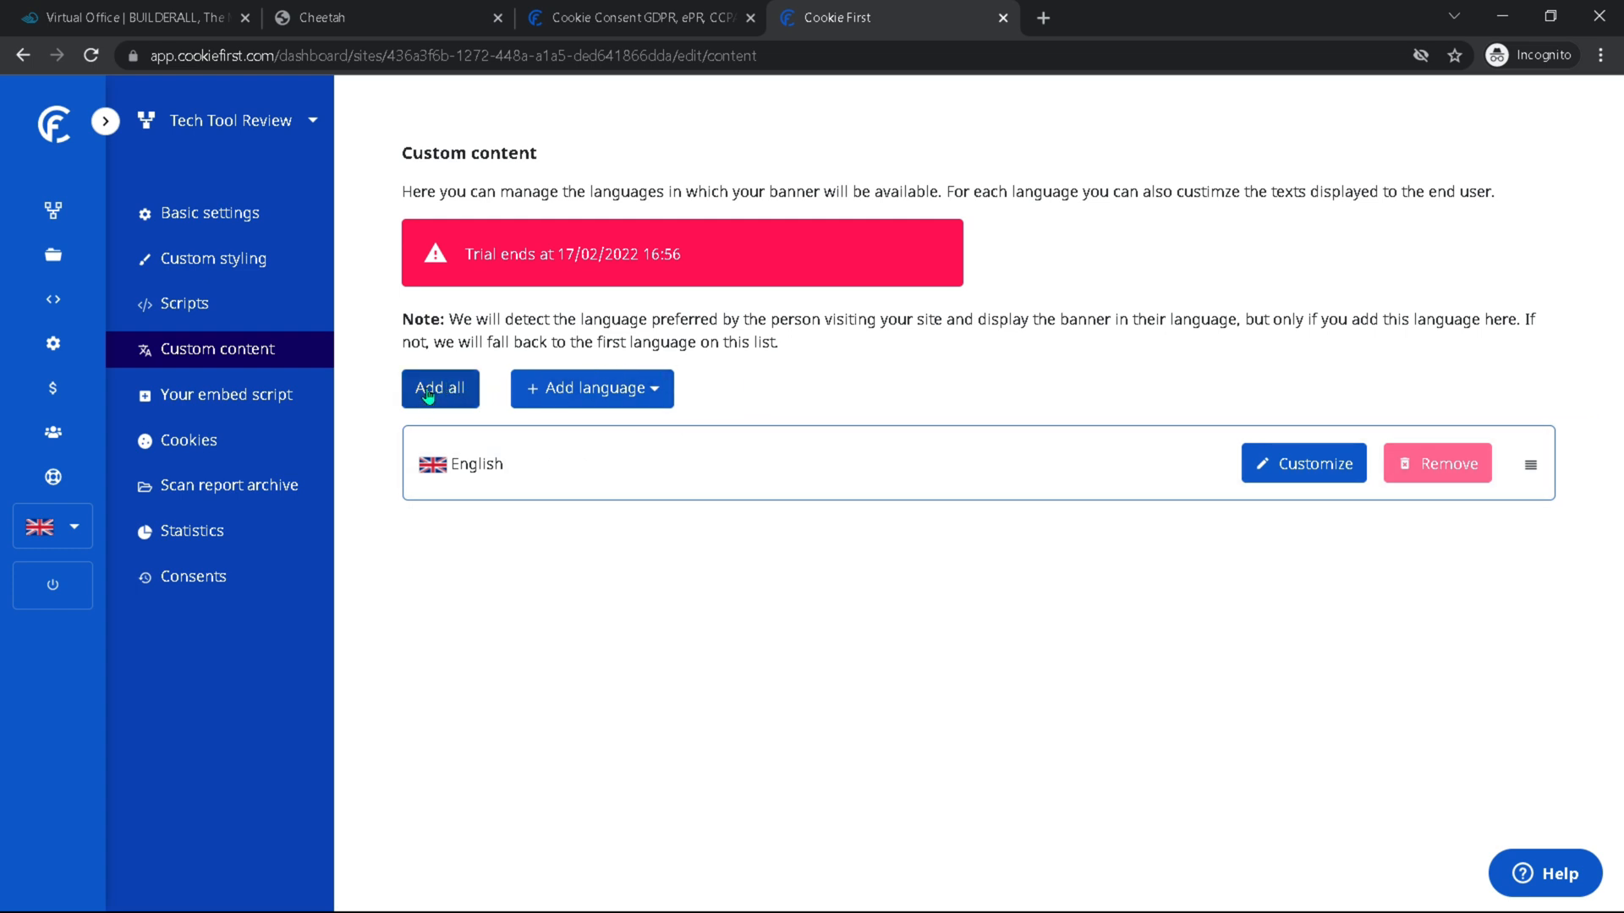
# Step: Add every available language to the banner and order English first
pyautogui.click(439, 389)
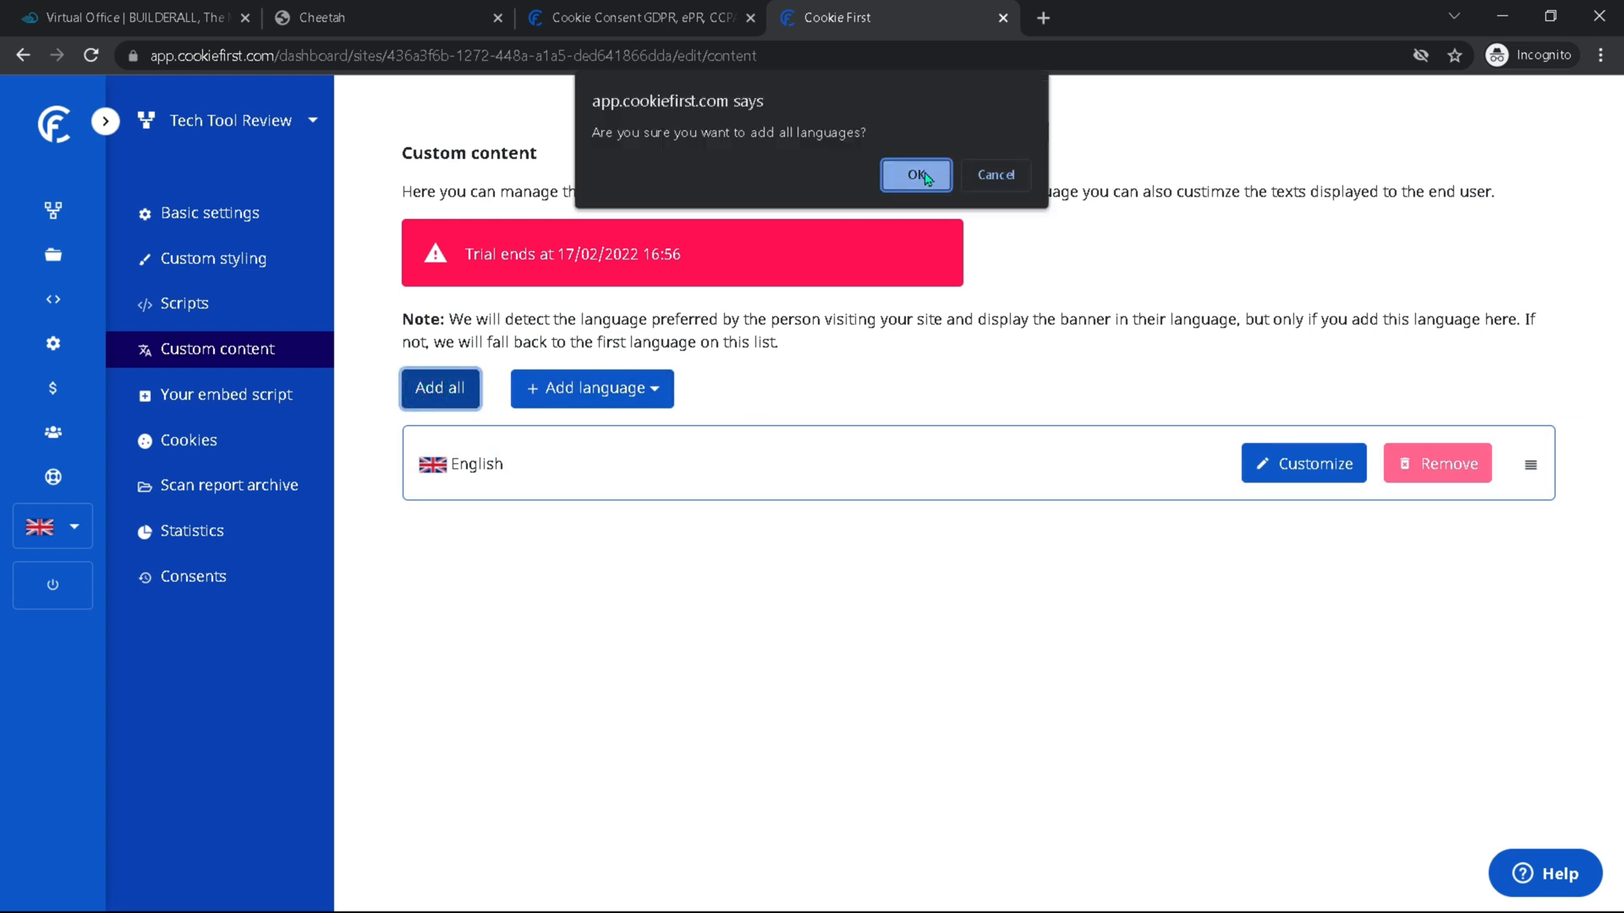
pyautogui.click(915, 174)
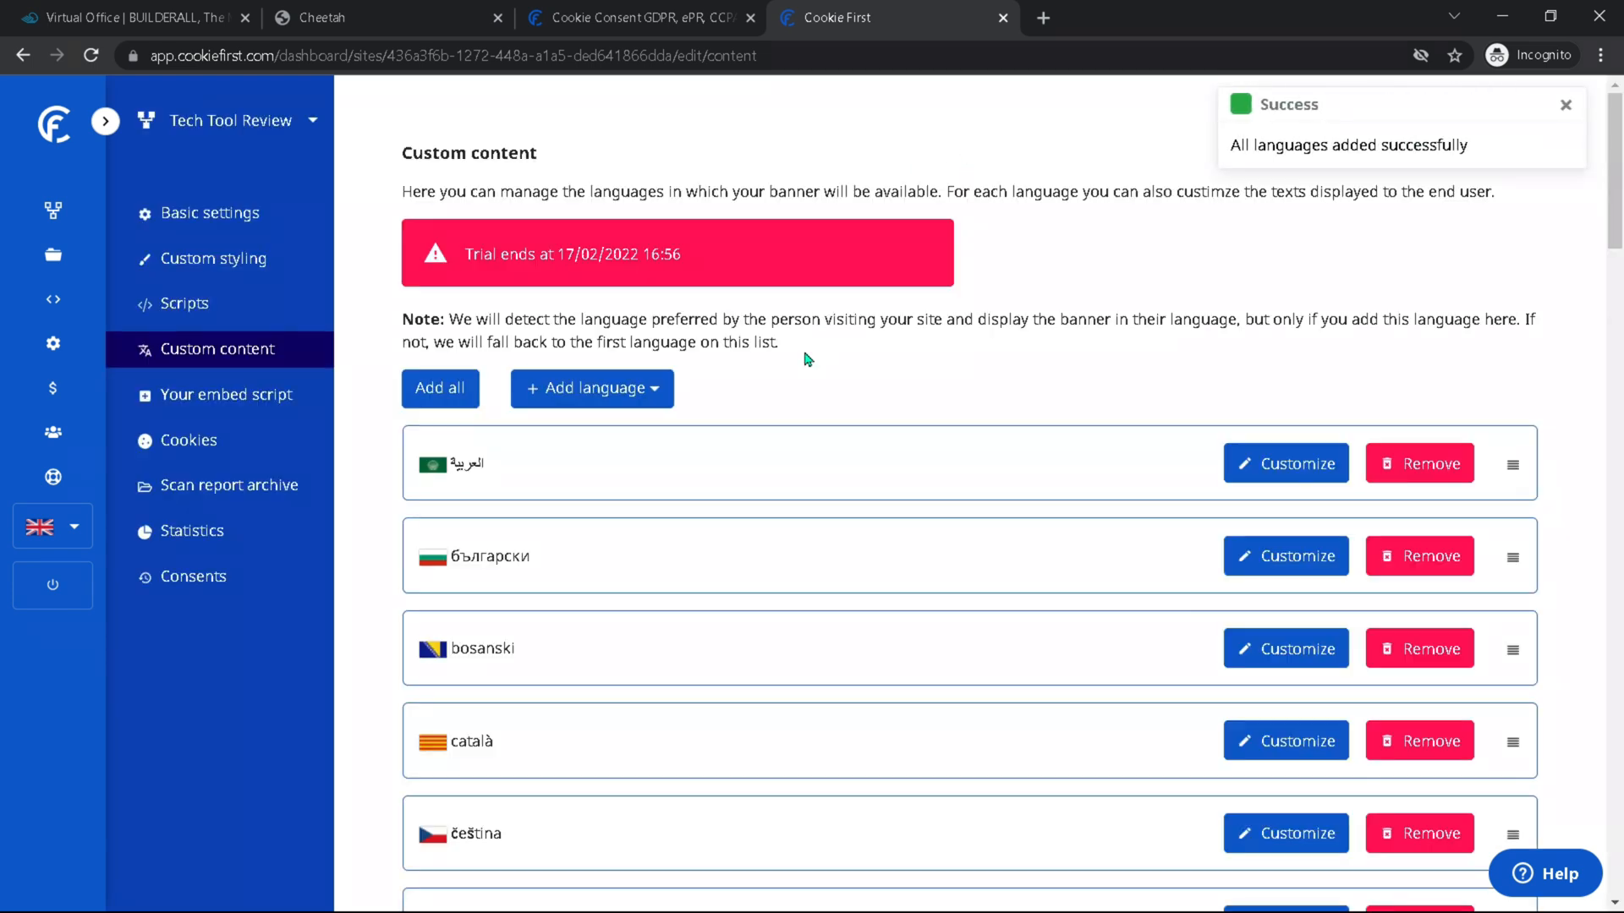
pyautogui.moveTo(717, 398)
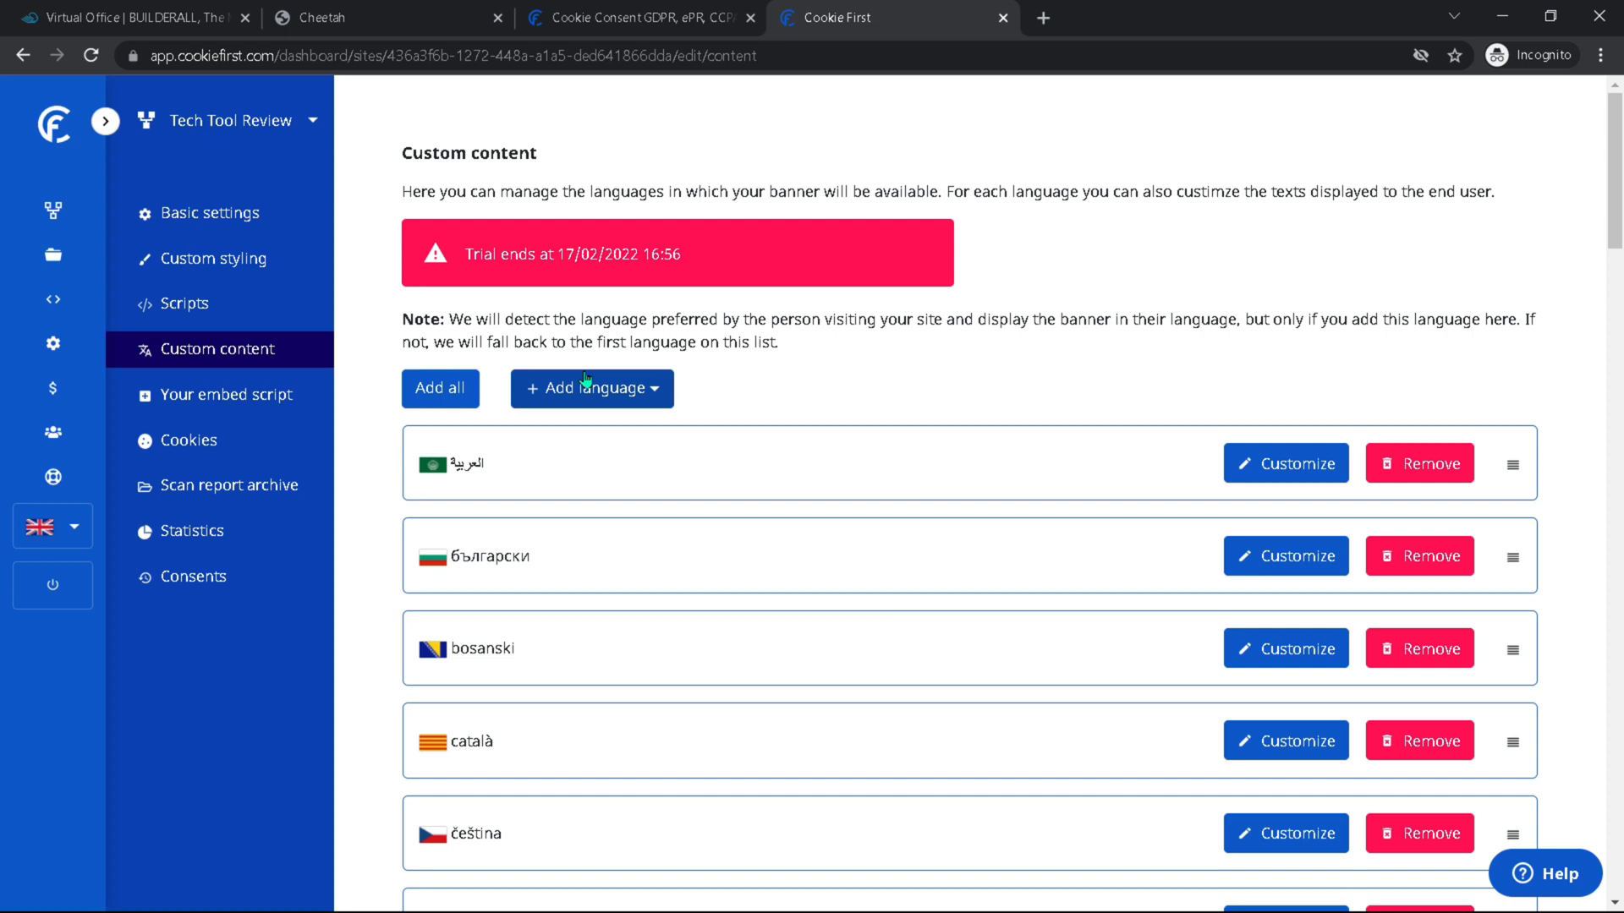
pyautogui.moveTo(796, 377)
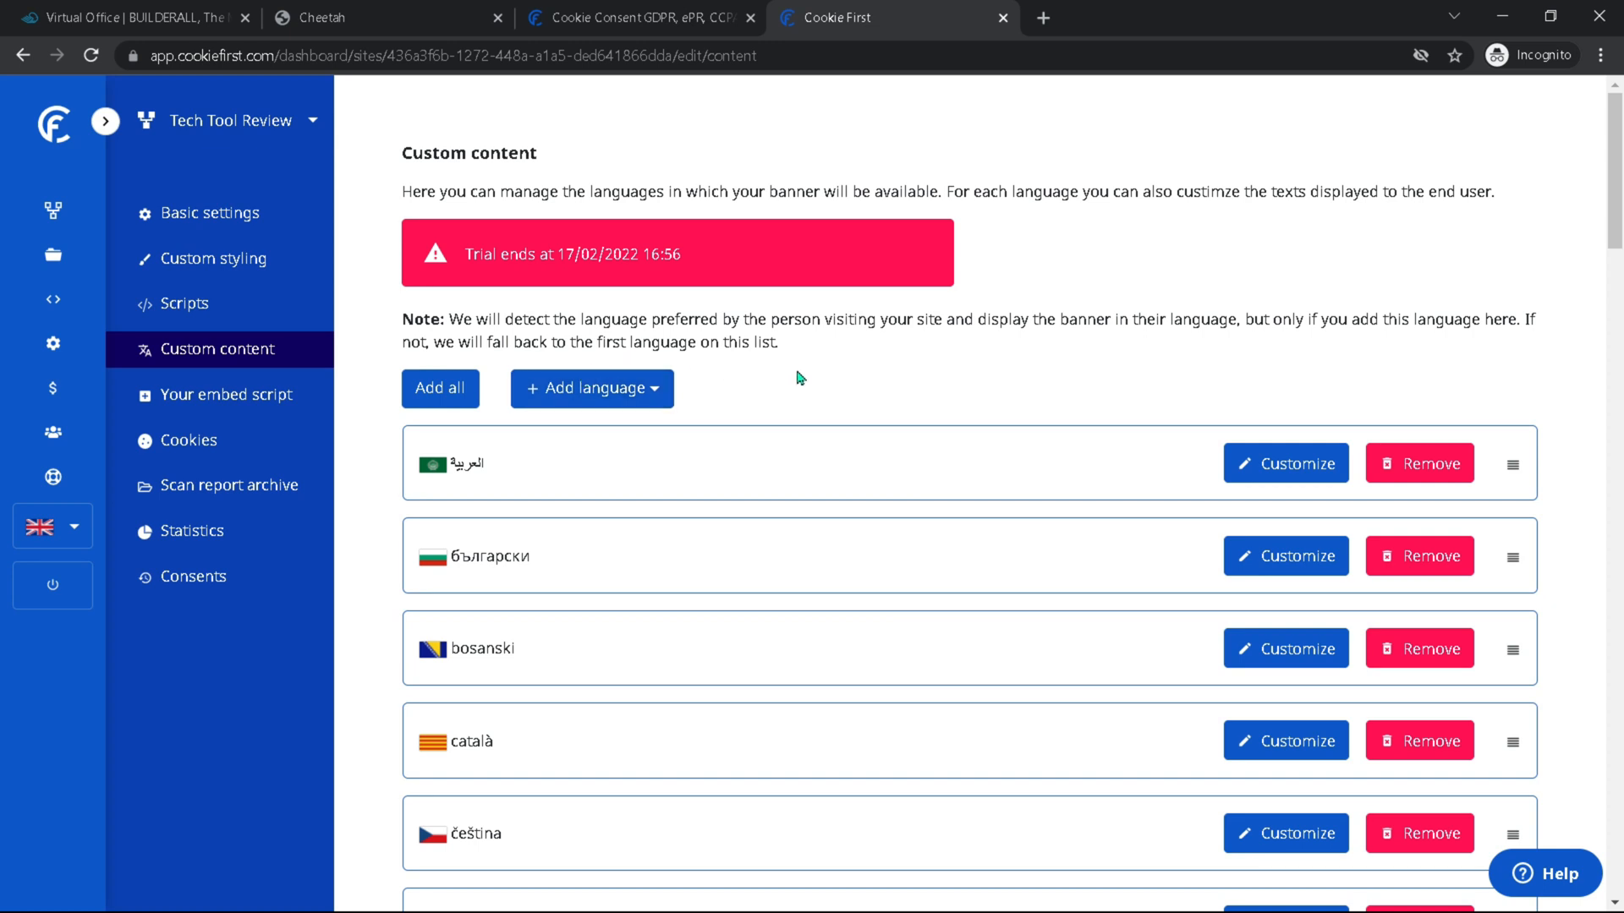
pyautogui.moveTo(950, 452)
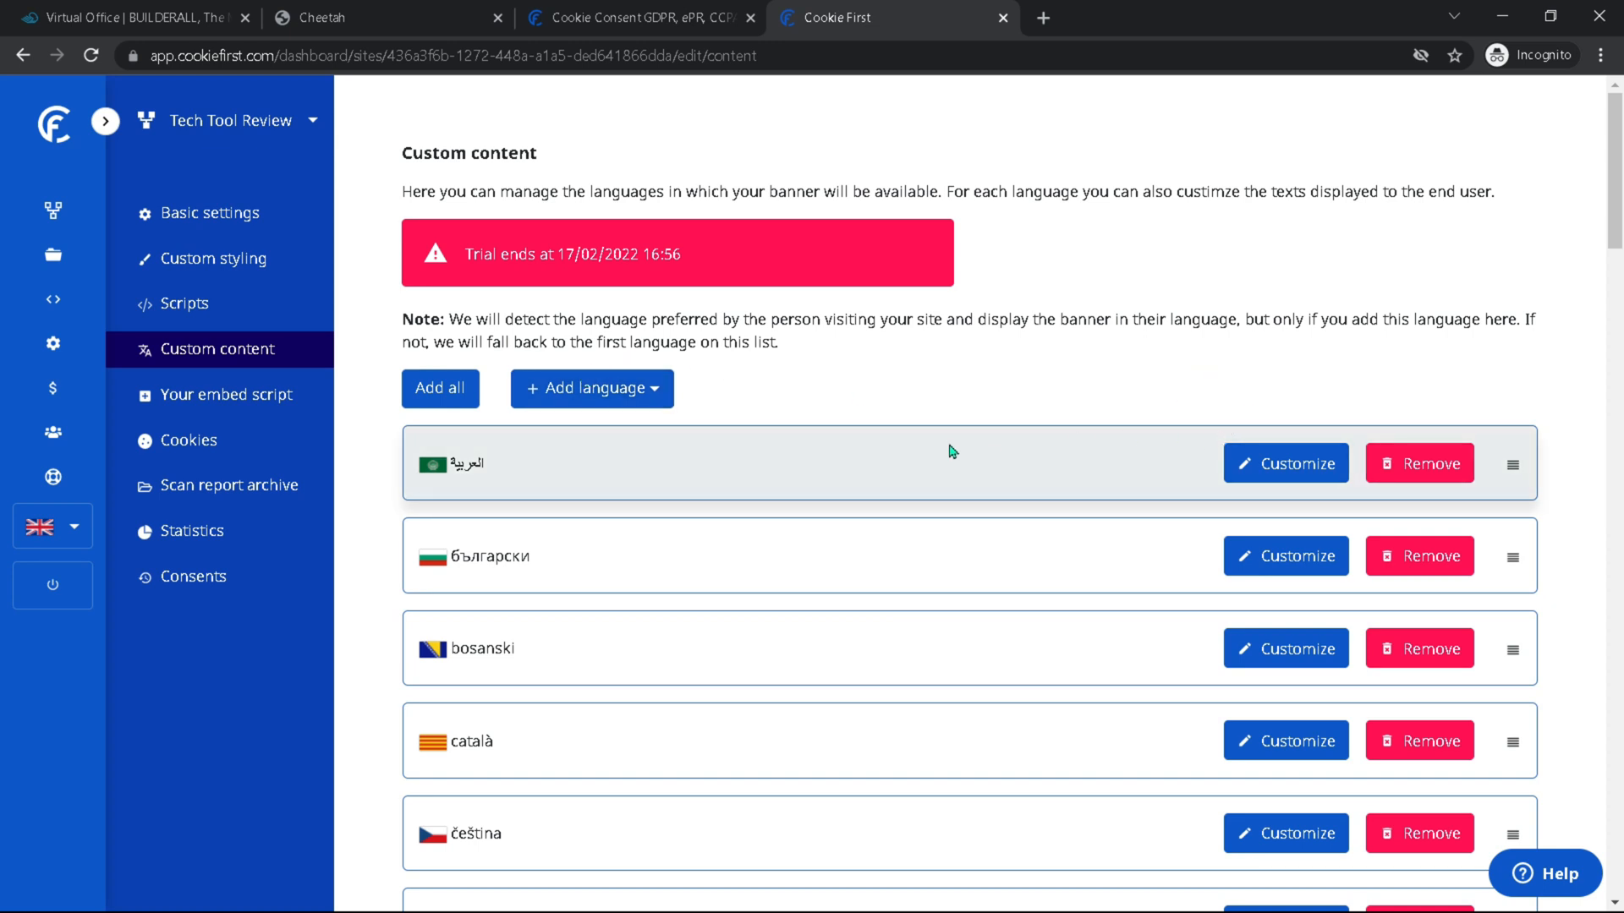
pyautogui.scroll(-3)
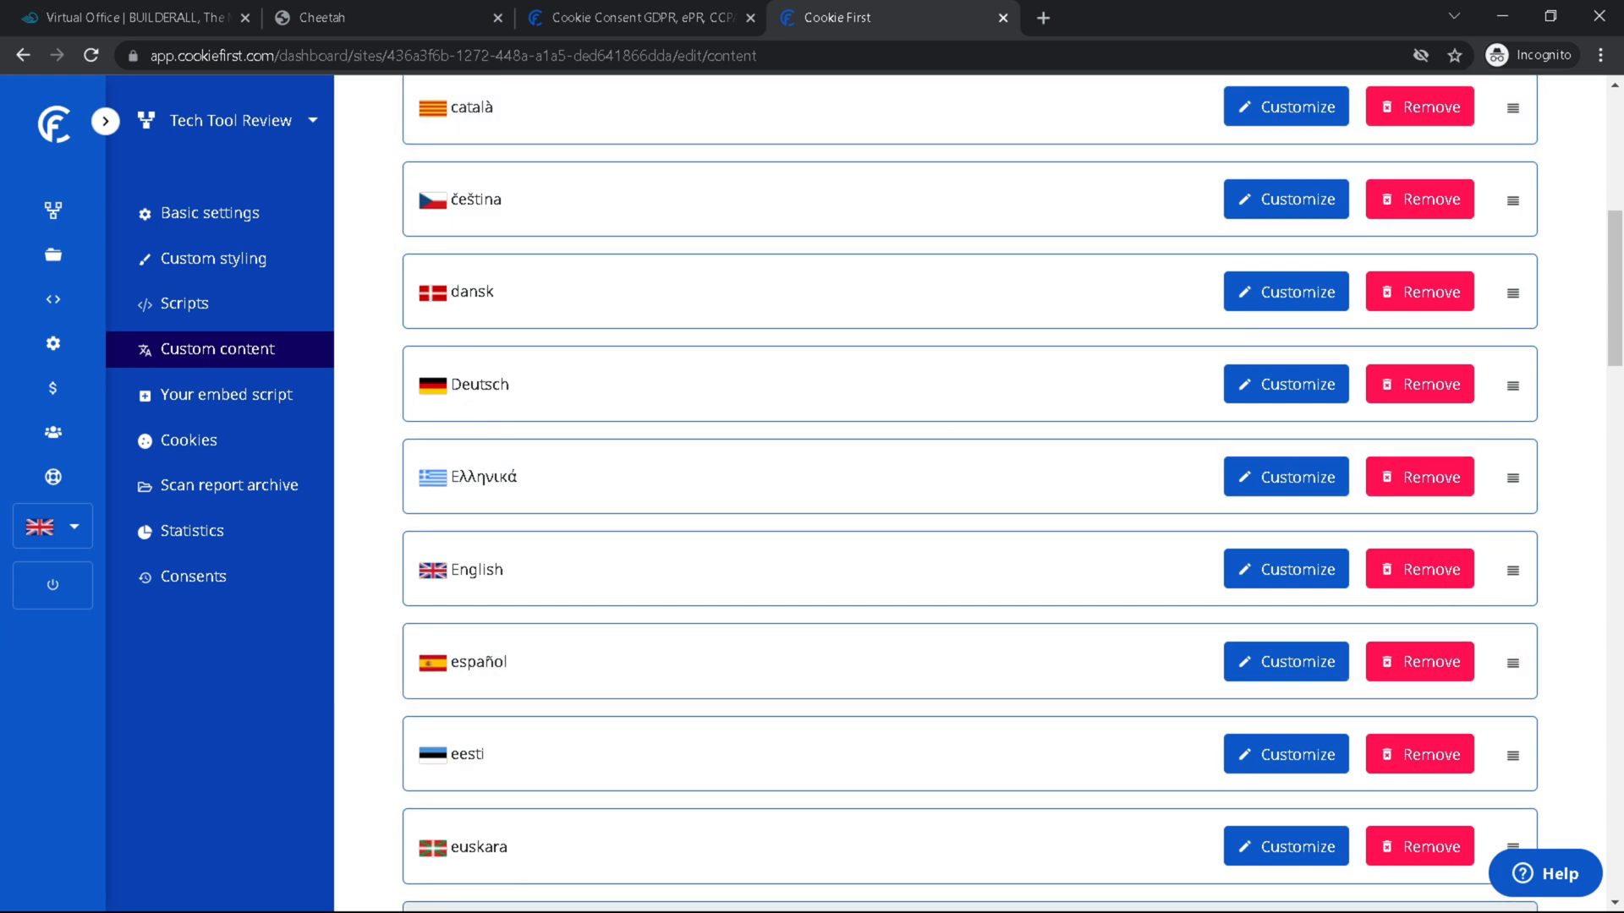
pyautogui.moveTo(1512, 570)
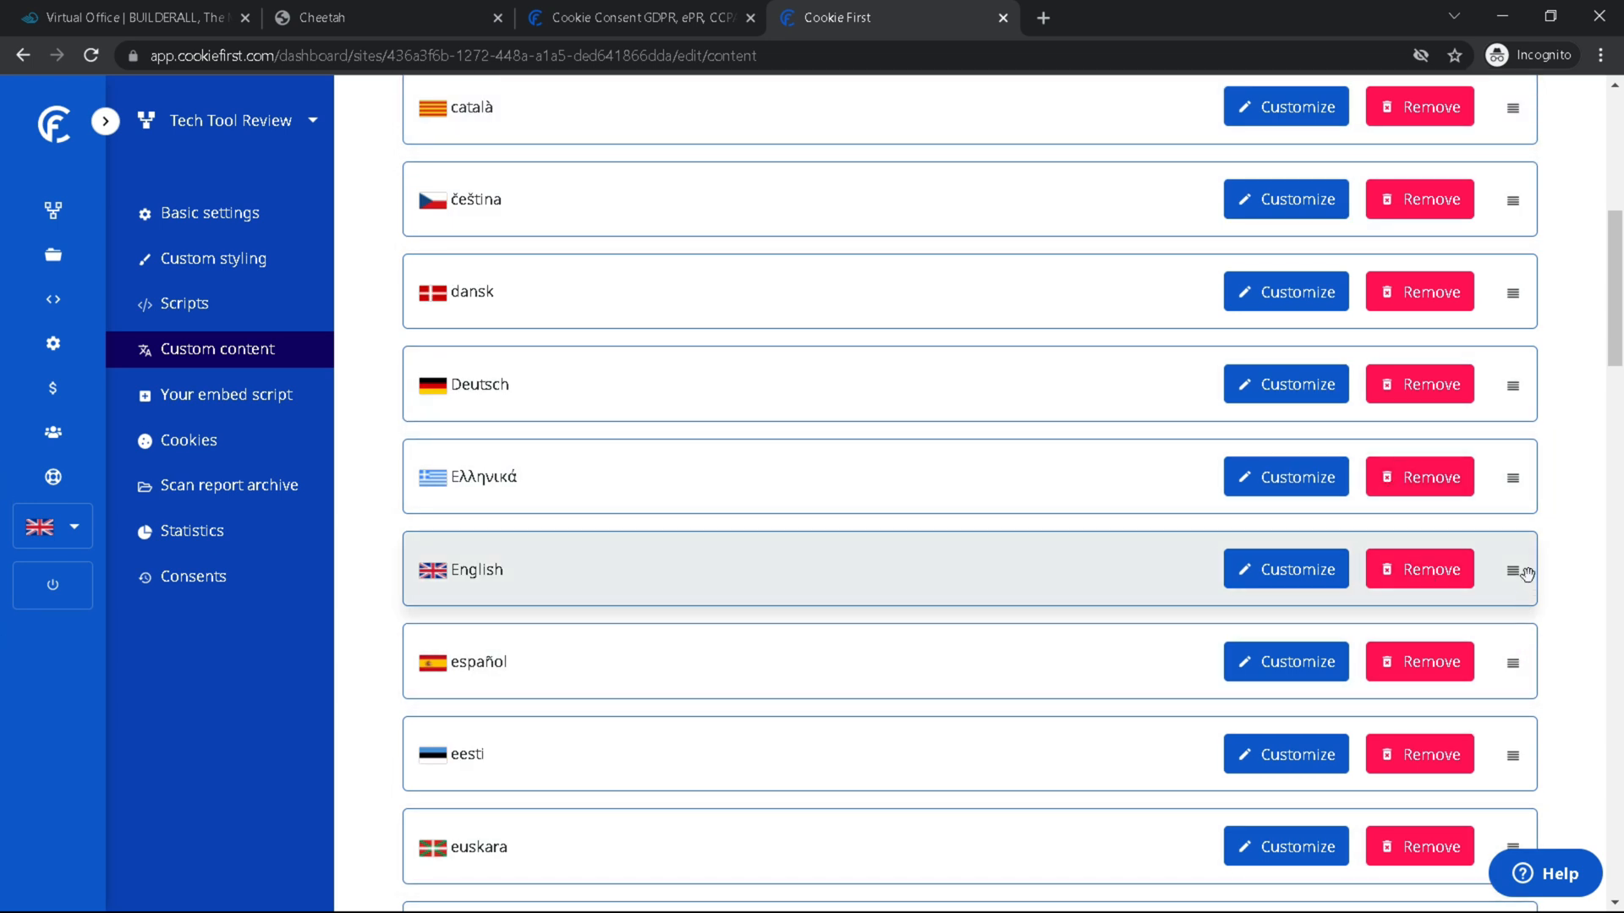
pyautogui.scroll(3)
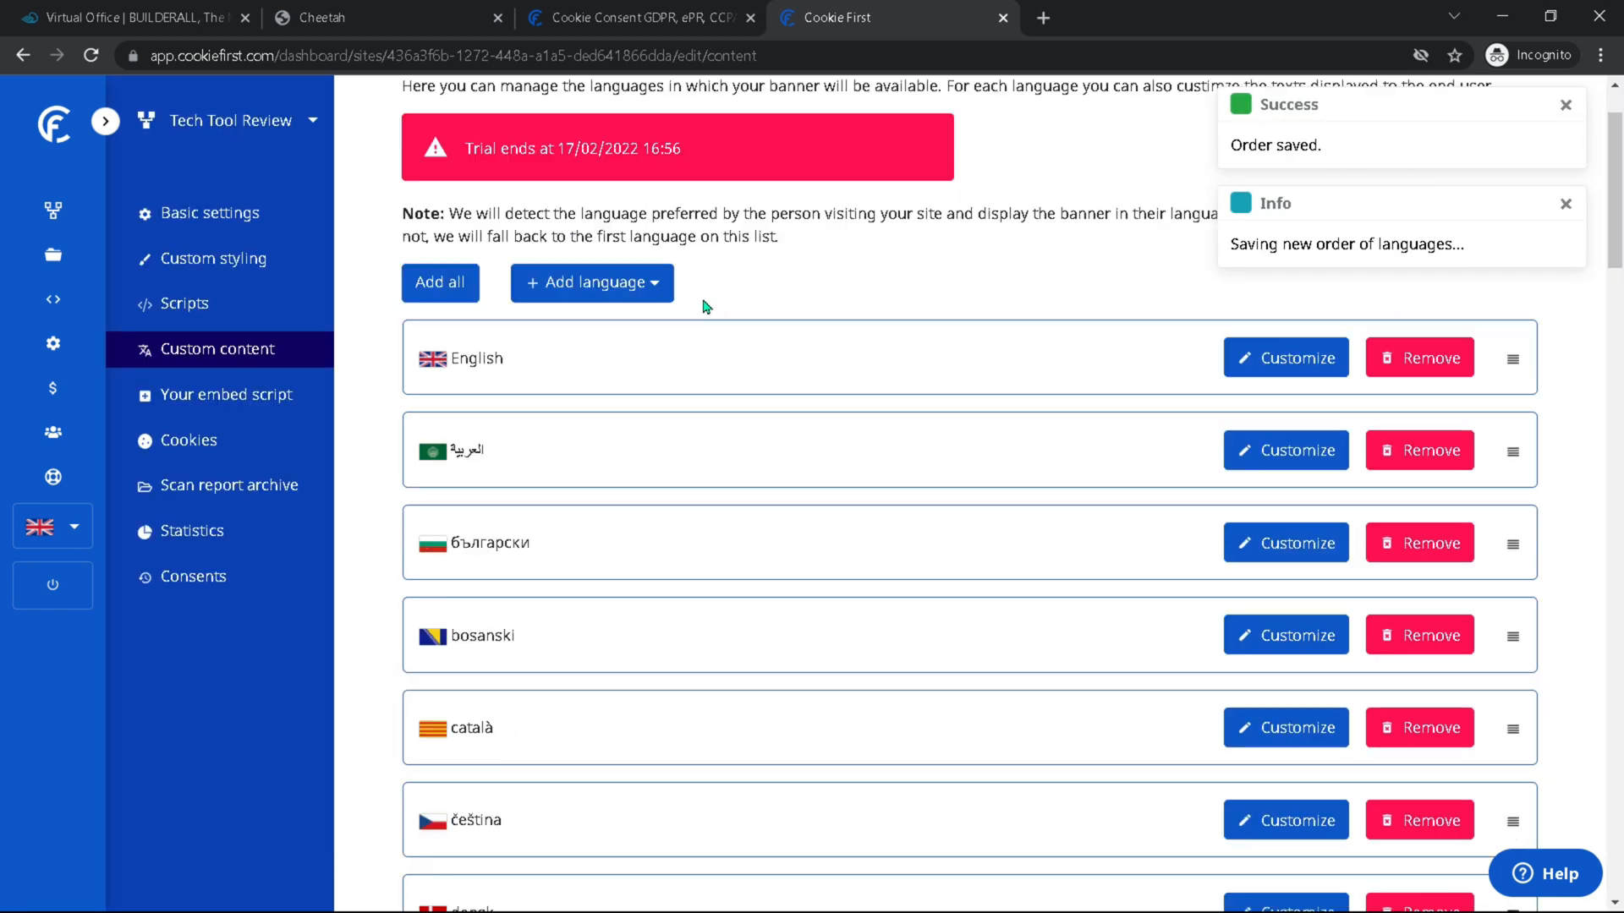
pyautogui.scroll(-3)
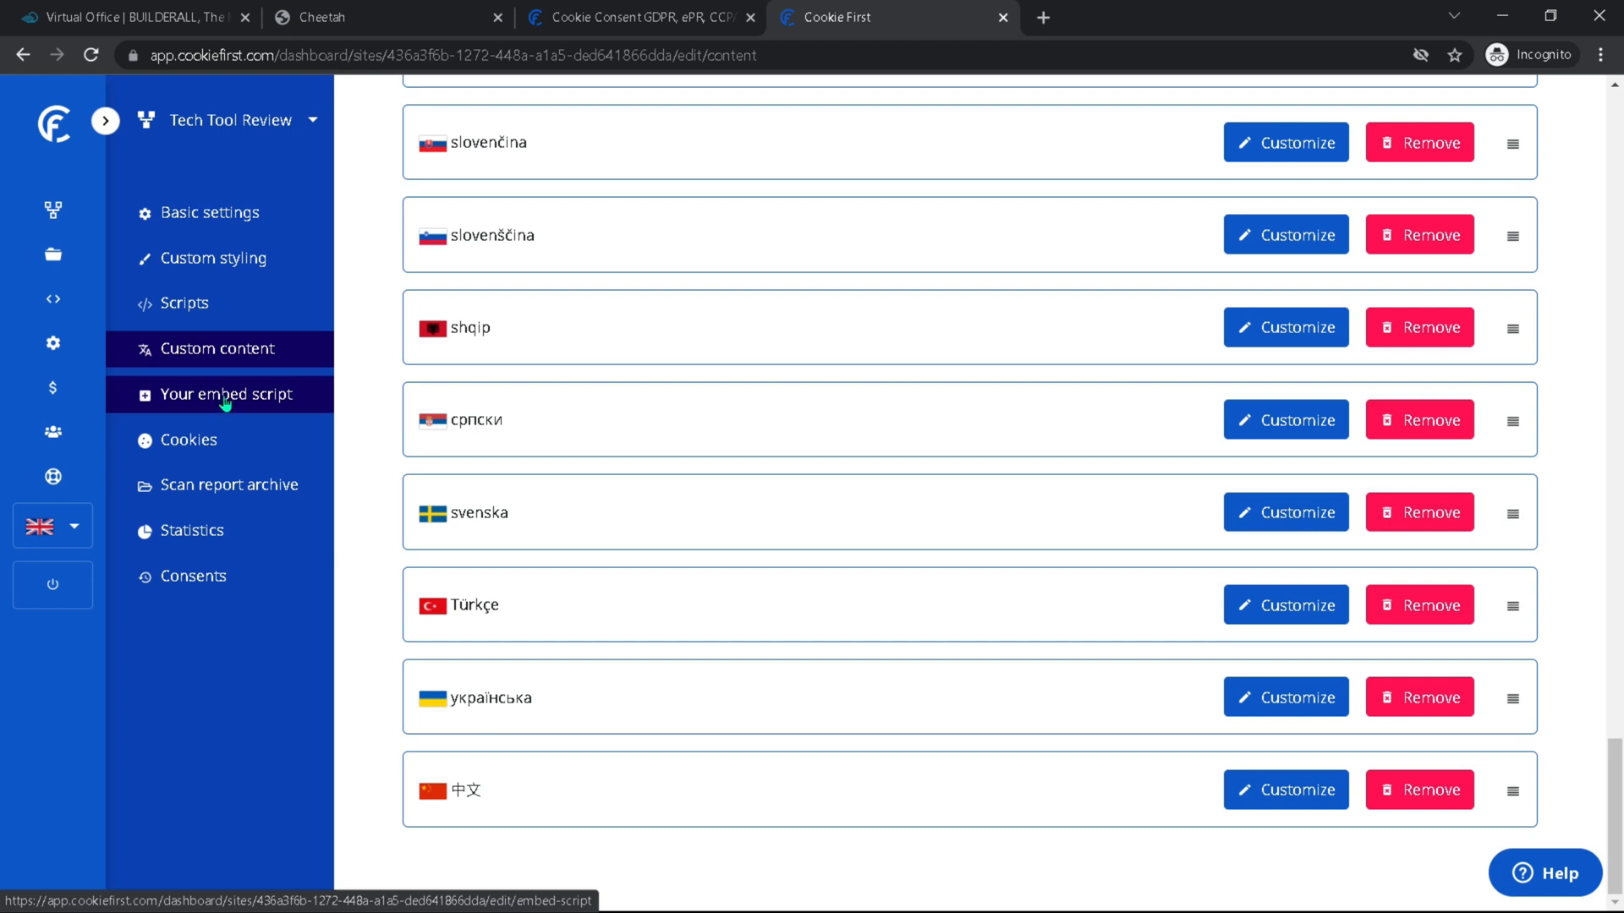
# Step: Copy the consent banner embed script from the Your embed script page
pyautogui.click(218, 394)
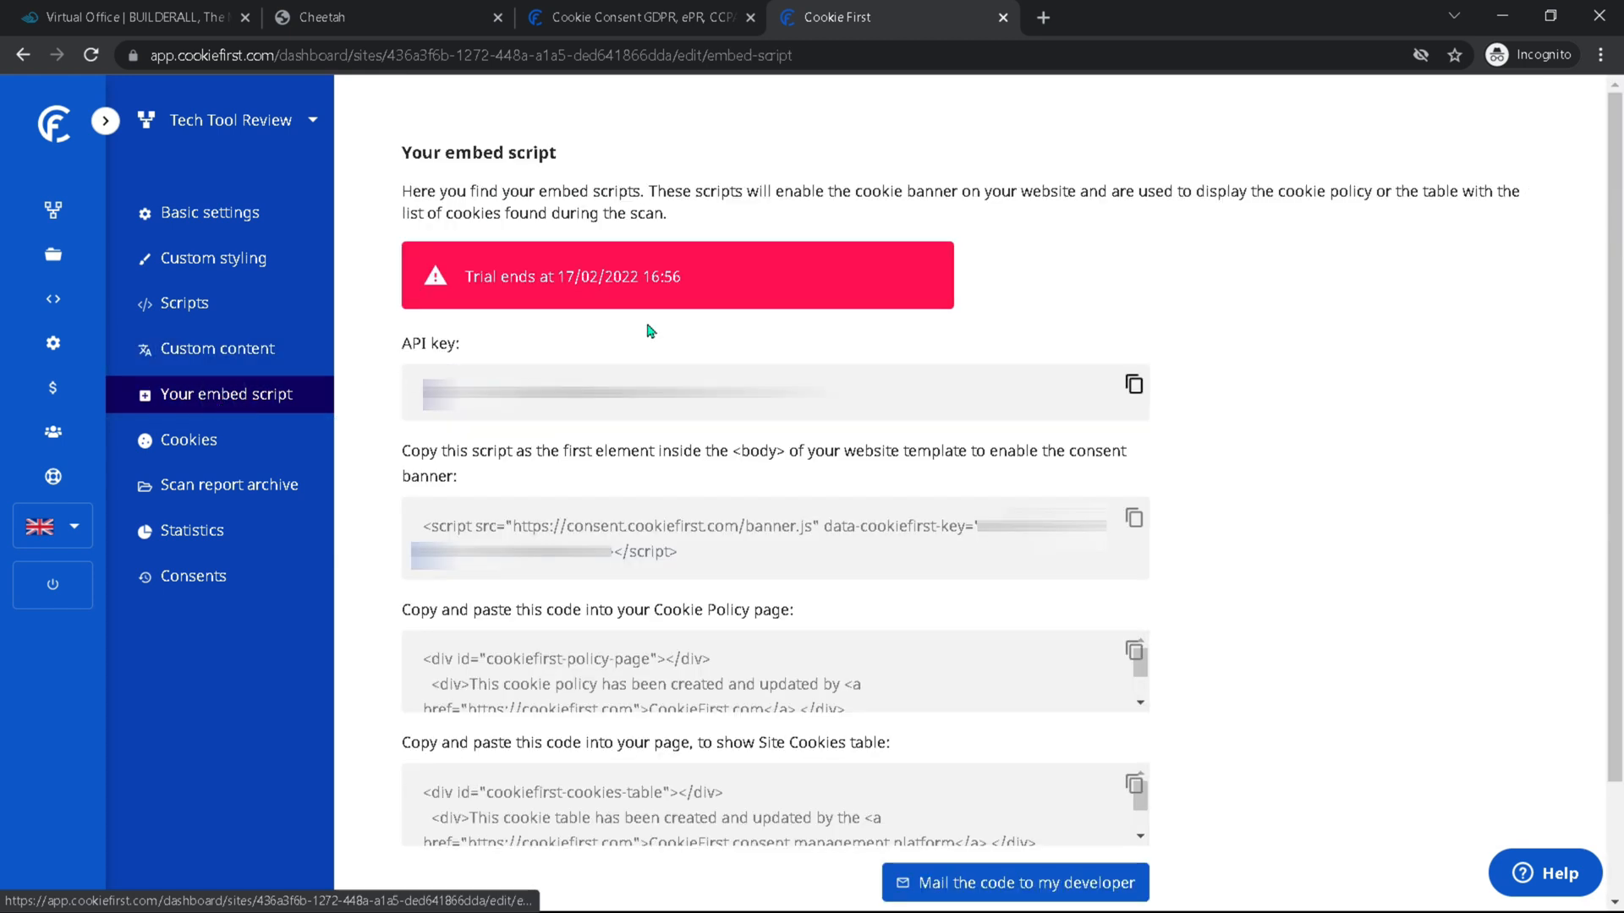
pyautogui.moveTo(639, 533)
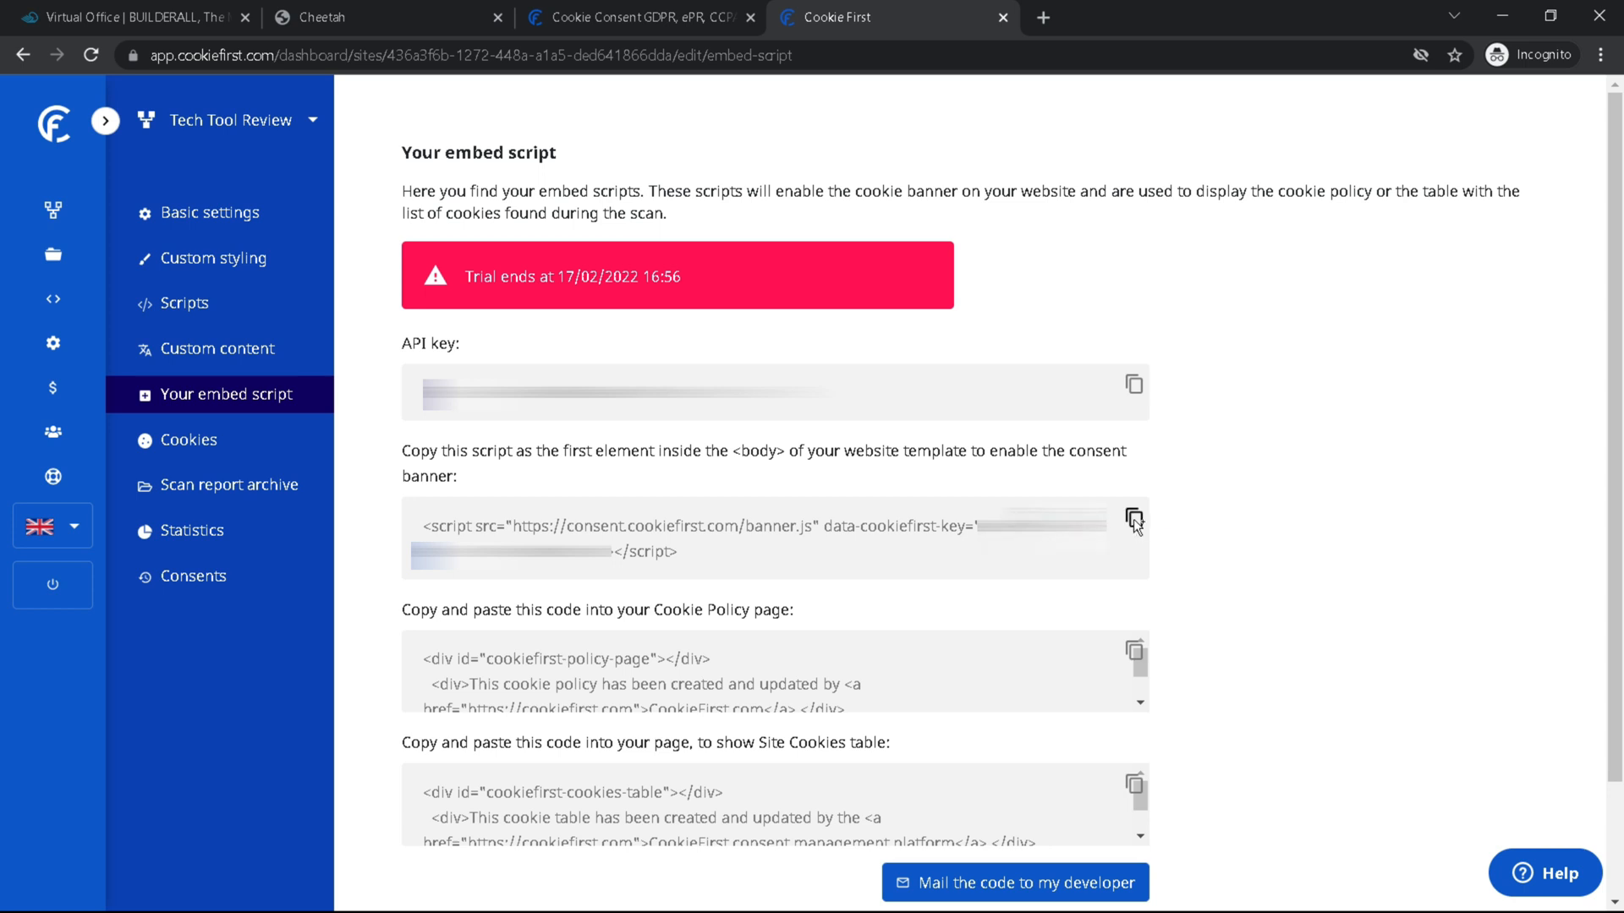
pyautogui.click(1133, 520)
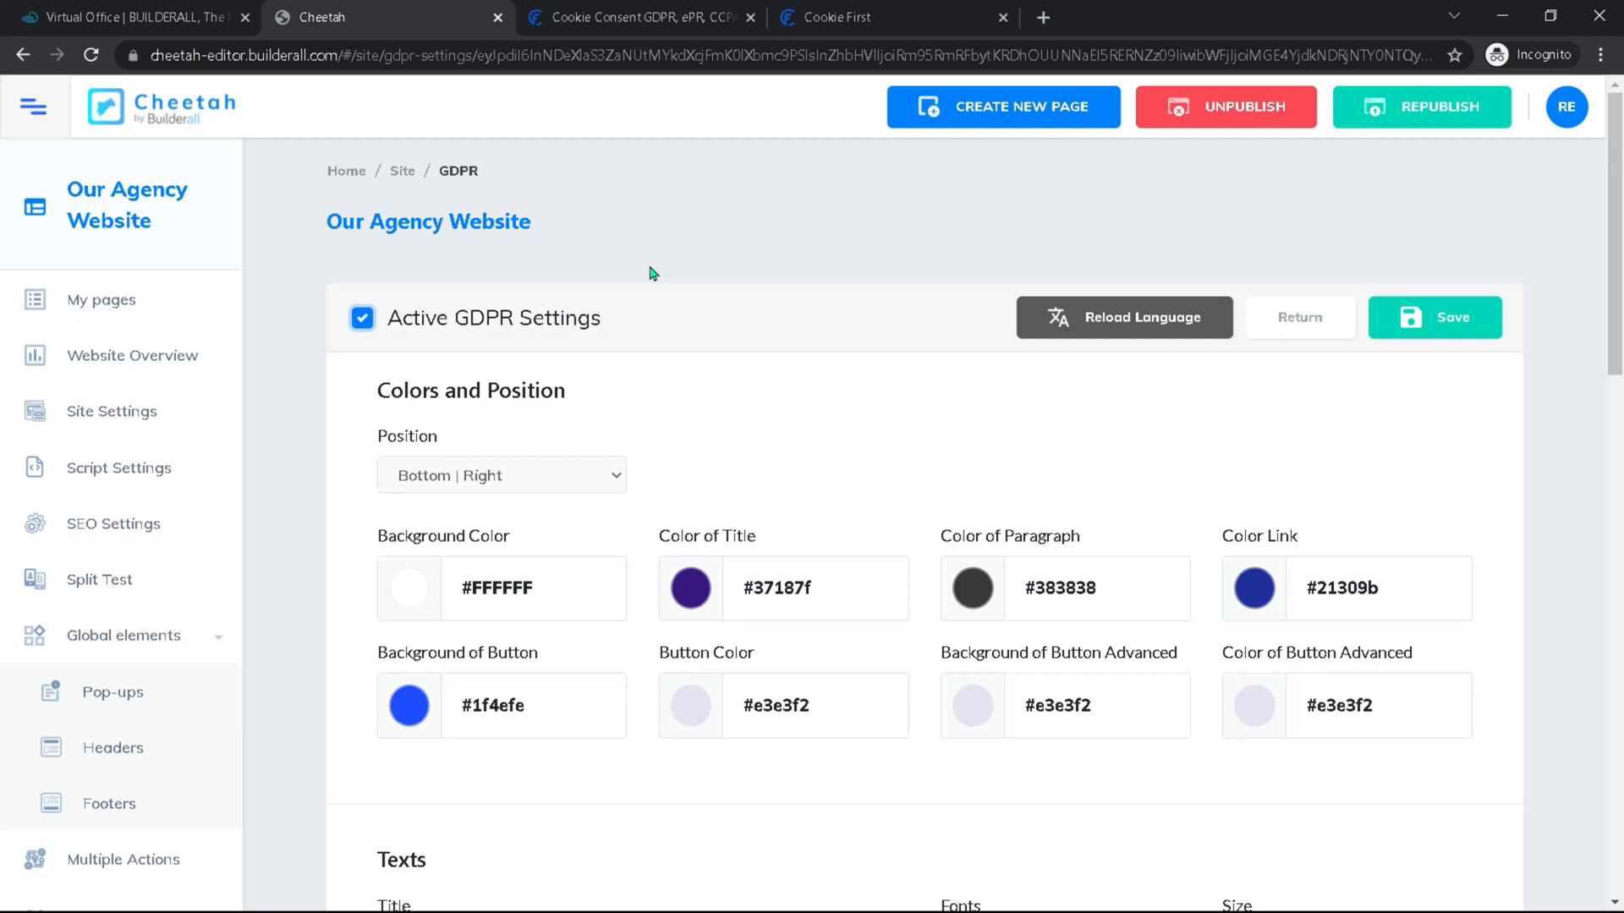
pyautogui.moveTo(122, 634)
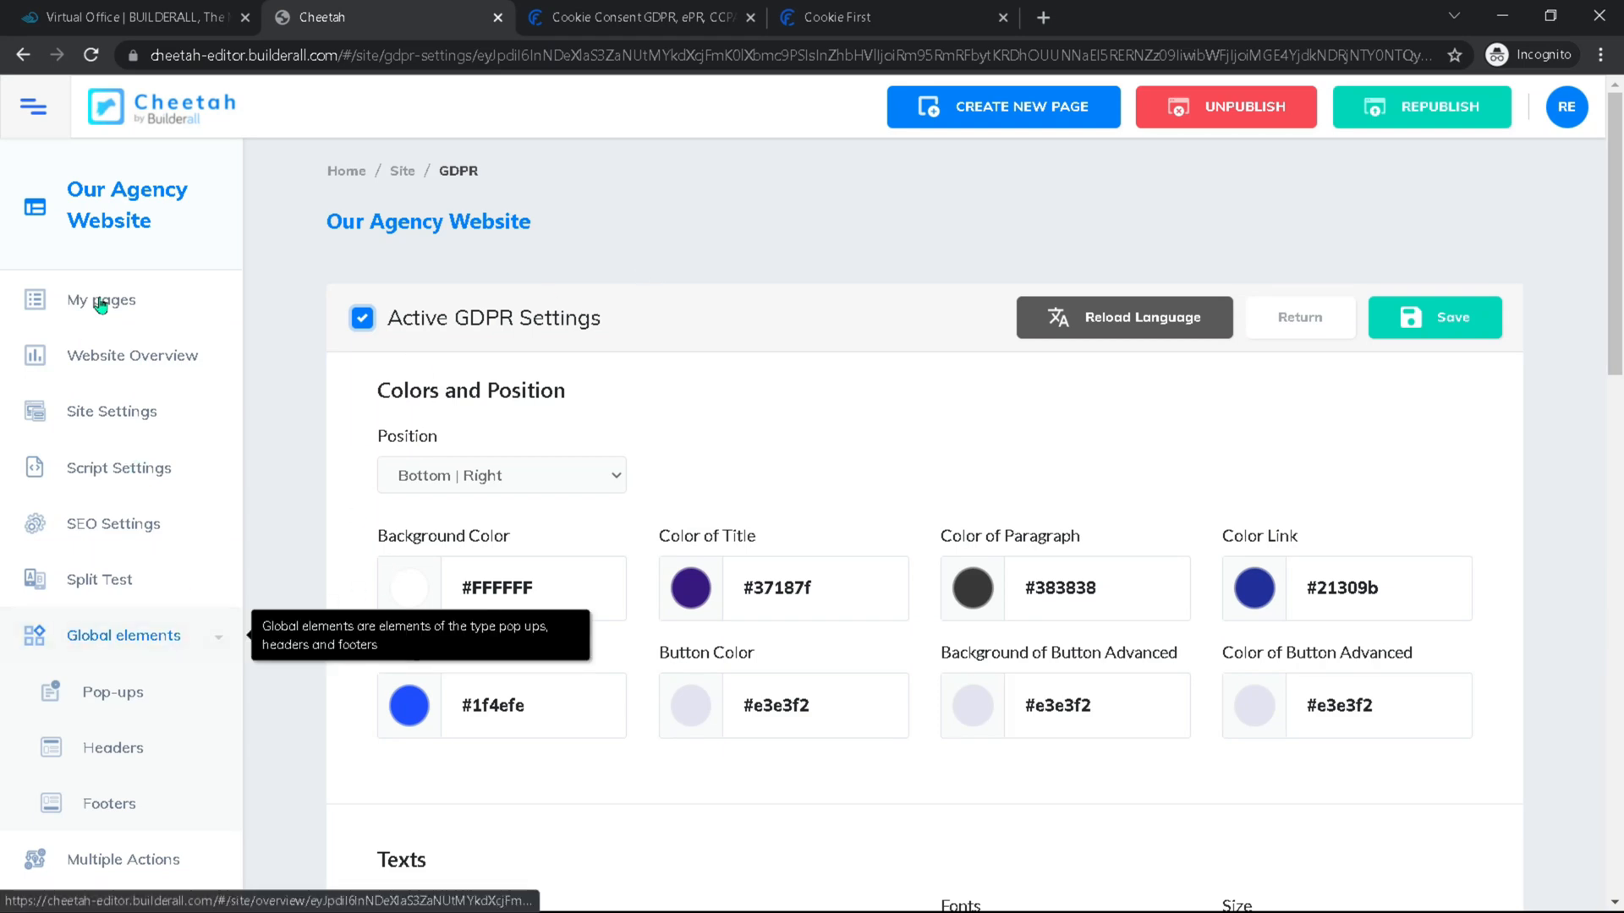
# Step: Check the site's script settings, then return to the websites list
pyautogui.click(119, 469)
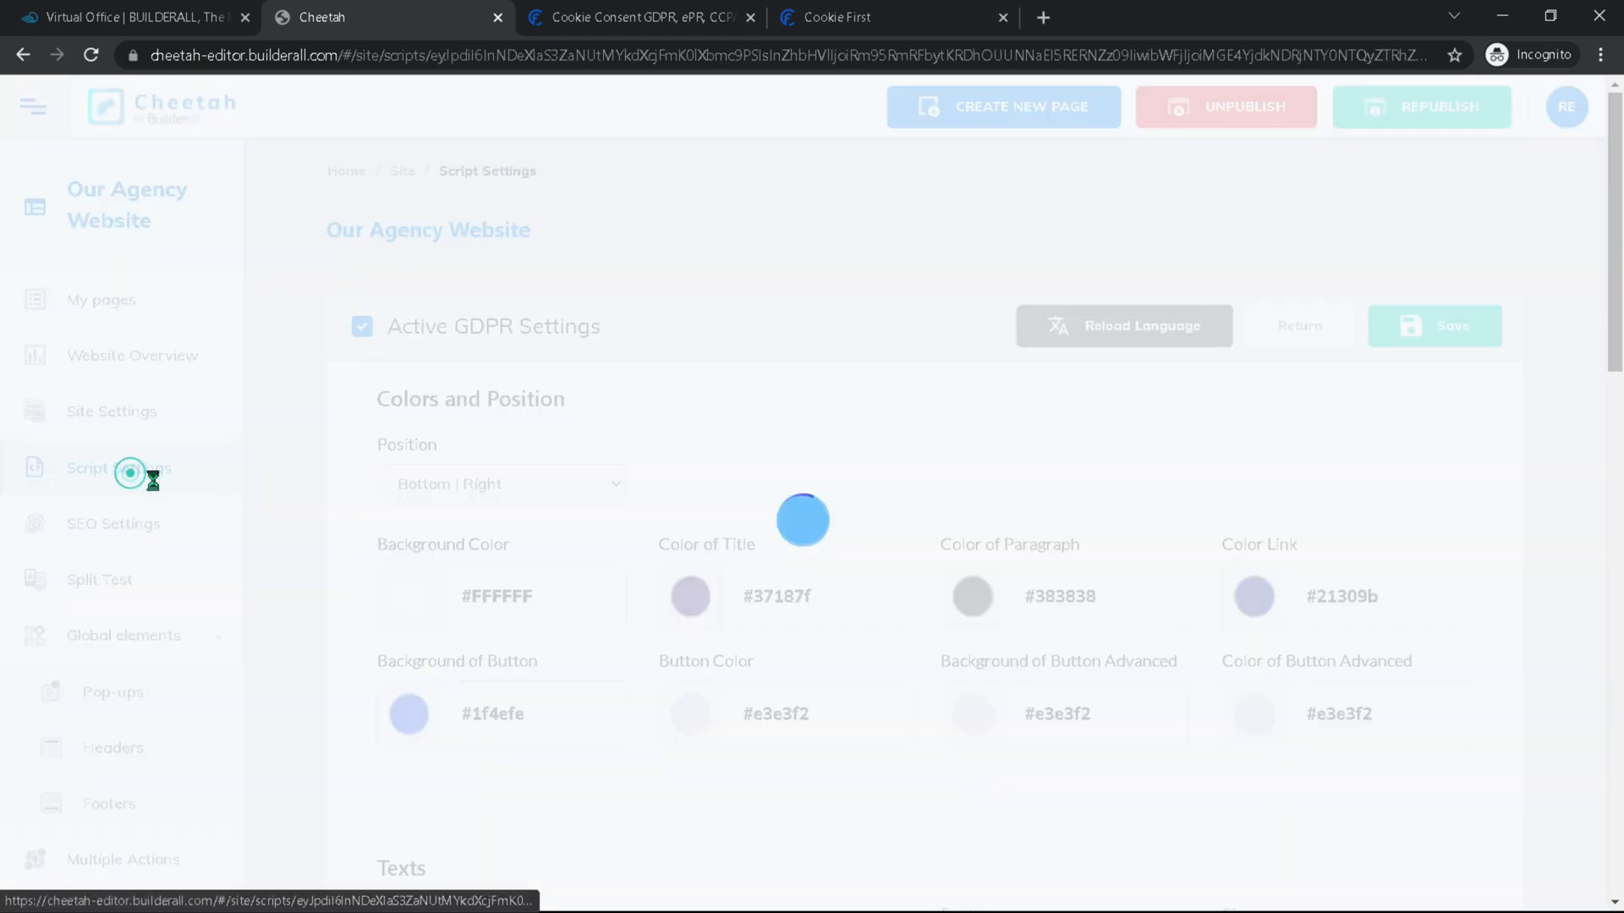
pyautogui.click(118, 467)
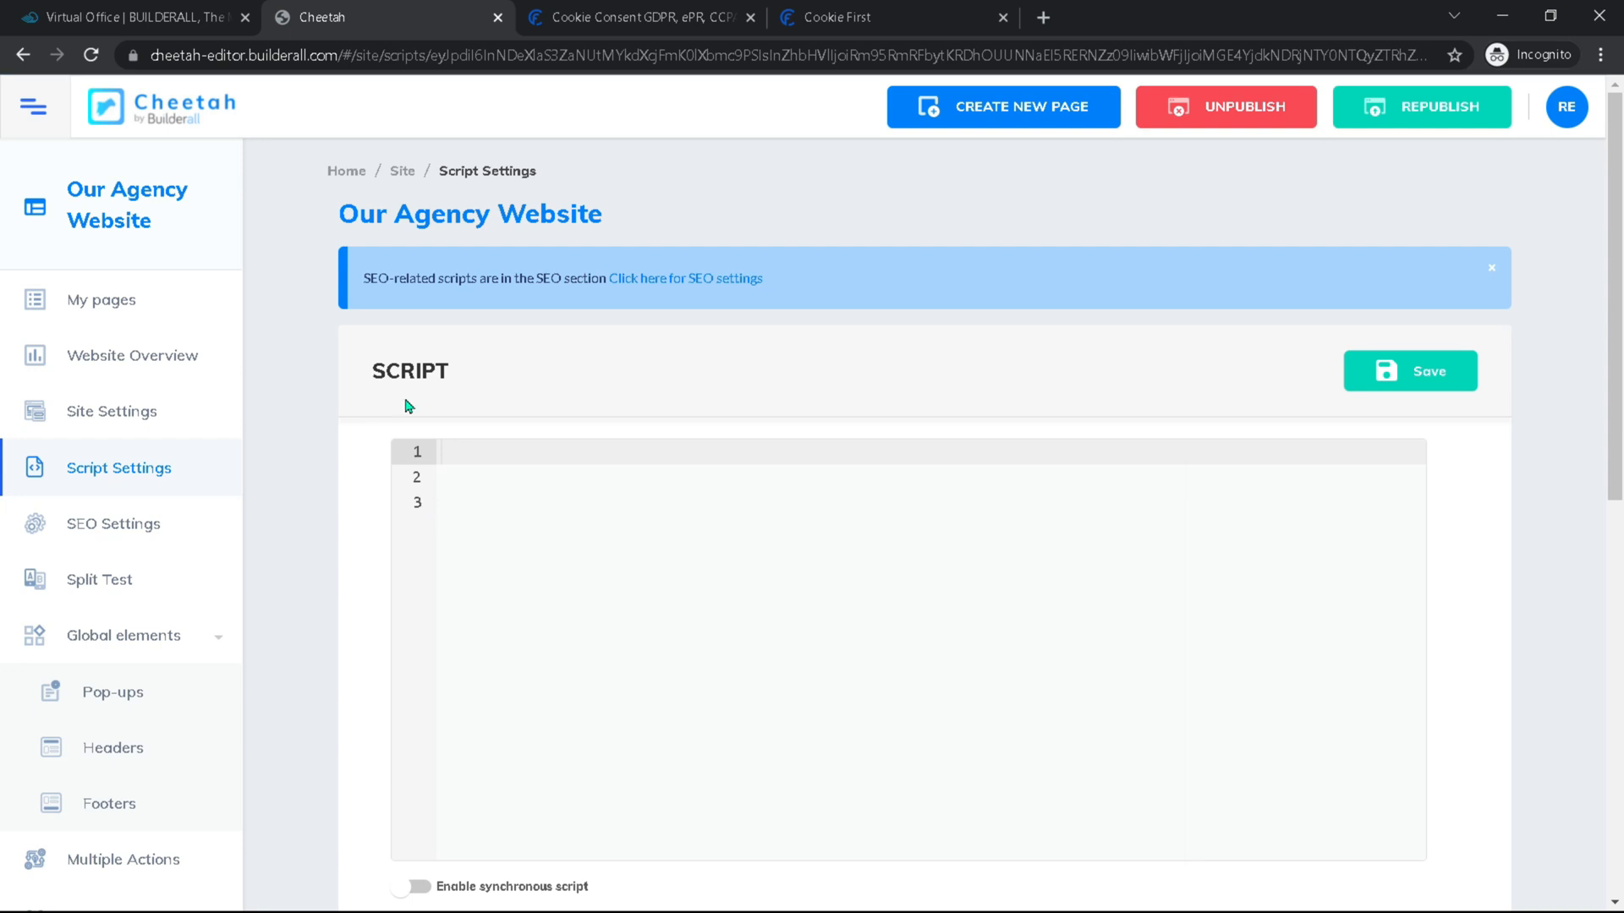
pyautogui.moveTo(141, 201)
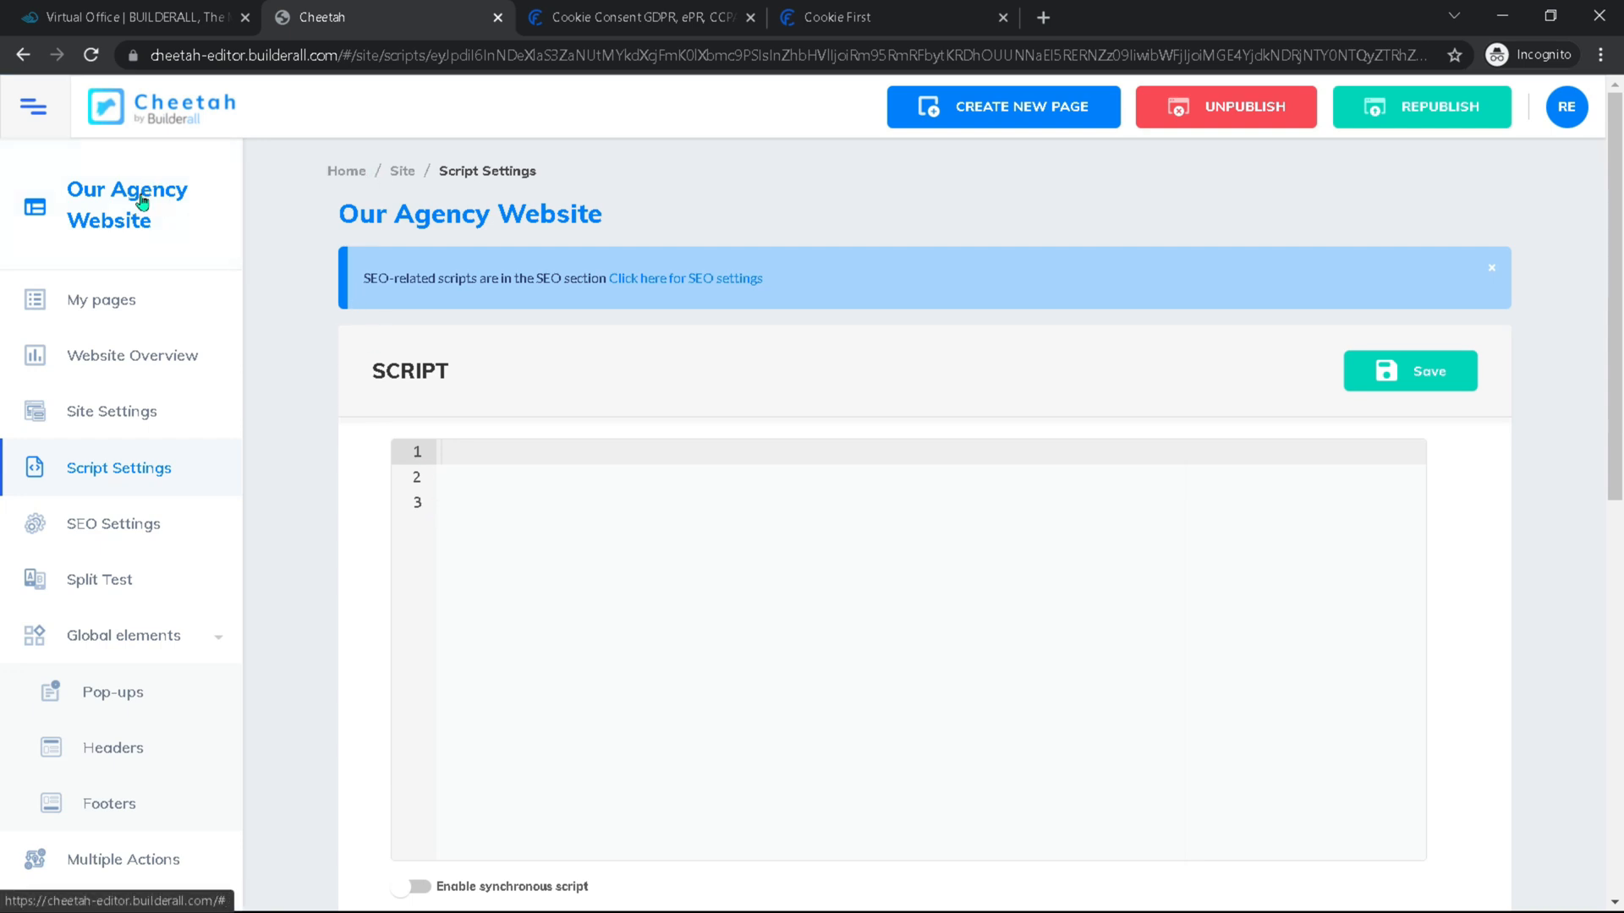
pyautogui.click(160, 107)
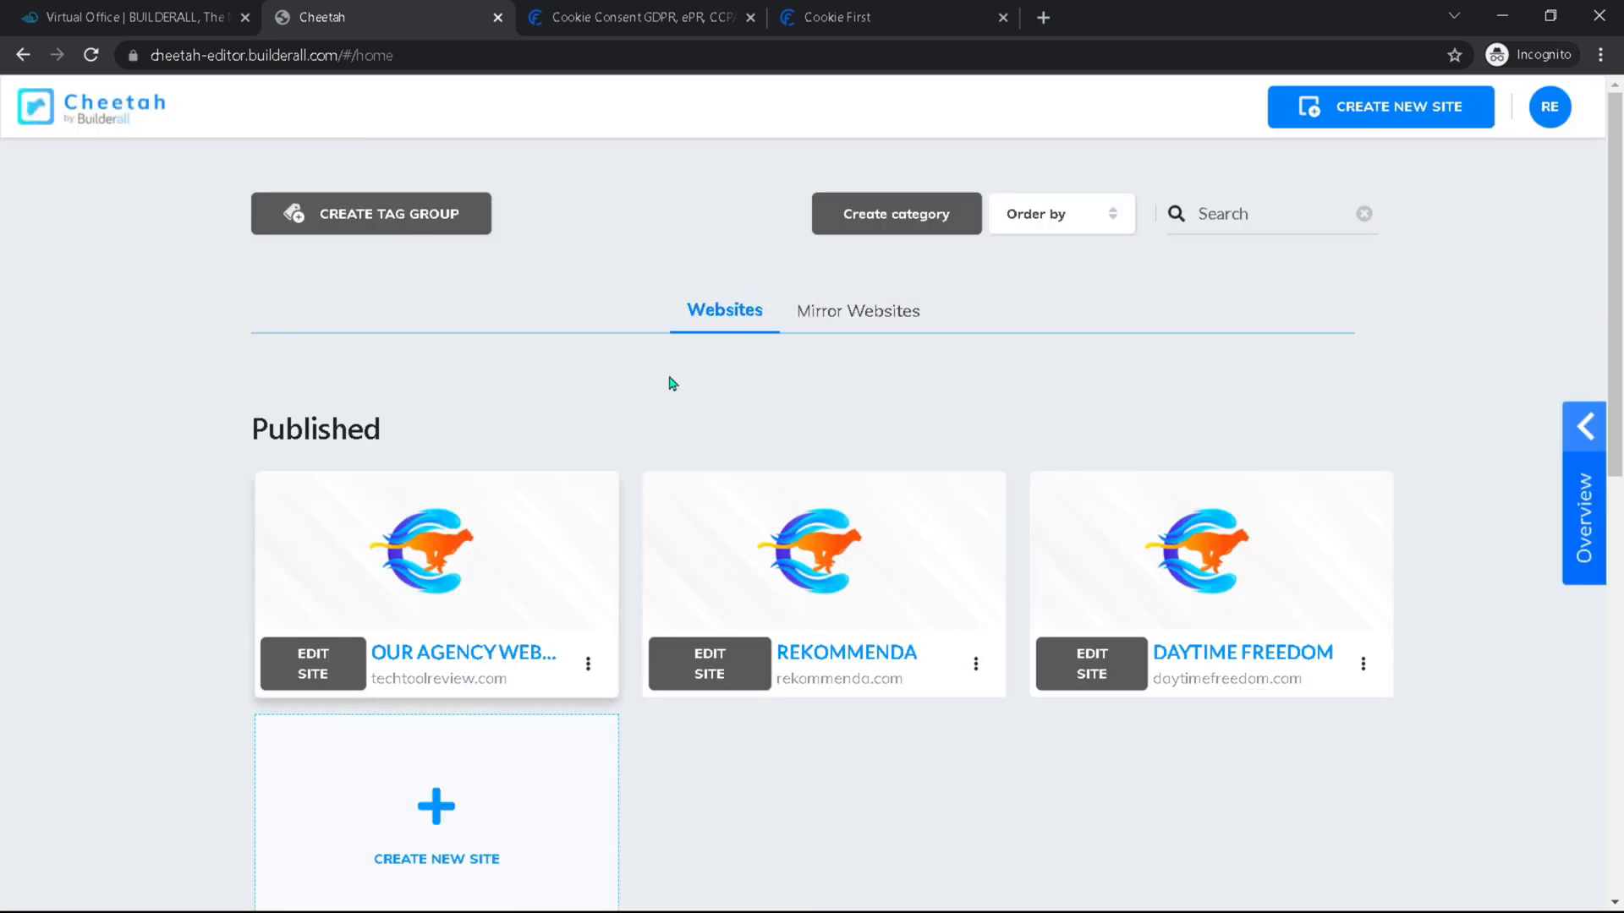
pyautogui.moveTo(579, 704)
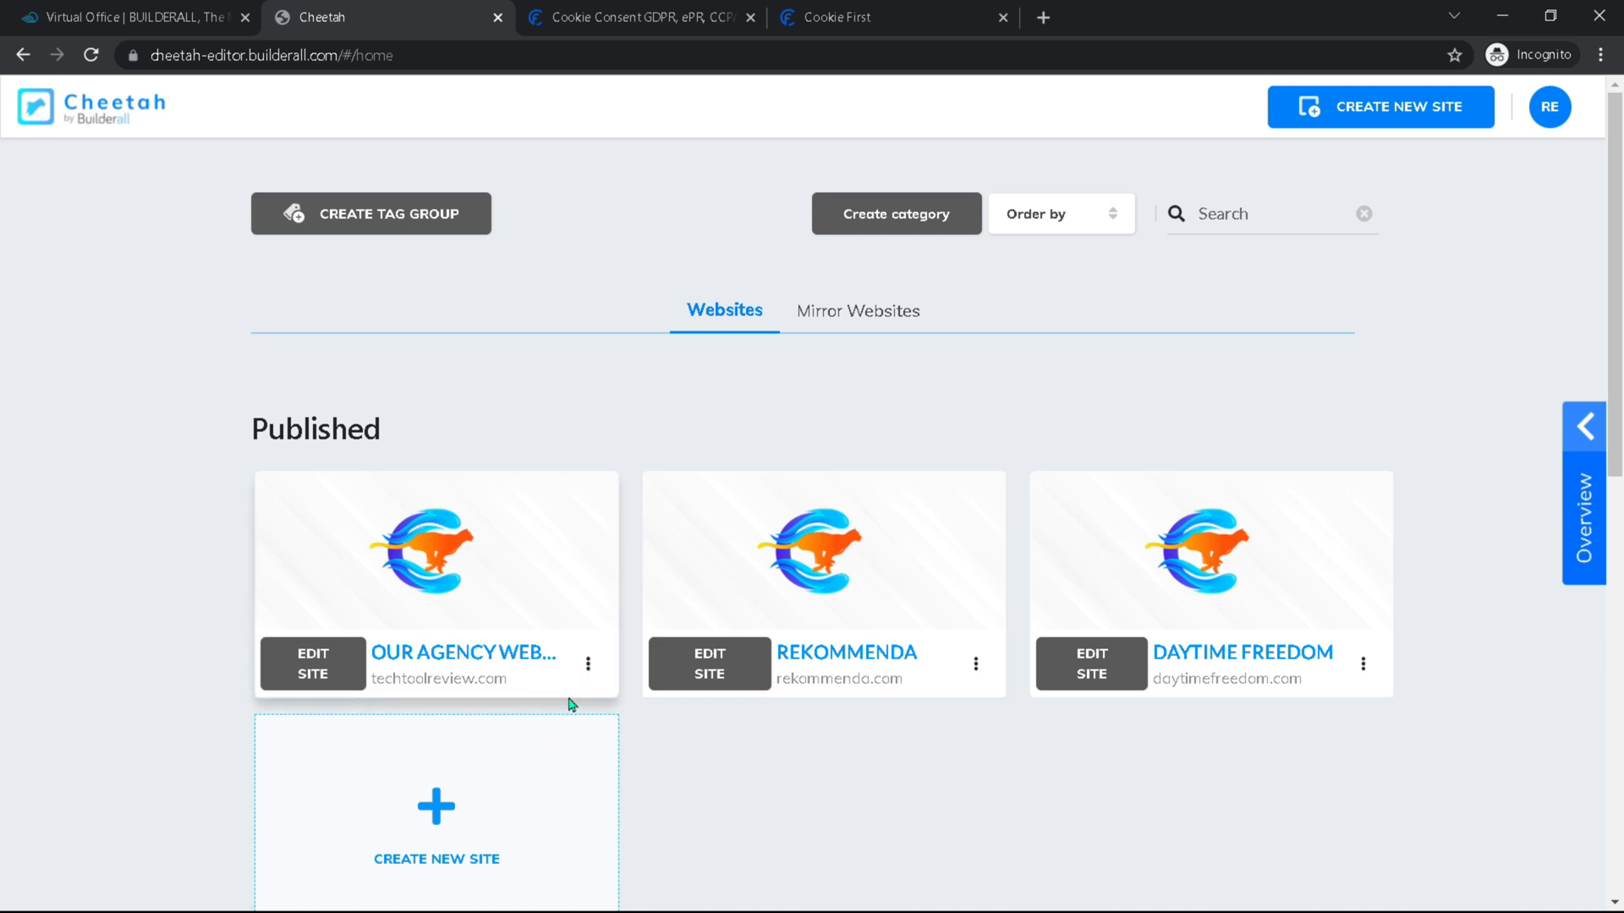
# Step: Save the CookieFirst banner script in Our Agency Website's Script Settings
pyautogui.click(587, 663)
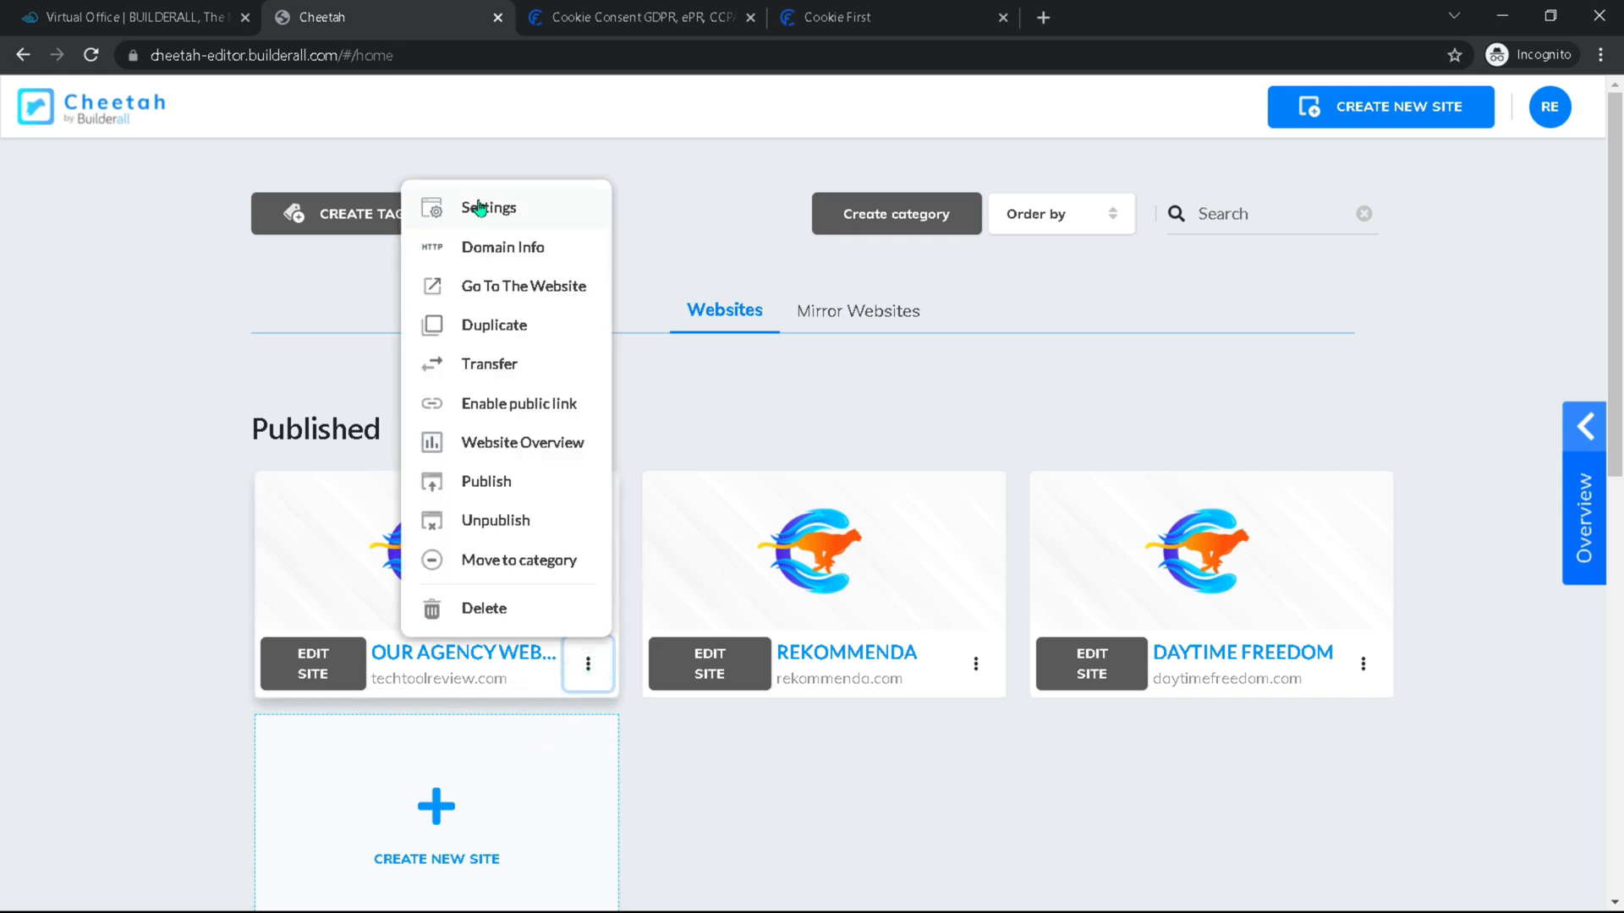
pyautogui.click(488, 206)
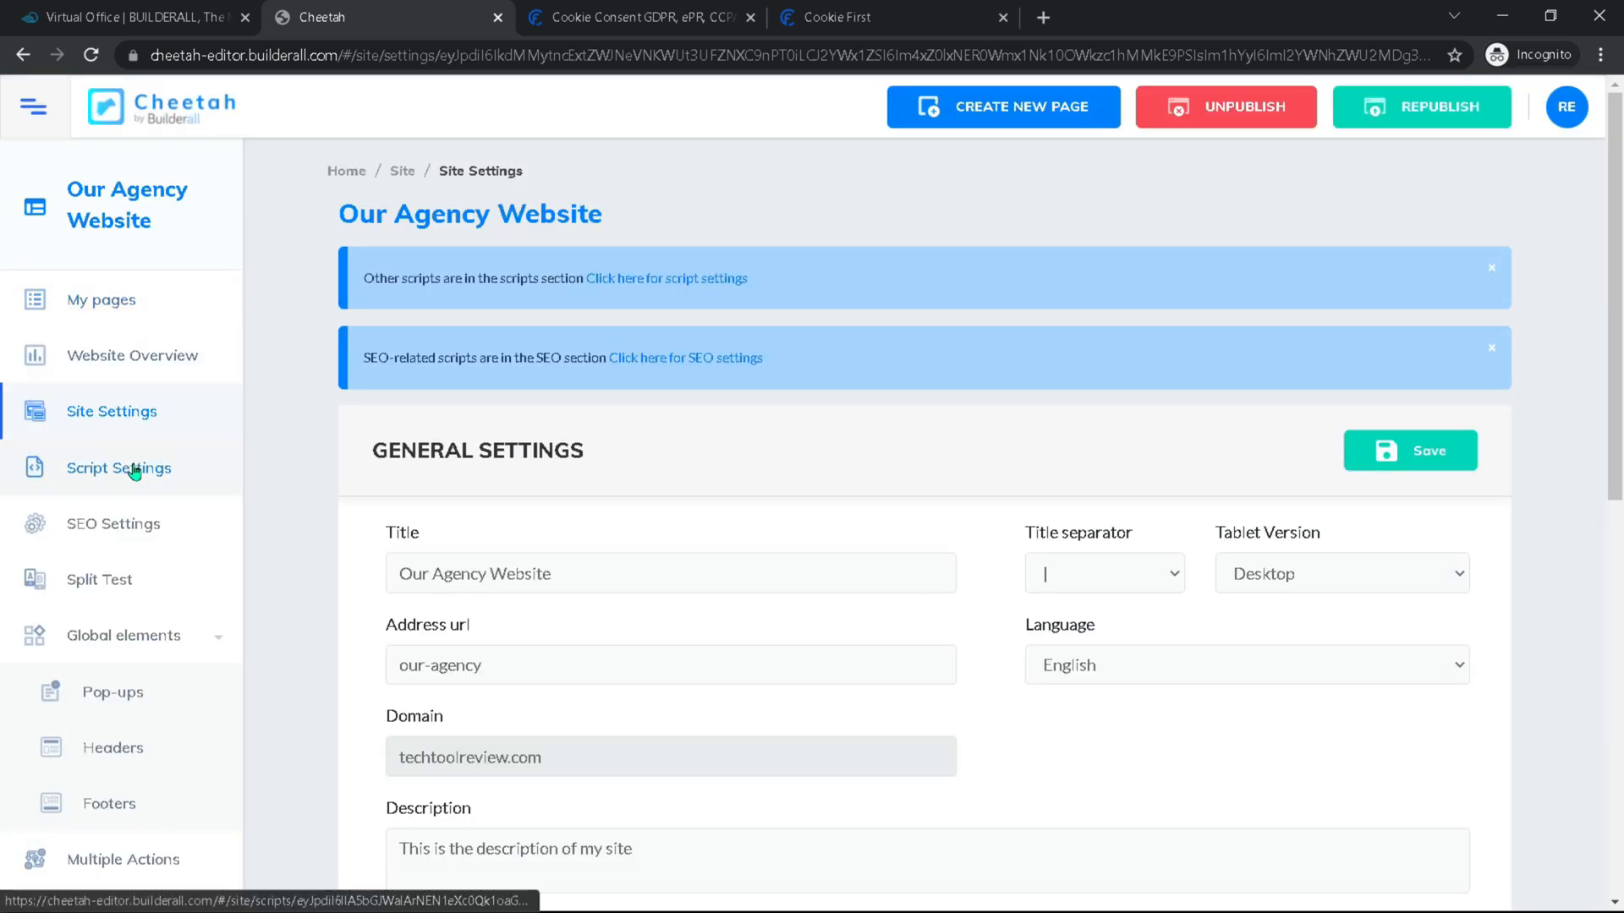
pyautogui.click(118, 467)
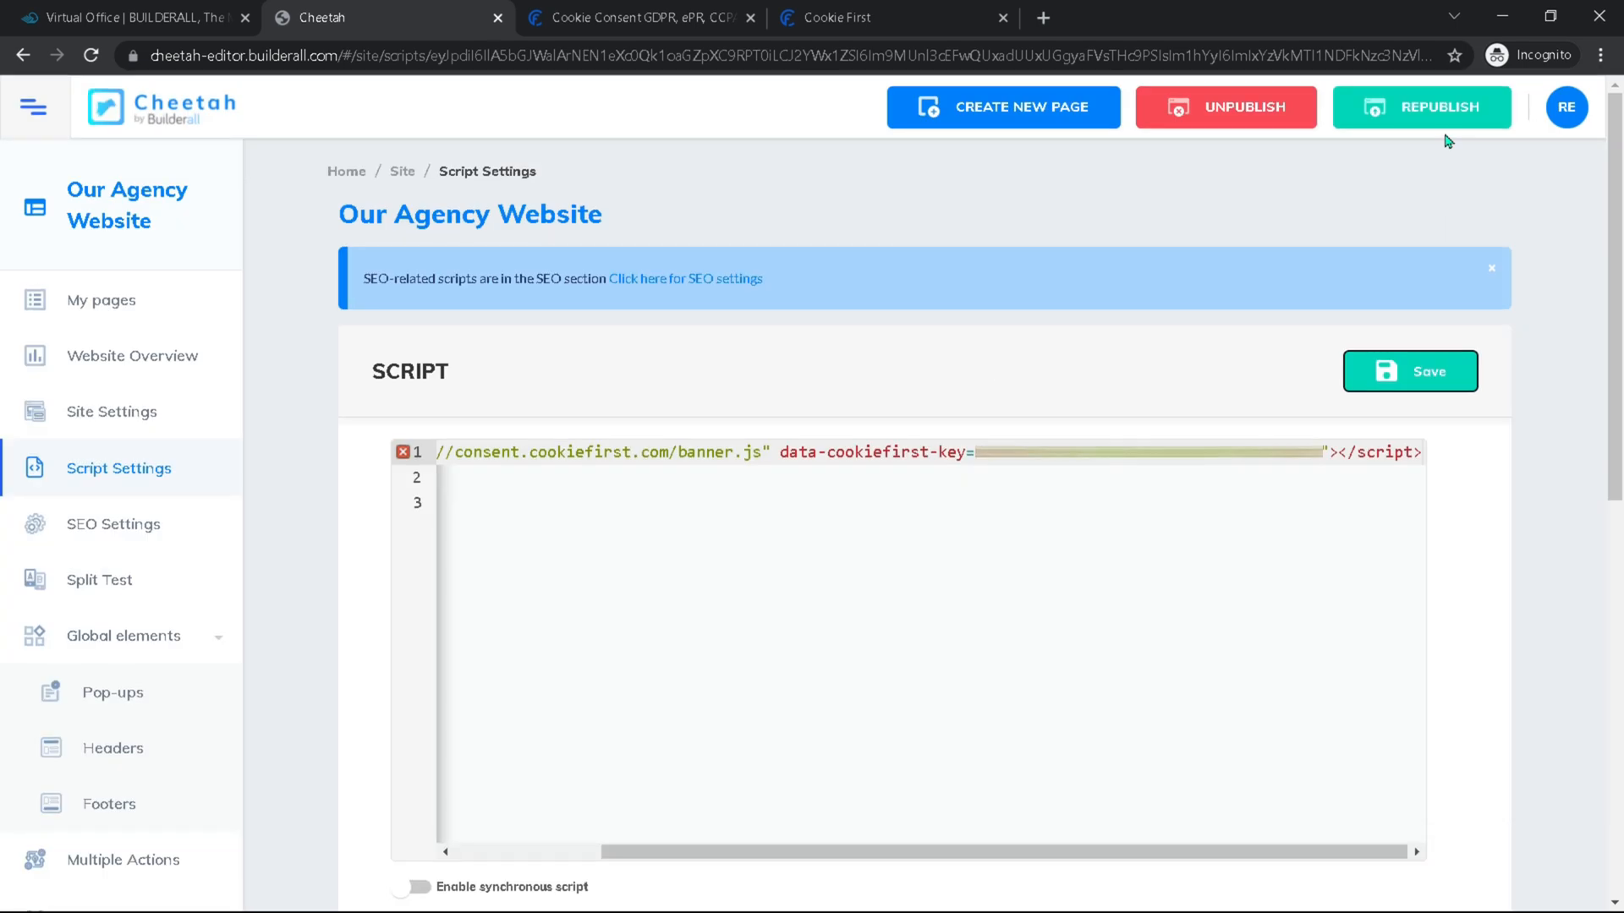
pyautogui.click(1422, 107)
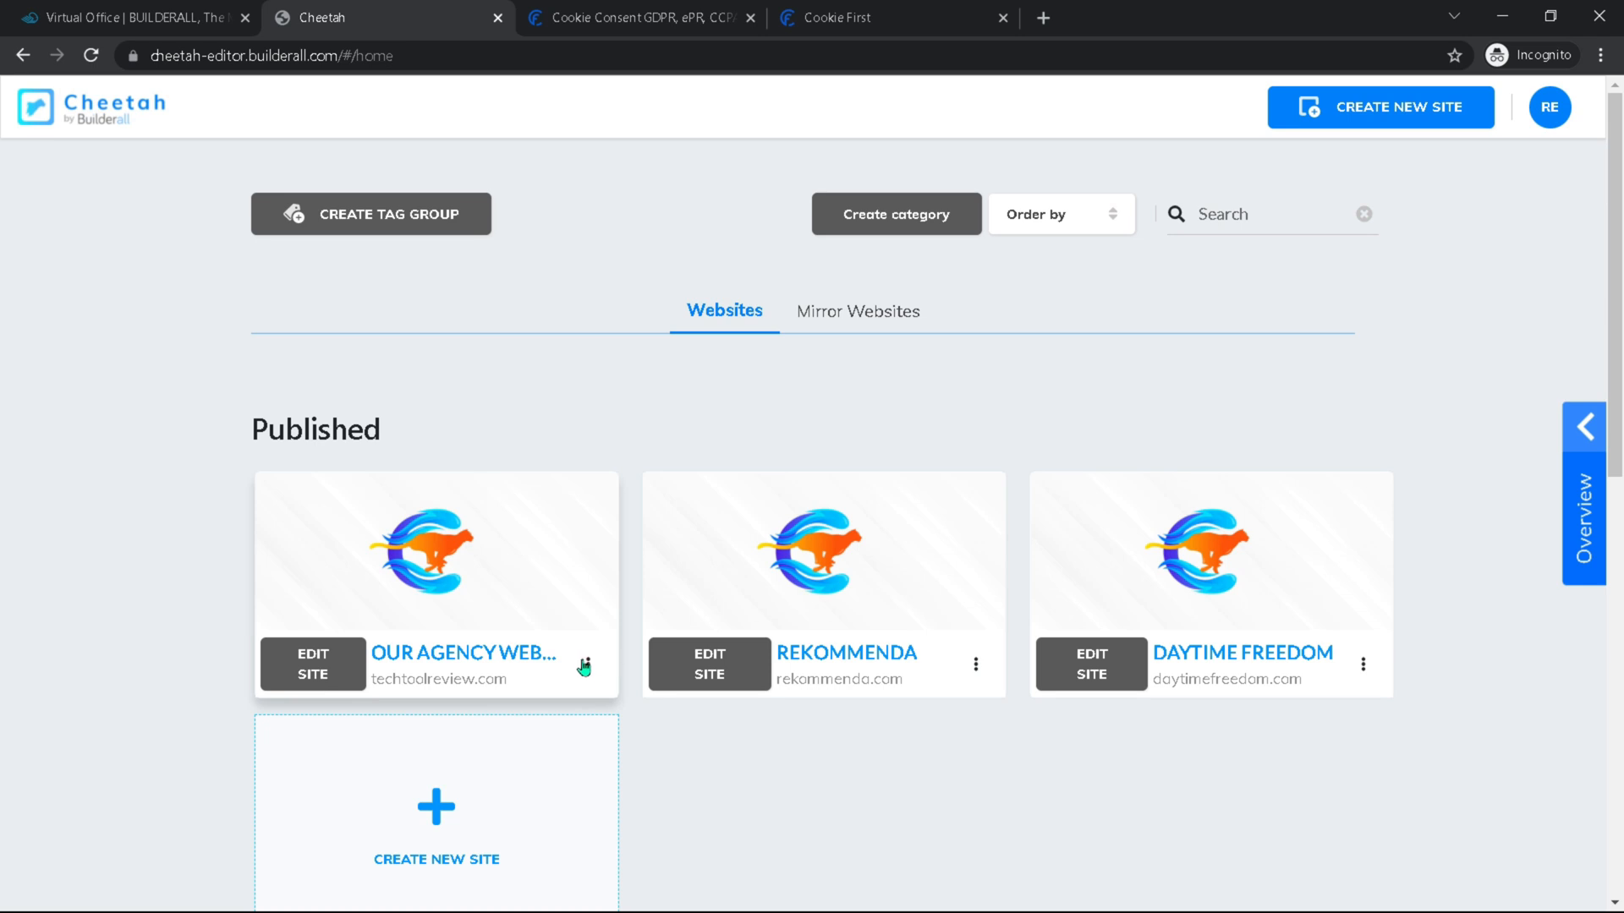
# Step: Open the live Our Agency Website and reload until the cookie banner appears
pyautogui.click(587, 663)
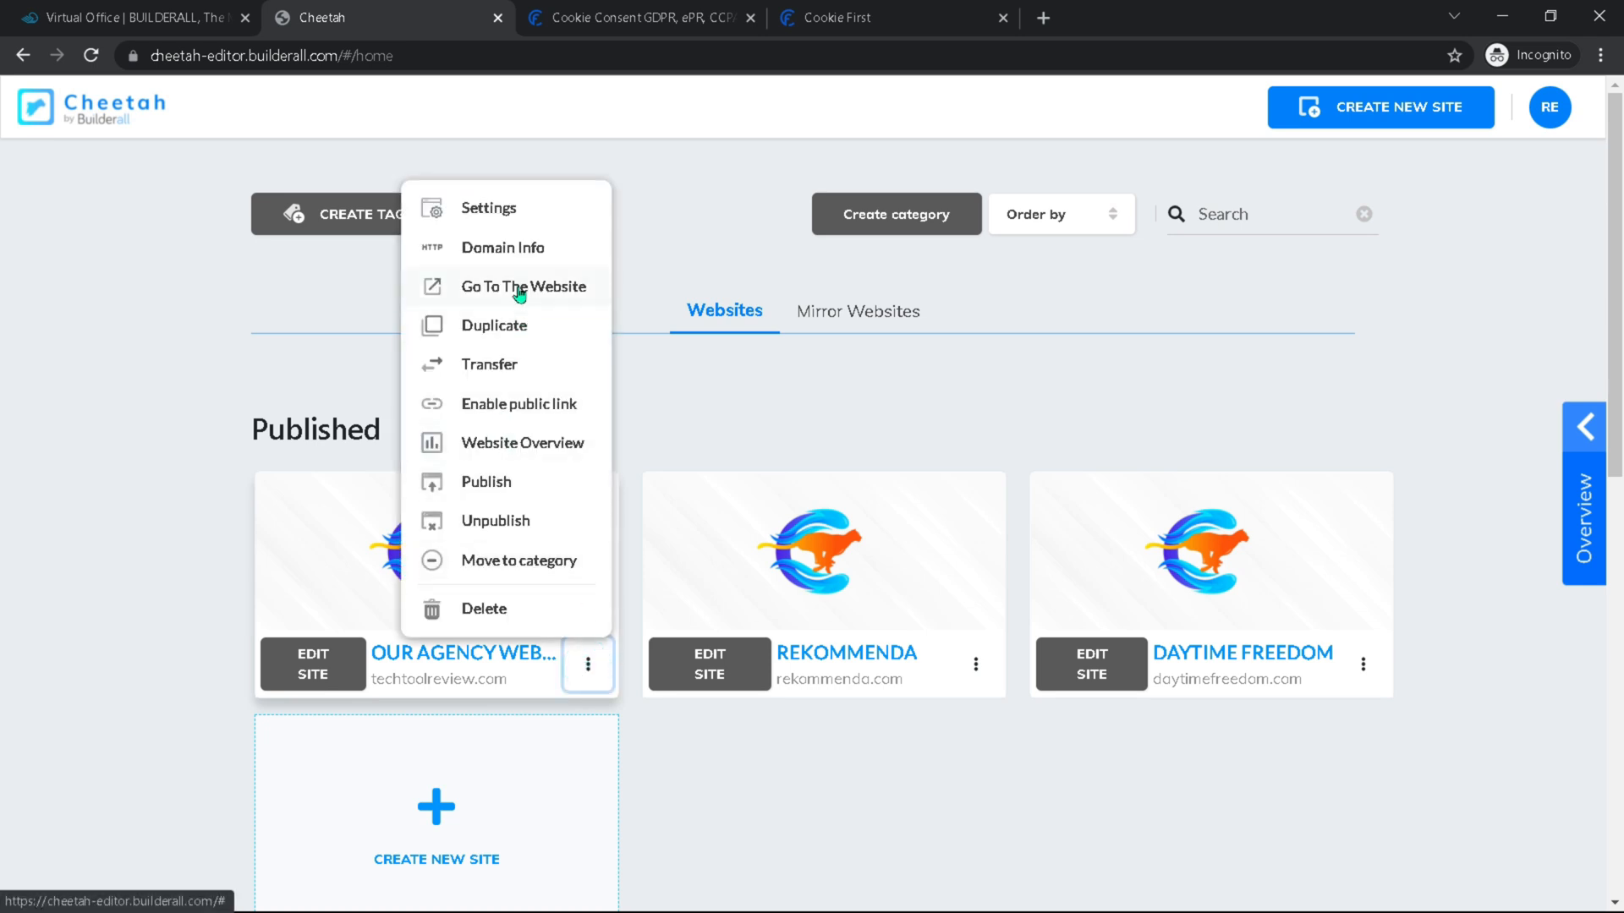
pyautogui.click(524, 288)
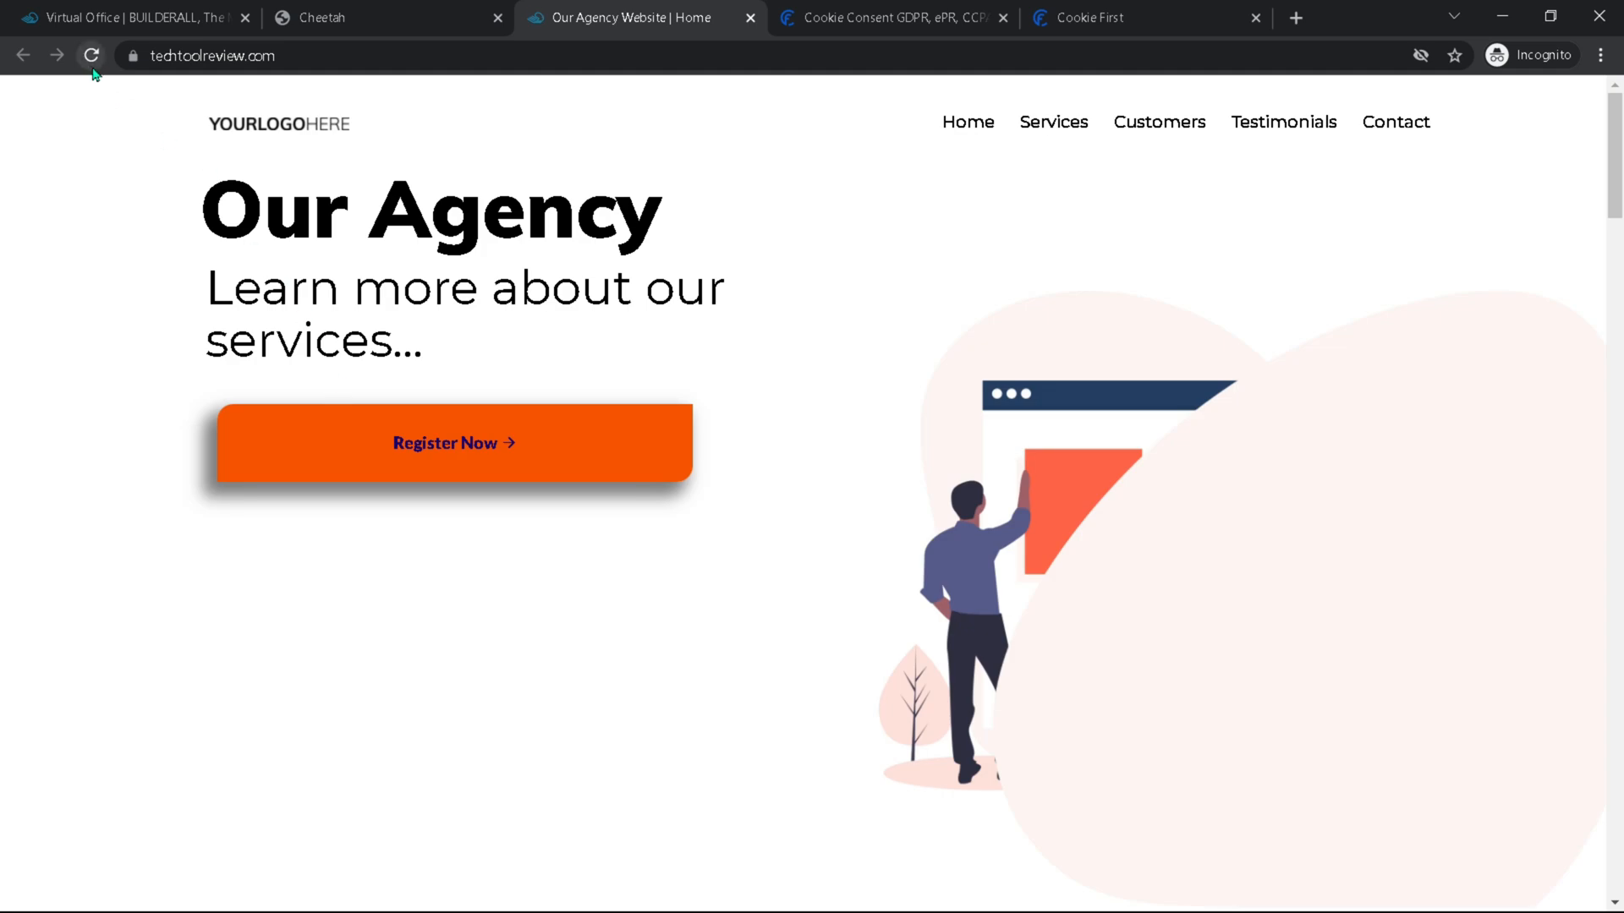
pyautogui.moveTo(90, 55)
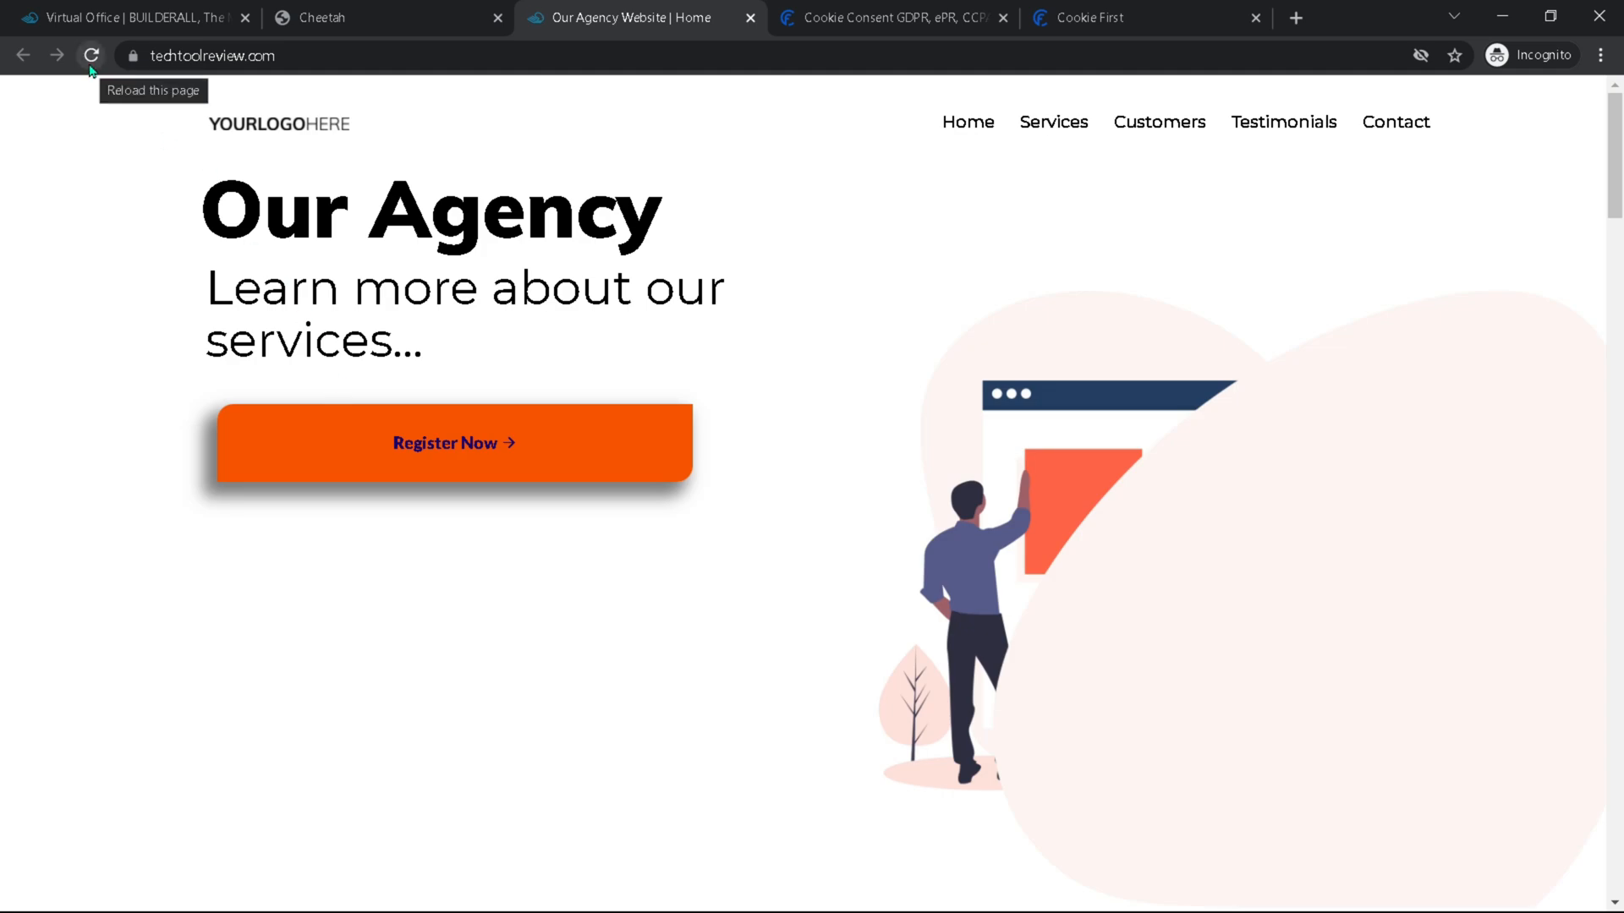
pyautogui.click(90, 54)
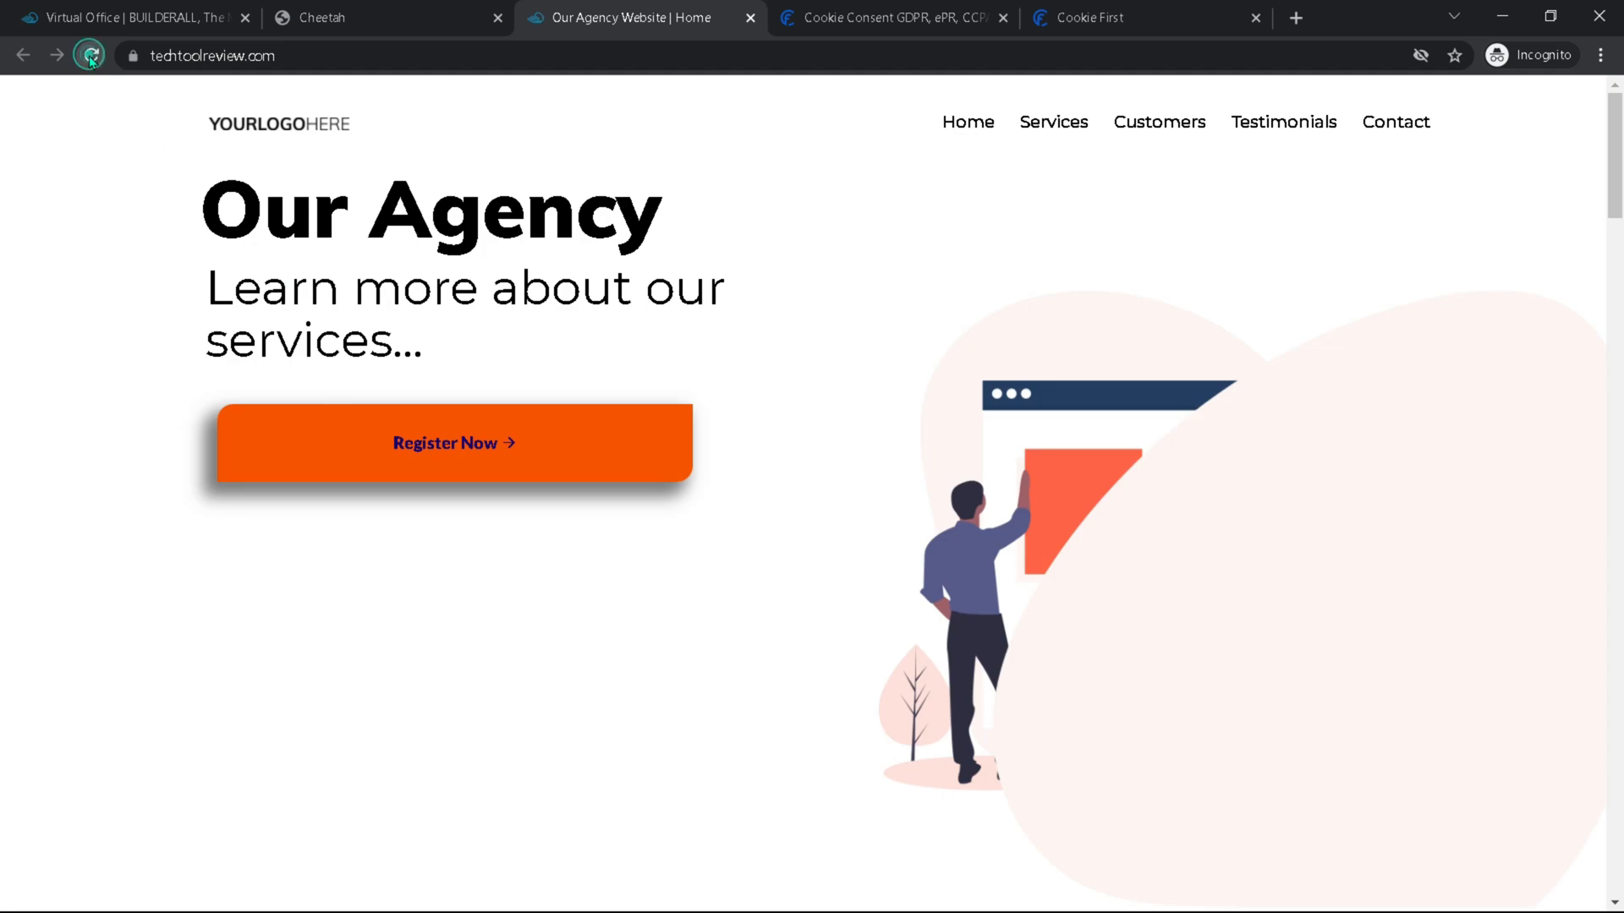
pyautogui.click(90, 54)
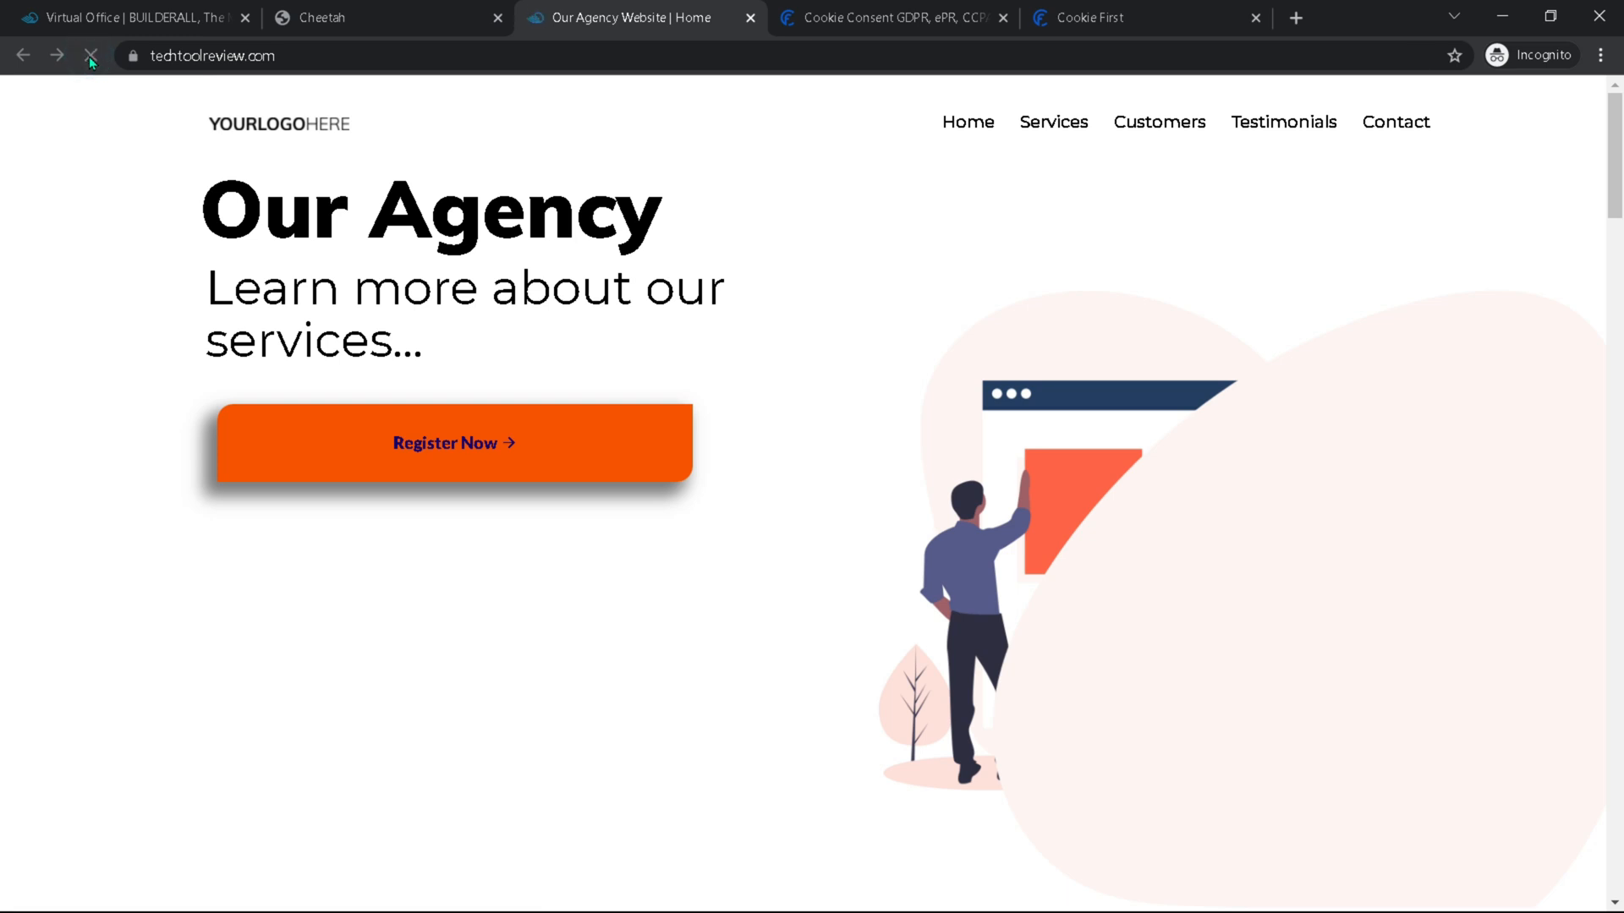
pyautogui.click(89, 56)
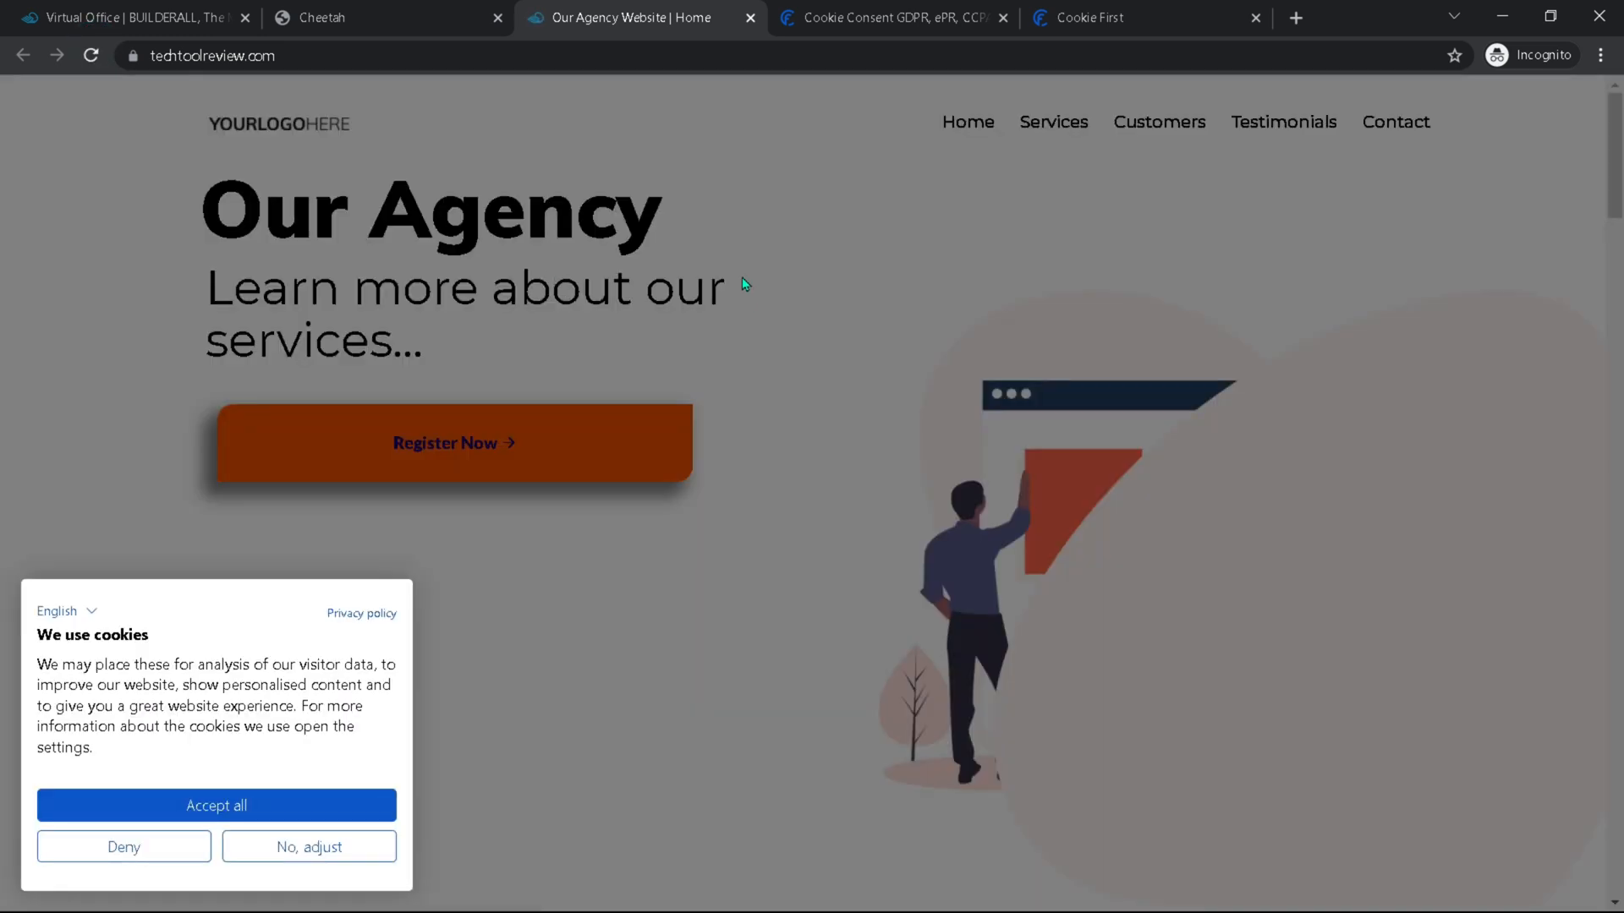
pyautogui.moveTo(706, 289)
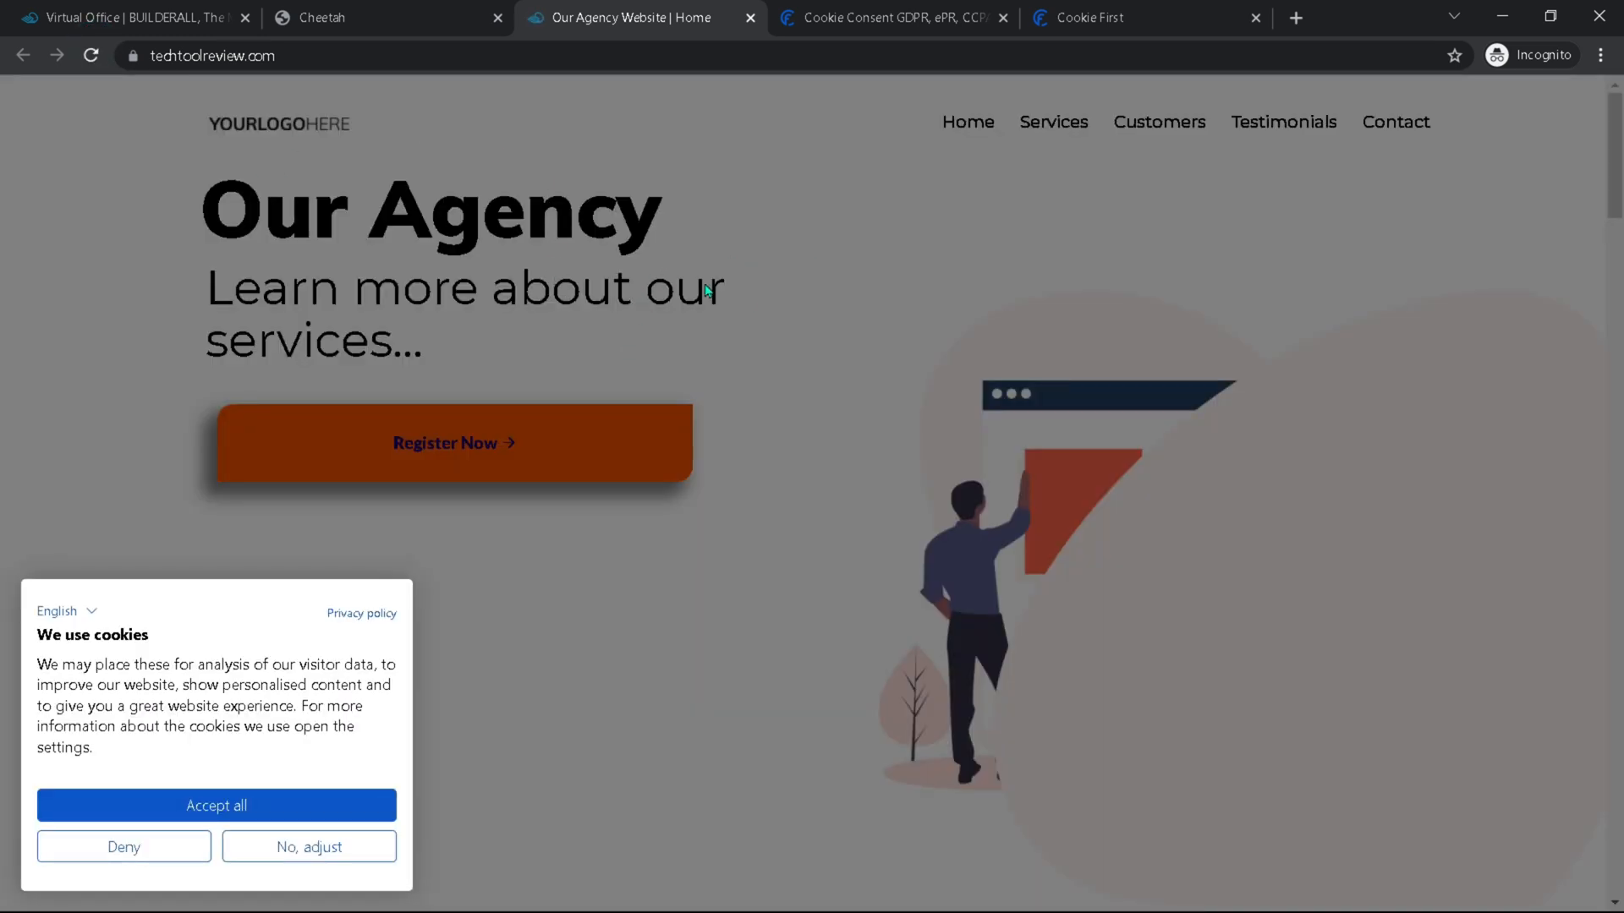
pyautogui.moveTo(302, 606)
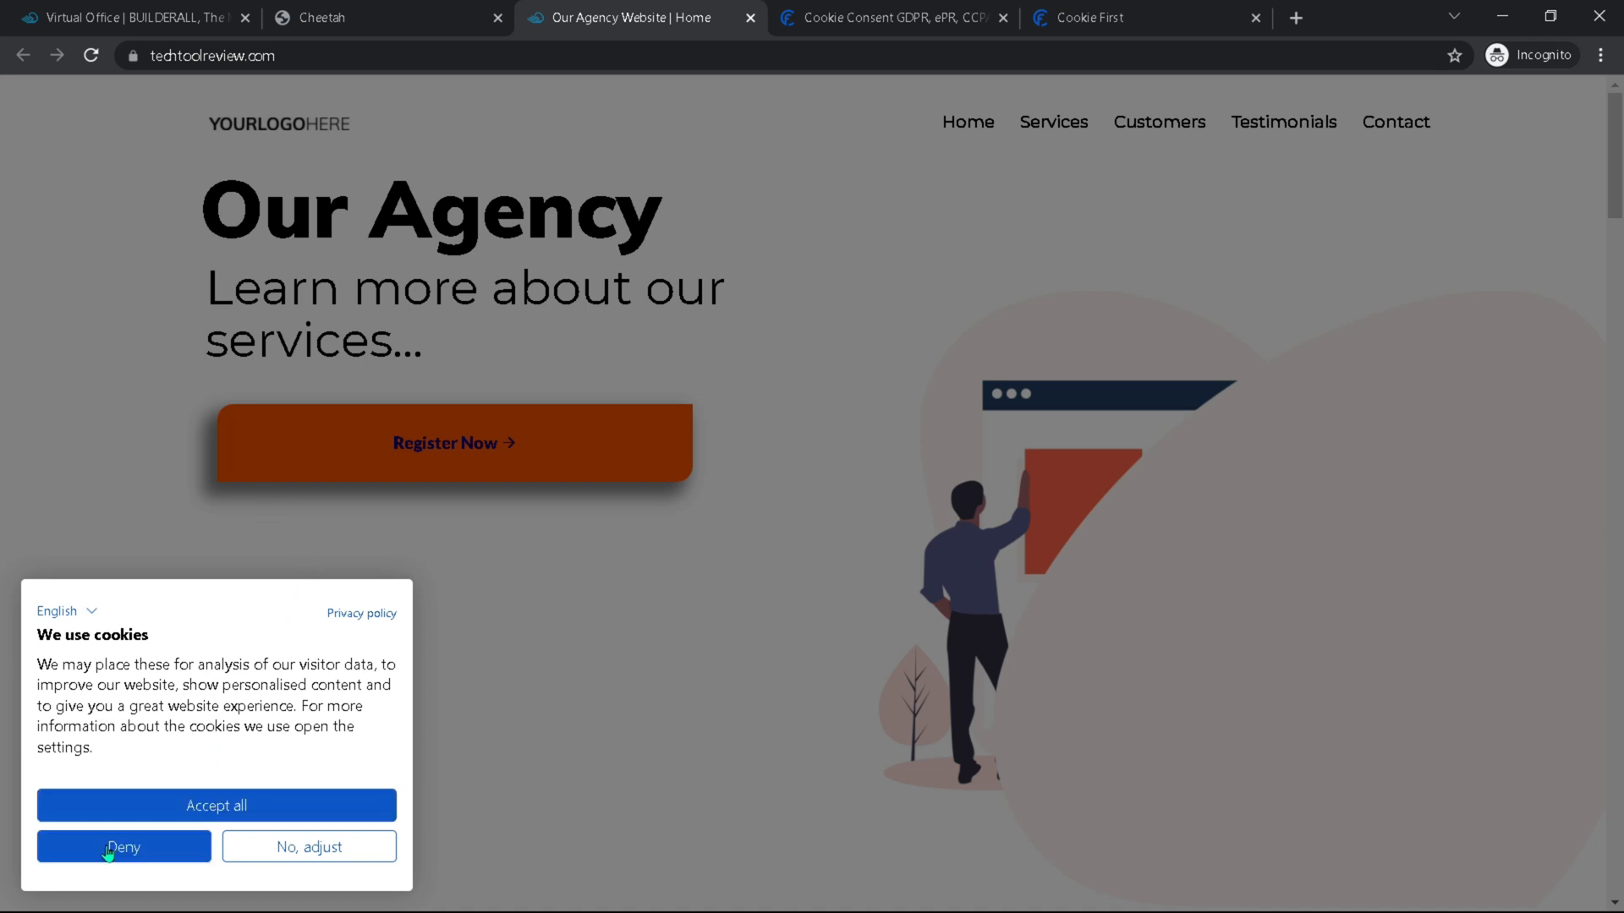
pyautogui.click(308, 846)
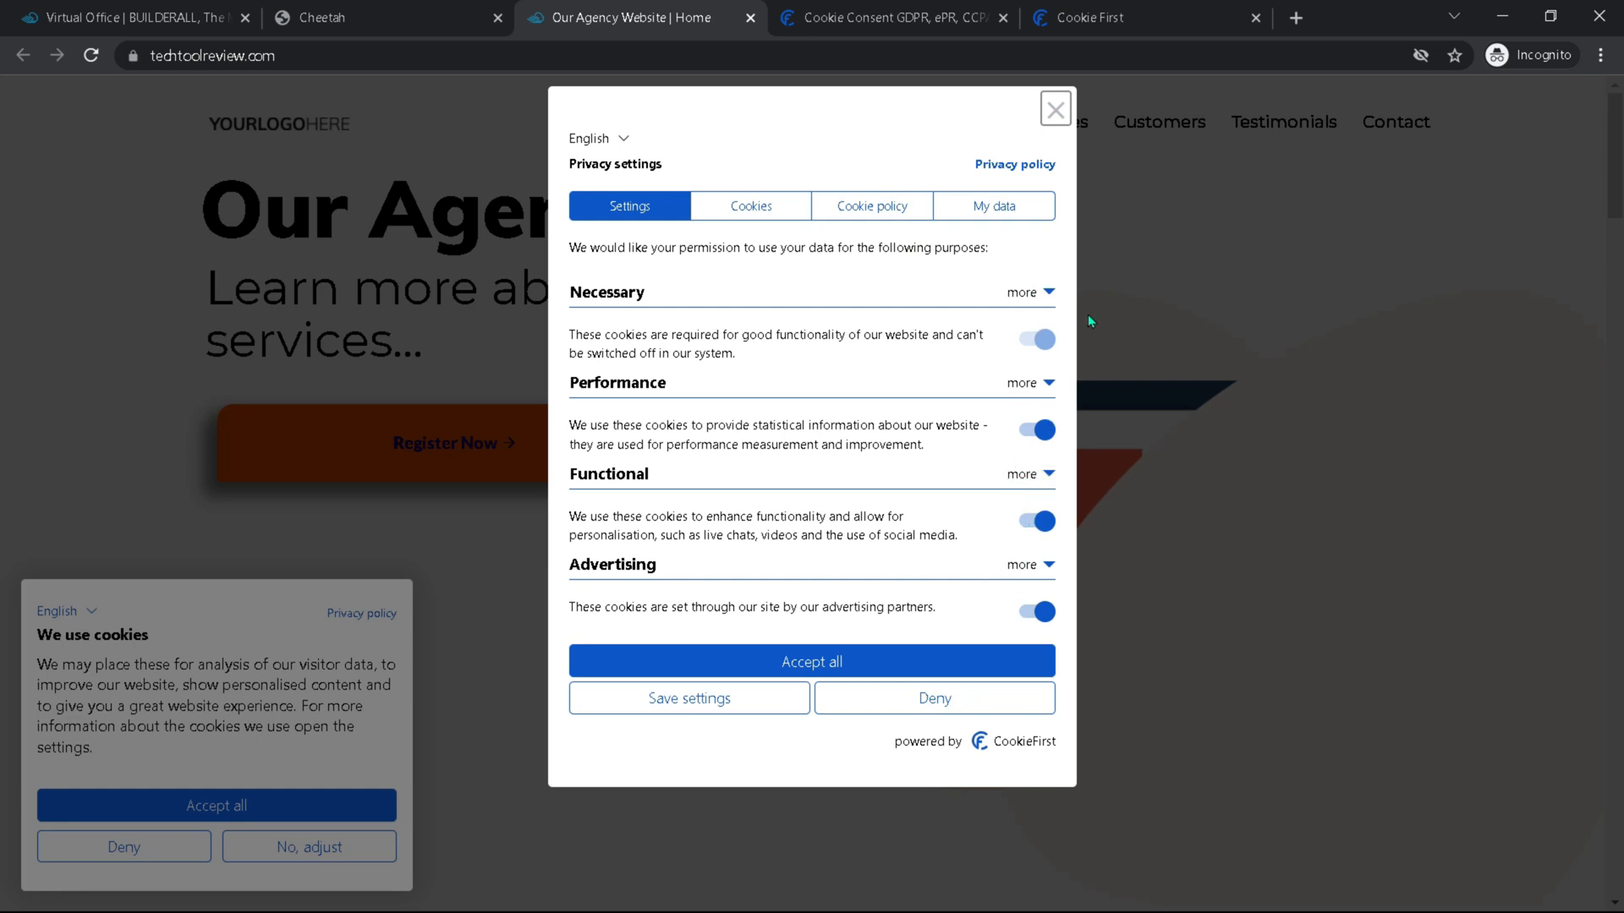
pyautogui.moveTo(866, 587)
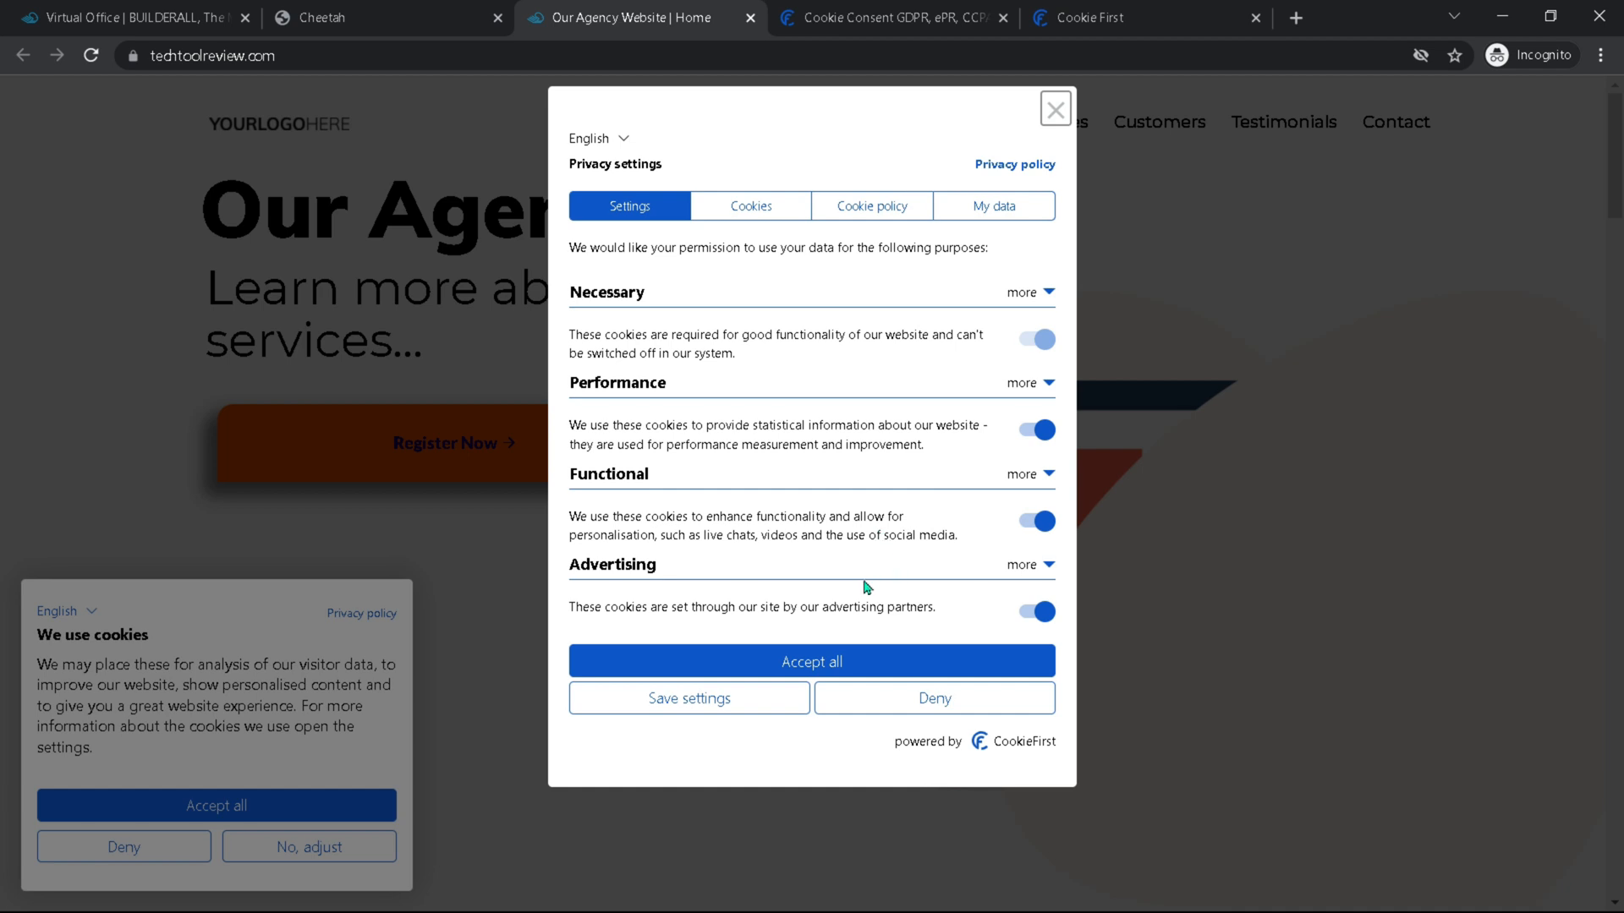
pyautogui.moveTo(1054, 108)
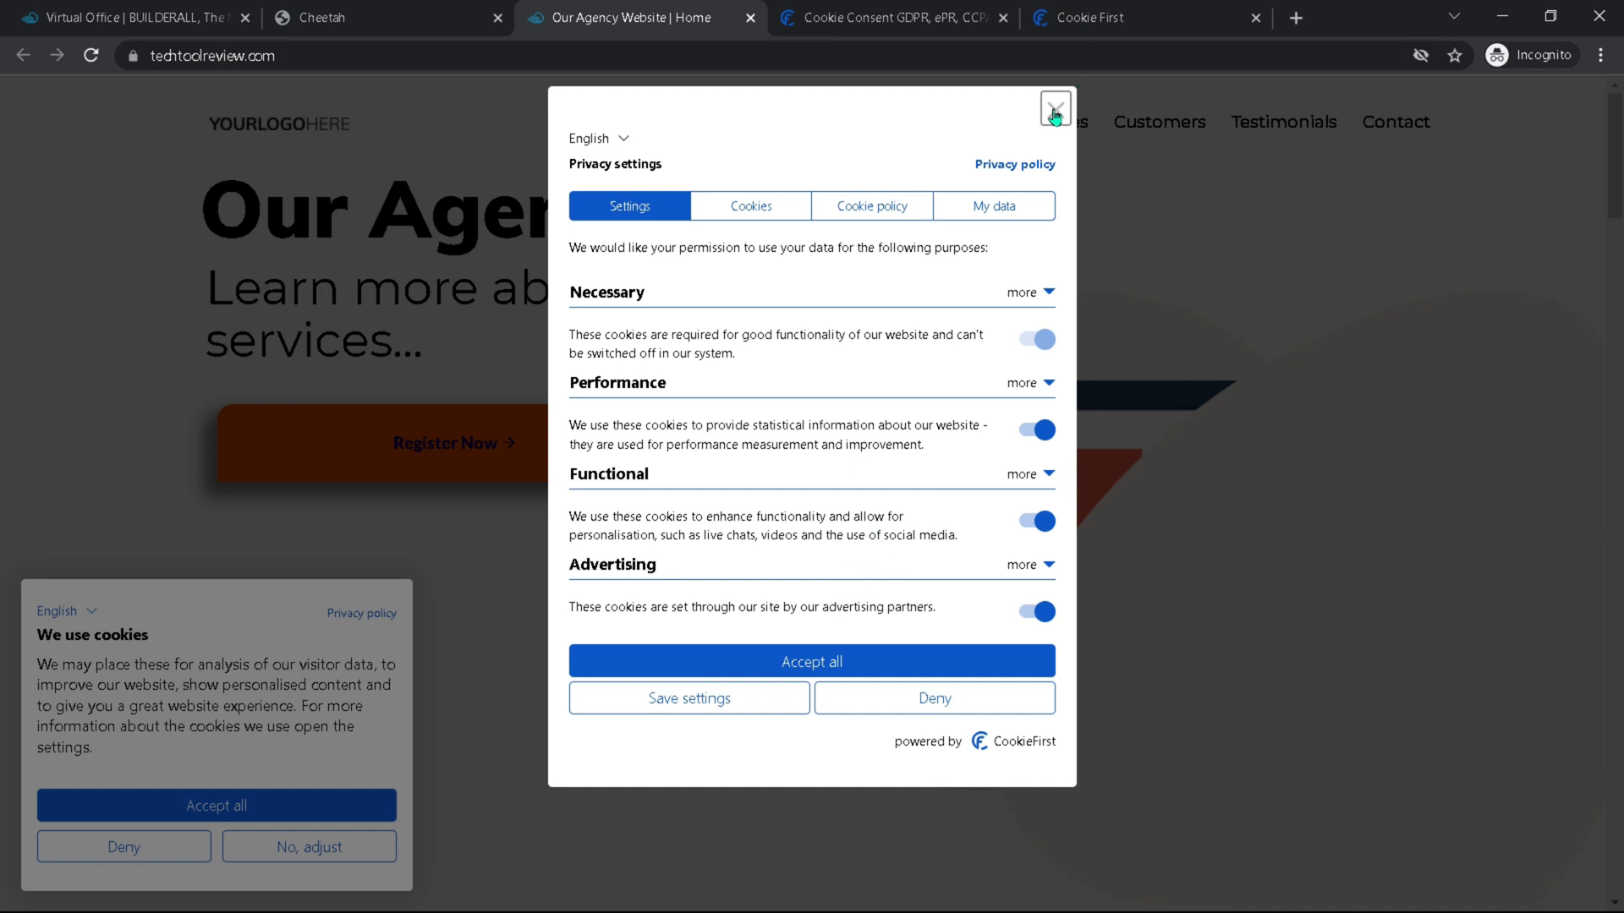
pyautogui.click(1053, 108)
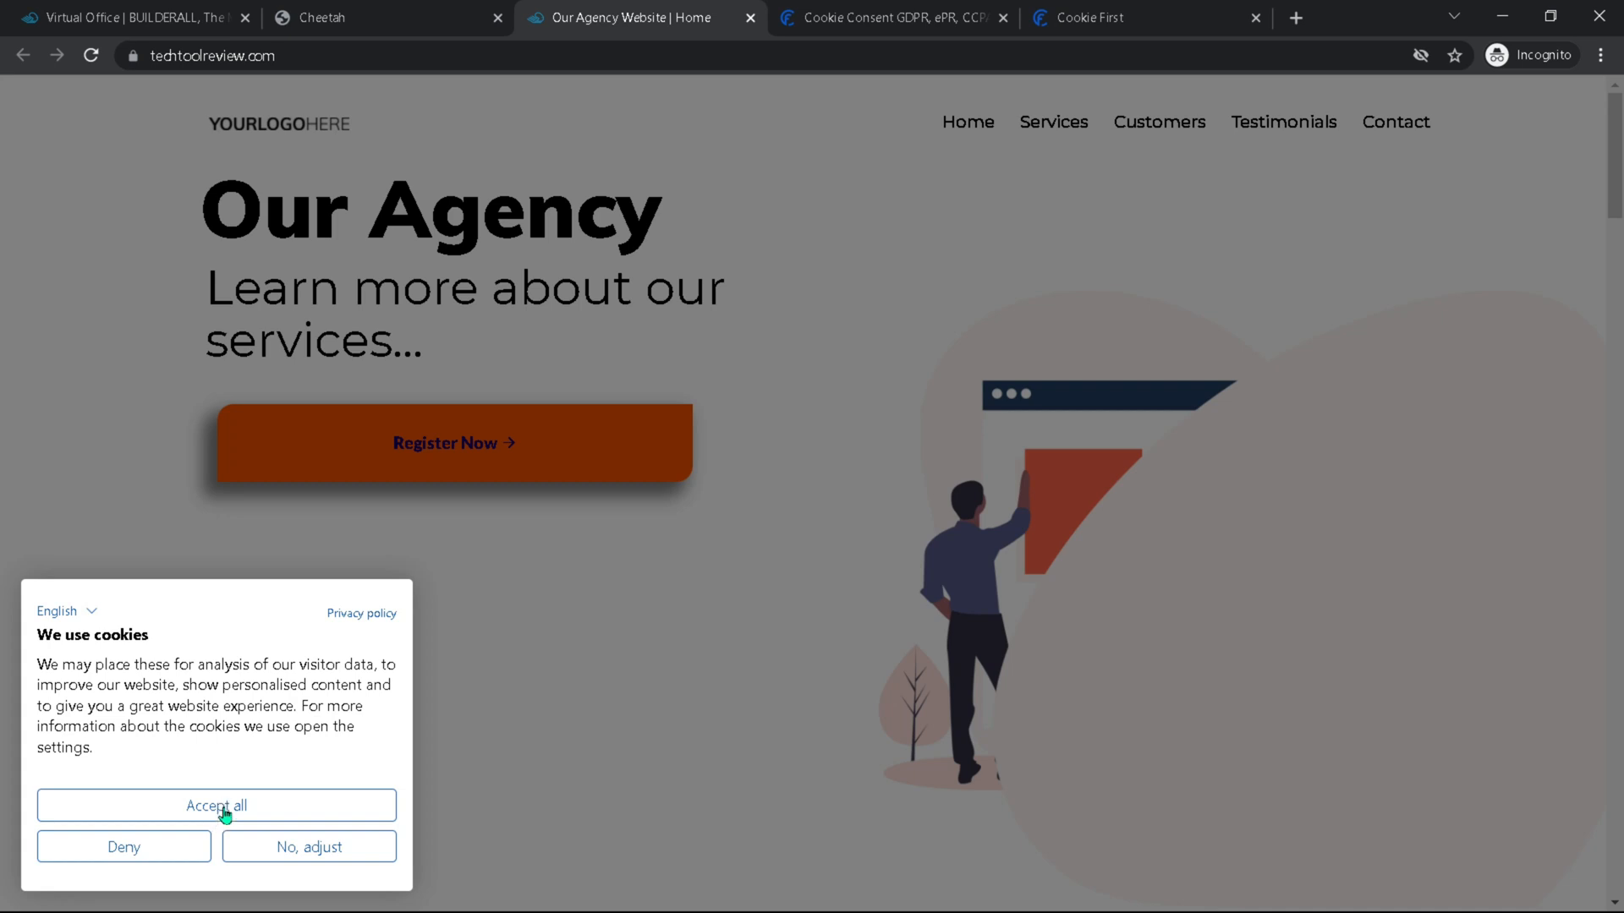
# Step: Accept all cookies, then reopen and close the floating privacy settings panel
pyautogui.click(214, 805)
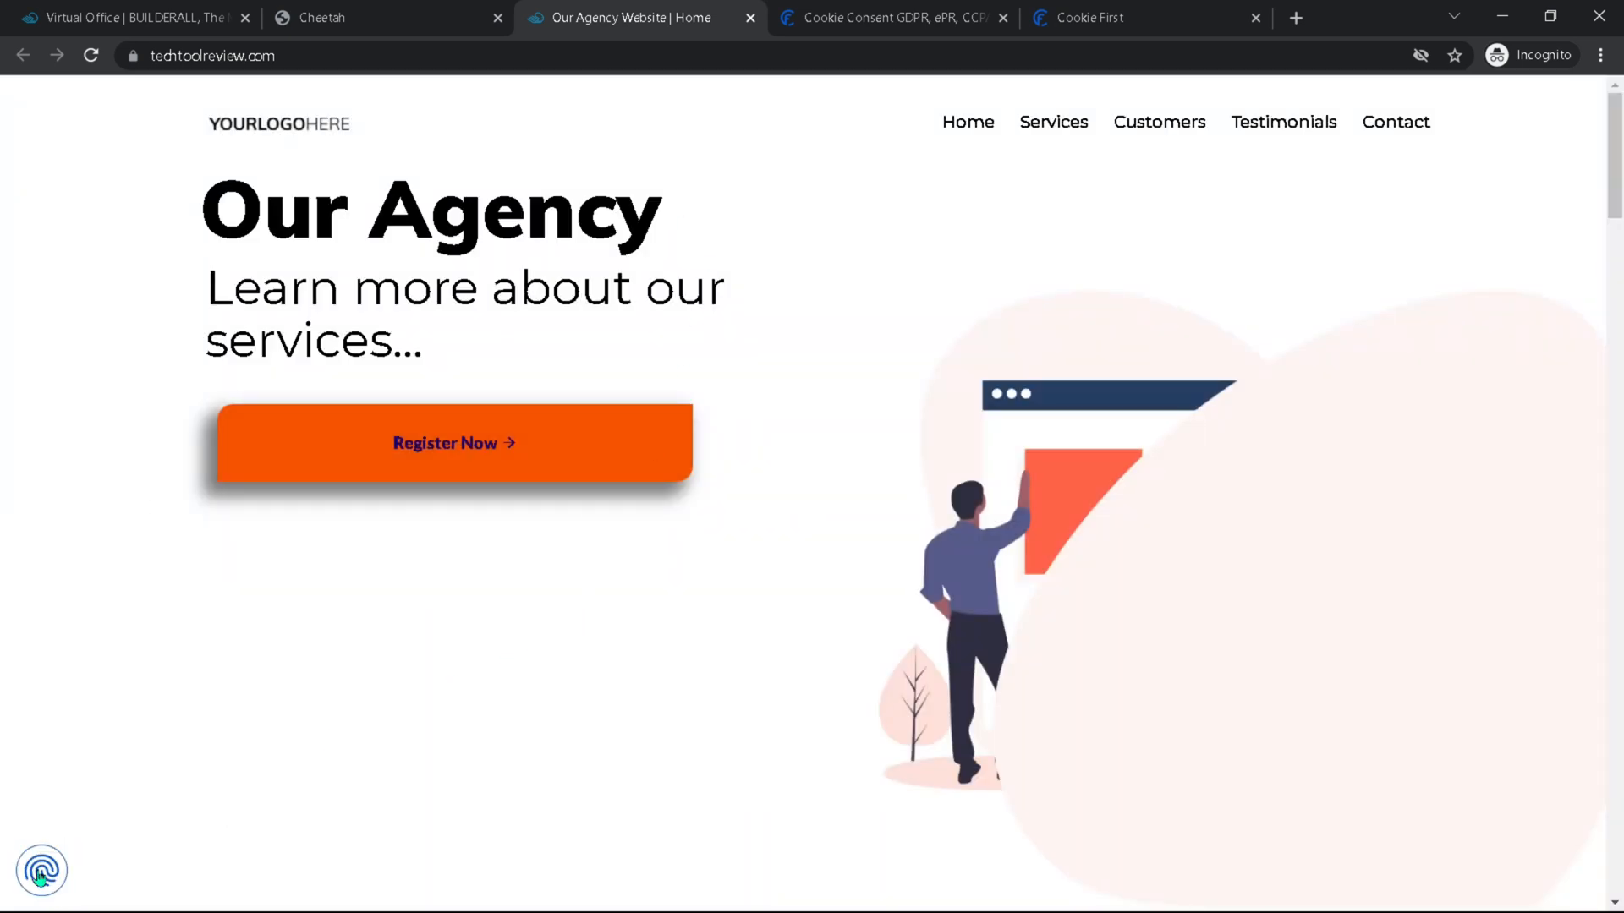
pyautogui.moveTo(41, 870)
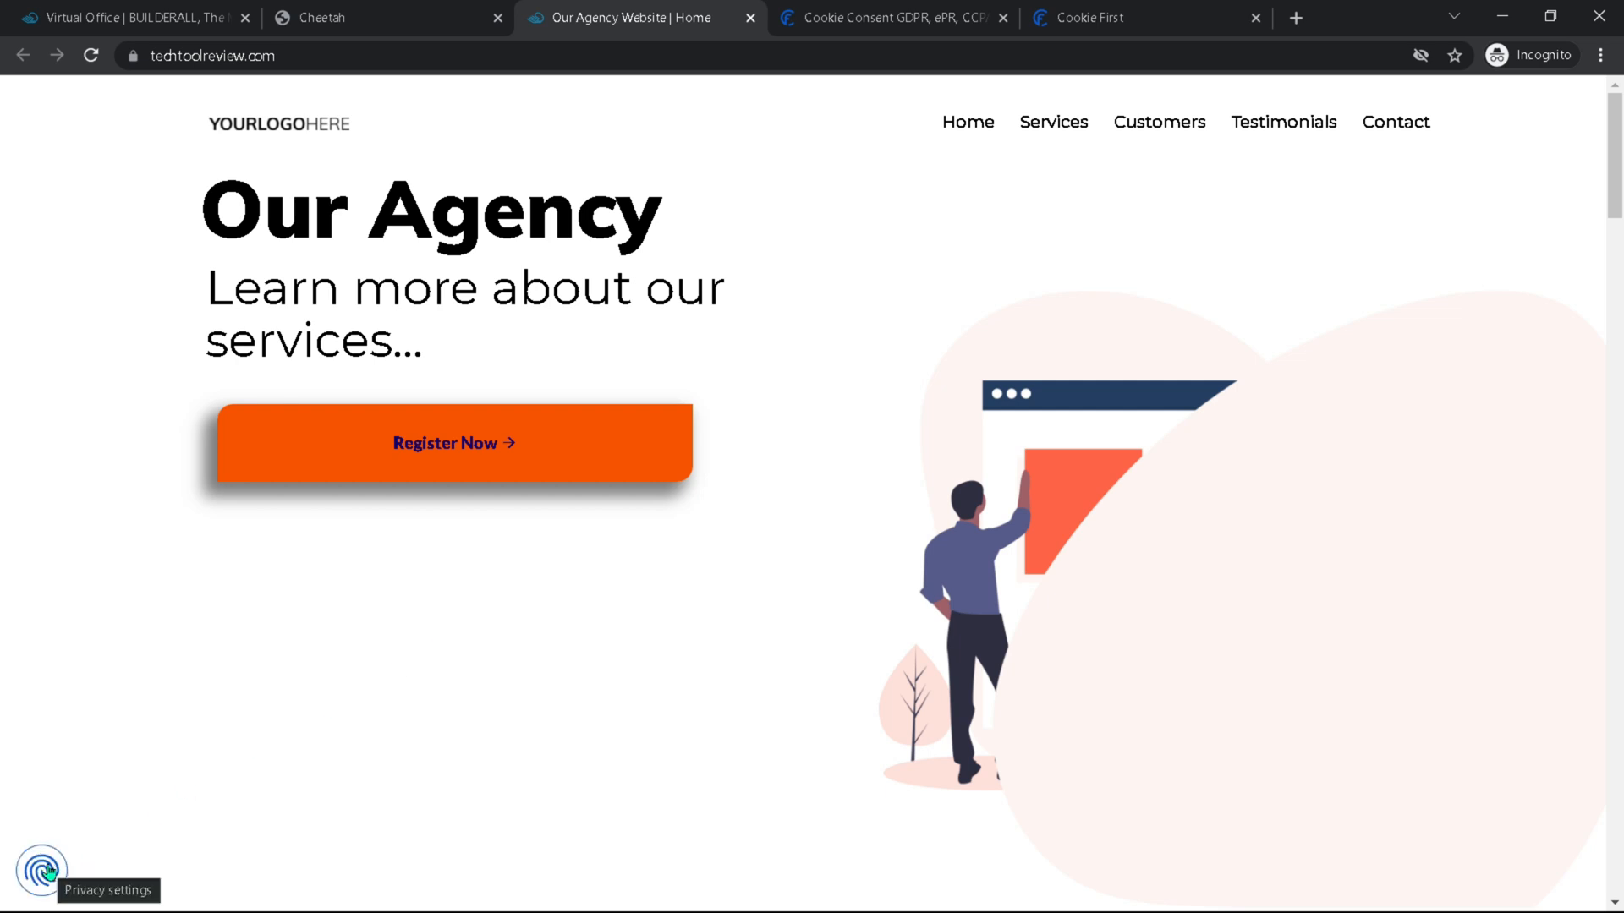
pyautogui.click(40, 869)
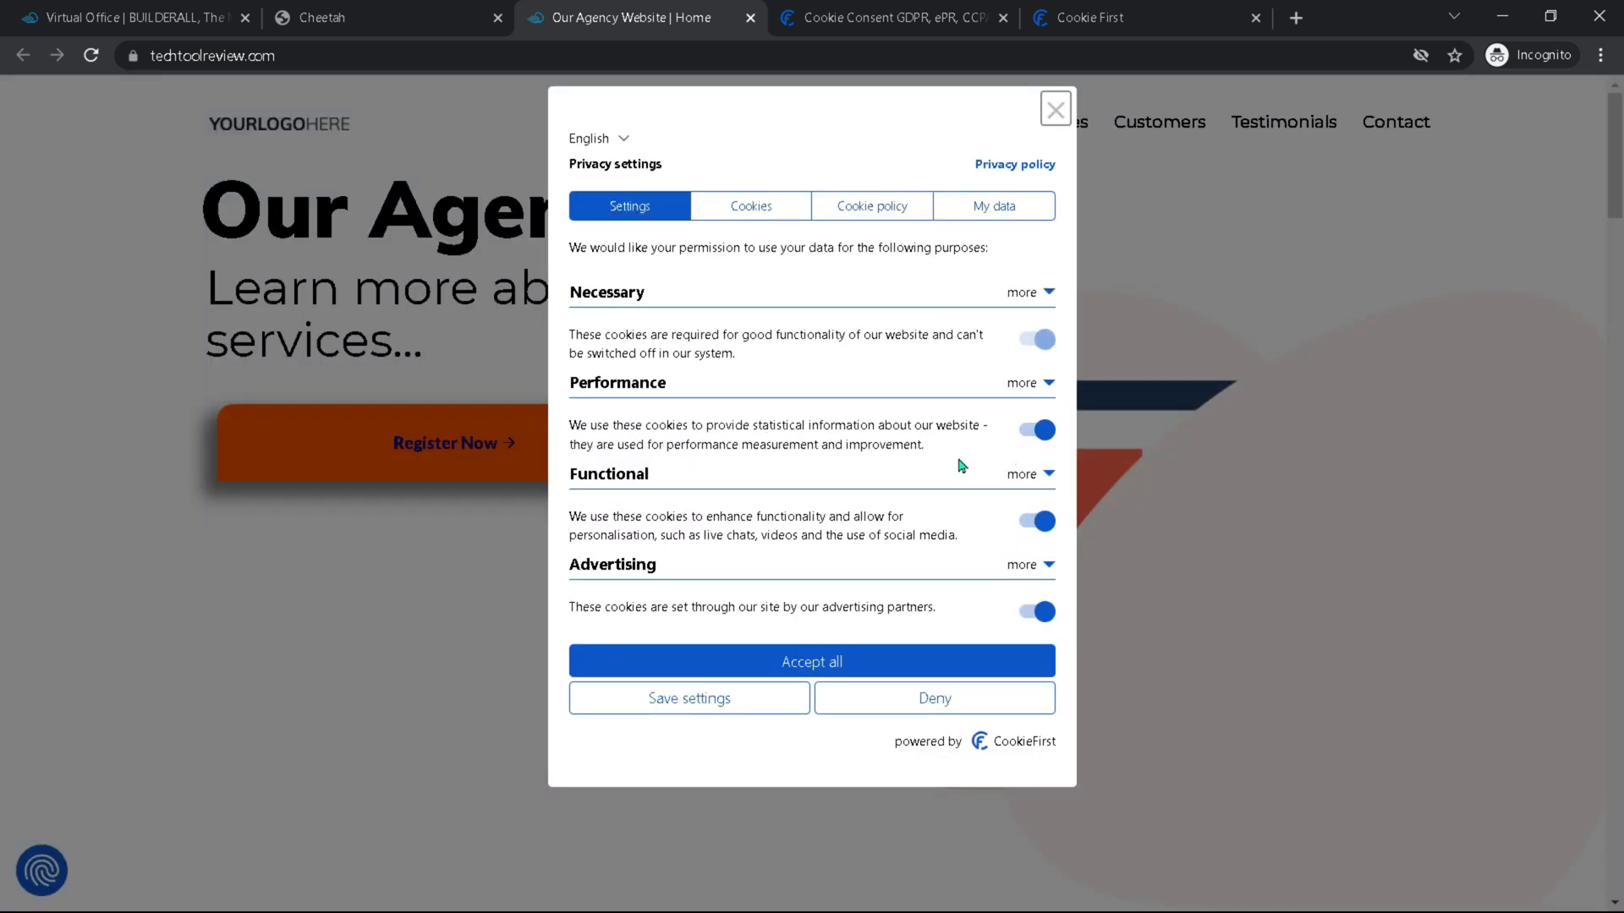
pyautogui.click(1035, 430)
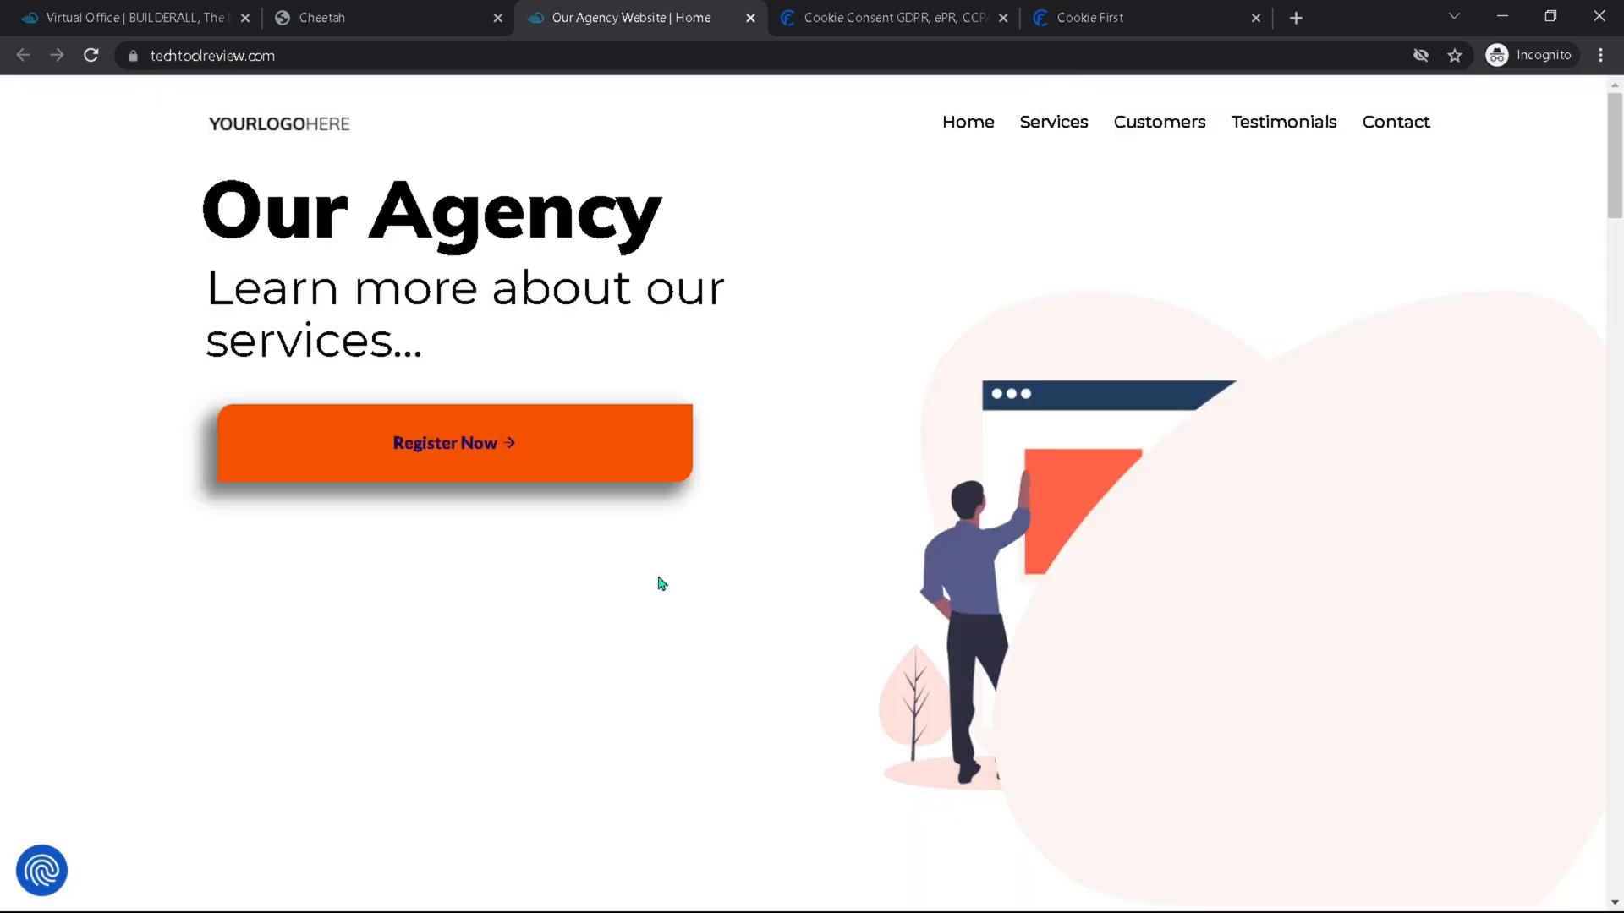
pyautogui.moveTo(810, 301)
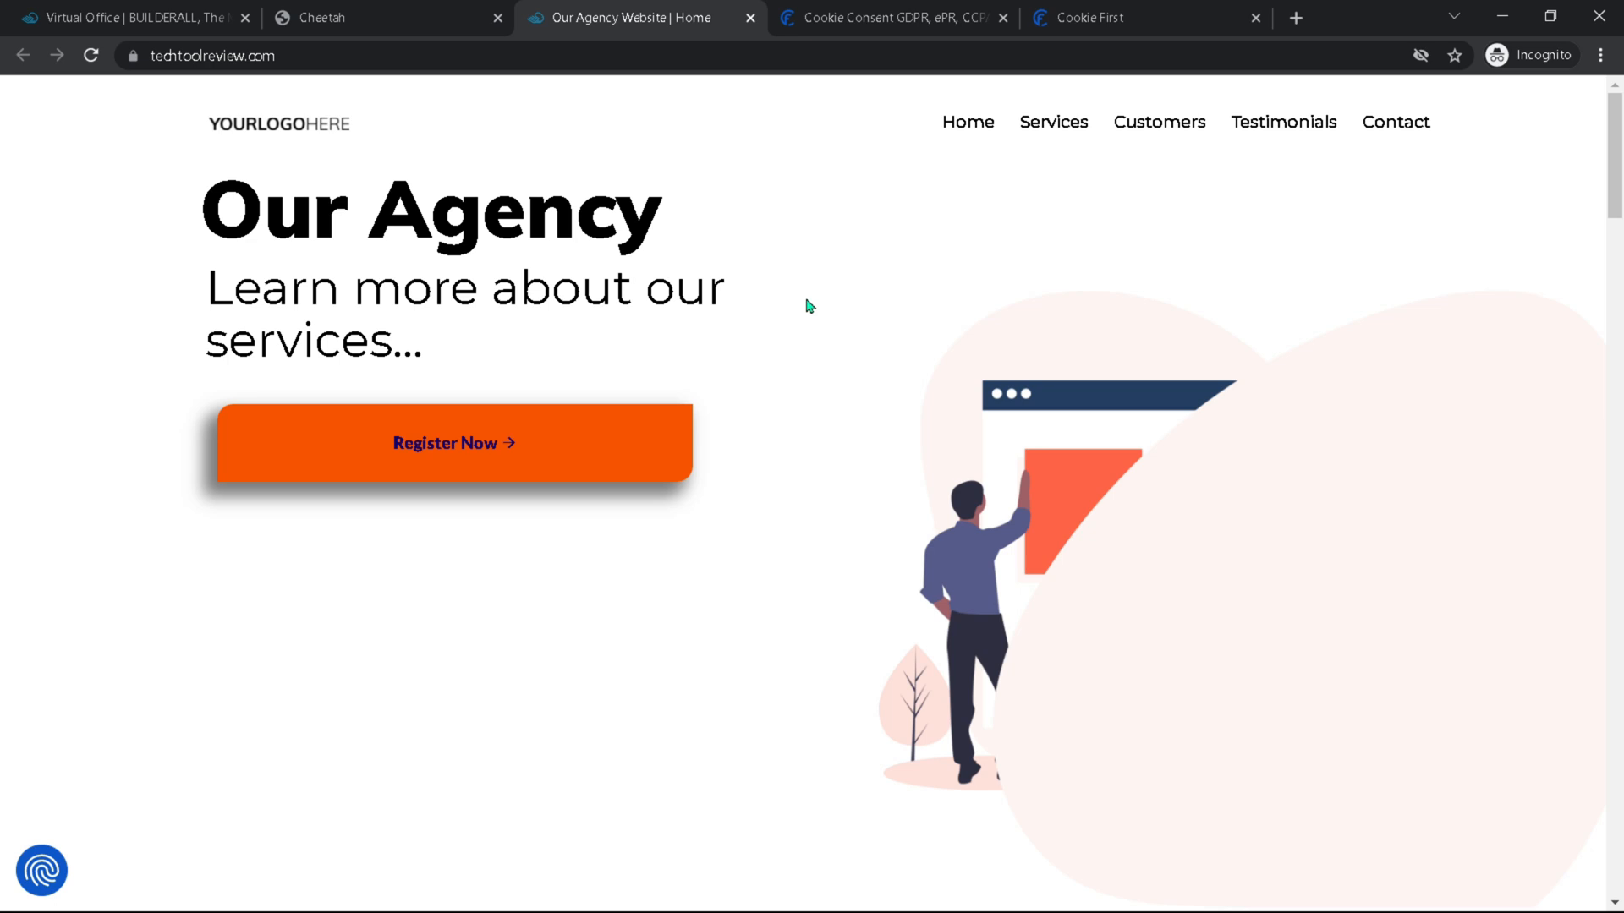
pyautogui.moveTo(786, 284)
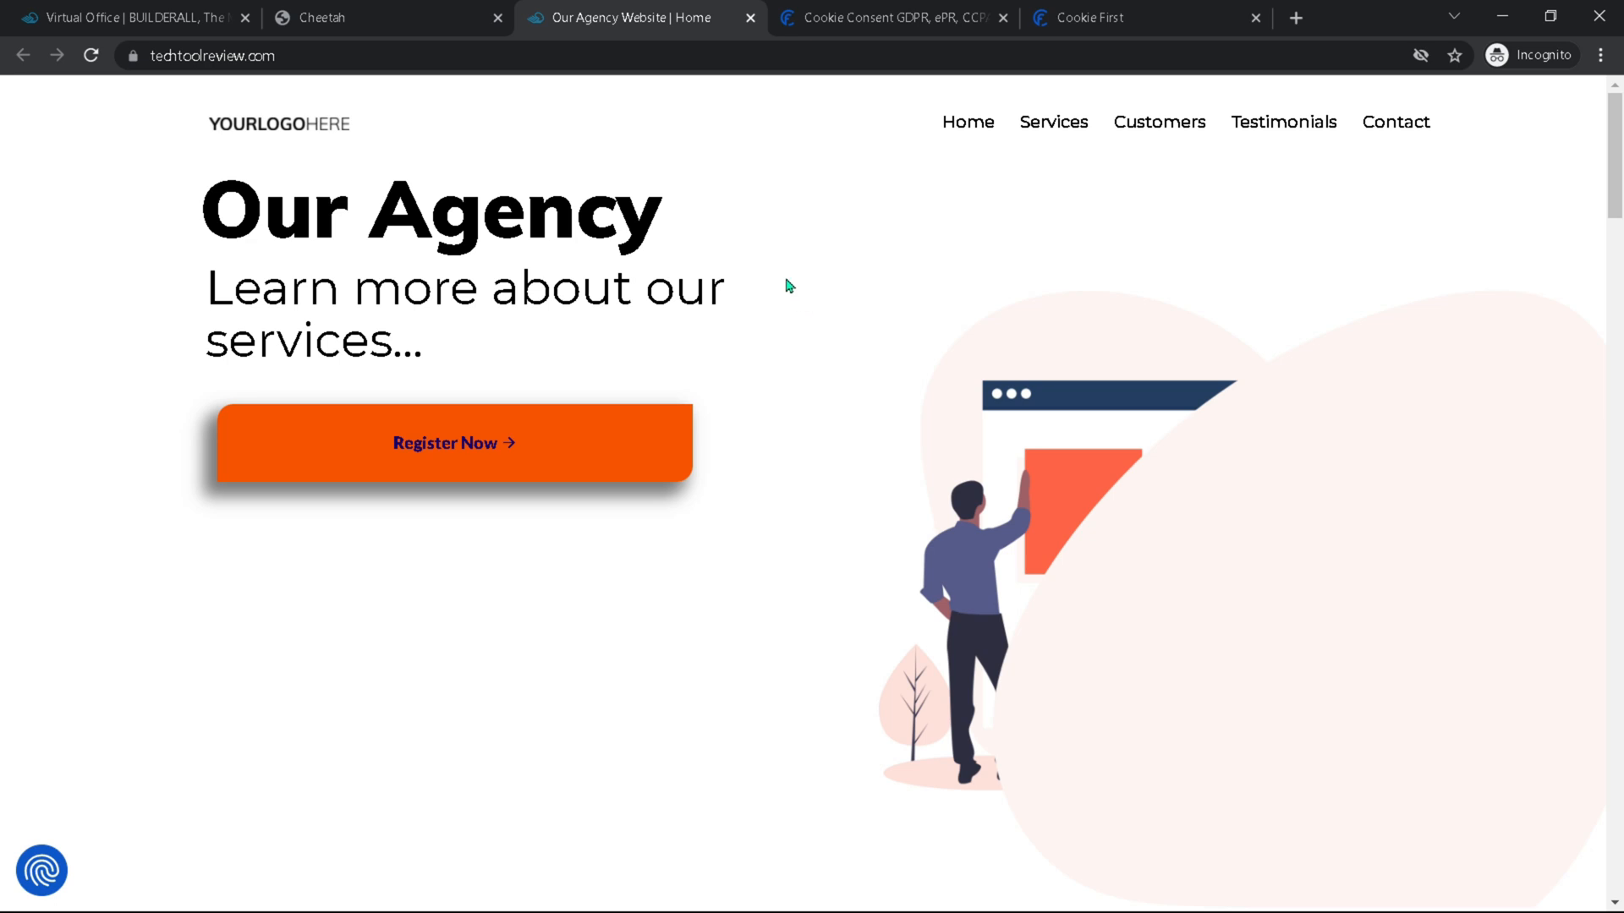
pyautogui.moveTo(693, 136)
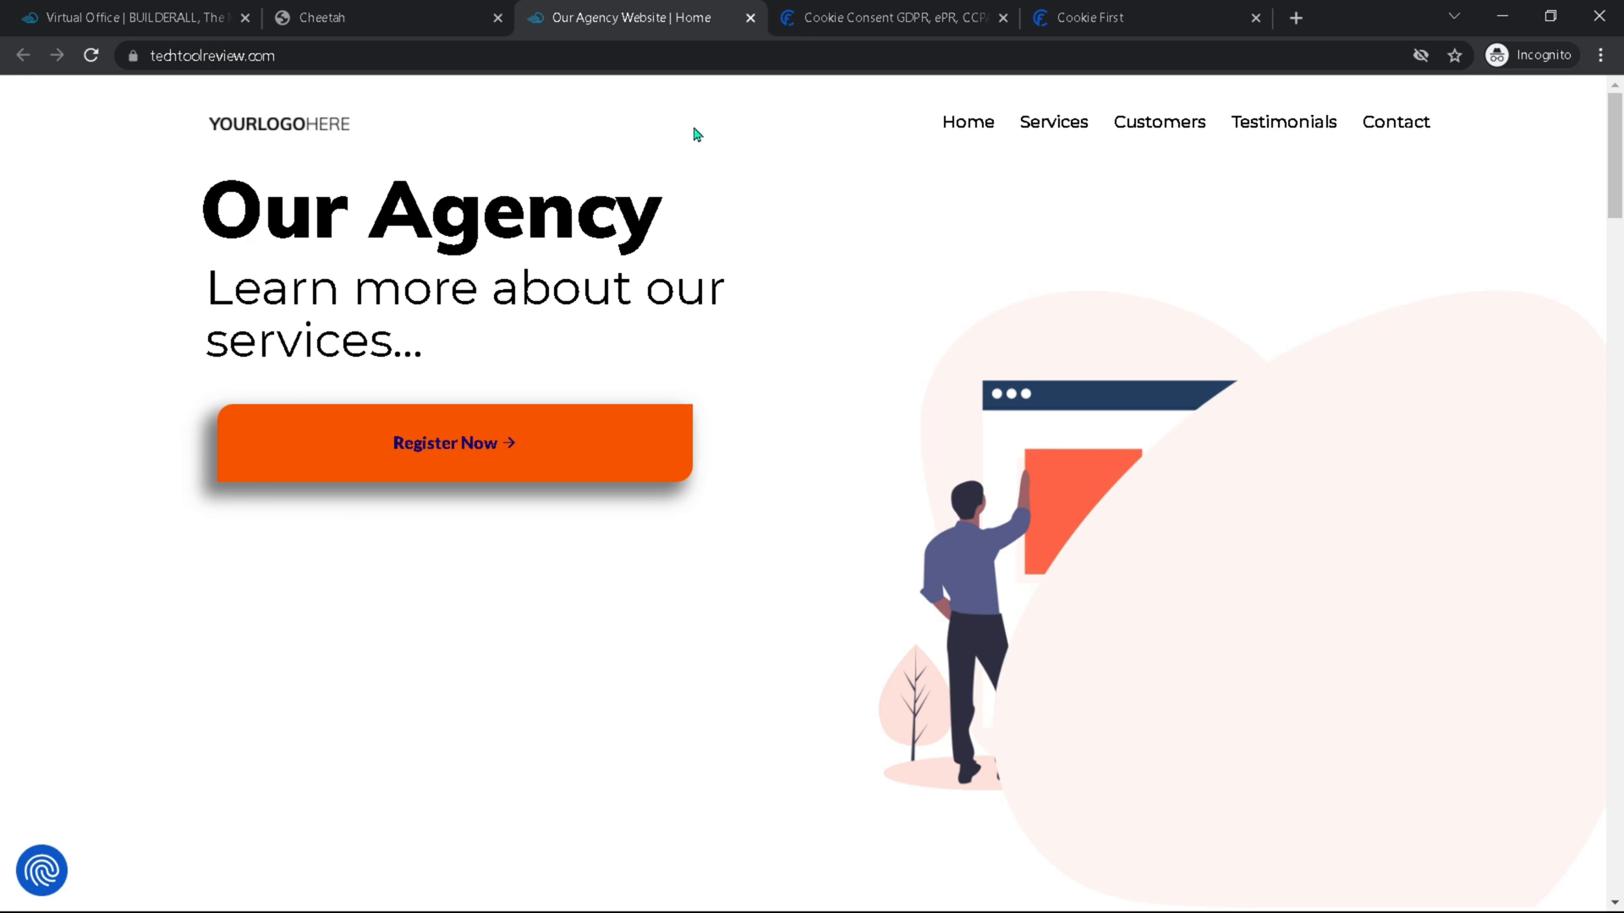
pyautogui.moveTo(817, 180)
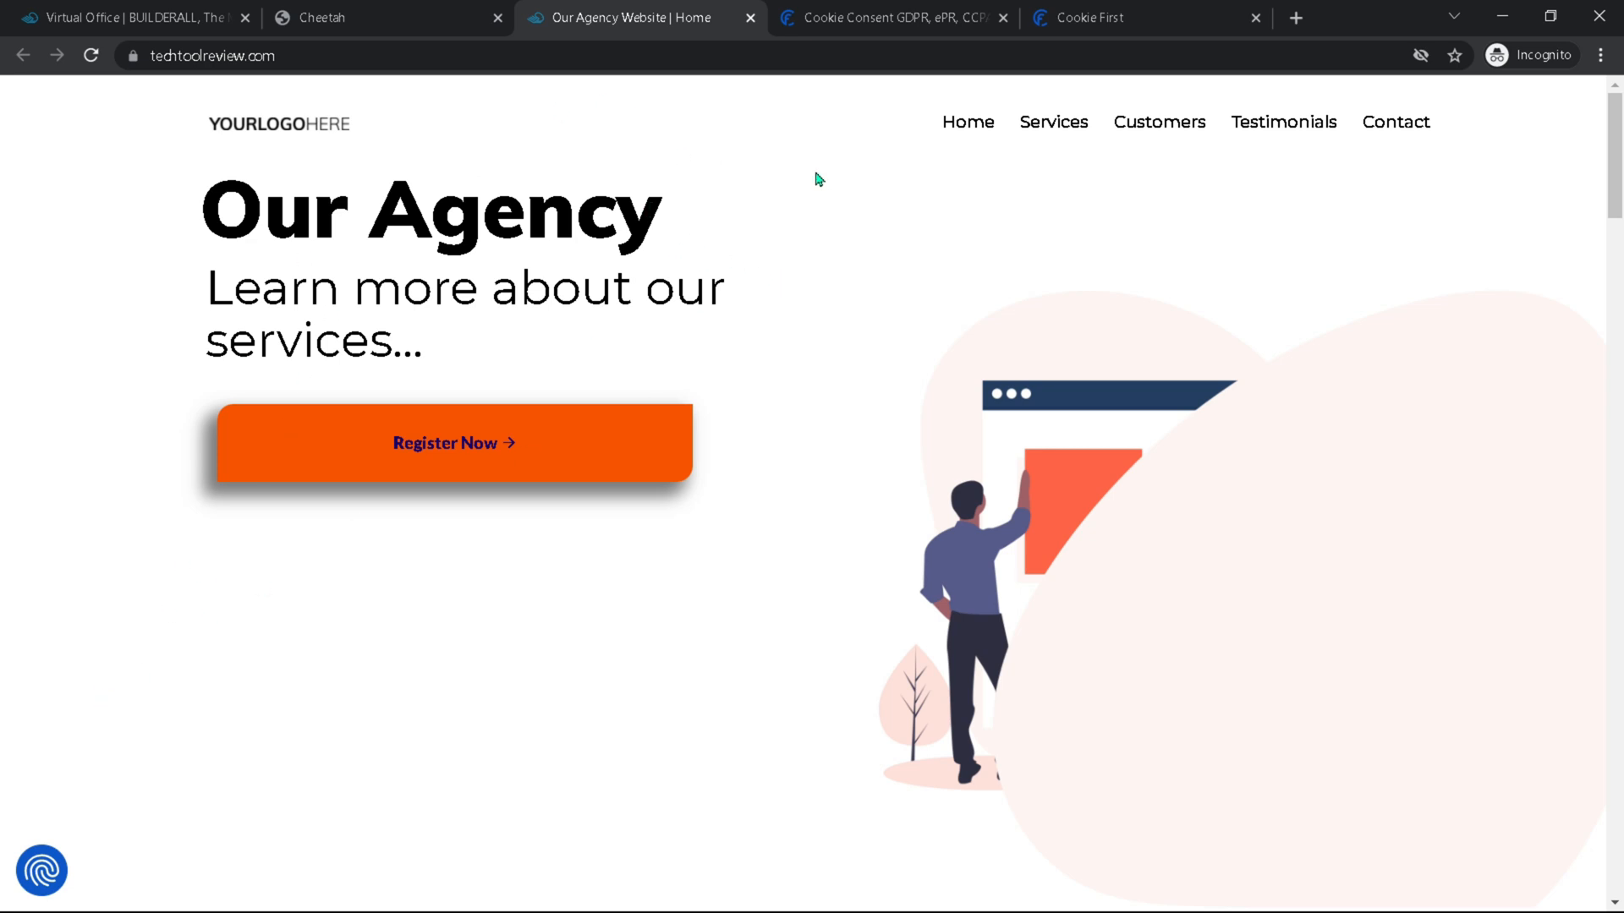
pyautogui.moveTo(739, 288)
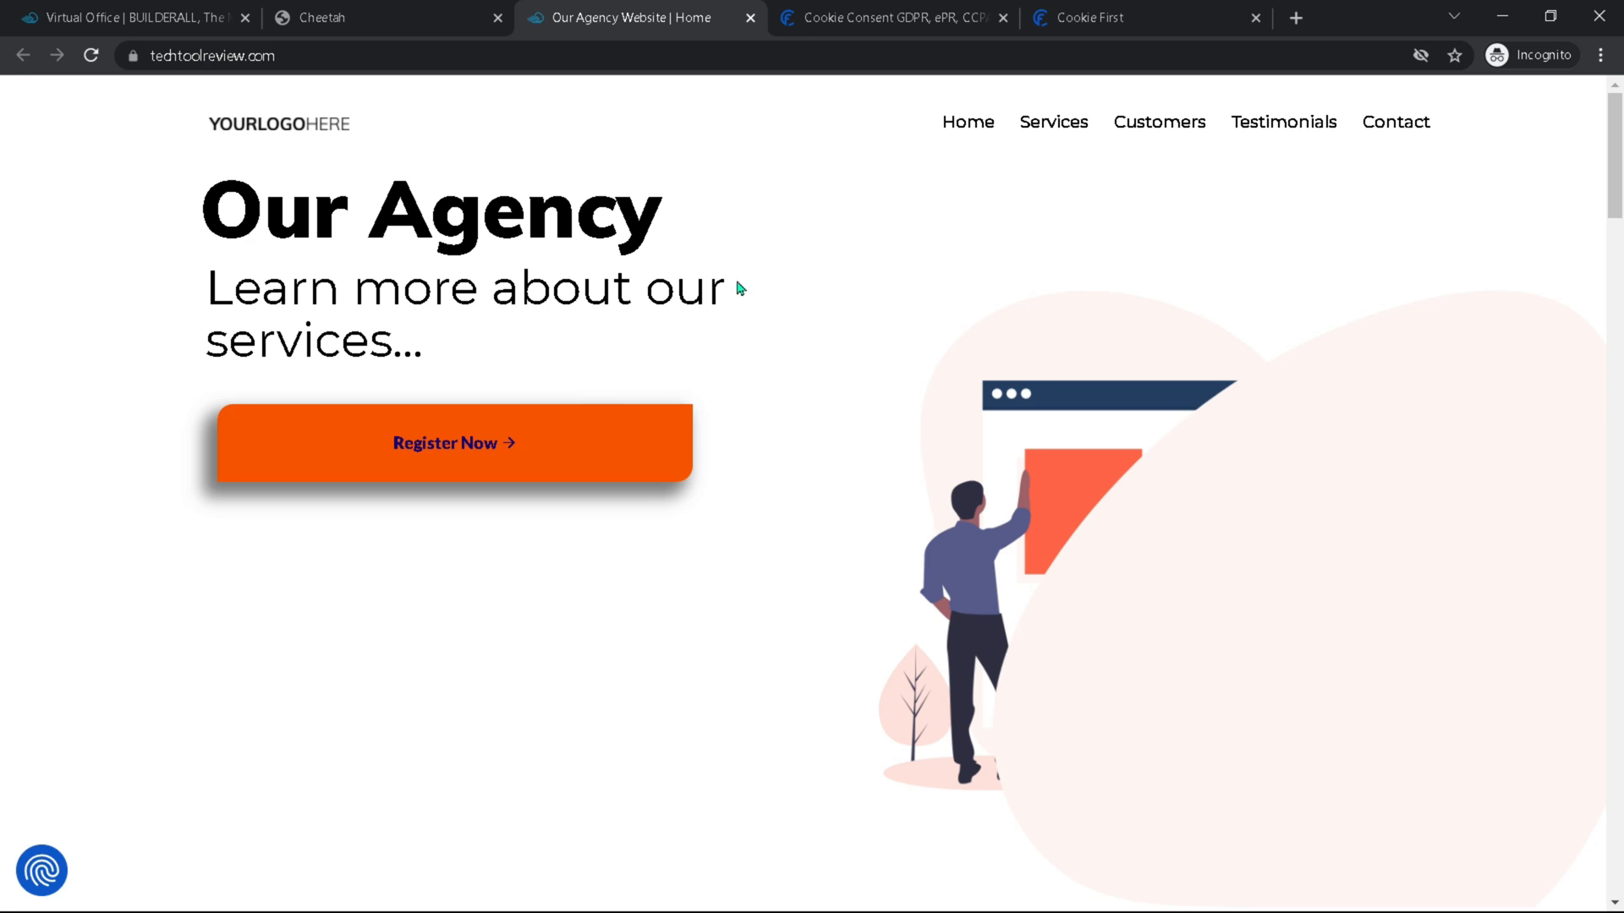